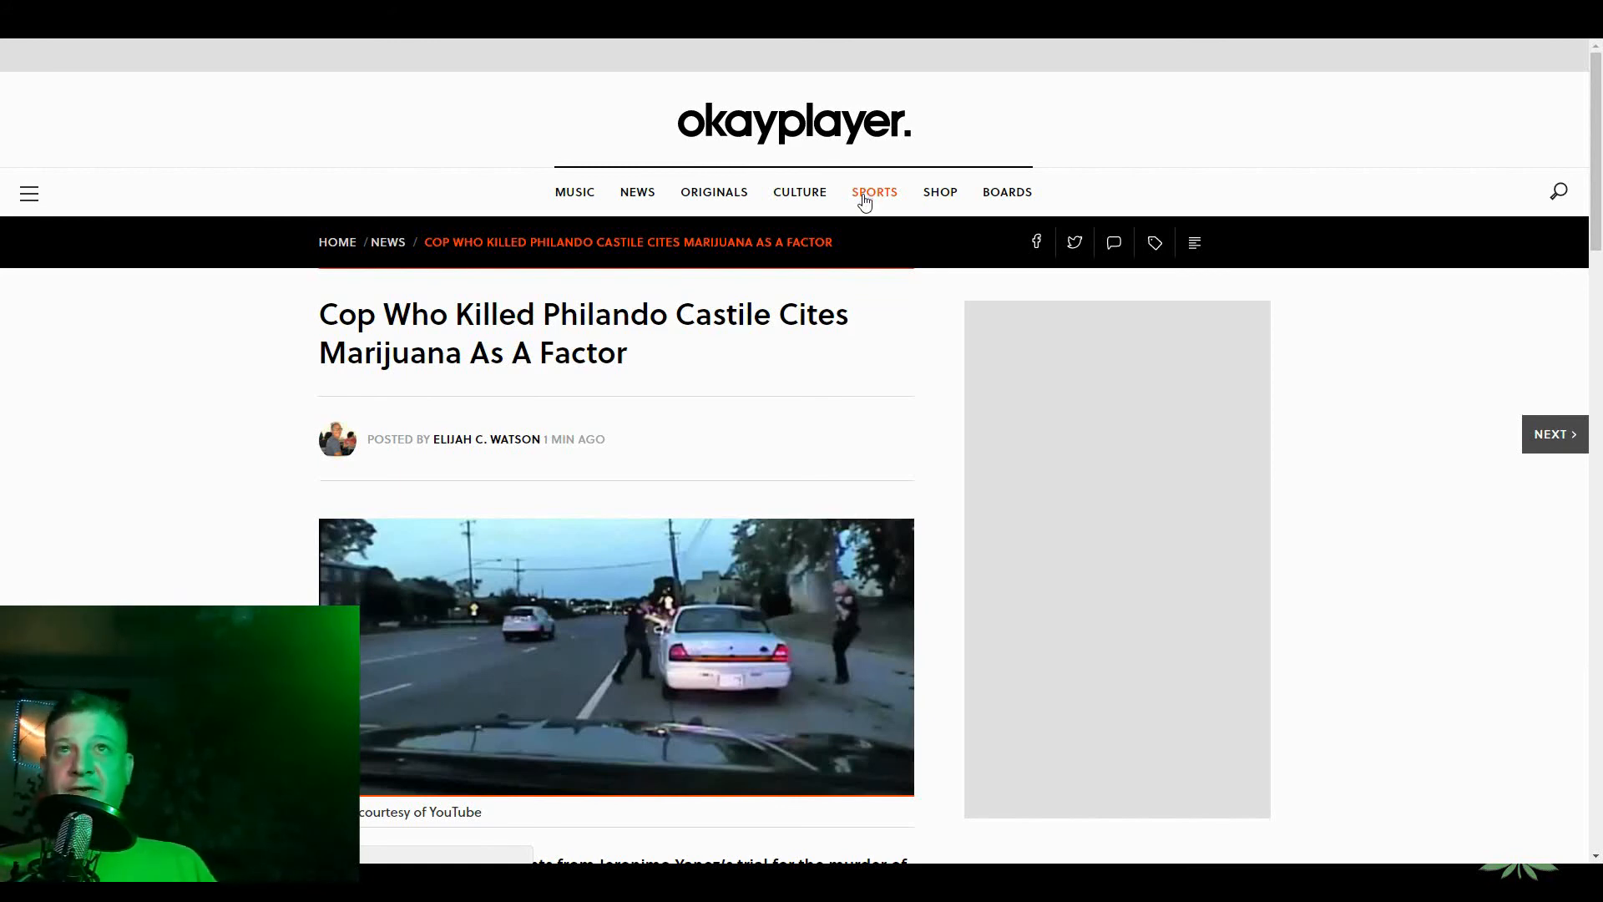
mouse_move(284, 349)
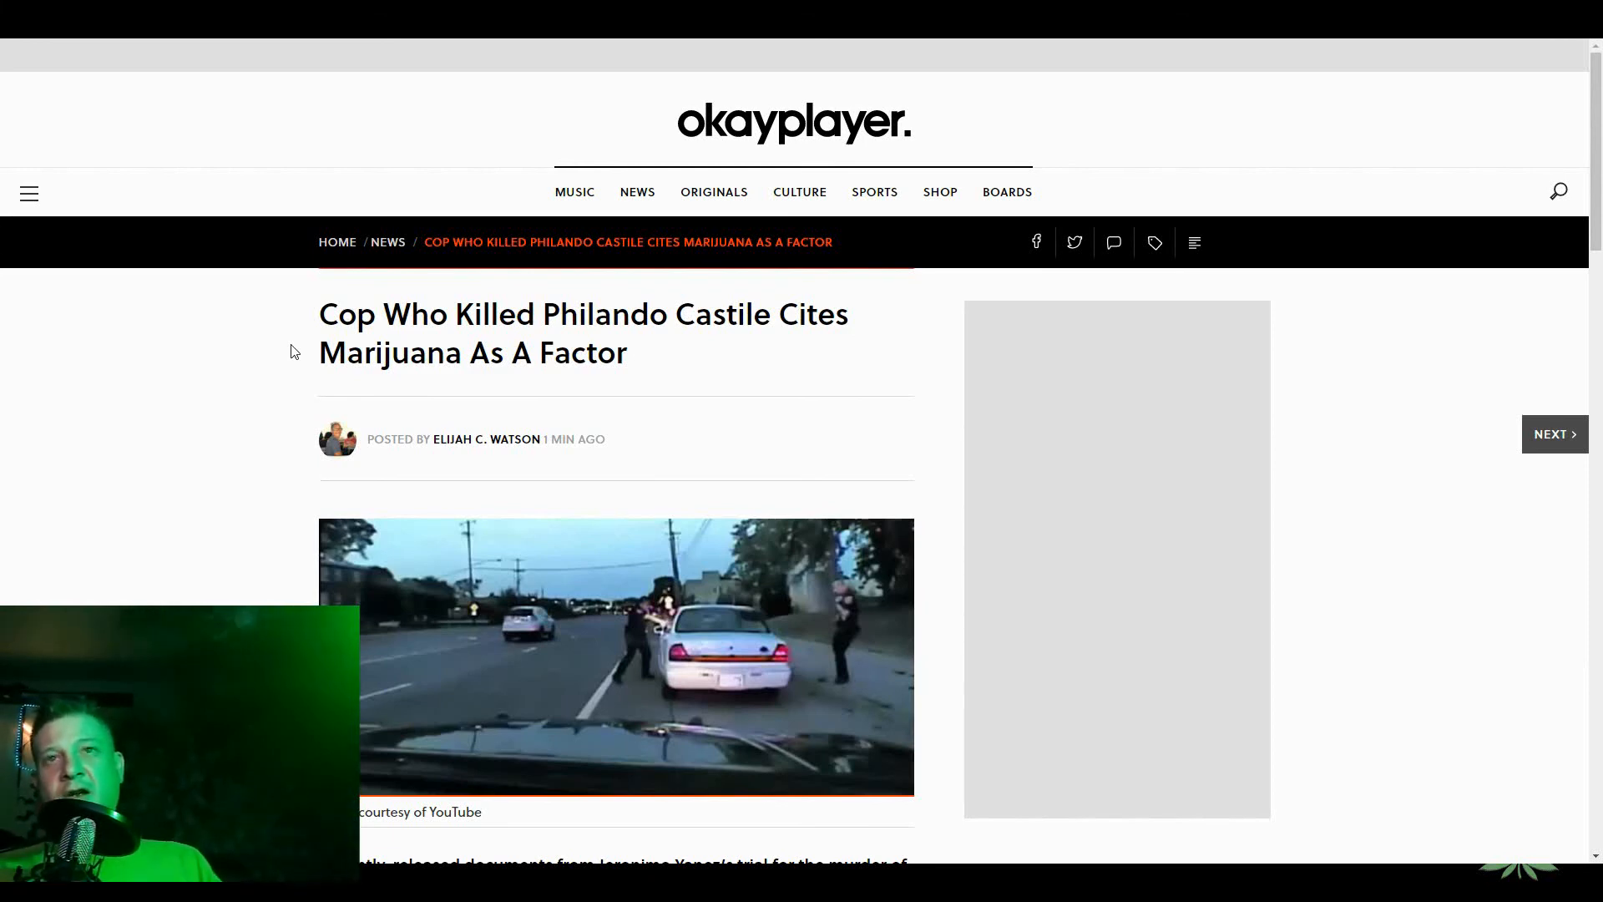
- Scroll past the dashcam photo to Yanez's quotes about fearing for his life and Castile's weapon
scroll(down, 3)
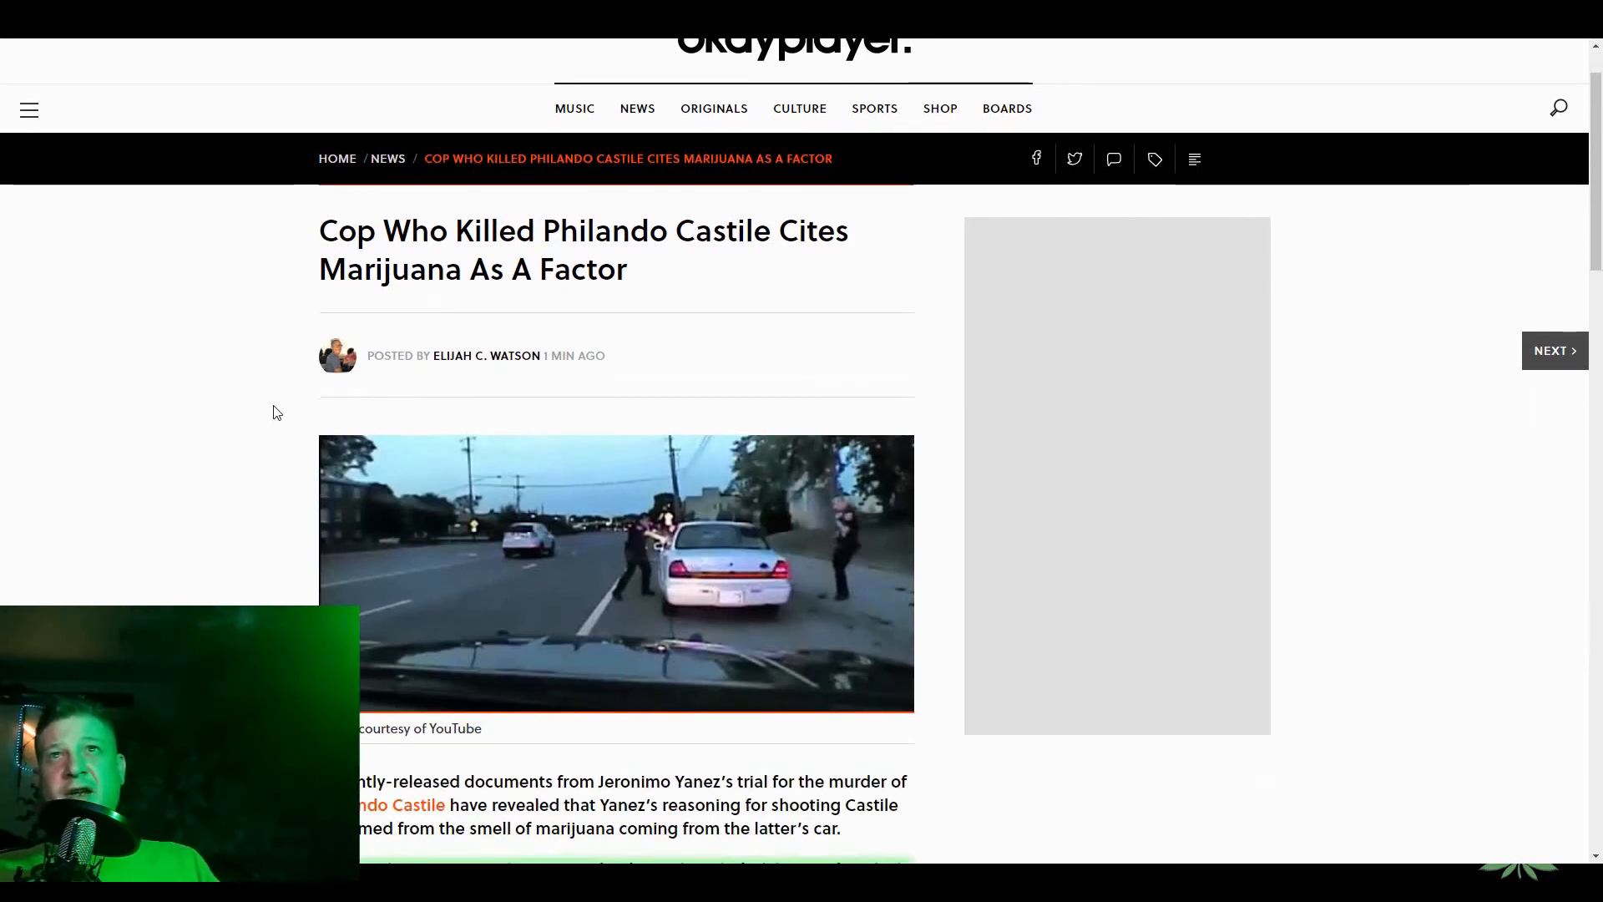
mouse_move(288, 414)
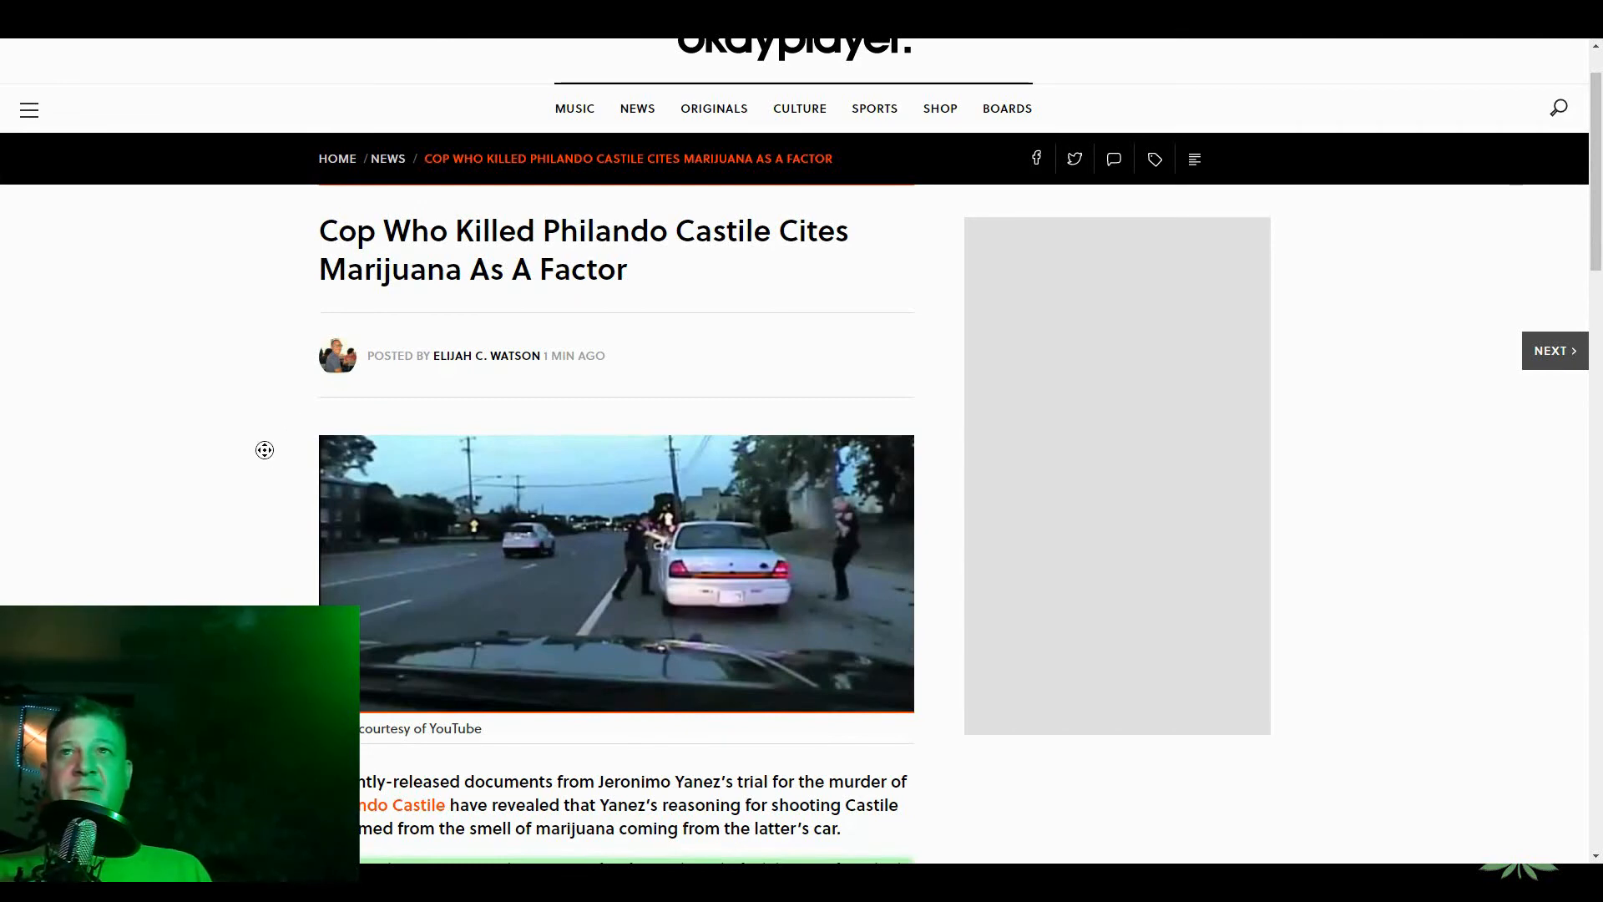
scroll(down, 3)
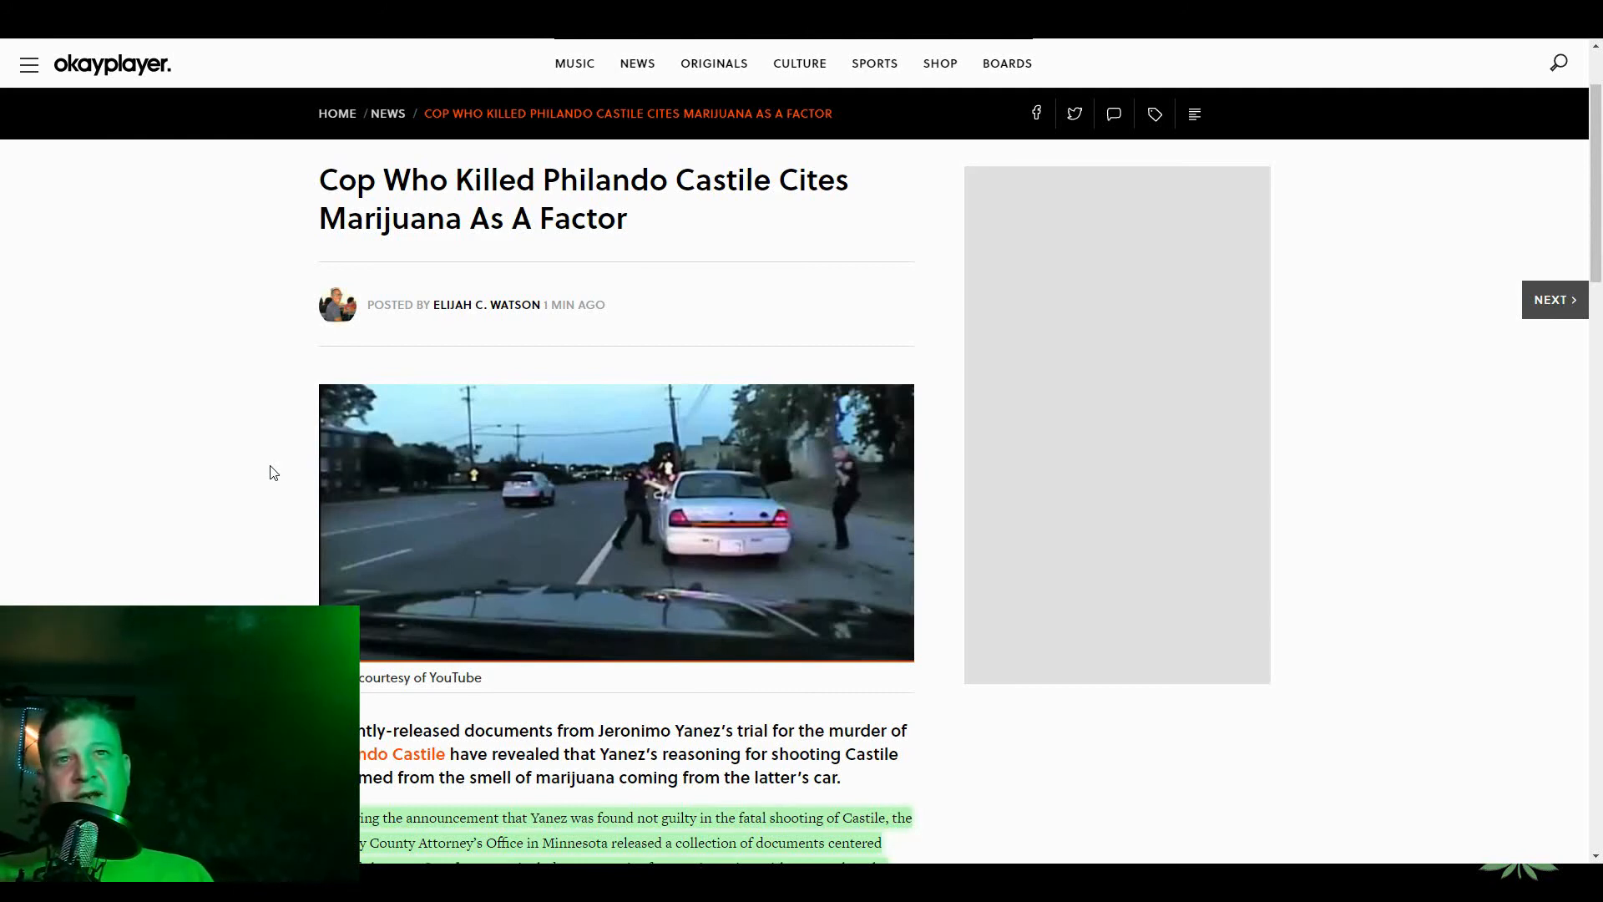
scroll(down, 3)
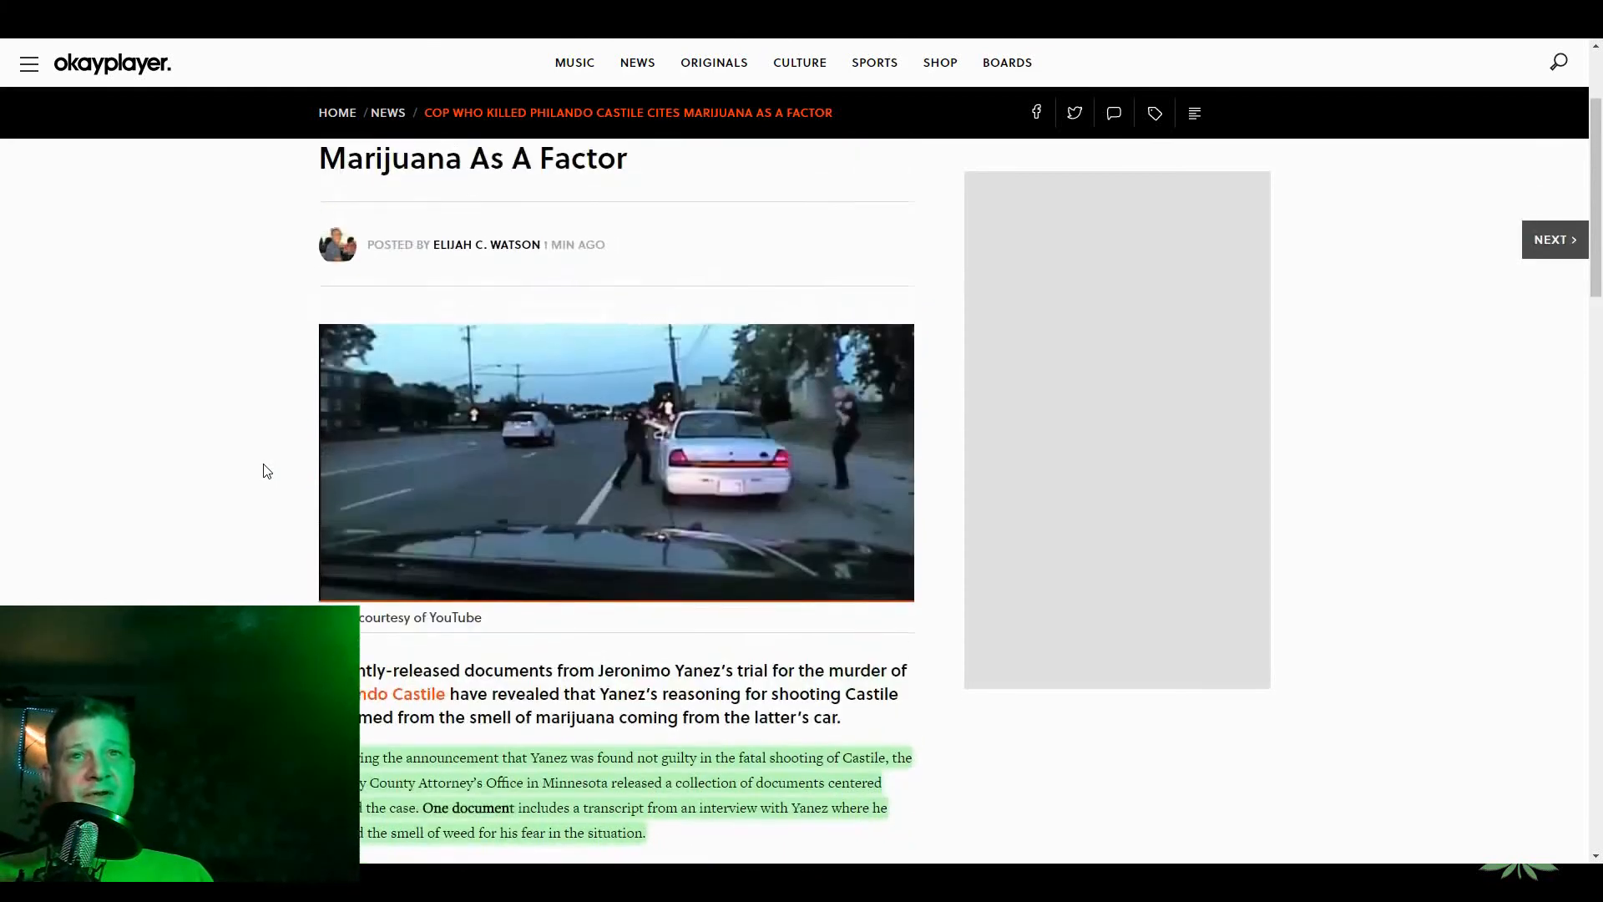
scroll(down, 3)
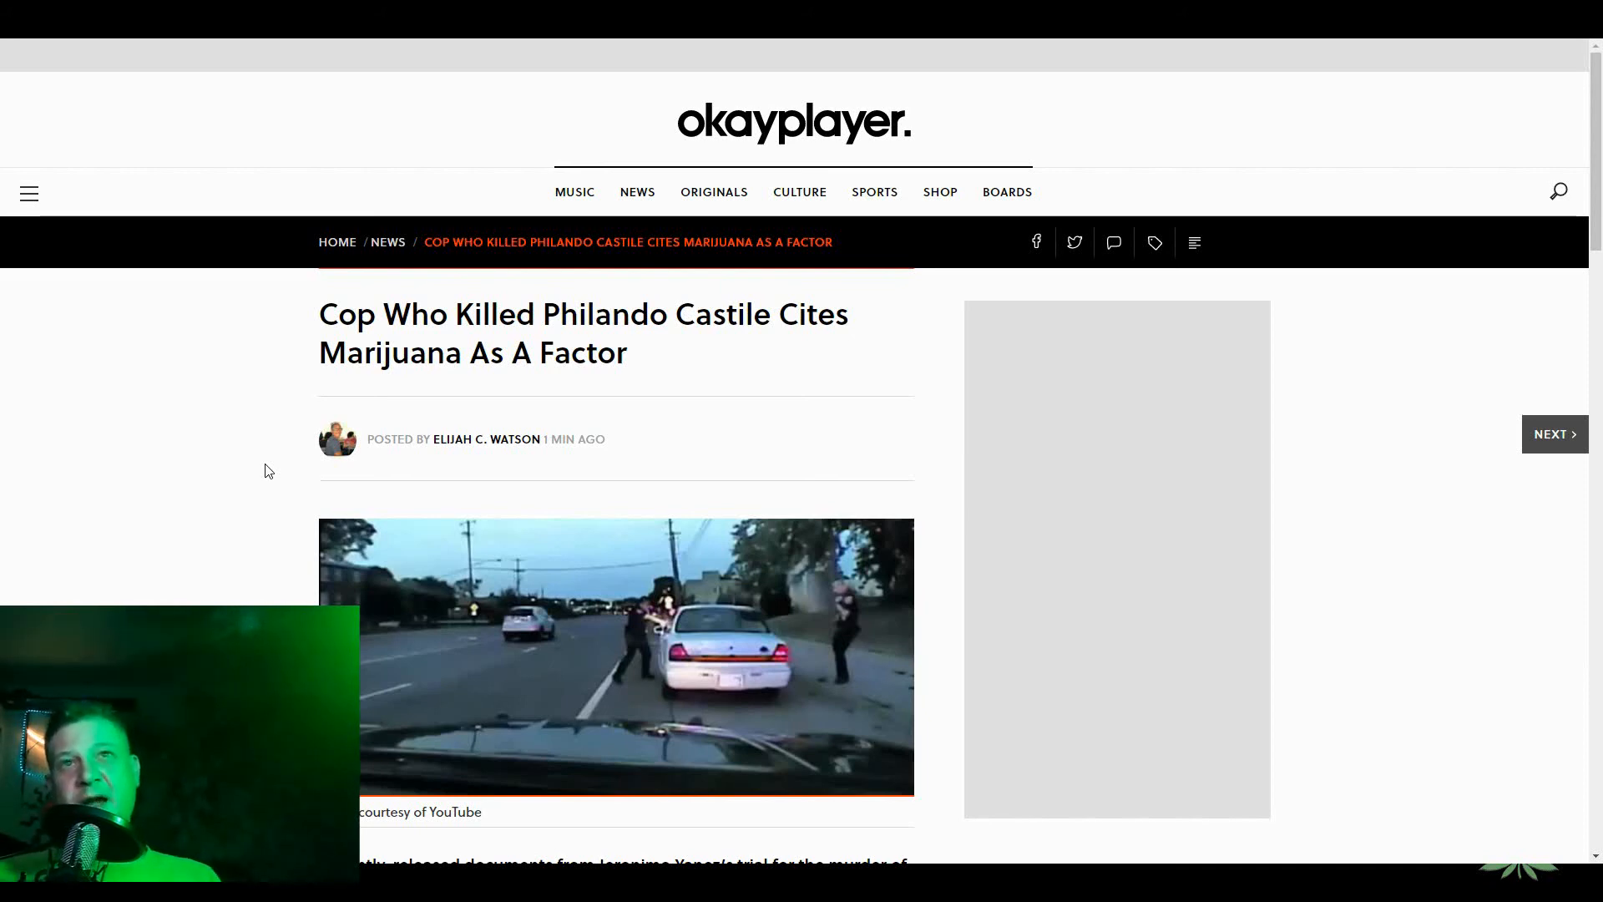
scroll(down, 3)
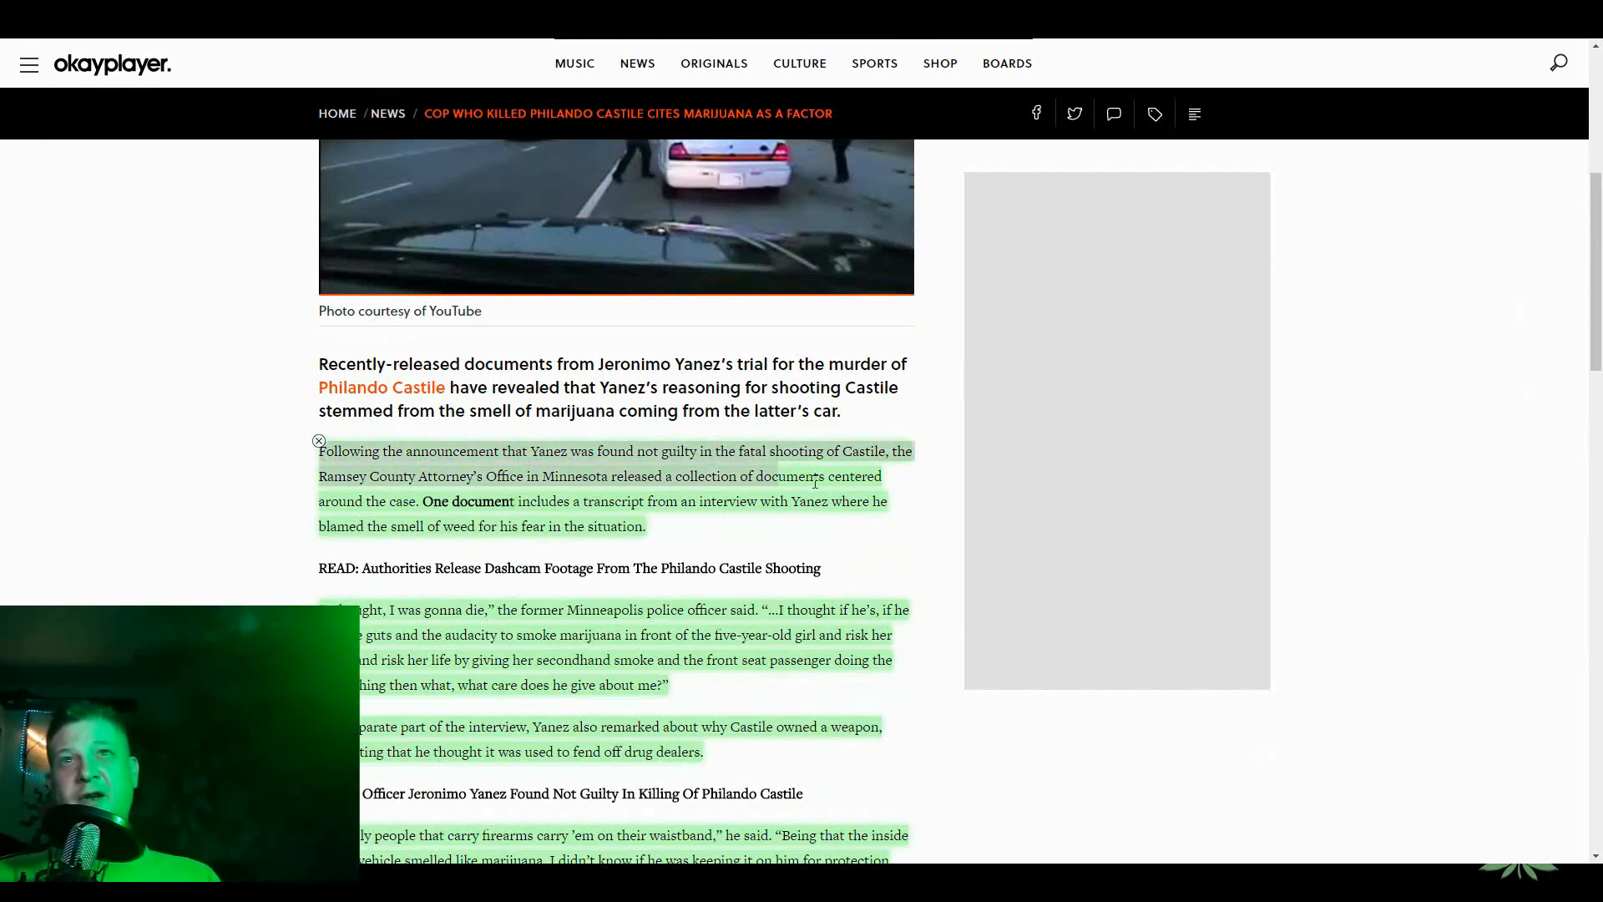
scroll(down, 3)
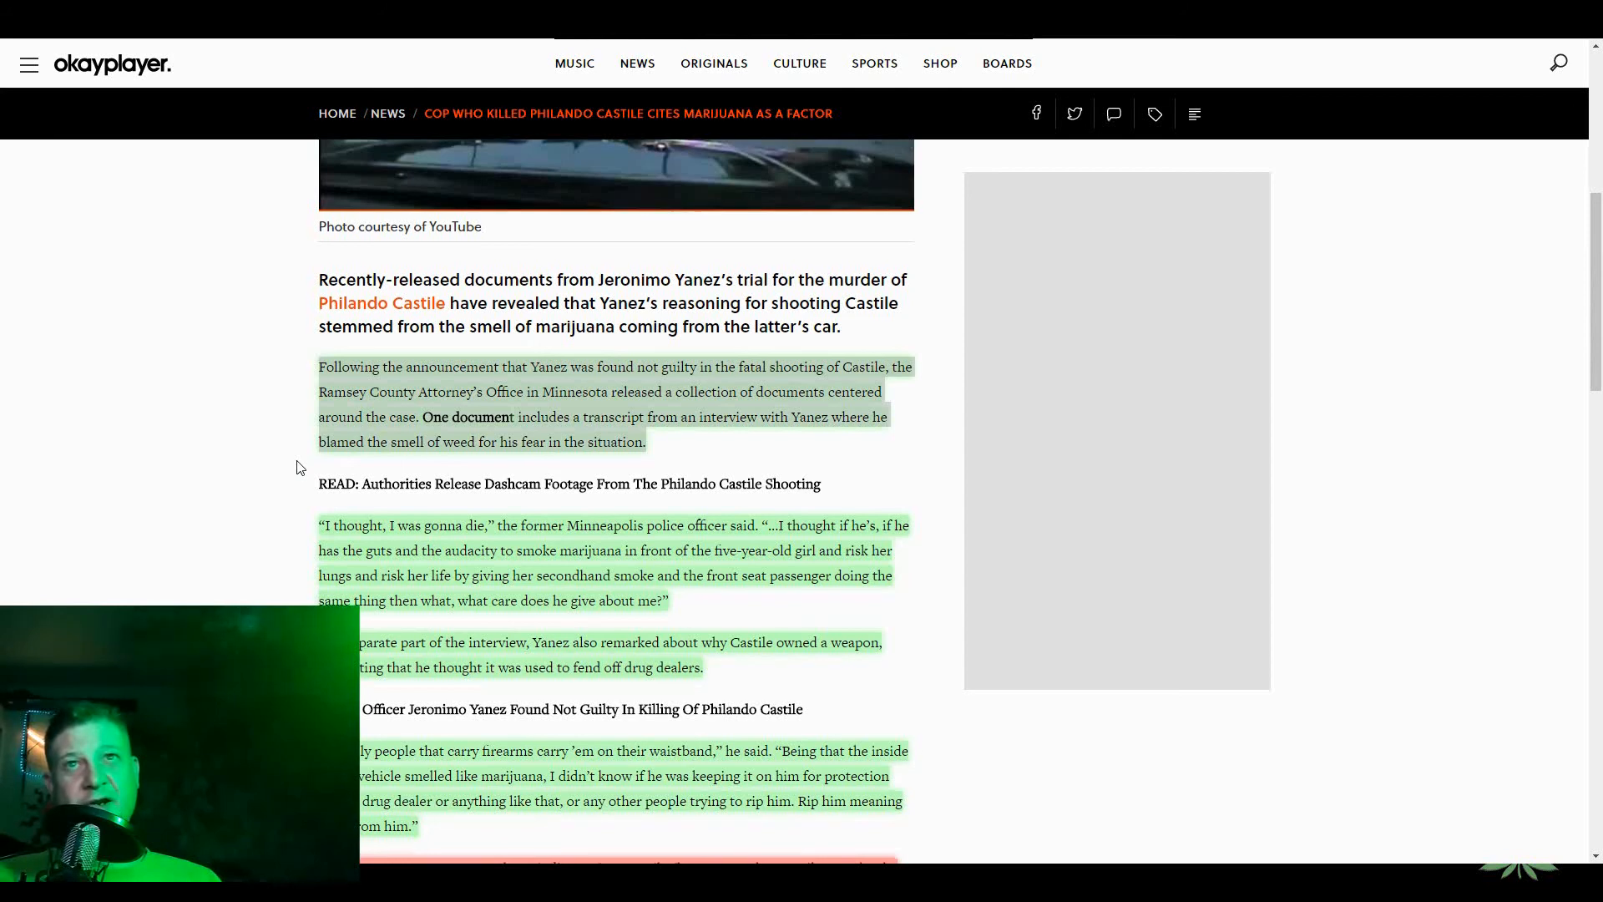
- Scroll the Okayplayer Castile article down toward its closing paragraphs, source credit and comments
scroll(down, 3)
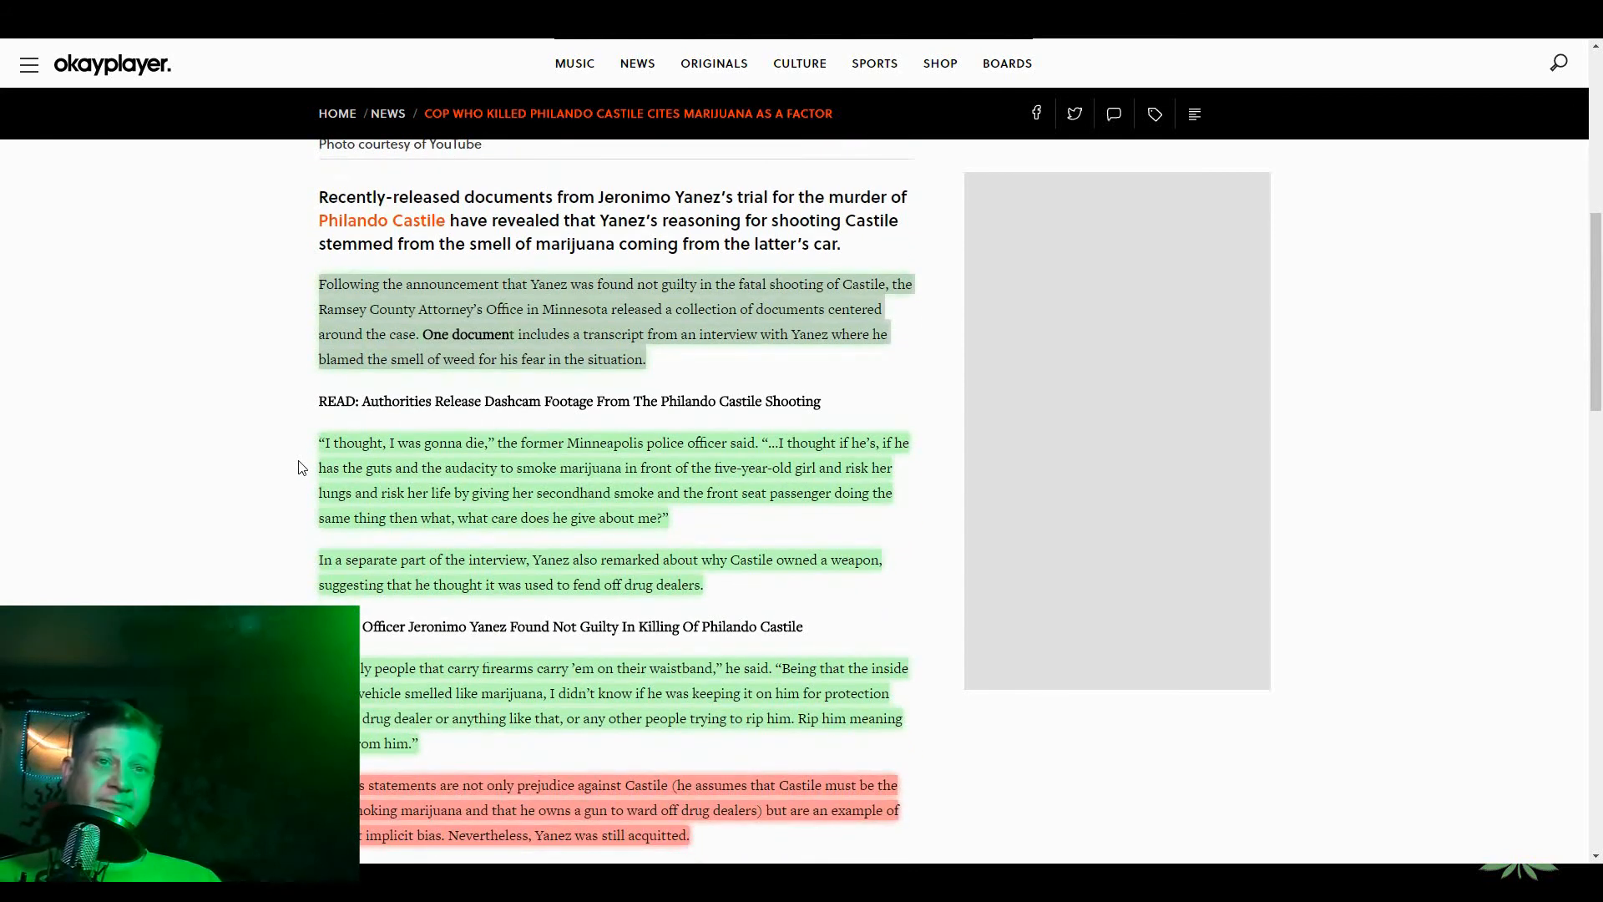
scroll(down, 3)
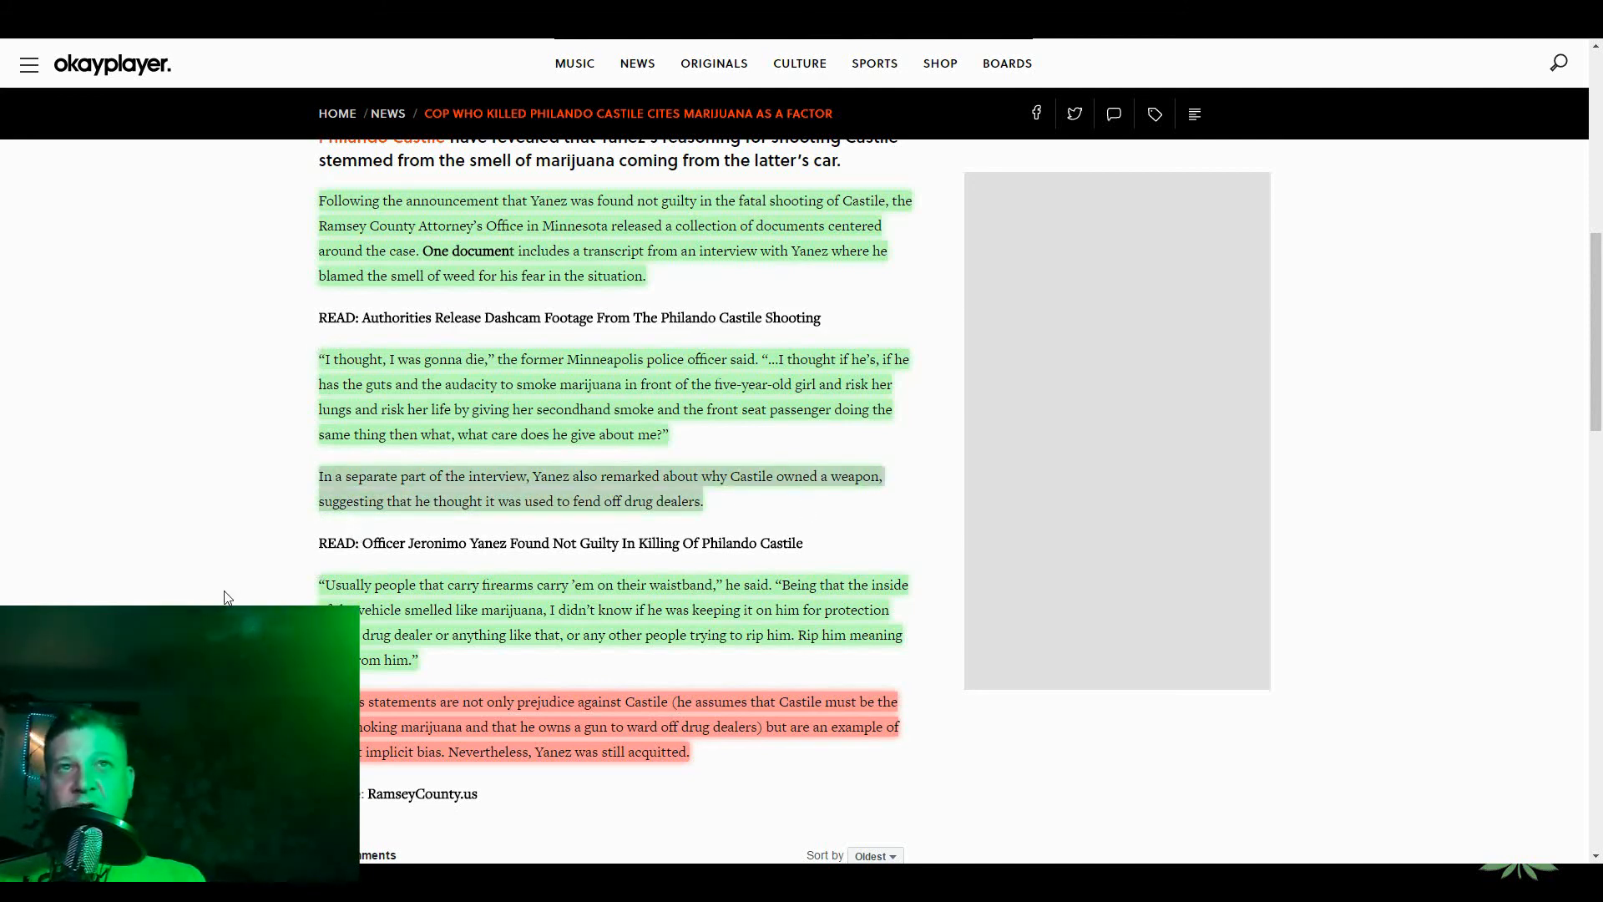
mouse_move(283, 586)
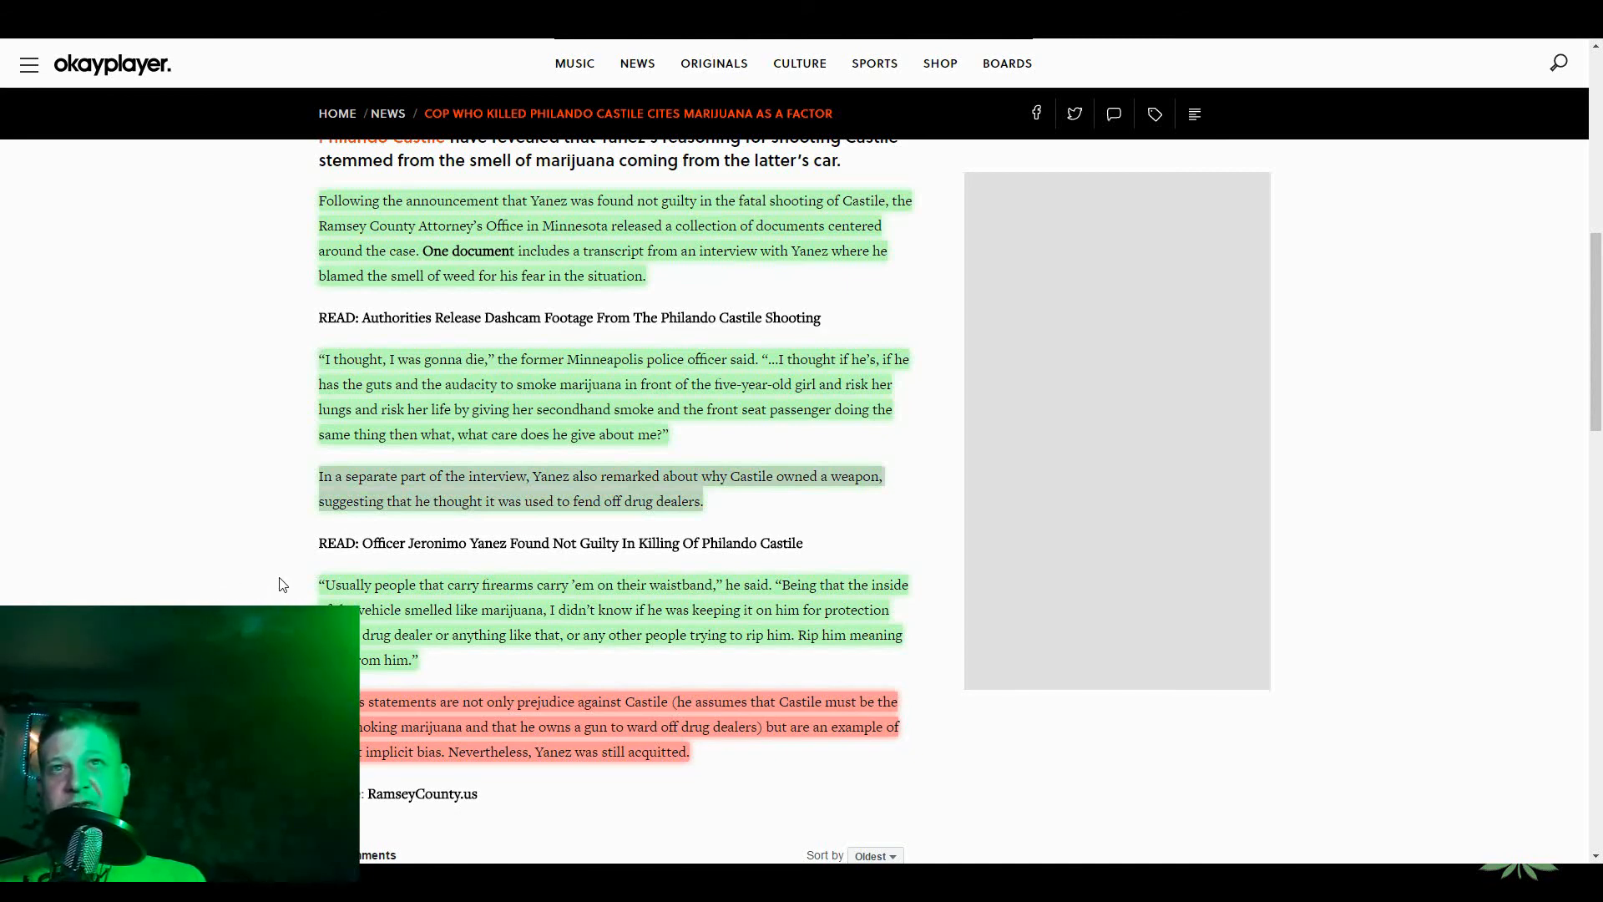
- Have the final quote about carrying firearms read aloud, then scroll through the article's end
scroll(down, 3)
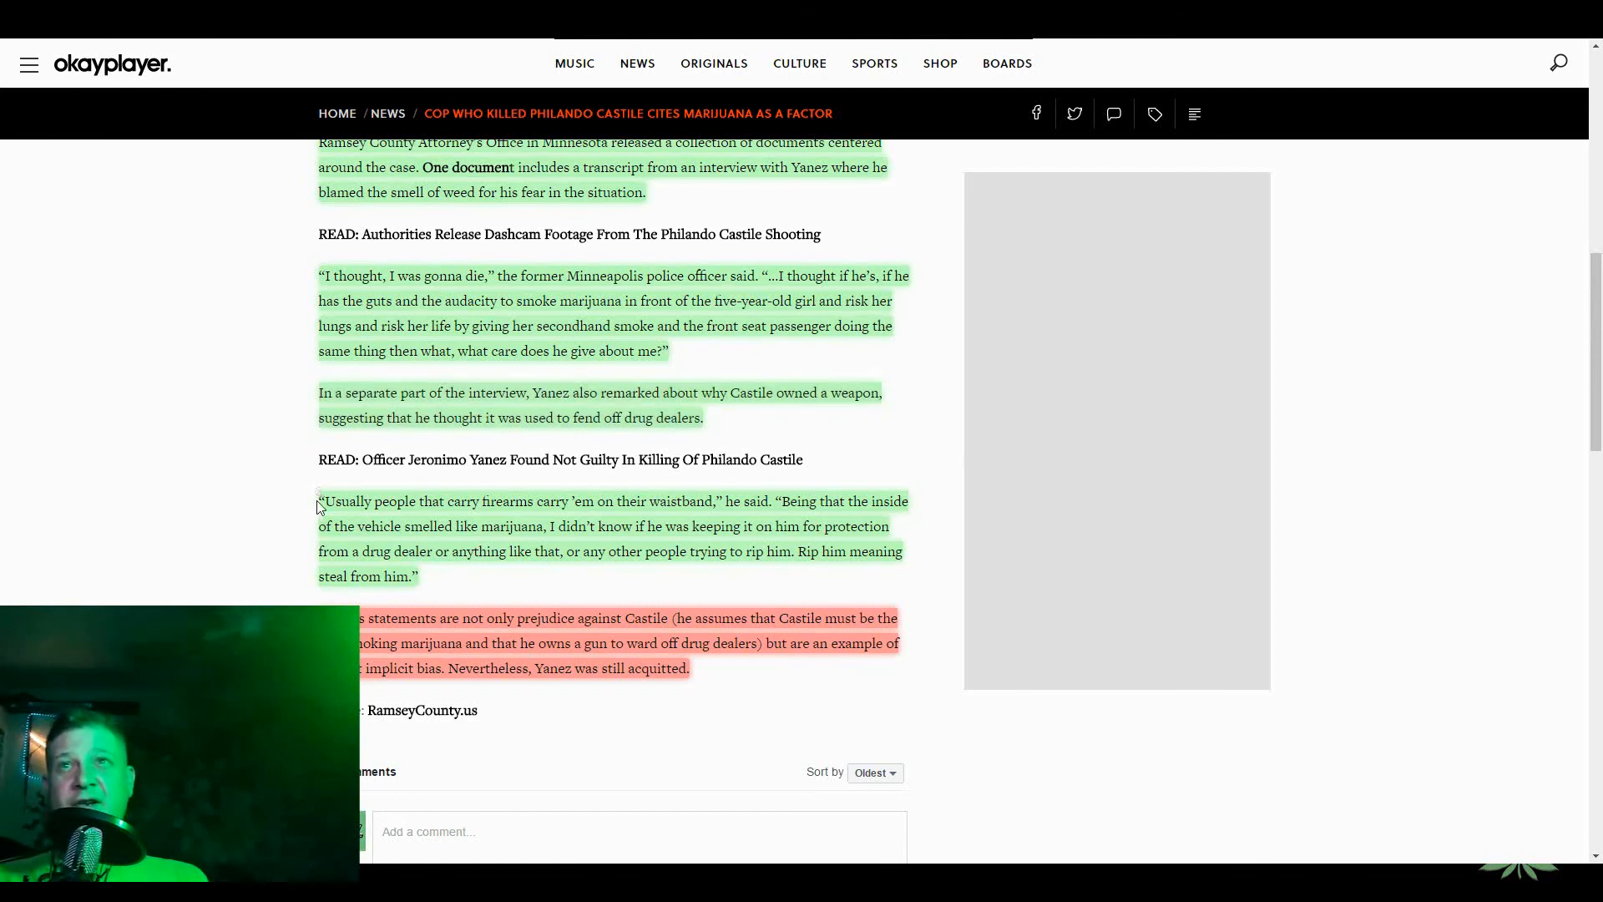
double_click(345, 501)
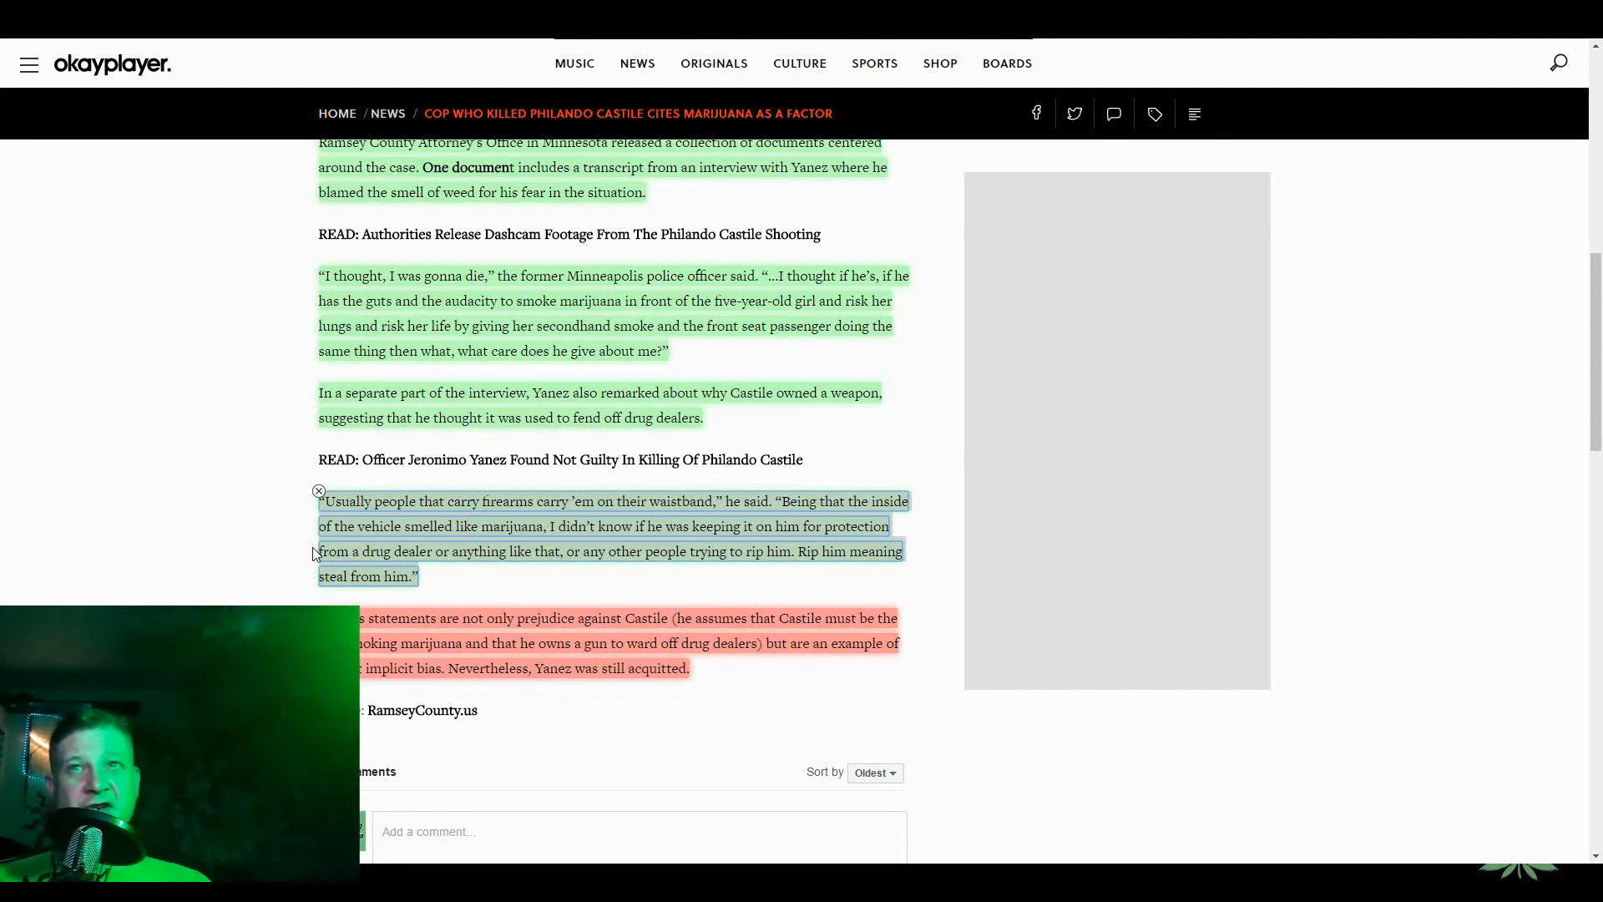
mouse_move(552, 561)
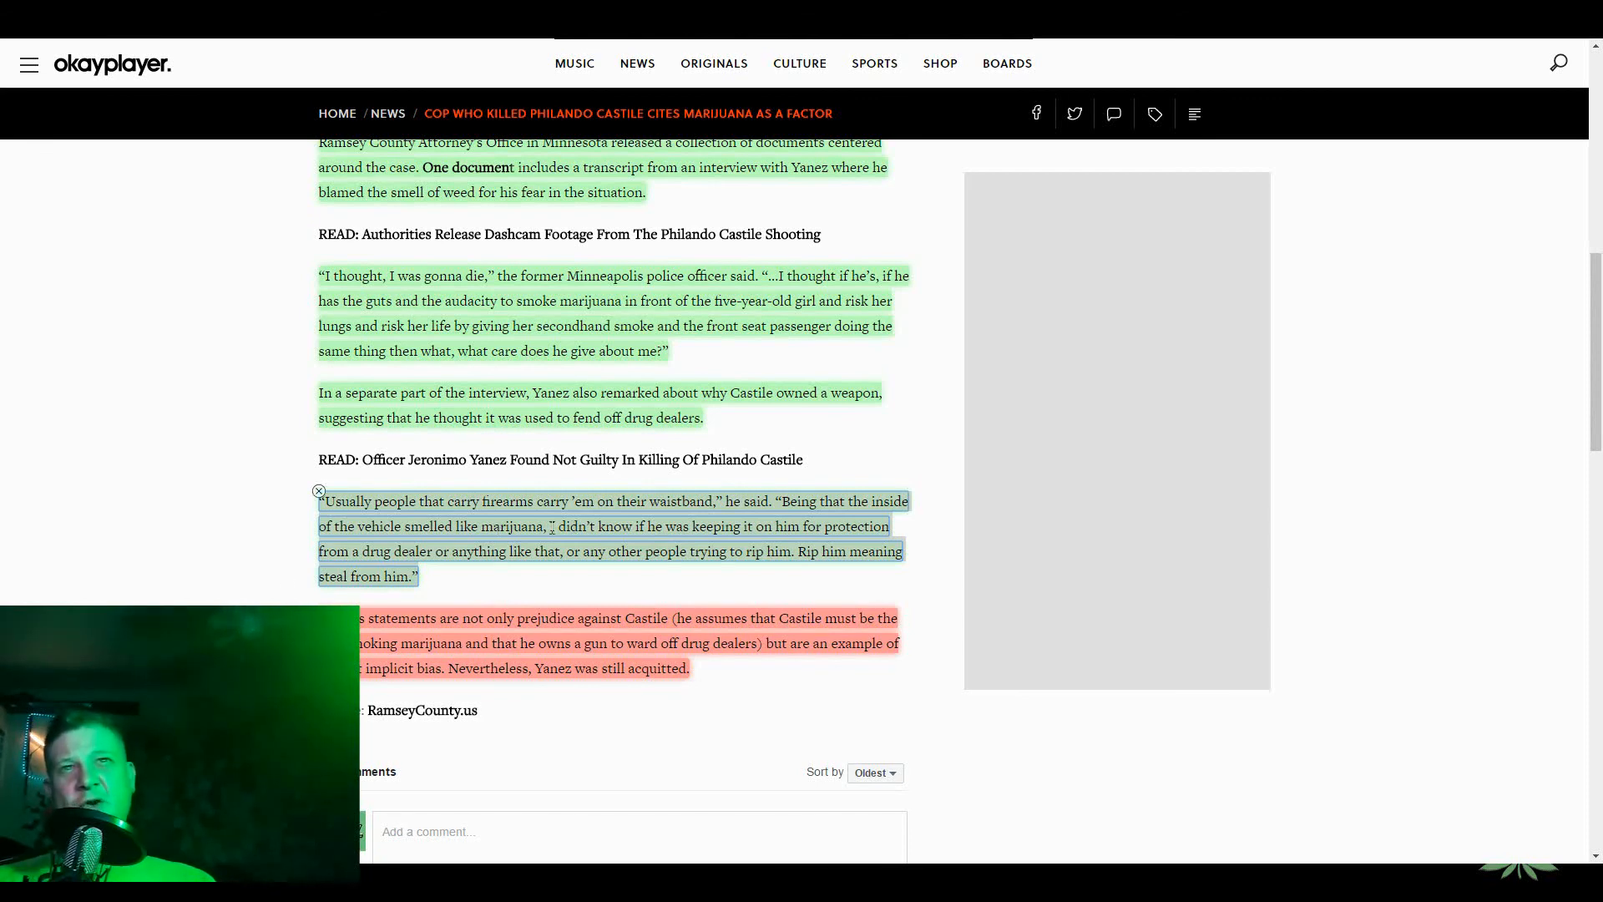
mouse_move(251, 582)
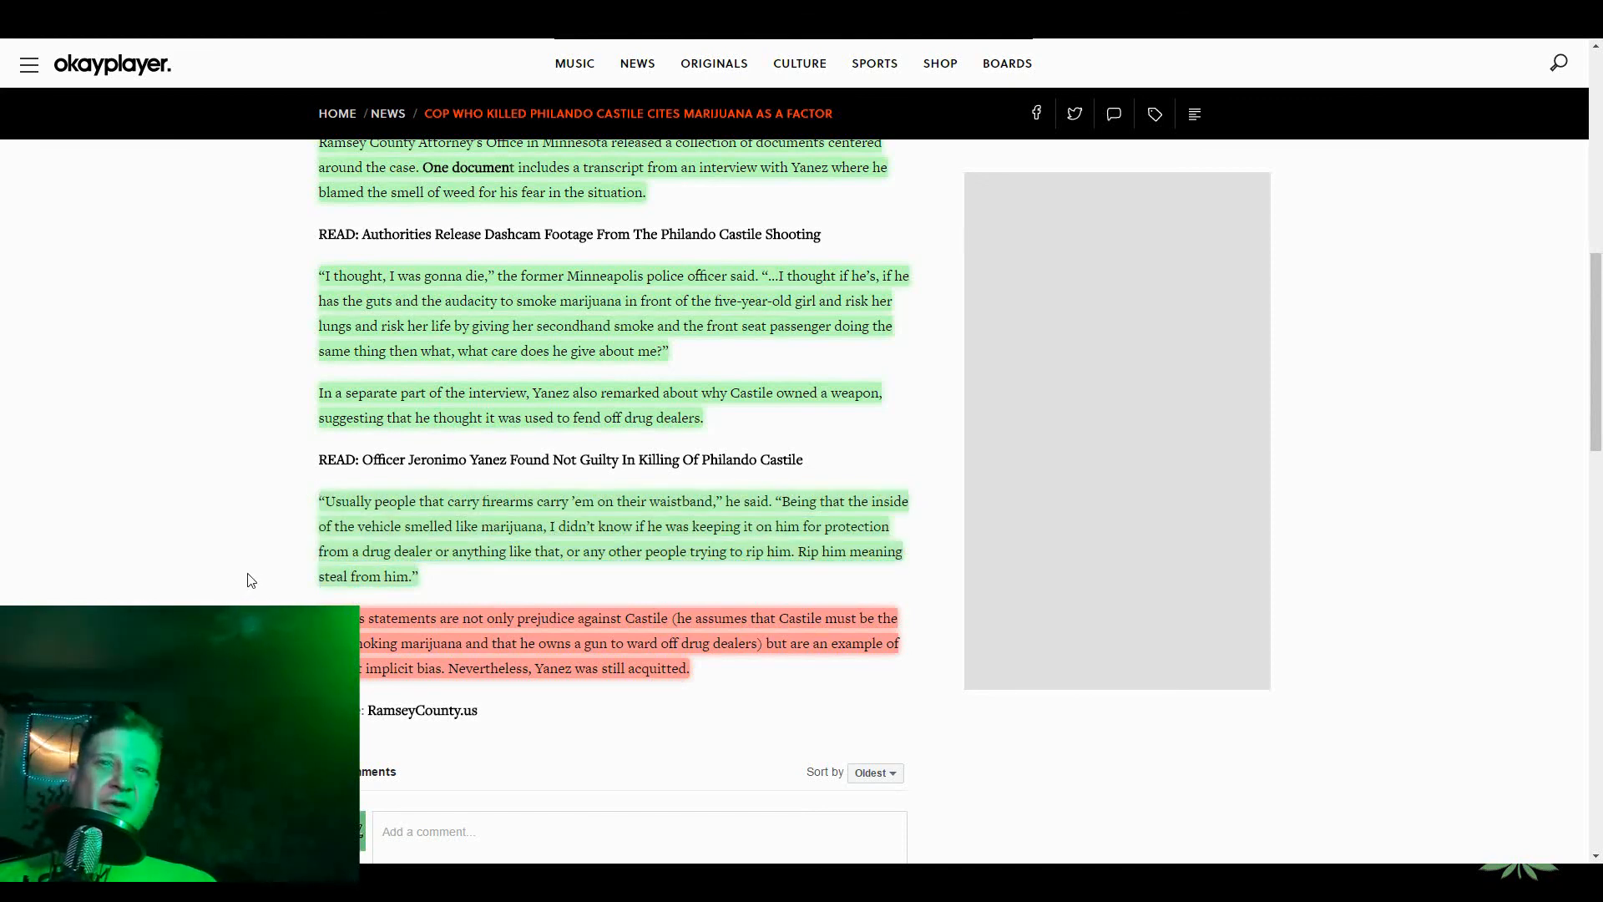
scroll(down, 3)
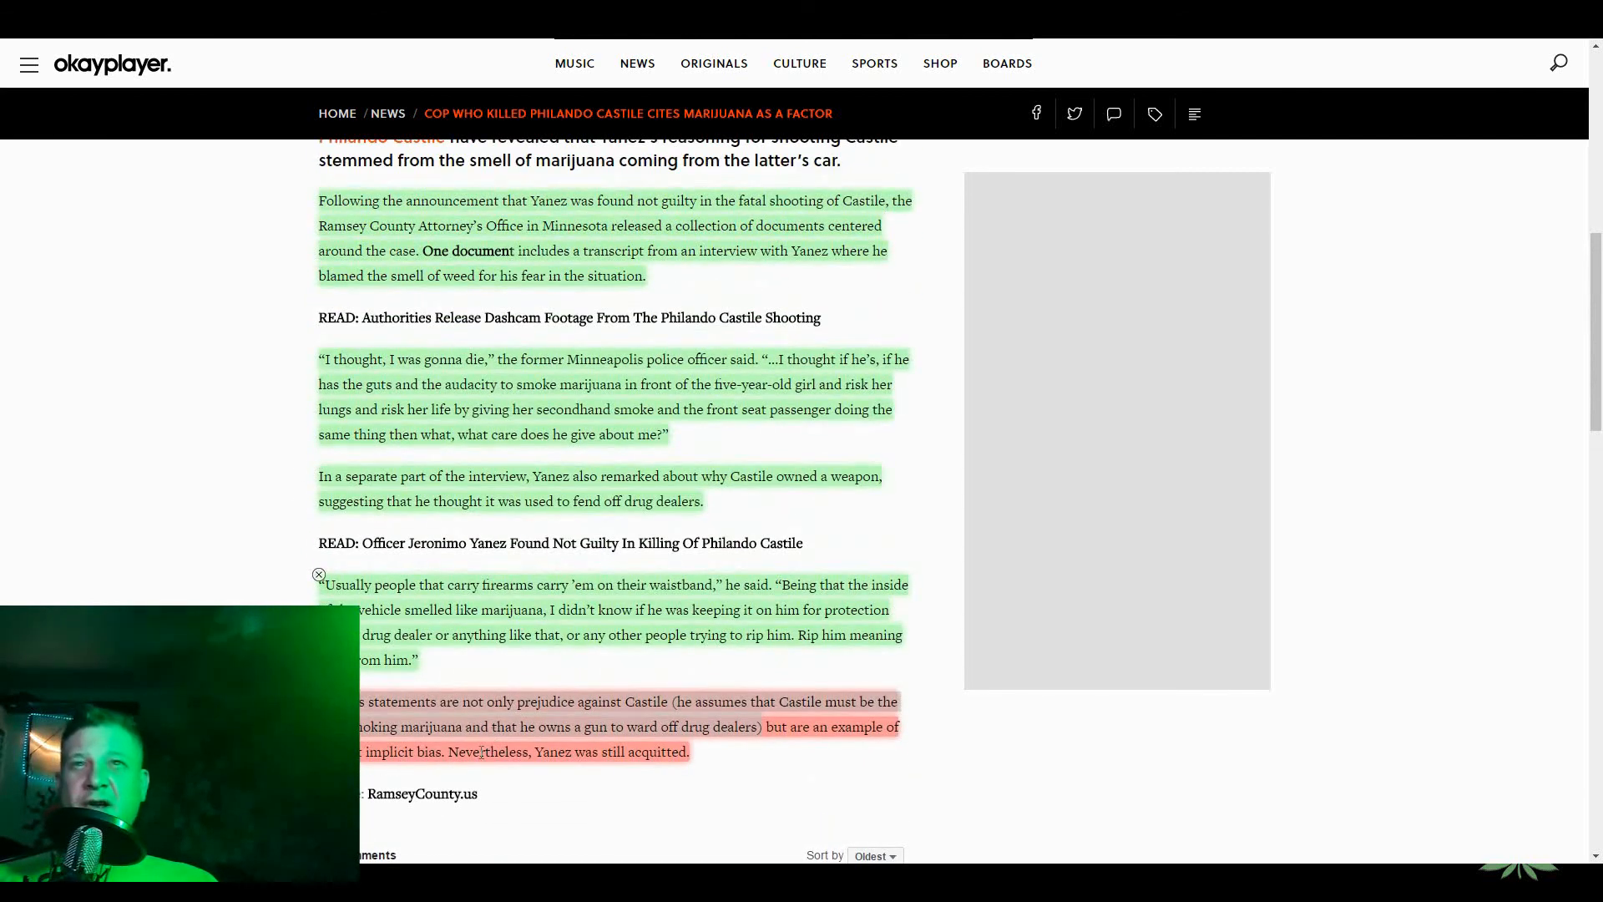
scroll(down, 3)
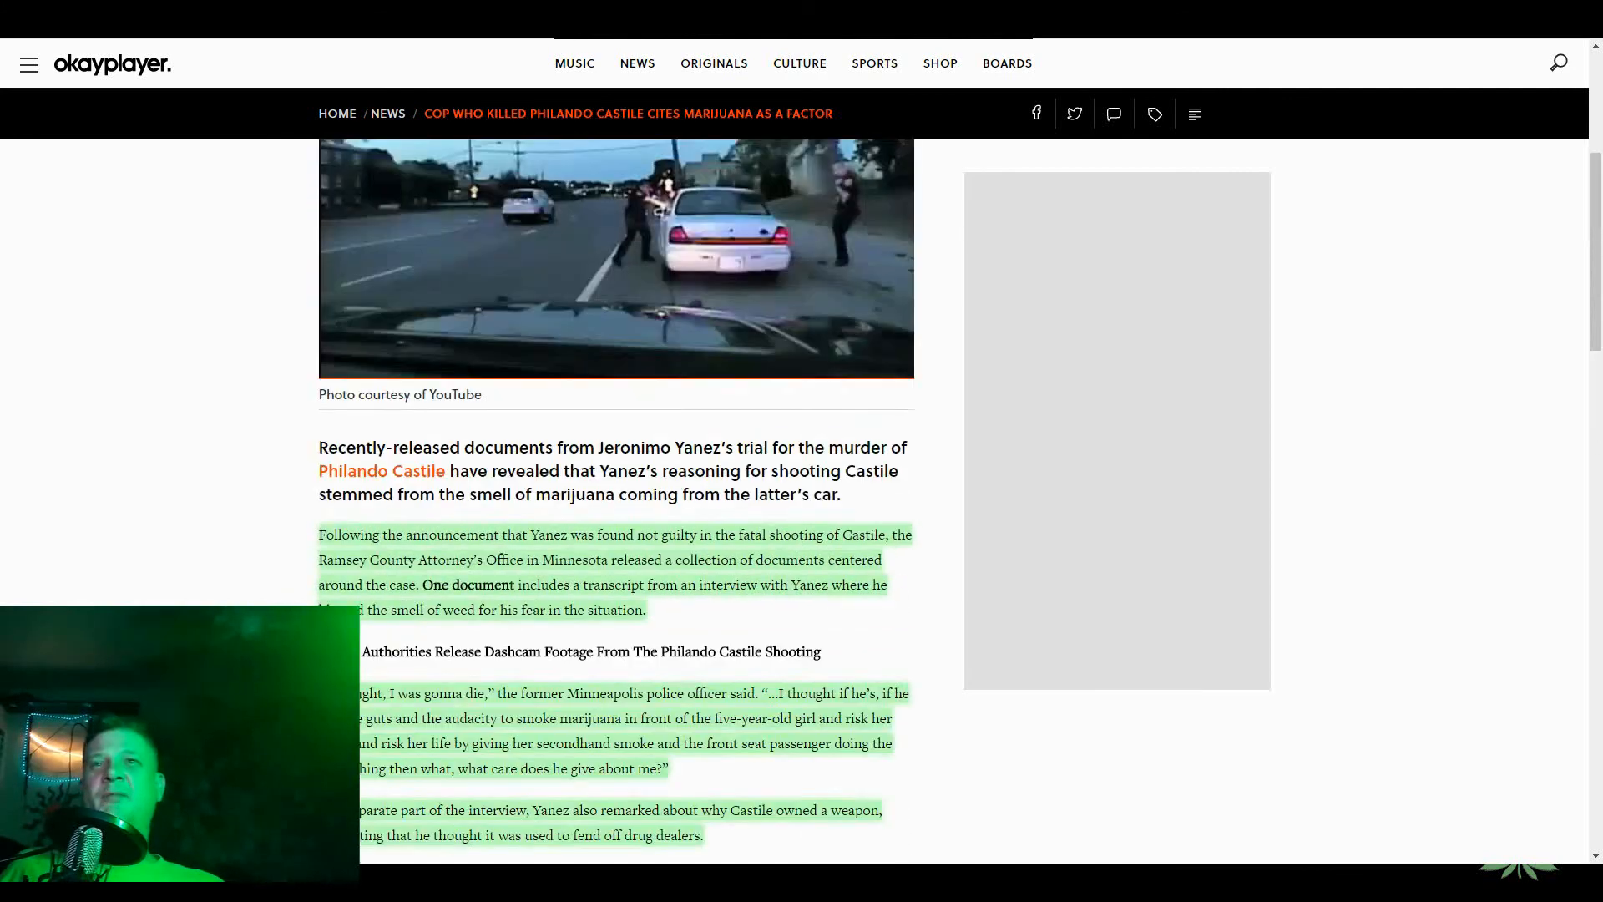
scroll(up, 3)
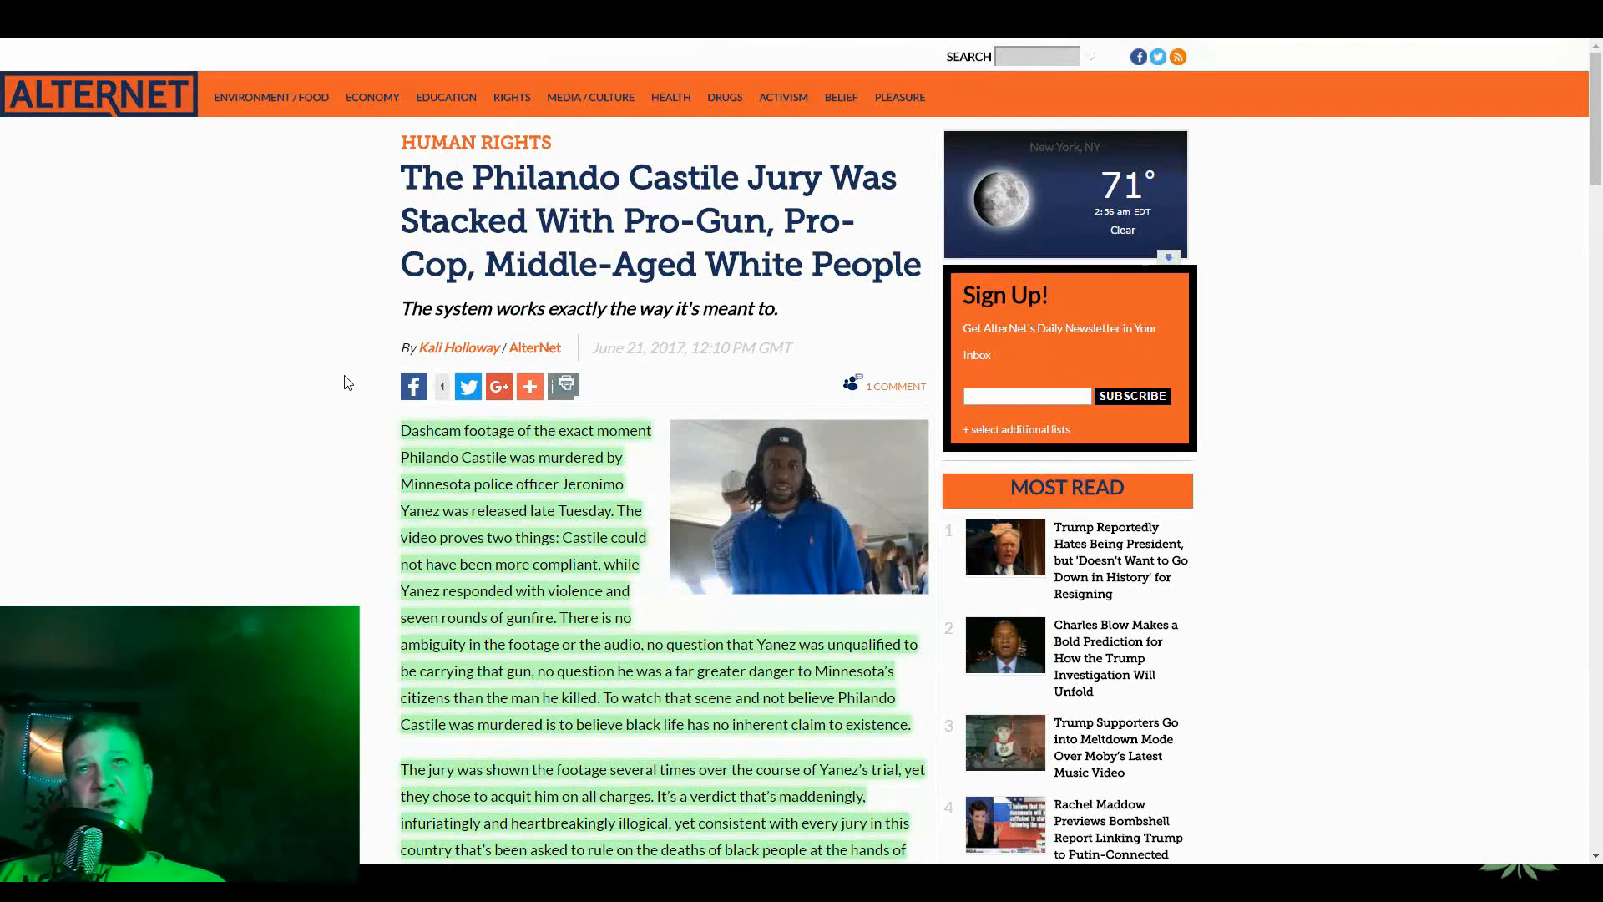
- Scroll the AlterNet article past its headline to the dashcam-footage opening paragraph
scroll(down, 3)
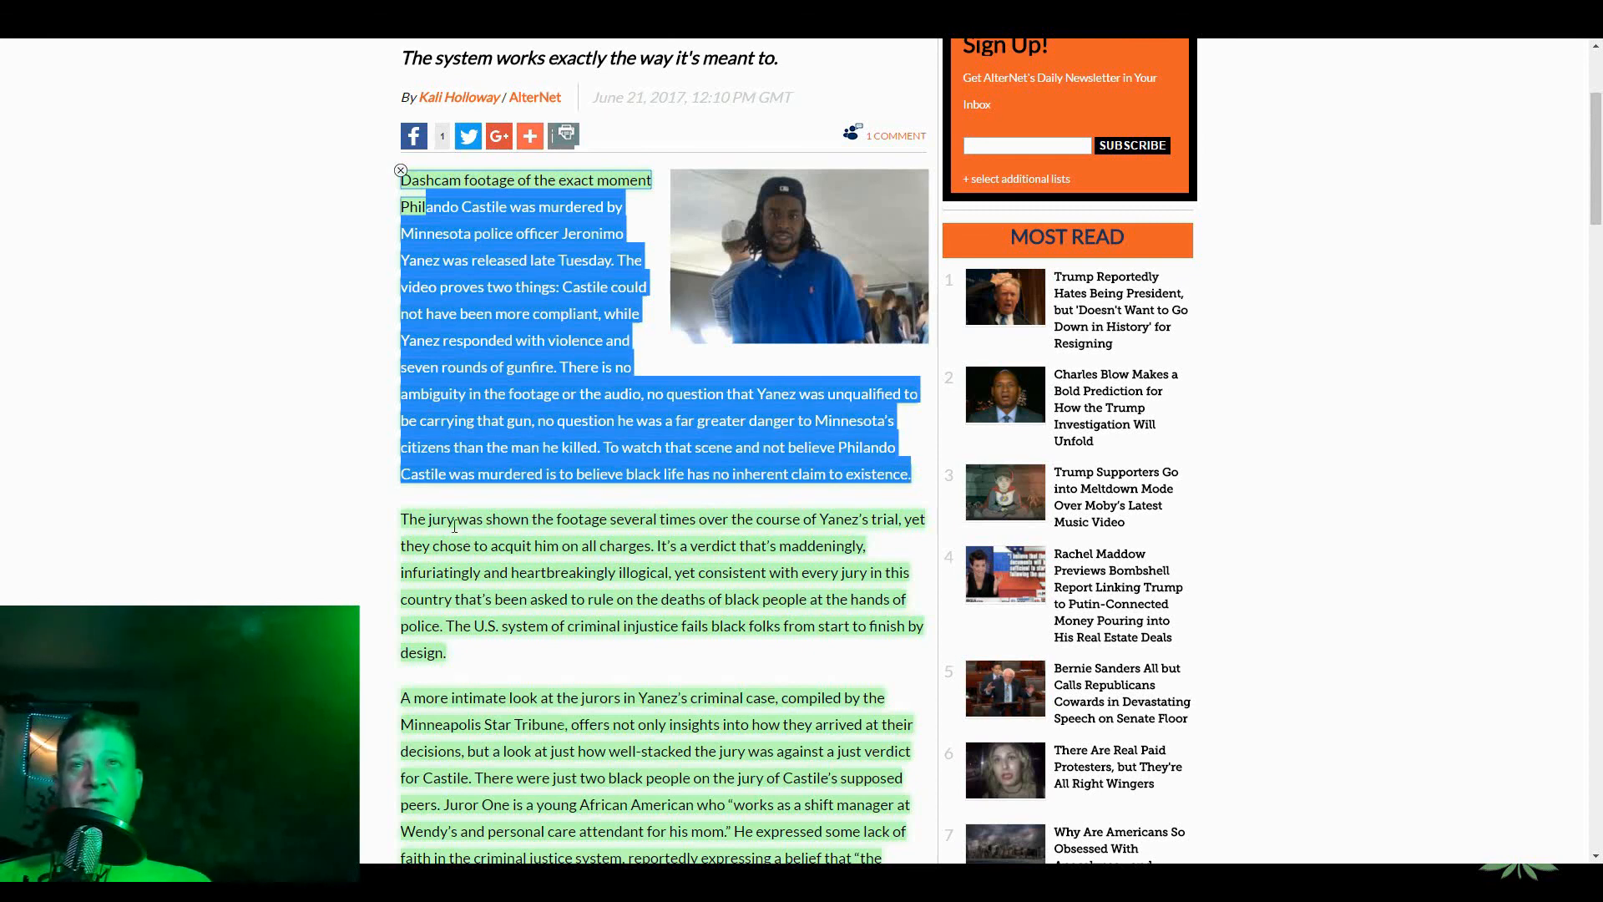
drag(401, 519, 682, 519)
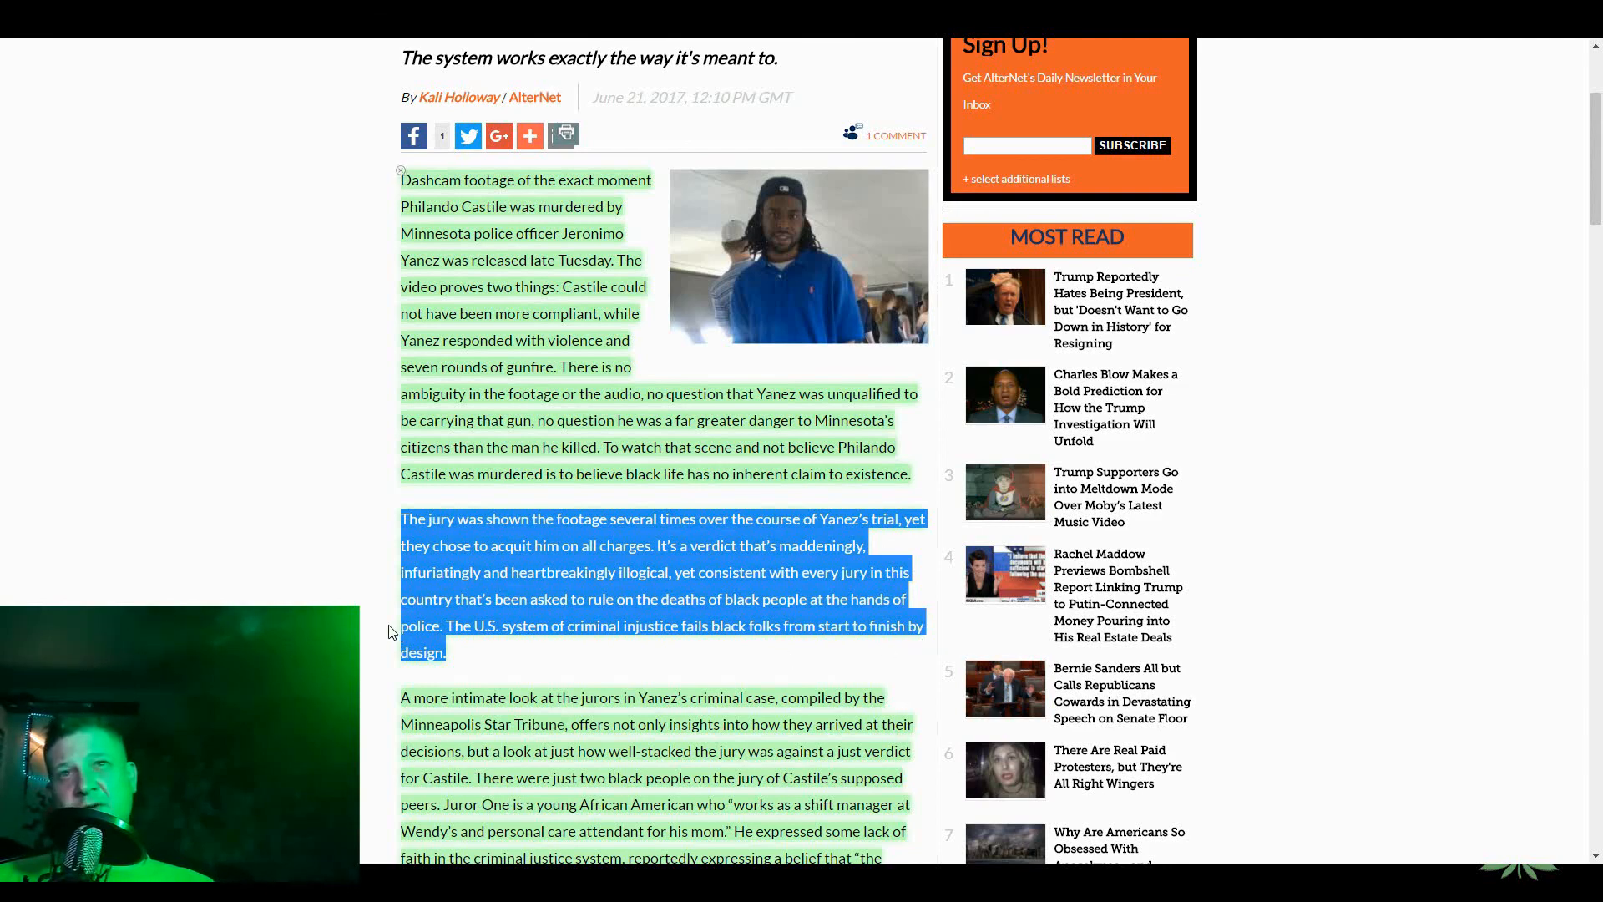
scroll(down, 3)
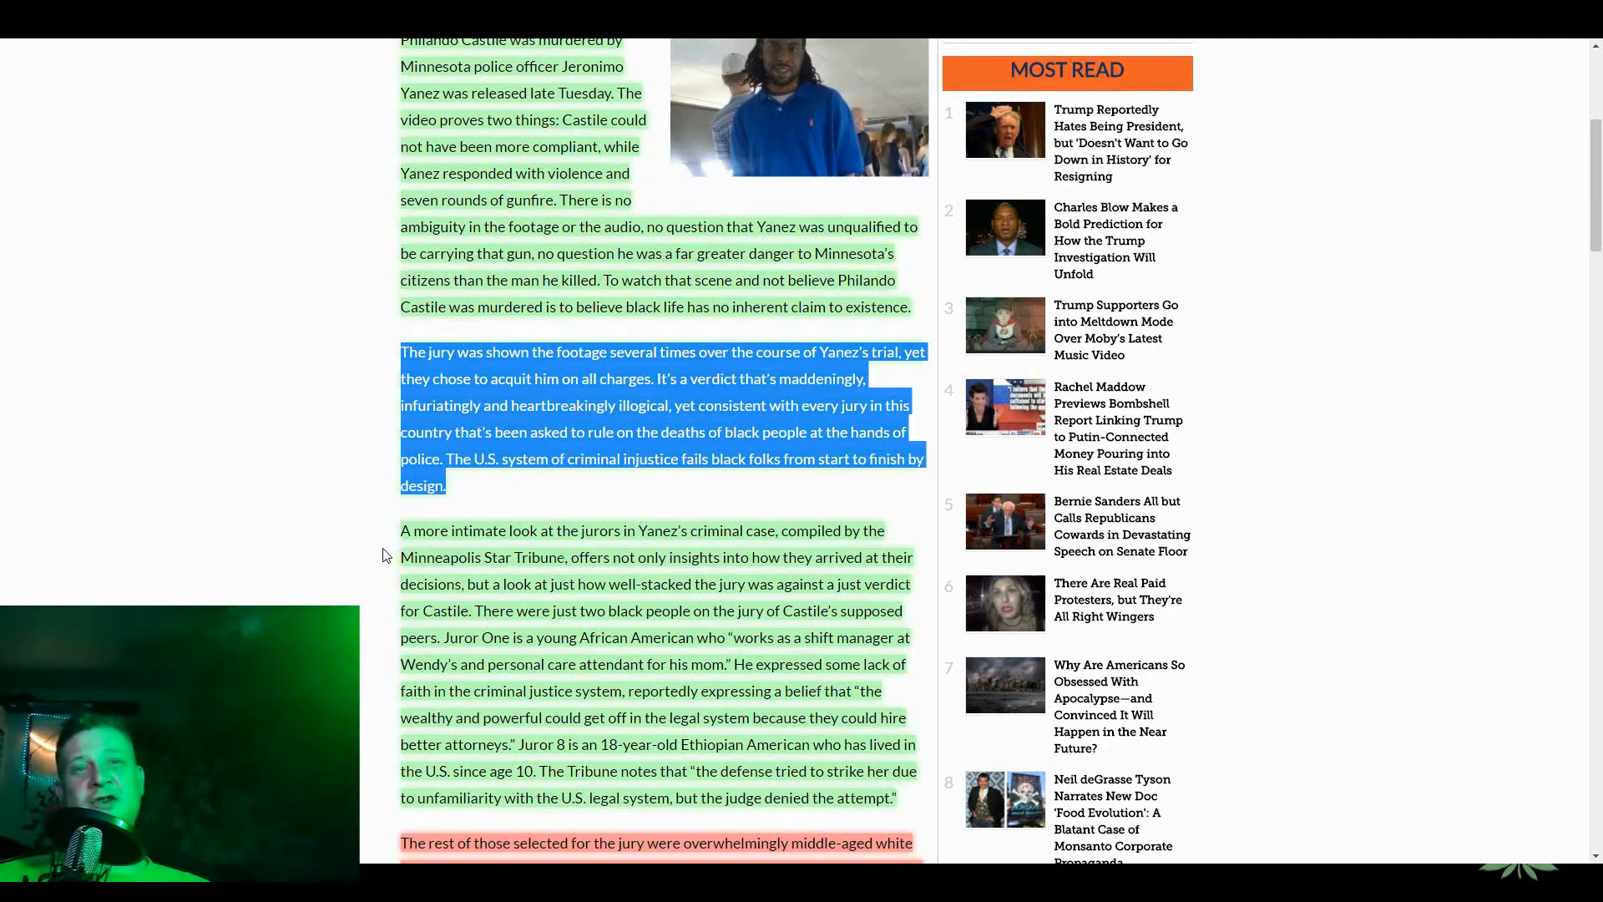
scroll(down, 3)
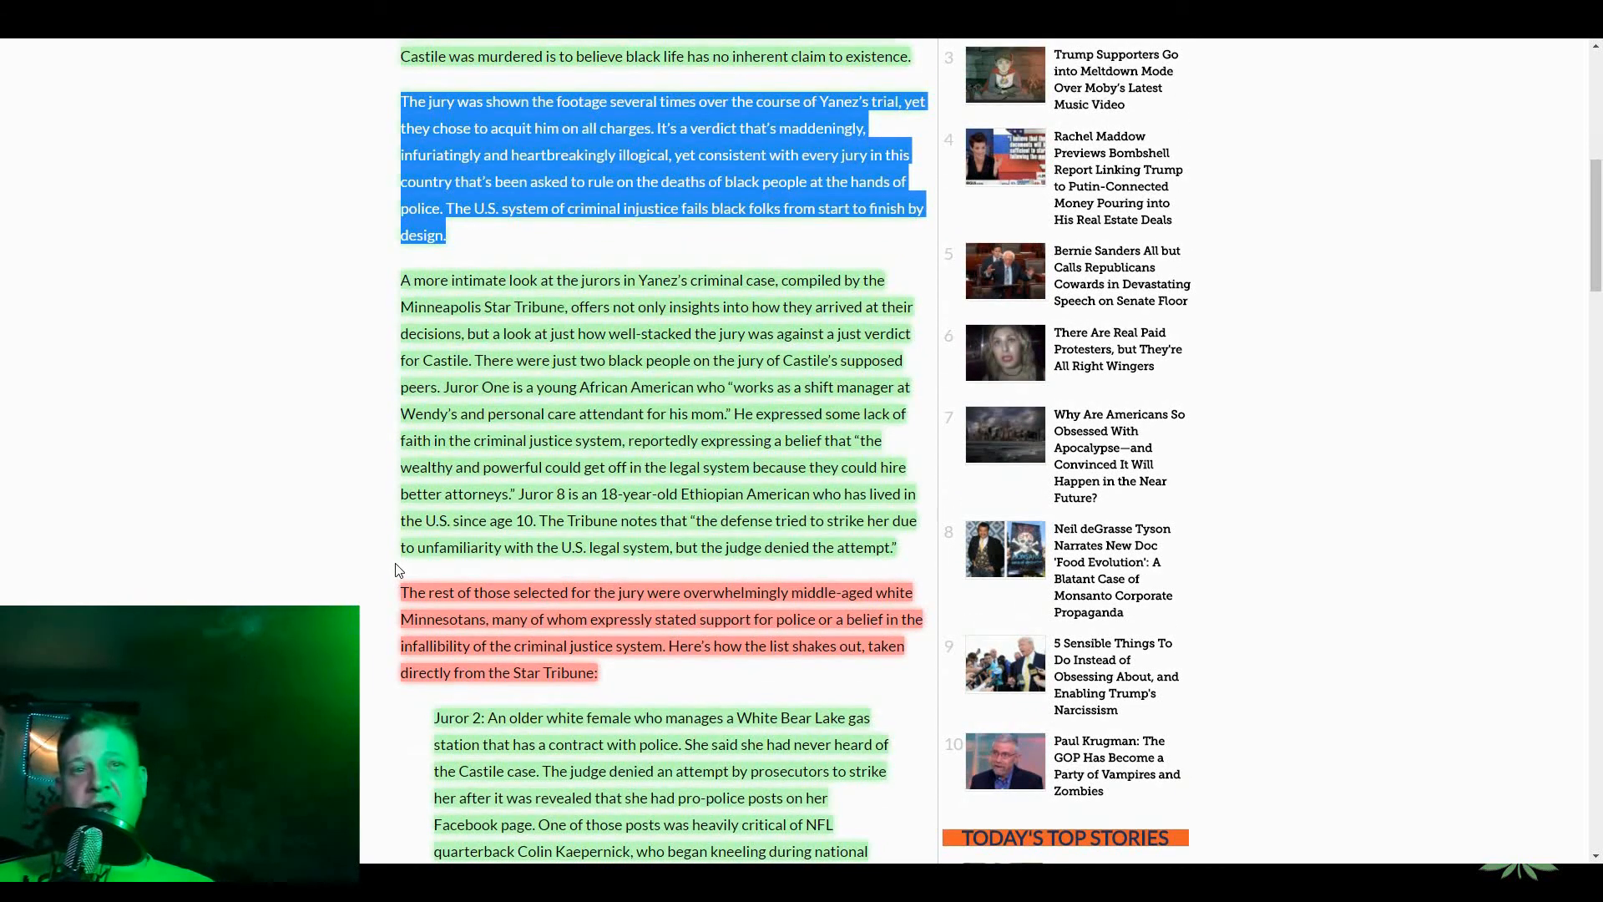
mouse_move(369, 552)
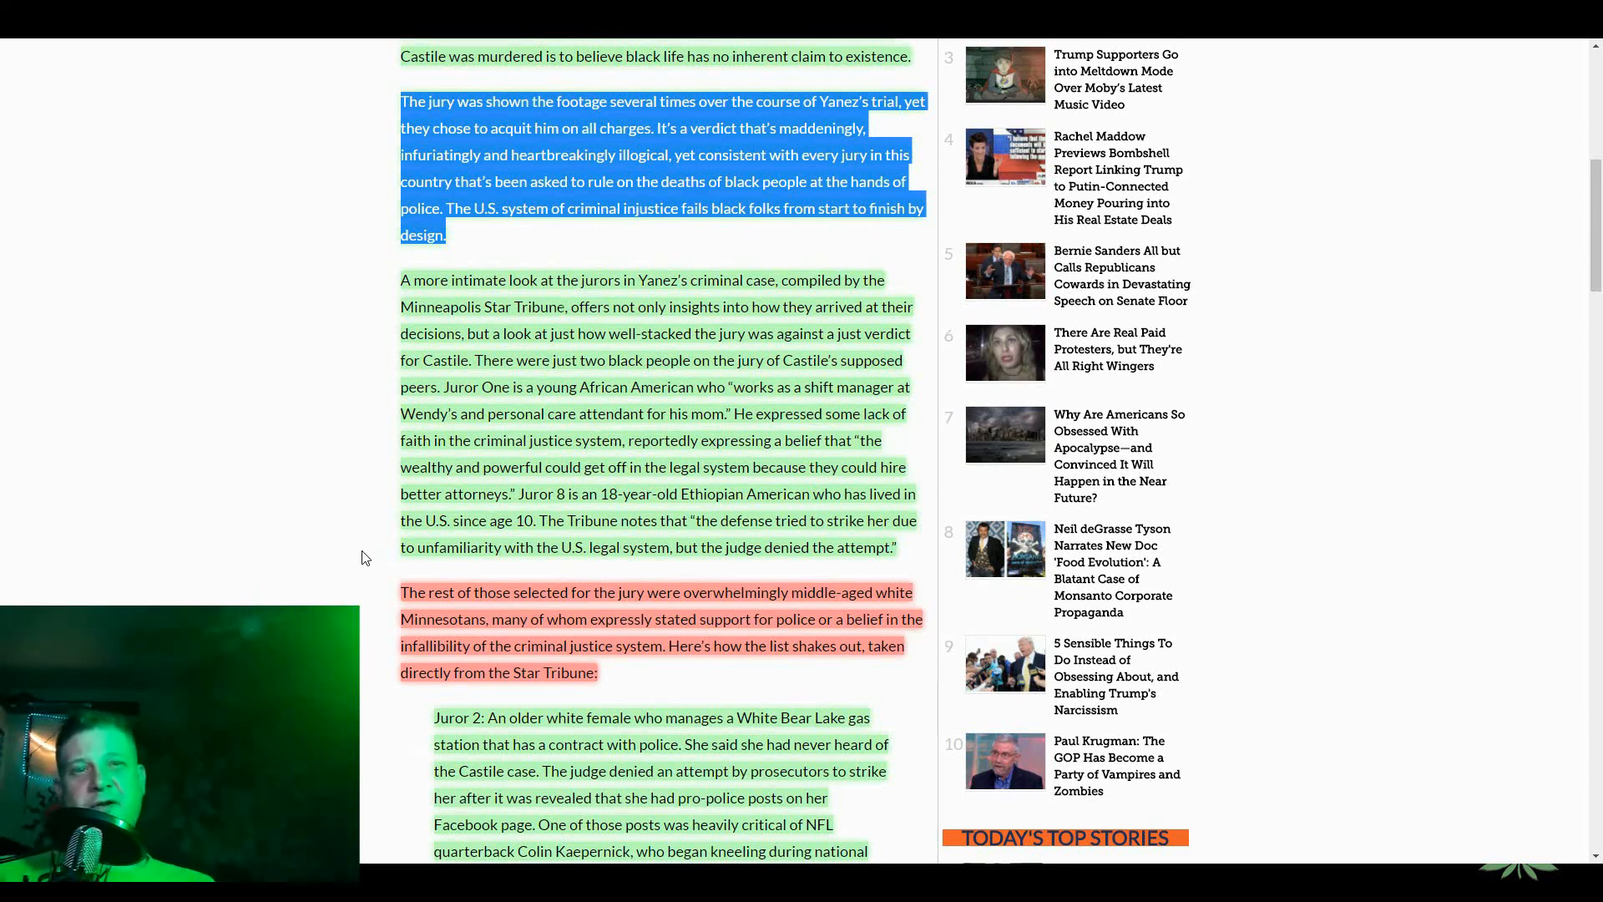
mouse_move(373, 550)
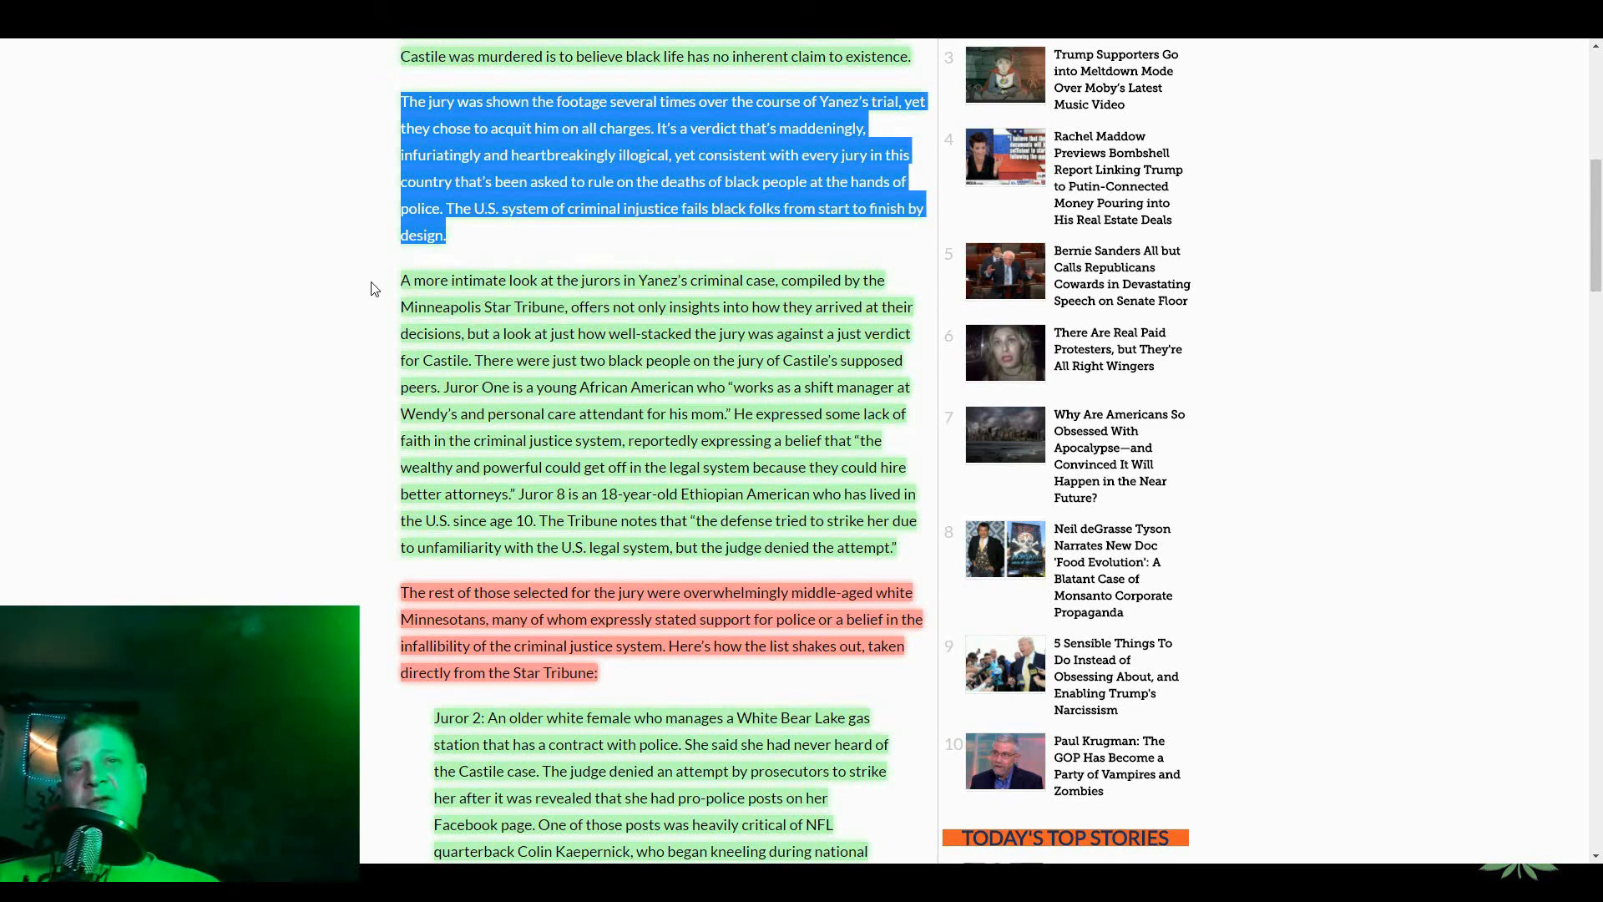
mouse_move(389, 289)
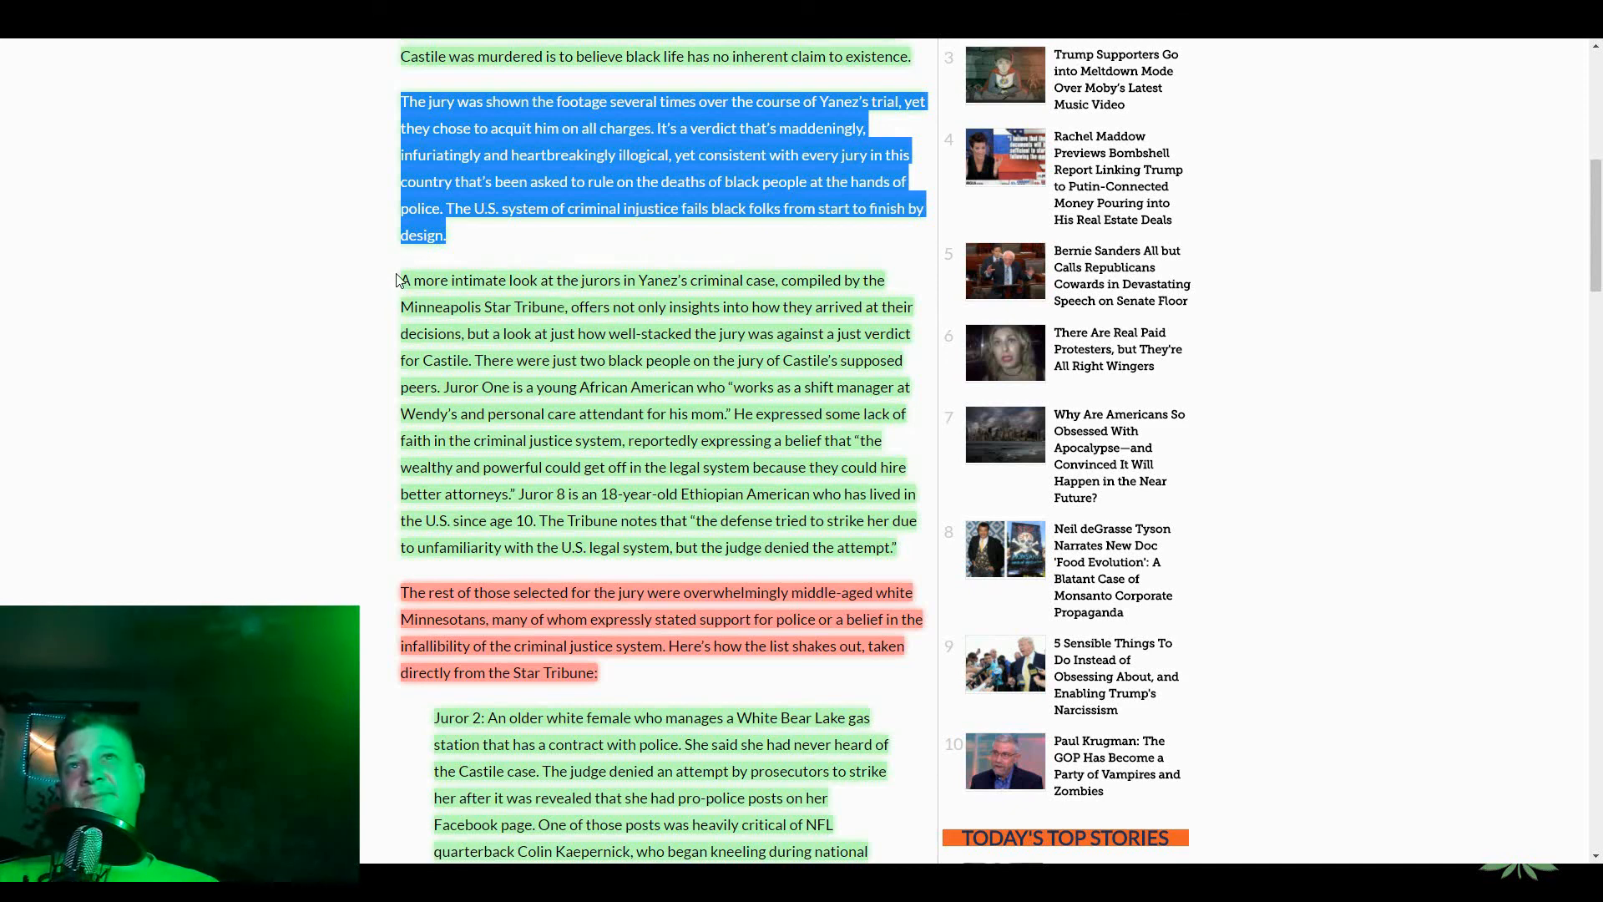
scroll(down, 3)
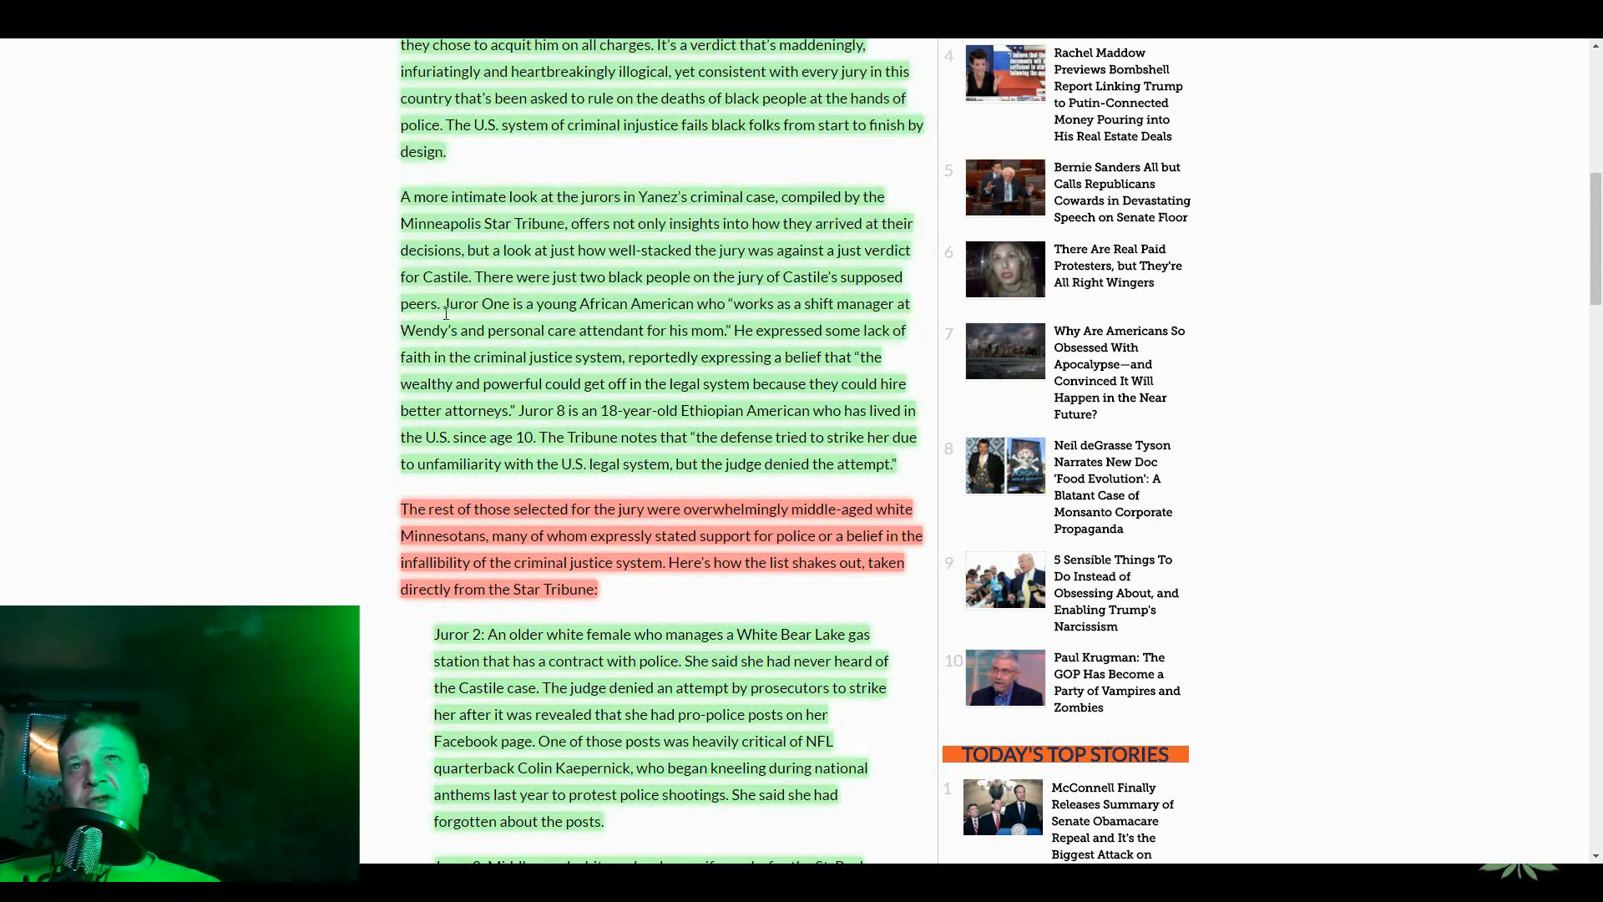
drag(445, 303, 887, 329)
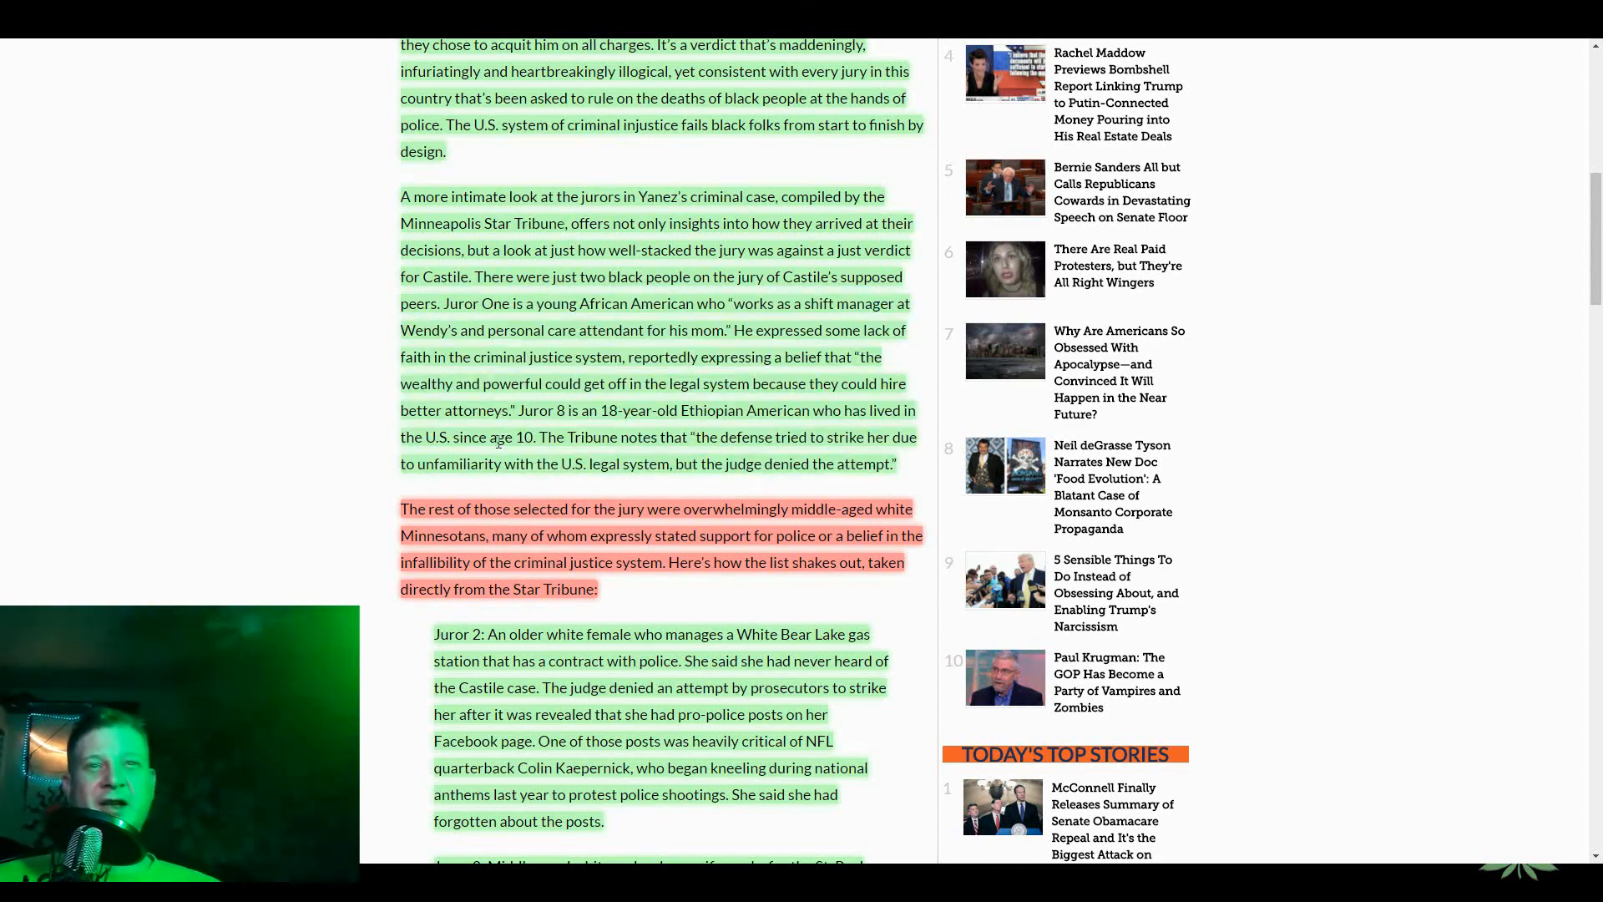
scroll(down, 3)
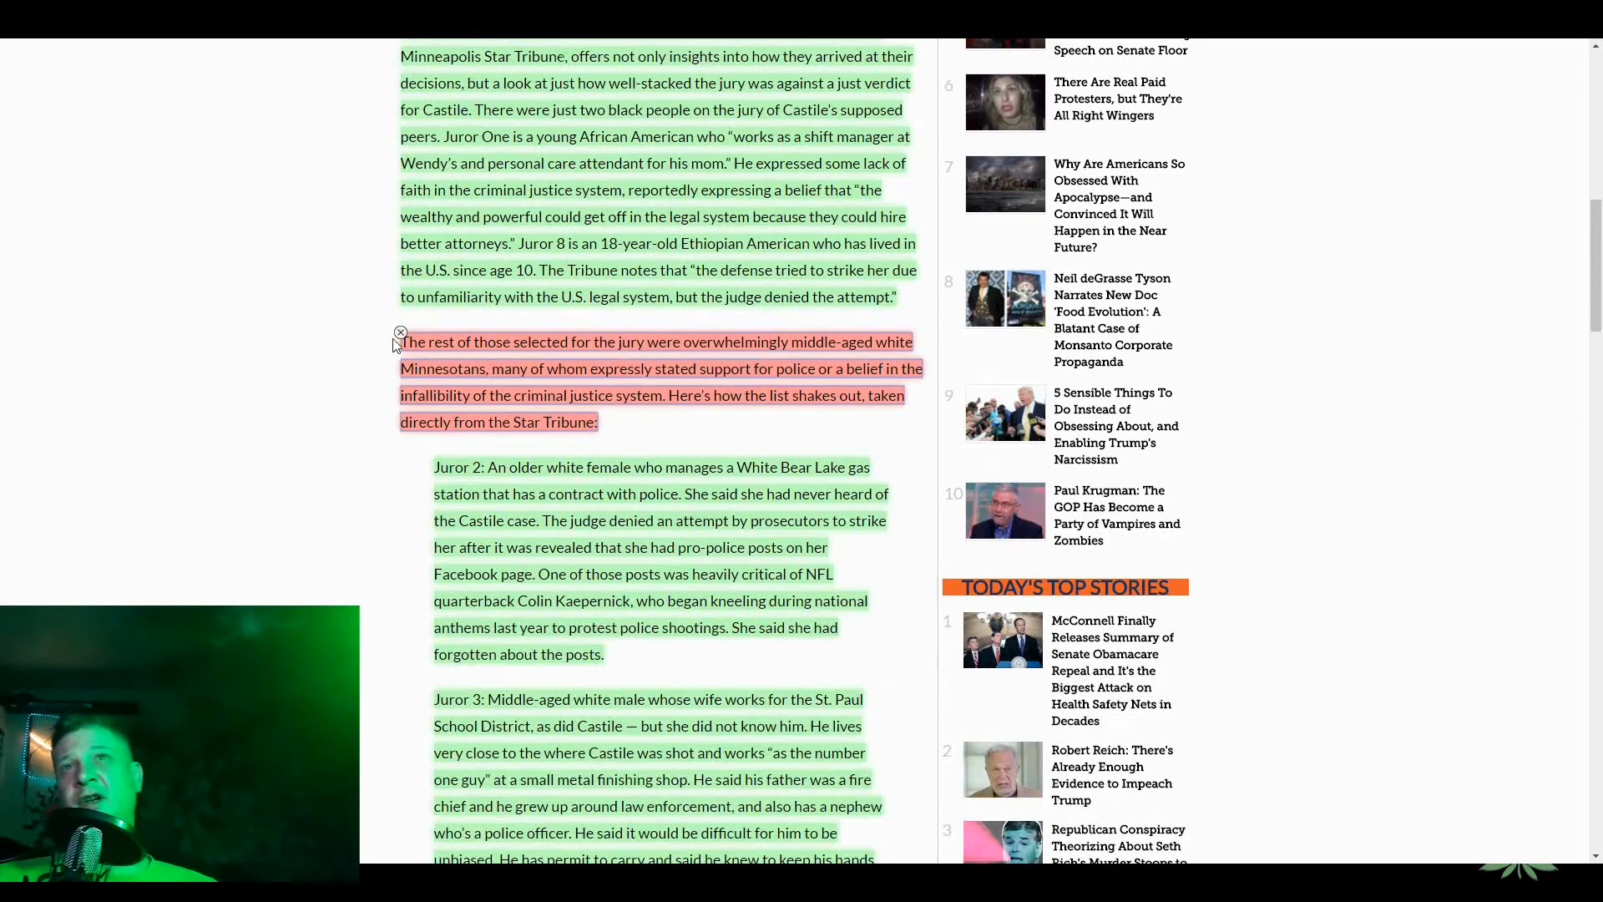
- Highlight the passage on pro-police jurors, then the opening line of Juror 2's description
drag(402, 341, 599, 420)
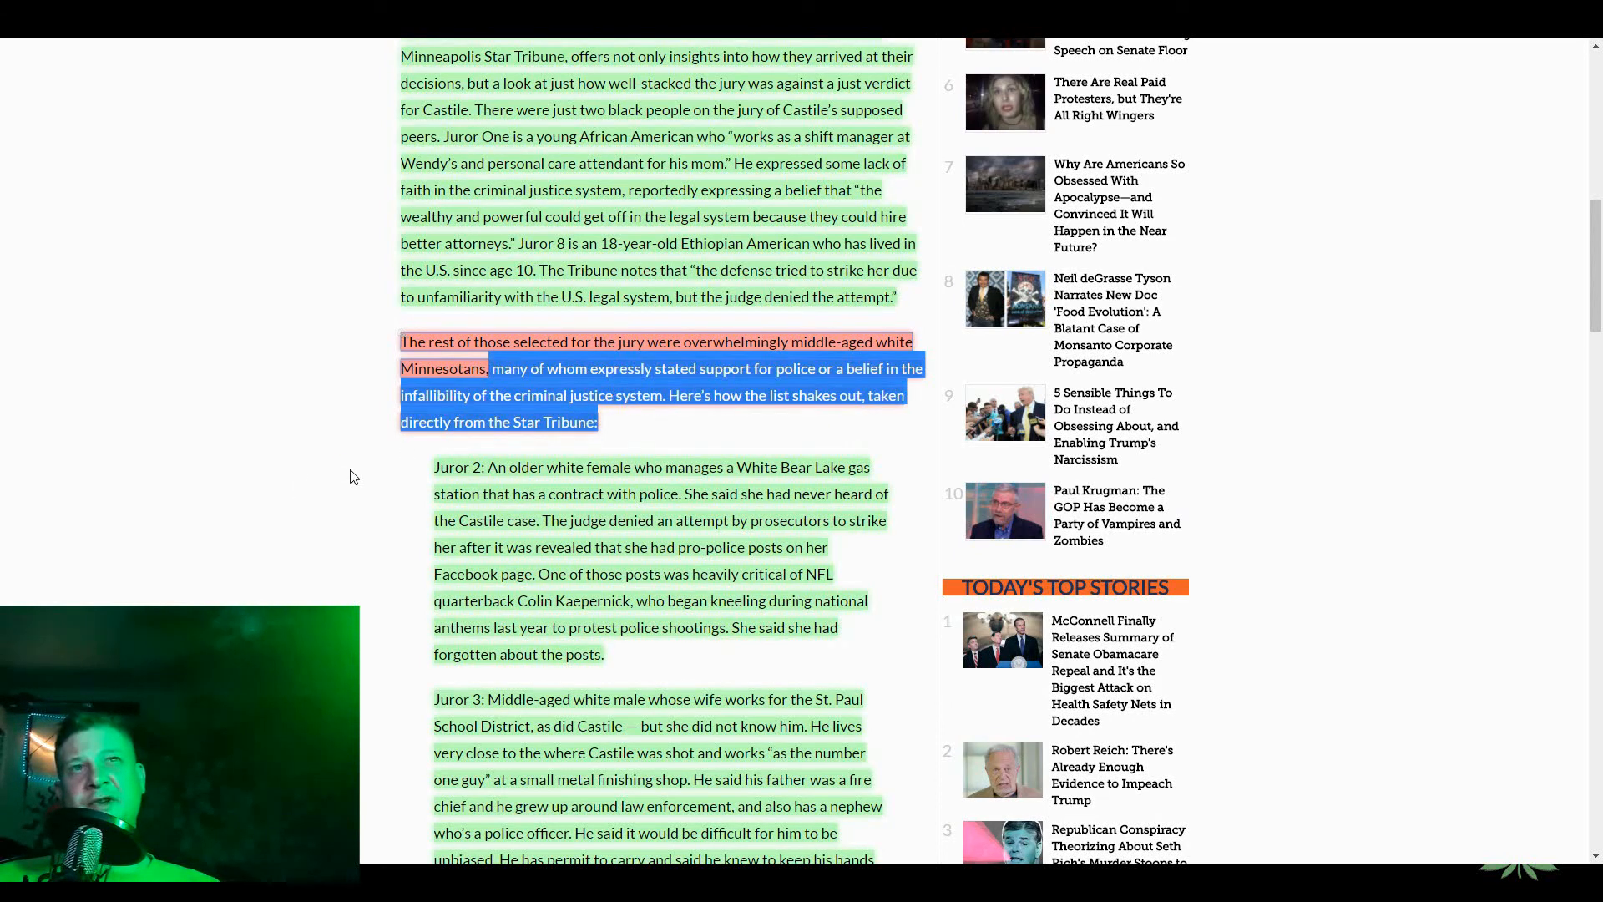
scroll(down, 3)
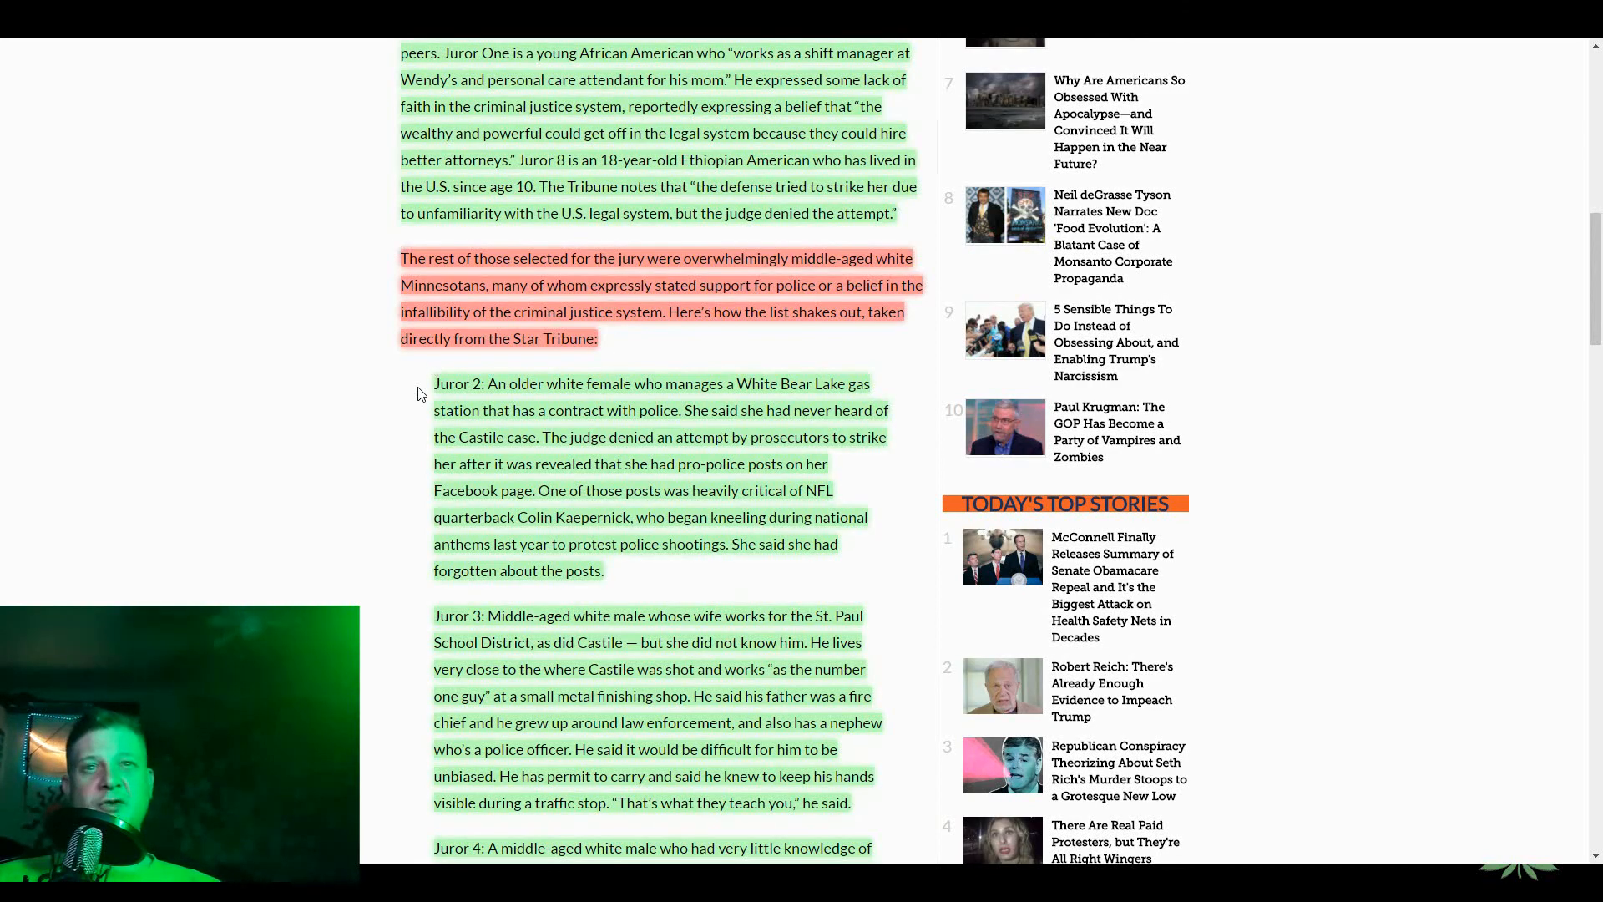
scroll(down, 3)
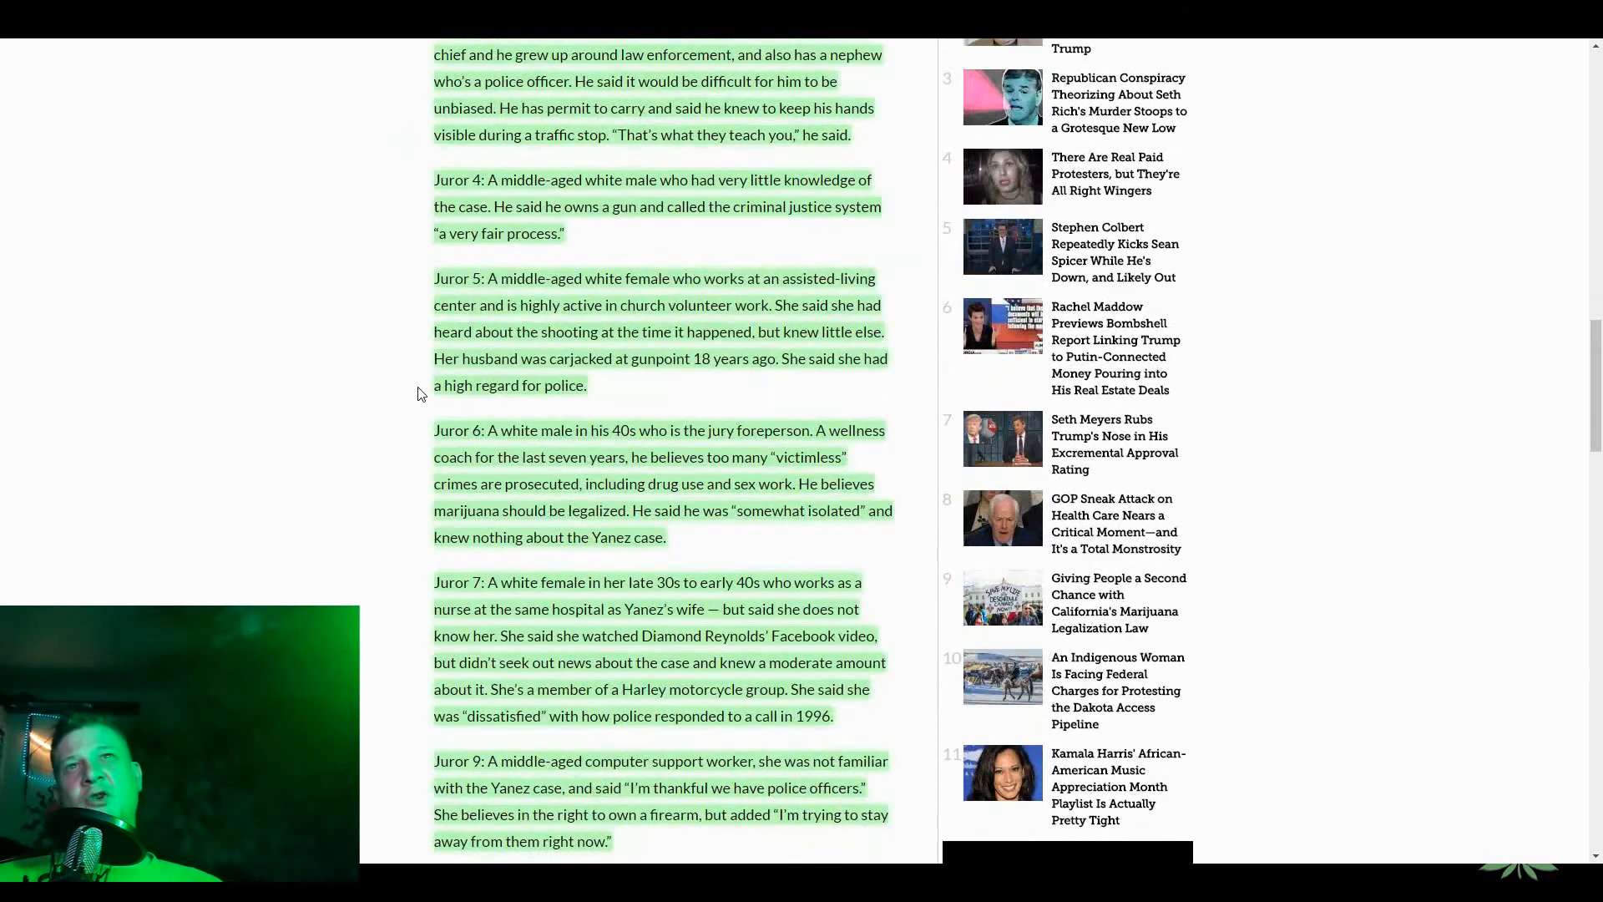
scroll(down, 3)
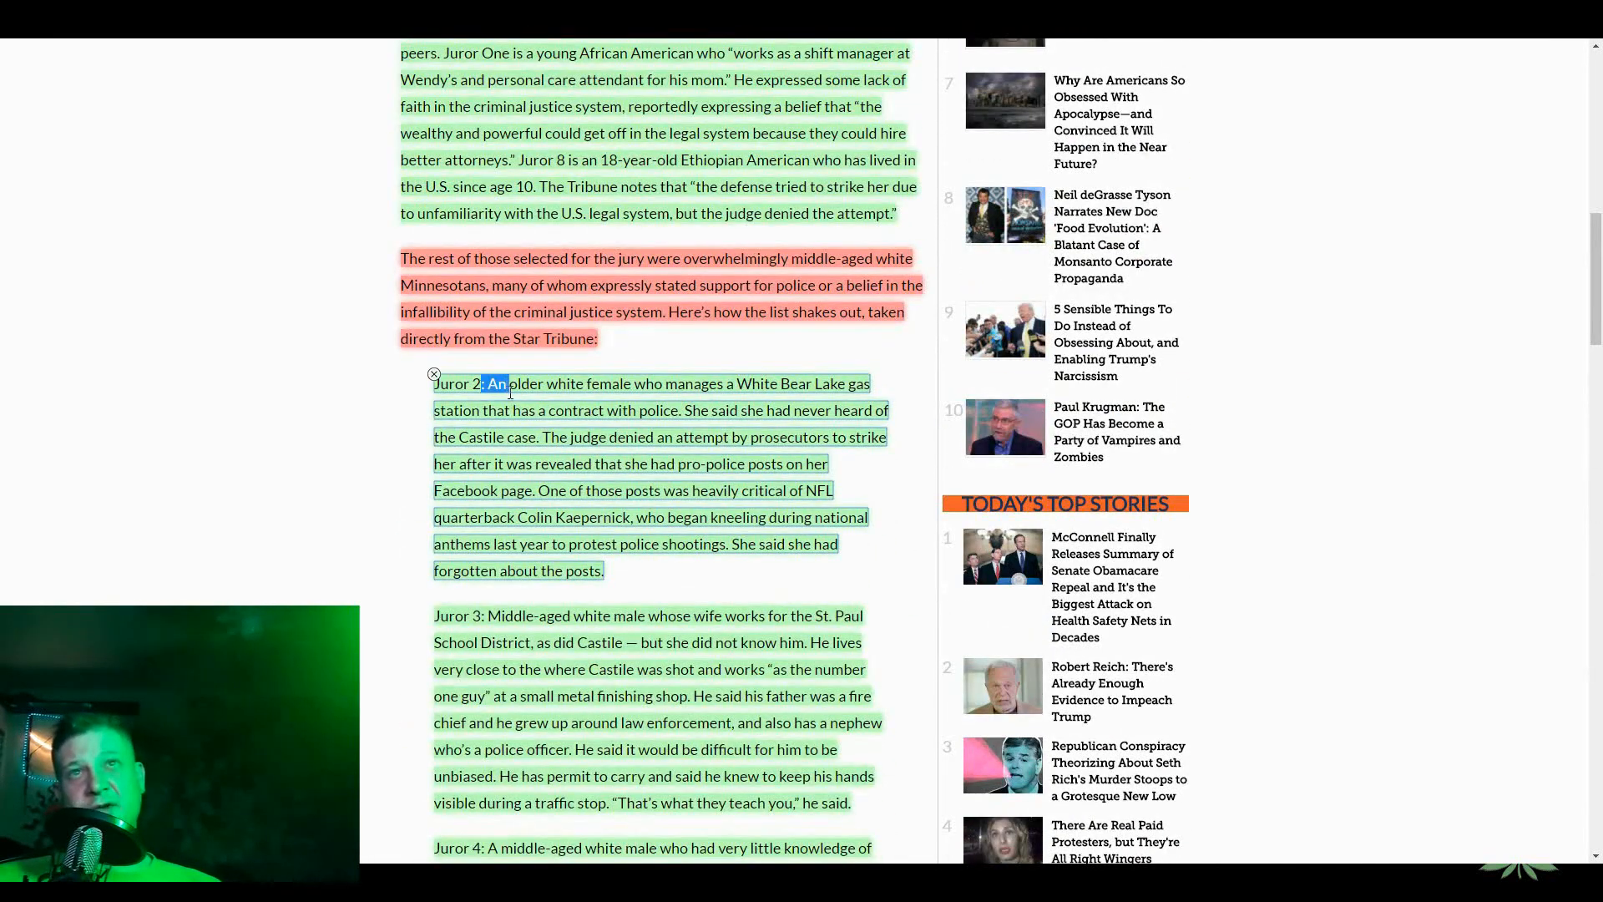
drag(497, 384, 637, 410)
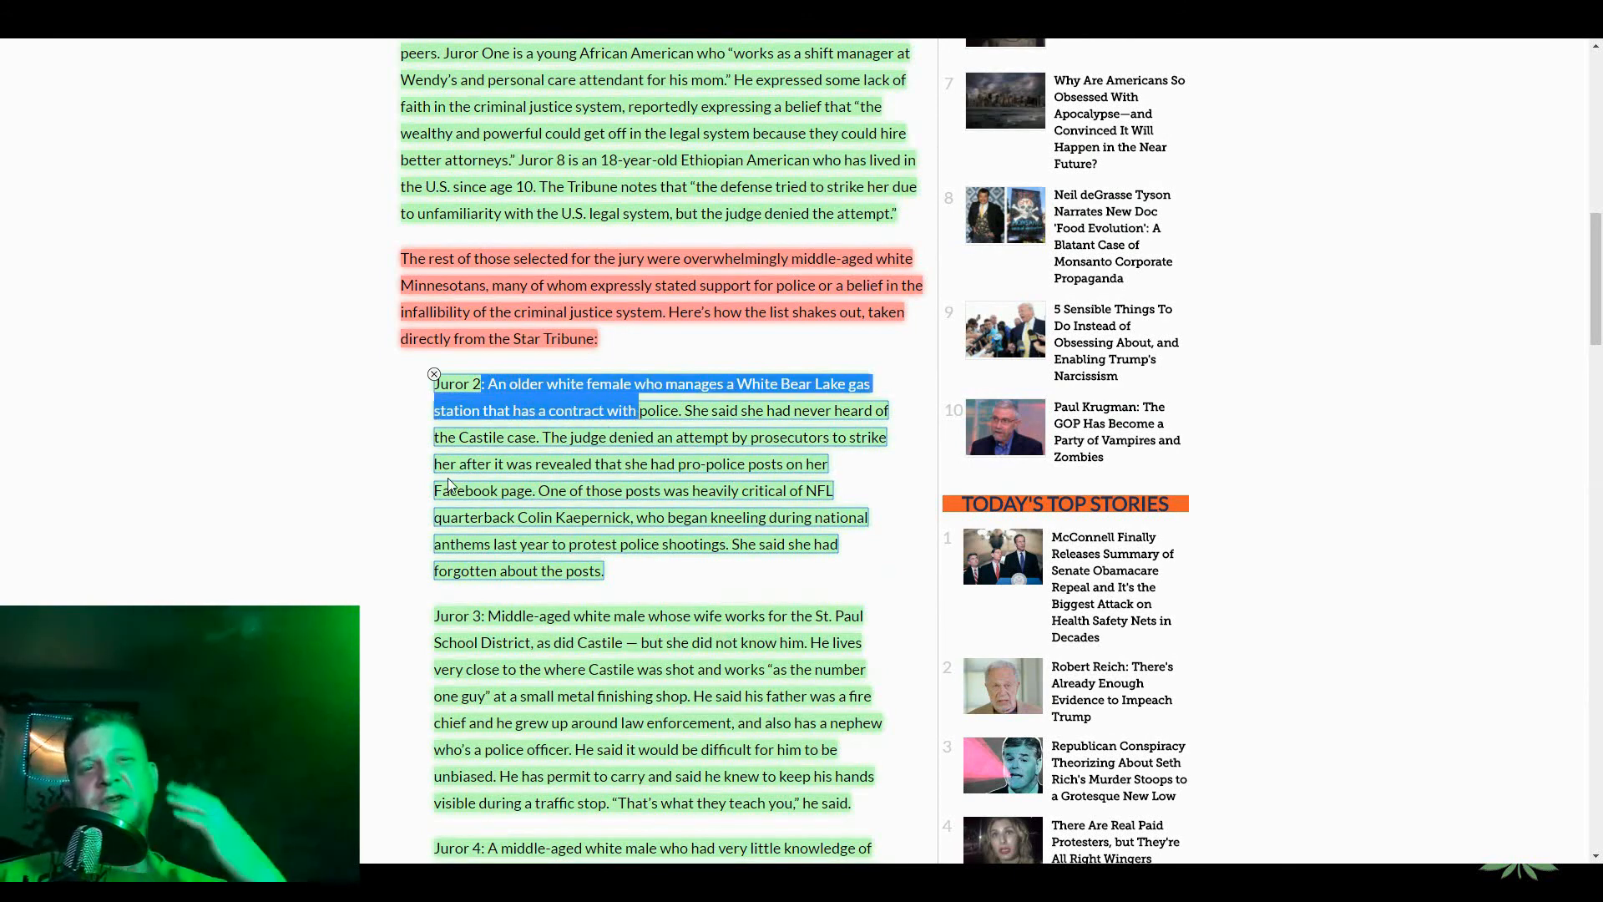
mouse_move(137, 151)
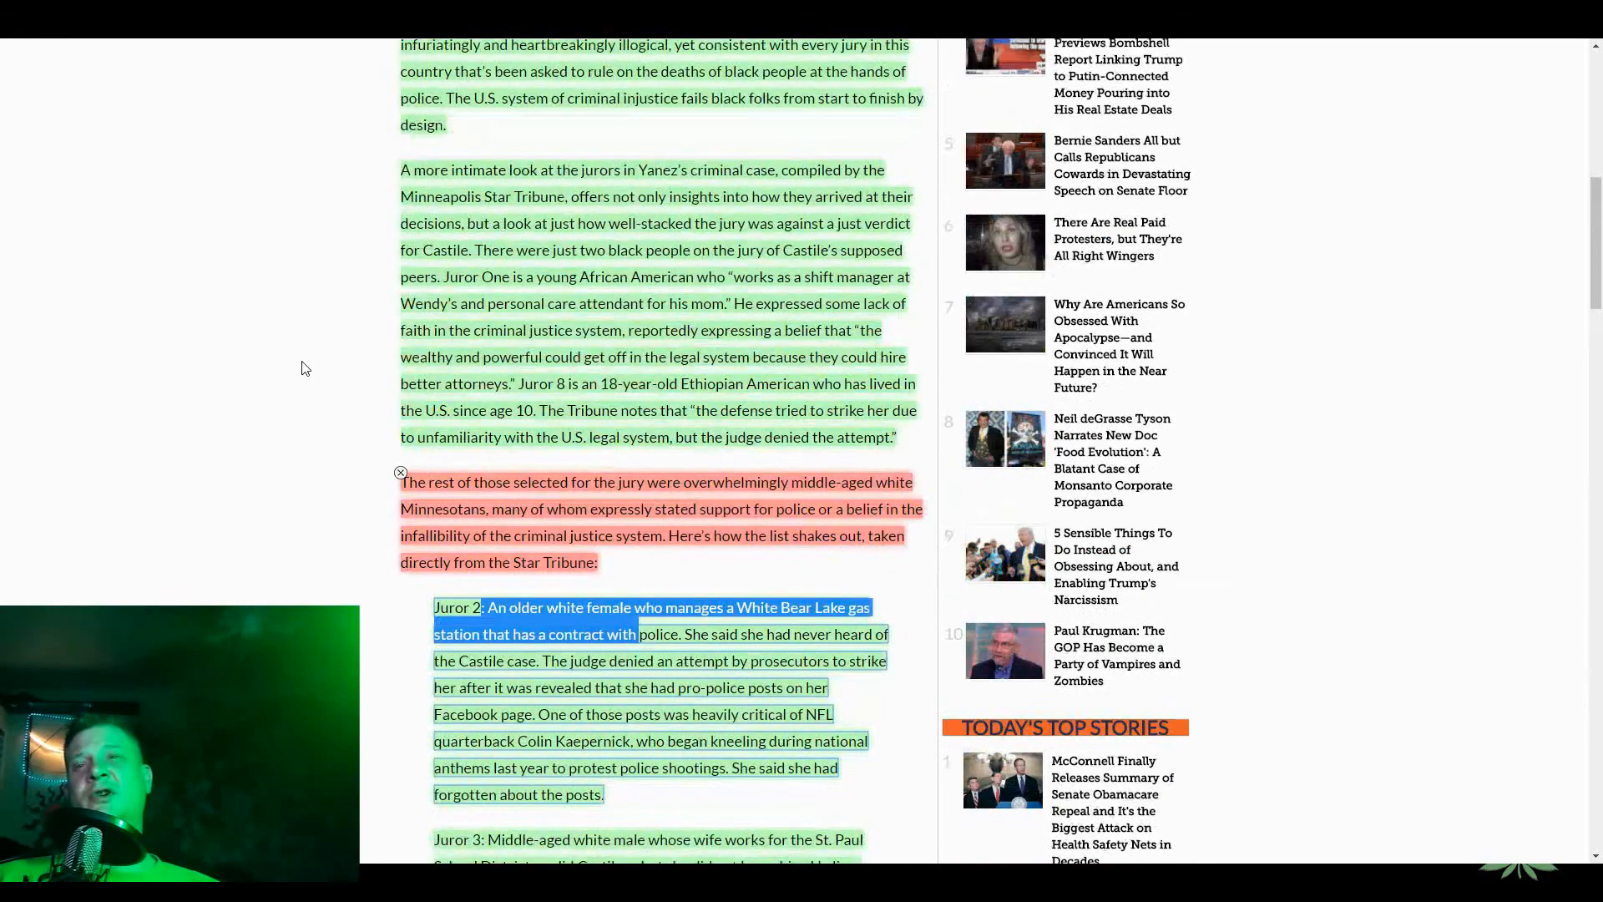
scroll(up, 3)
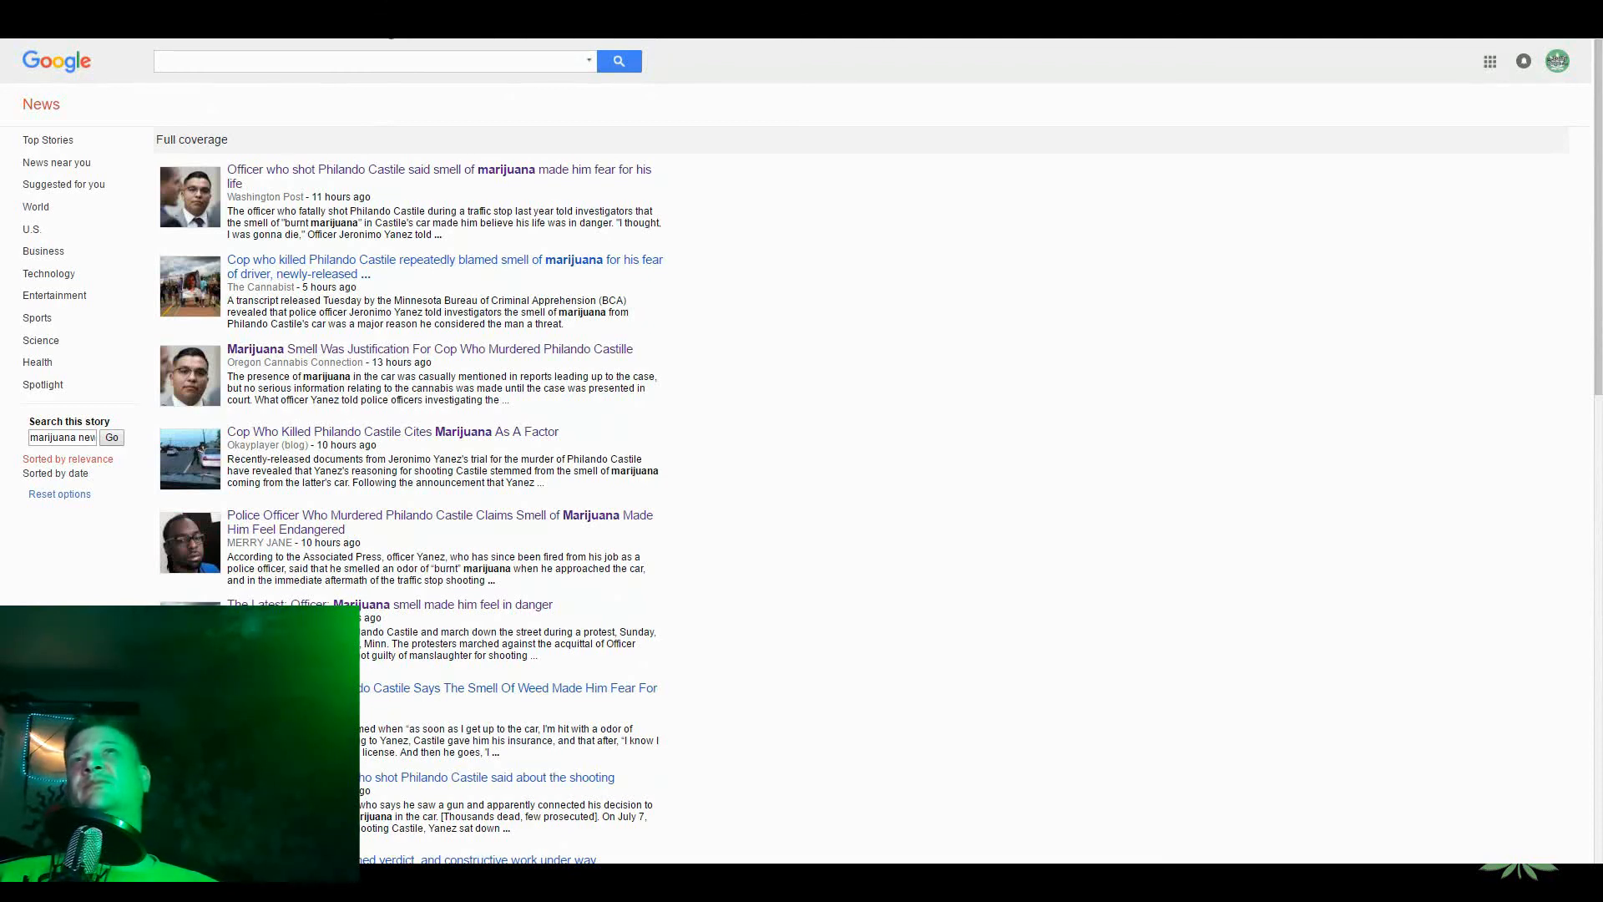
mouse_move(671, 222)
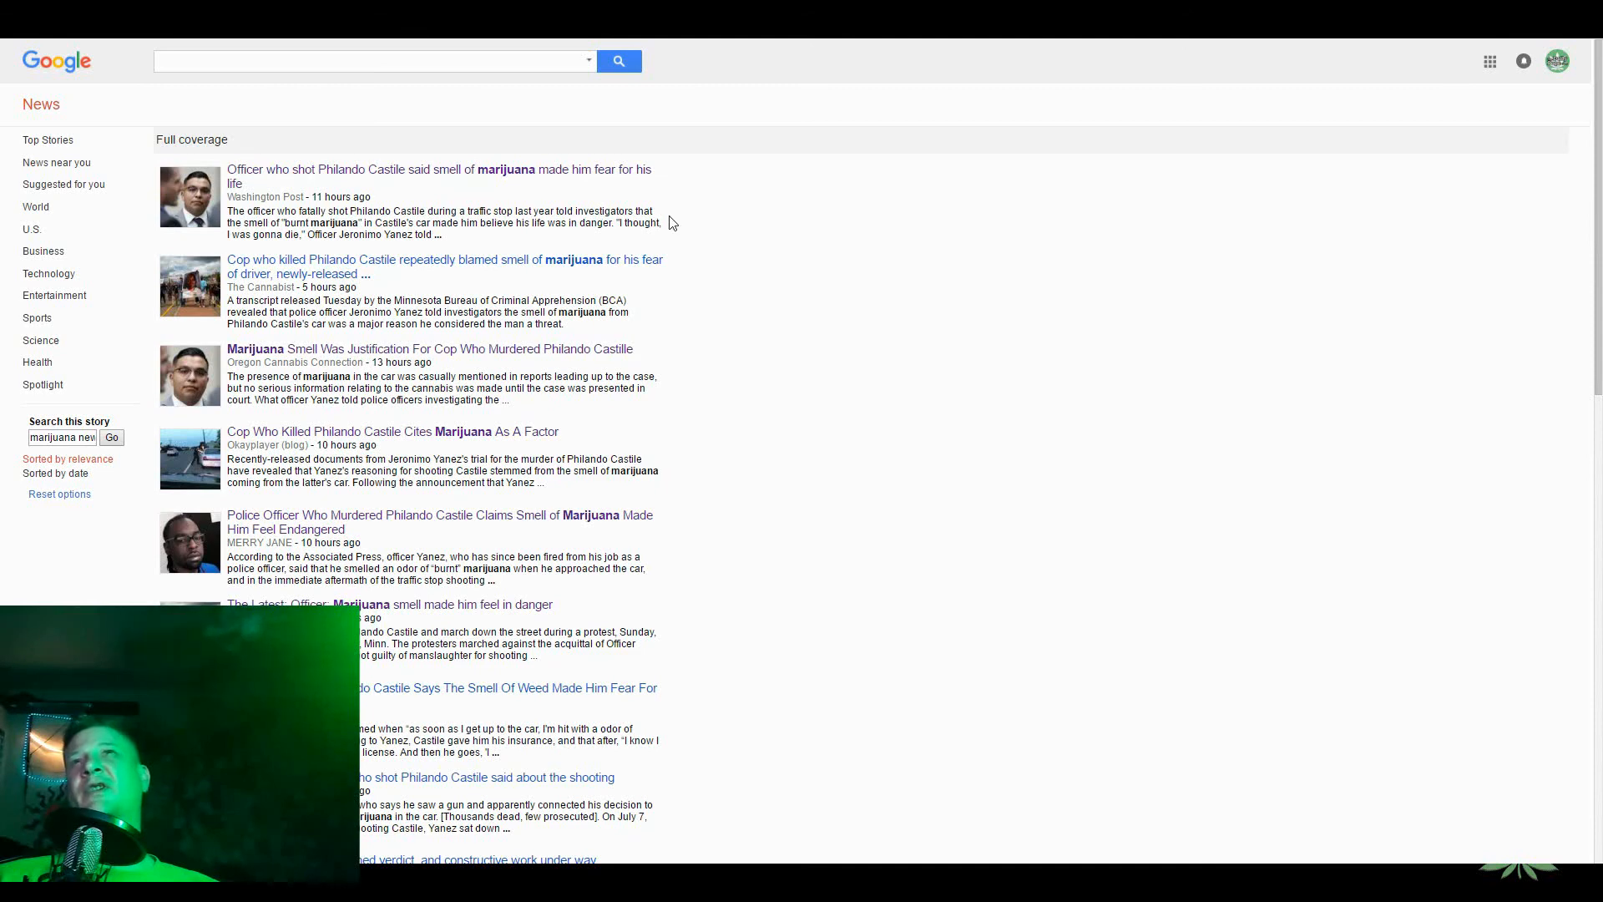
mouse_move(429, 184)
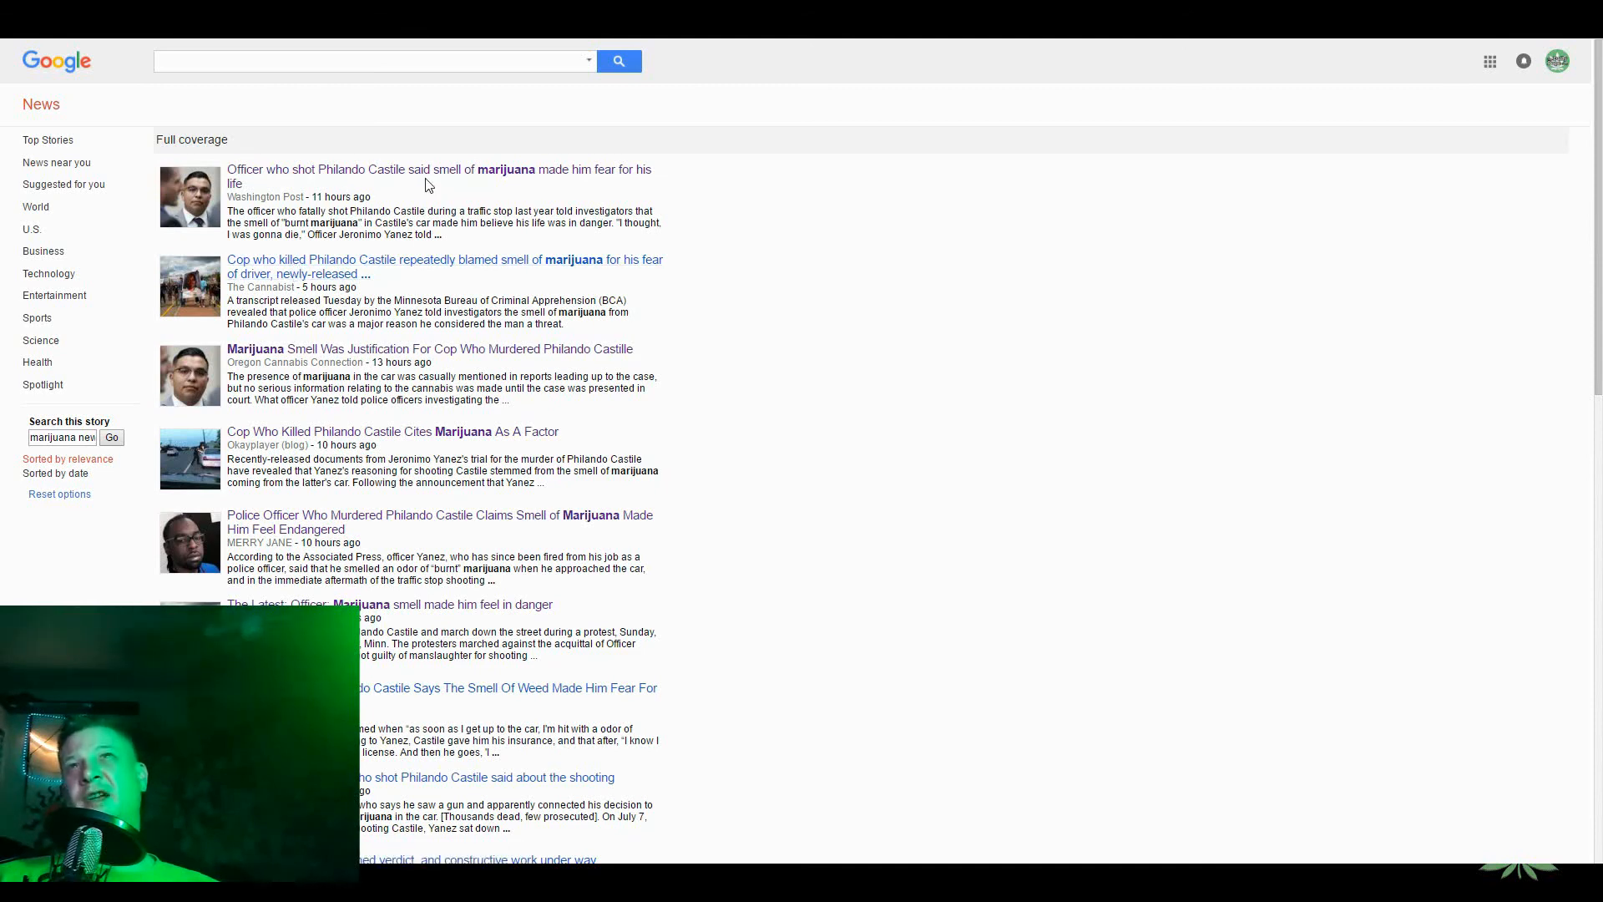
mouse_move(797, 423)
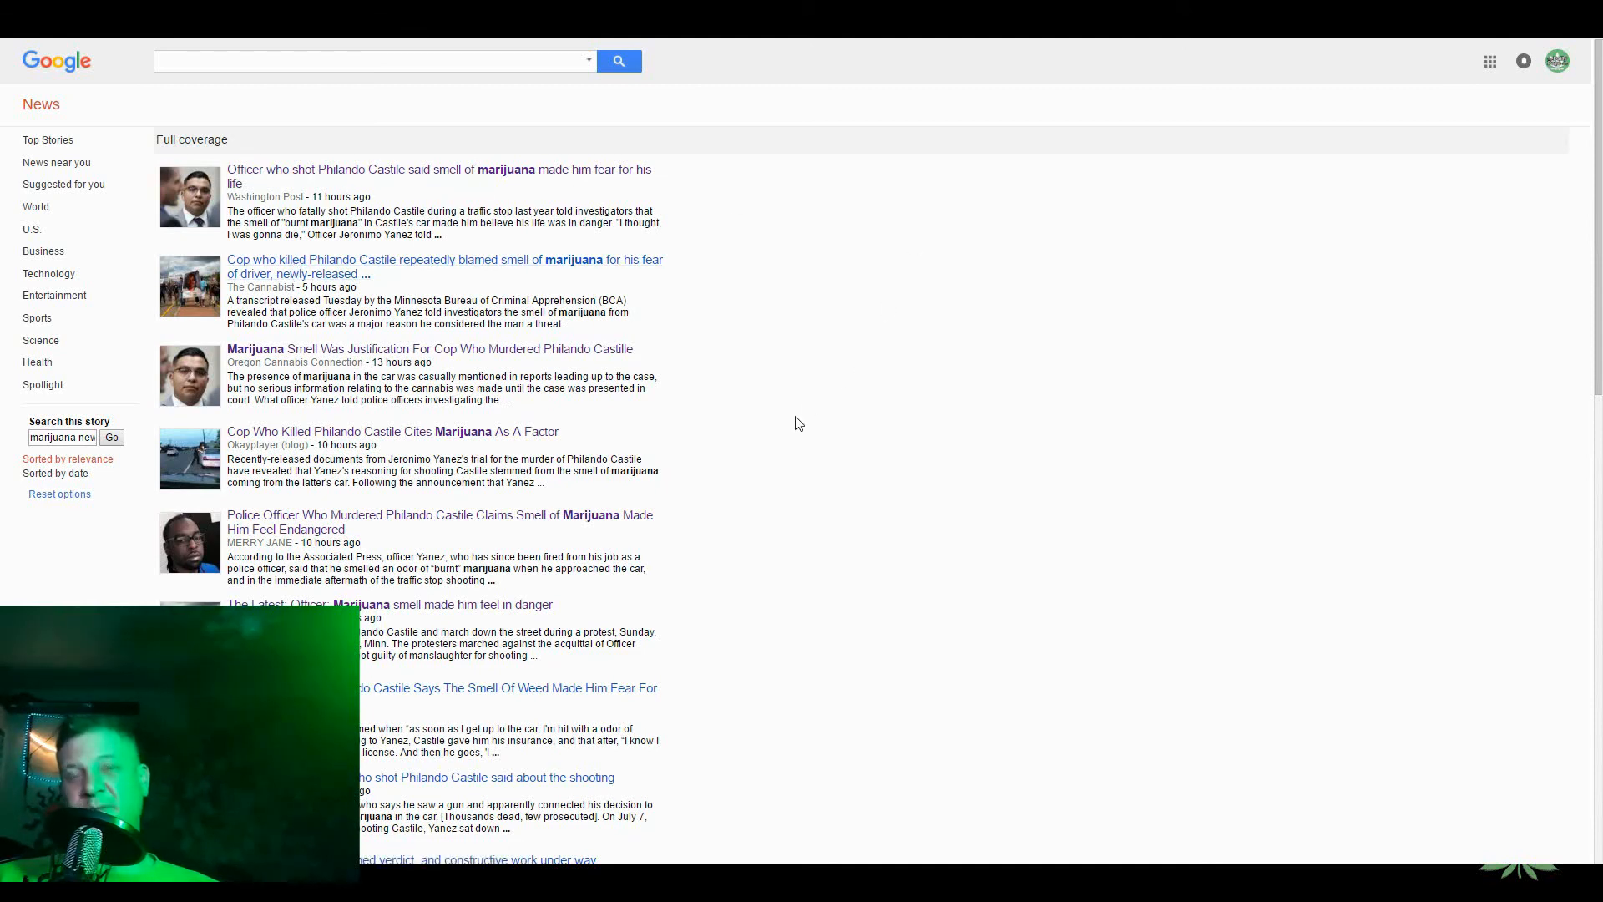
- Scroll through Google News full coverage of the officer's marijuana-smell claim
scroll(down, 3)
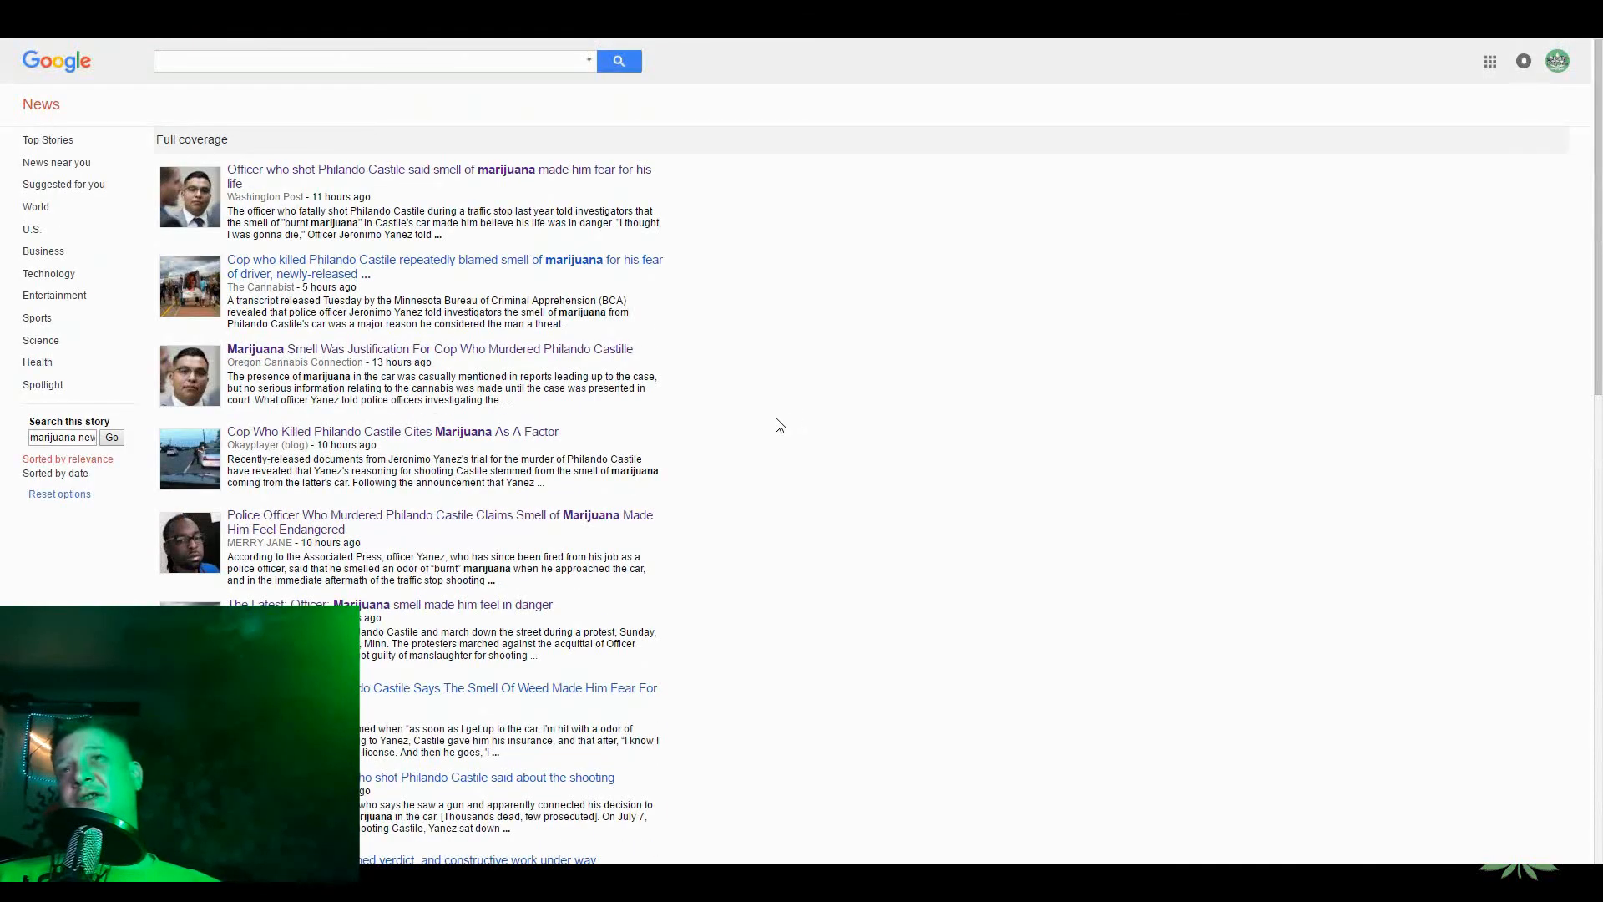
mouse_move(722, 419)
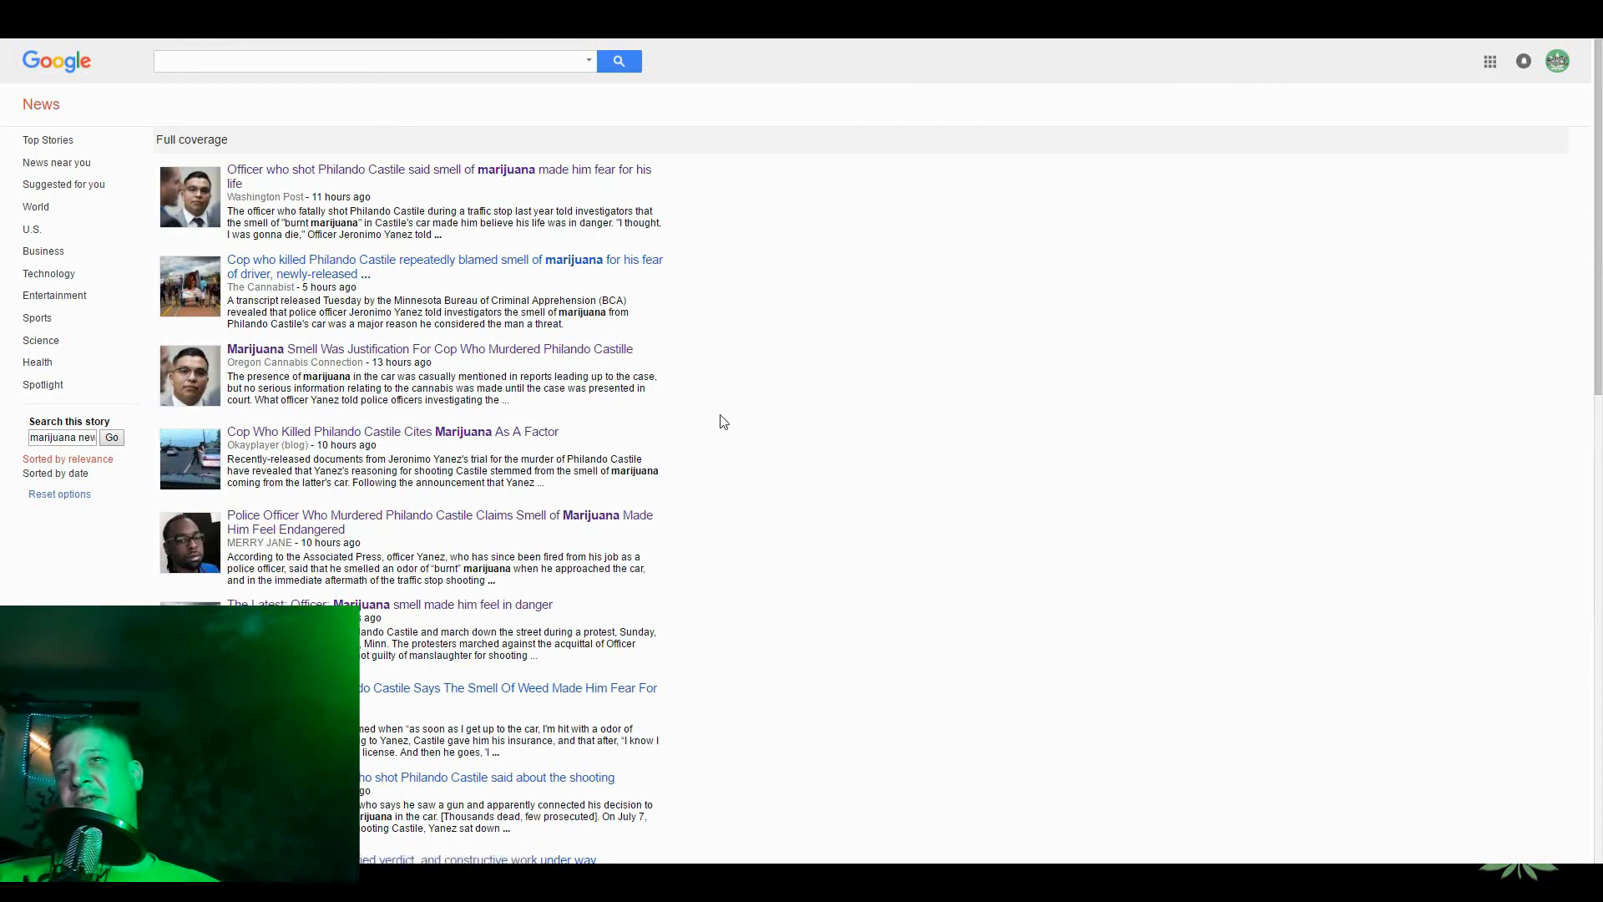
scroll(down, 3)
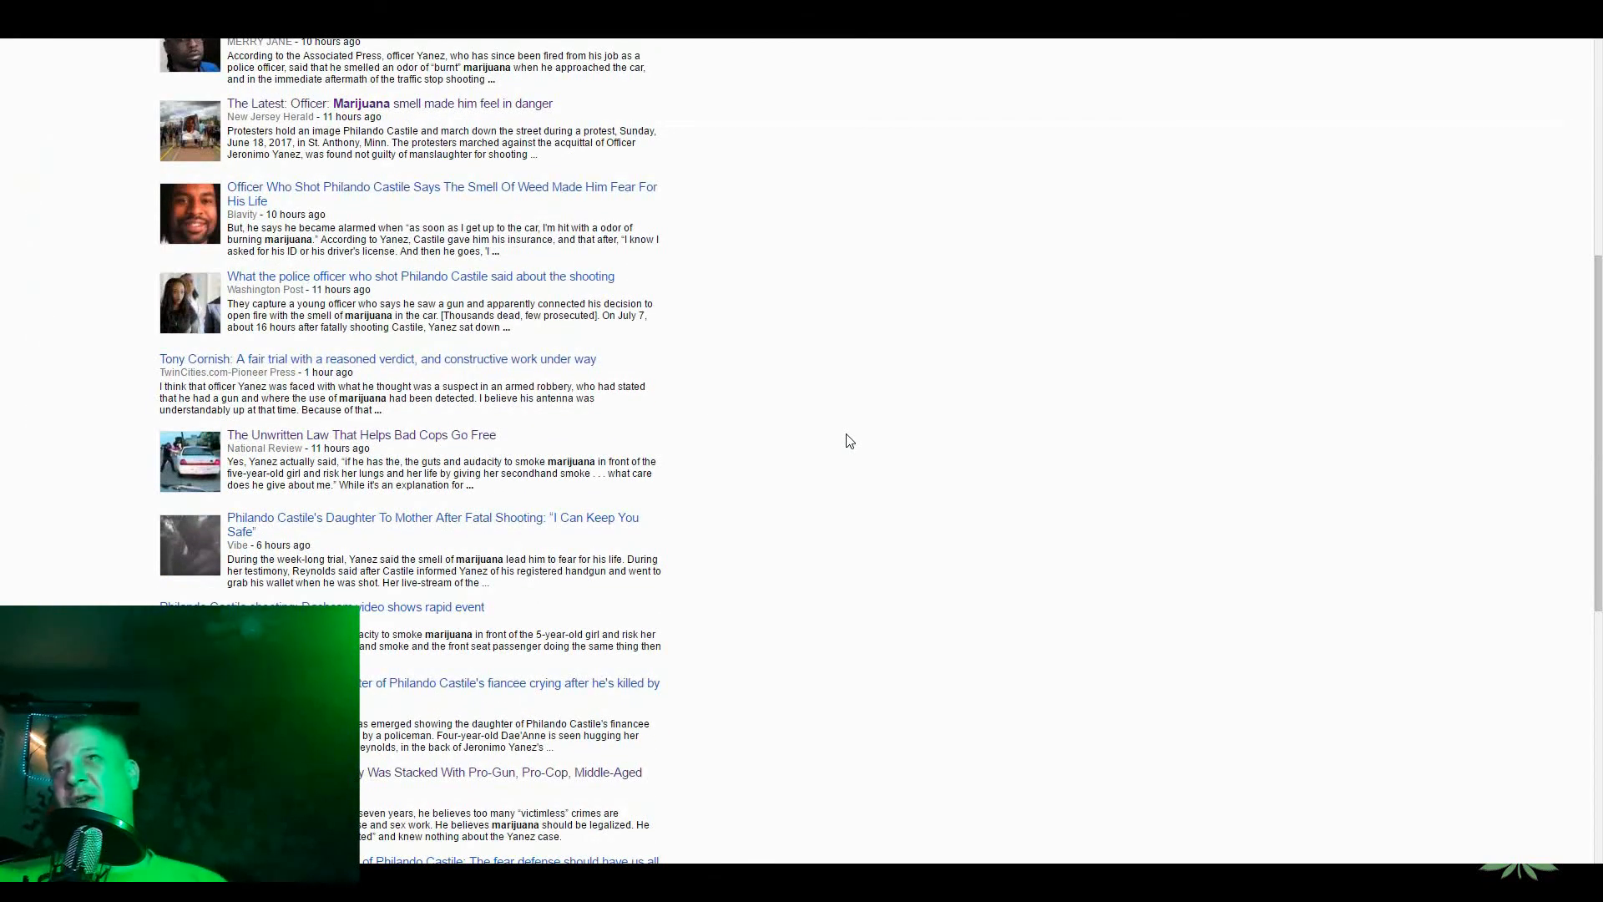
scroll(down, 3)
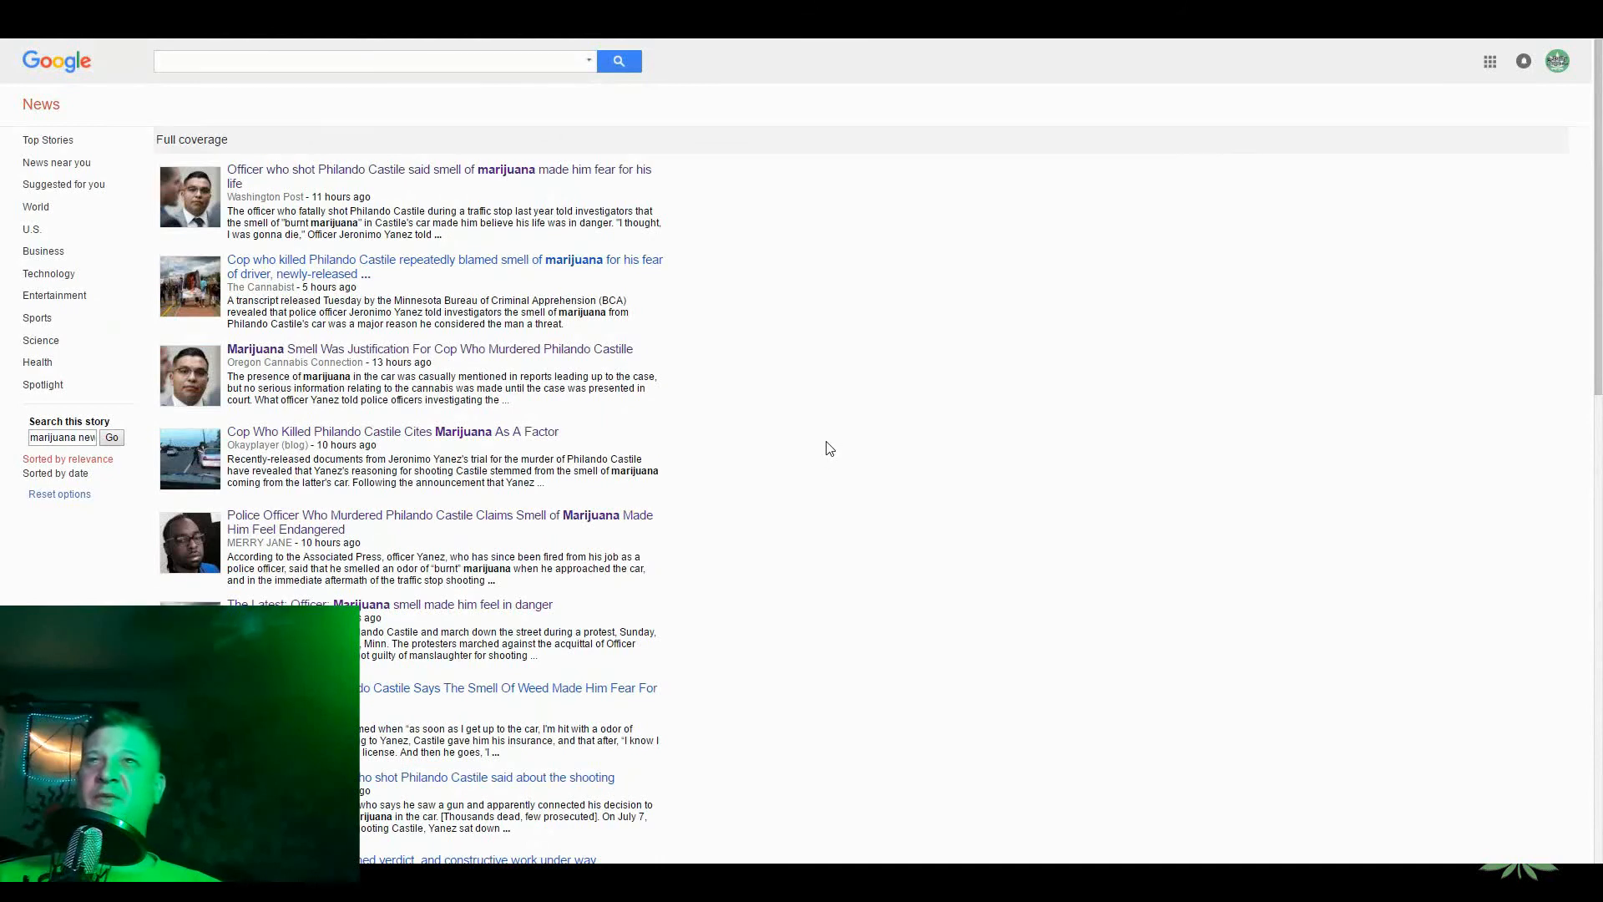
mouse_move(795, 423)
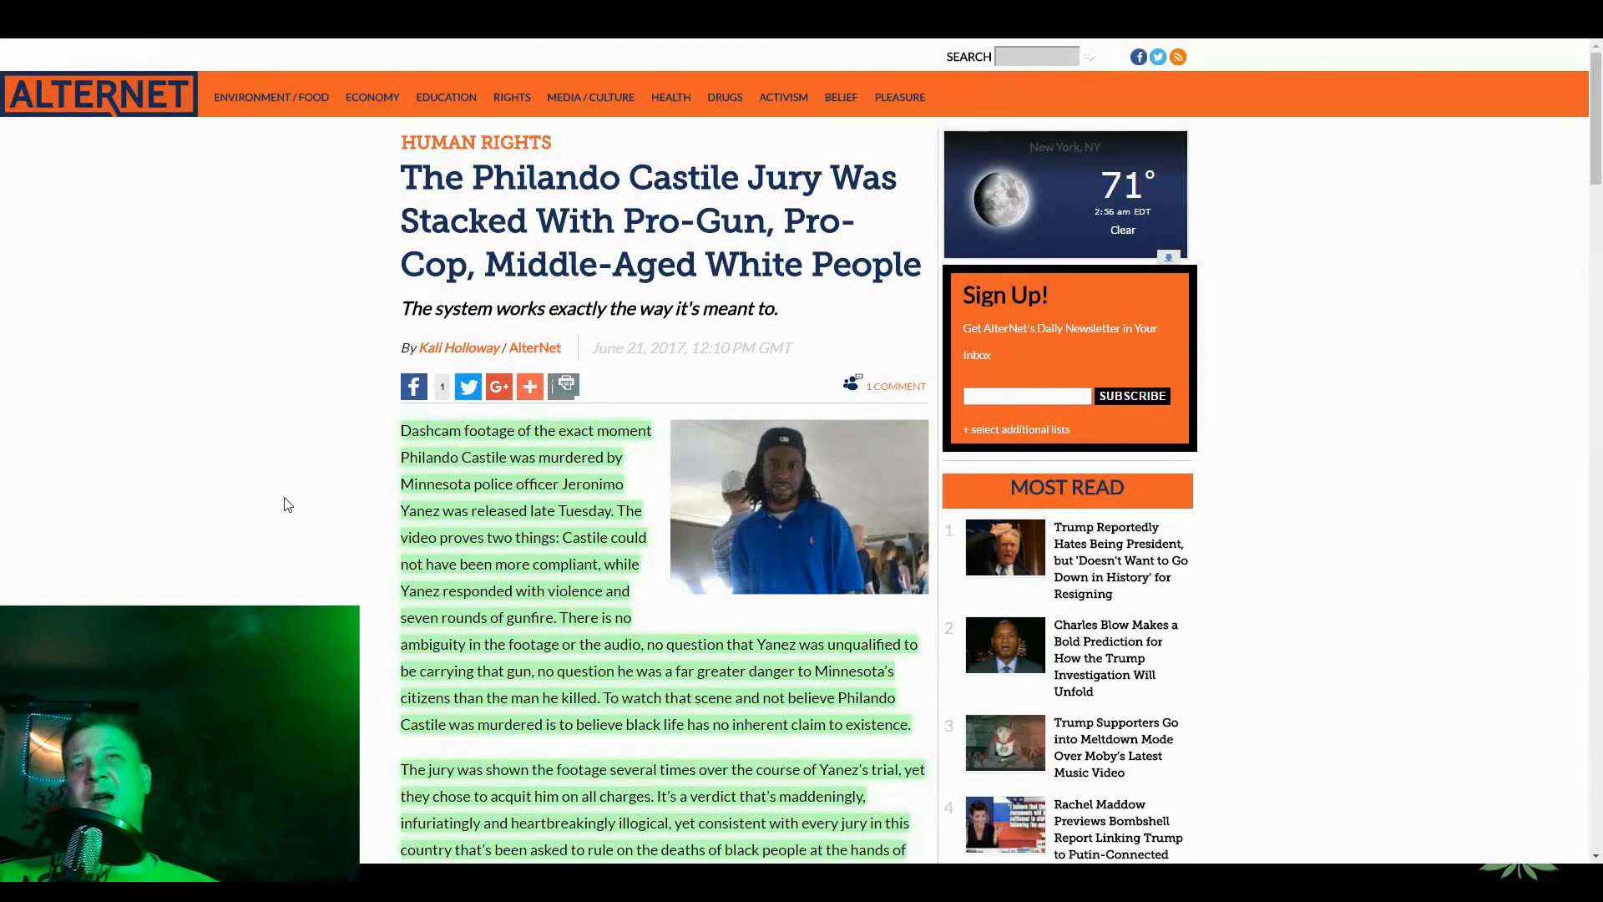
- Scroll to the AlterNet jury article's closing paragraph and source credit, then back toward the headline
scroll(down, 3)
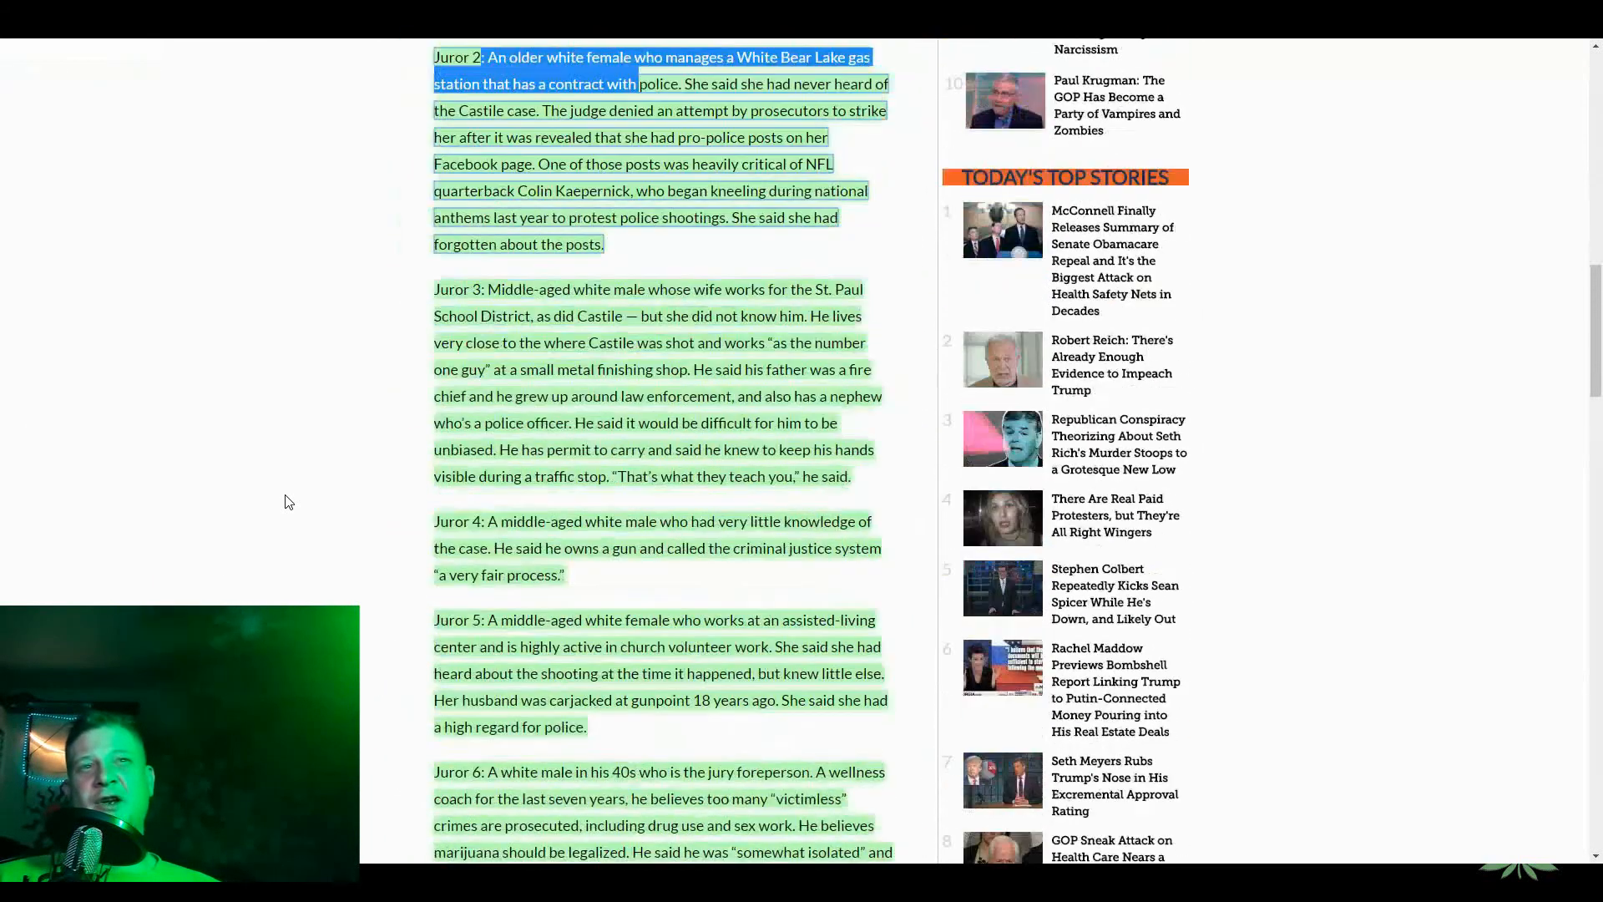
scroll(down, 3)
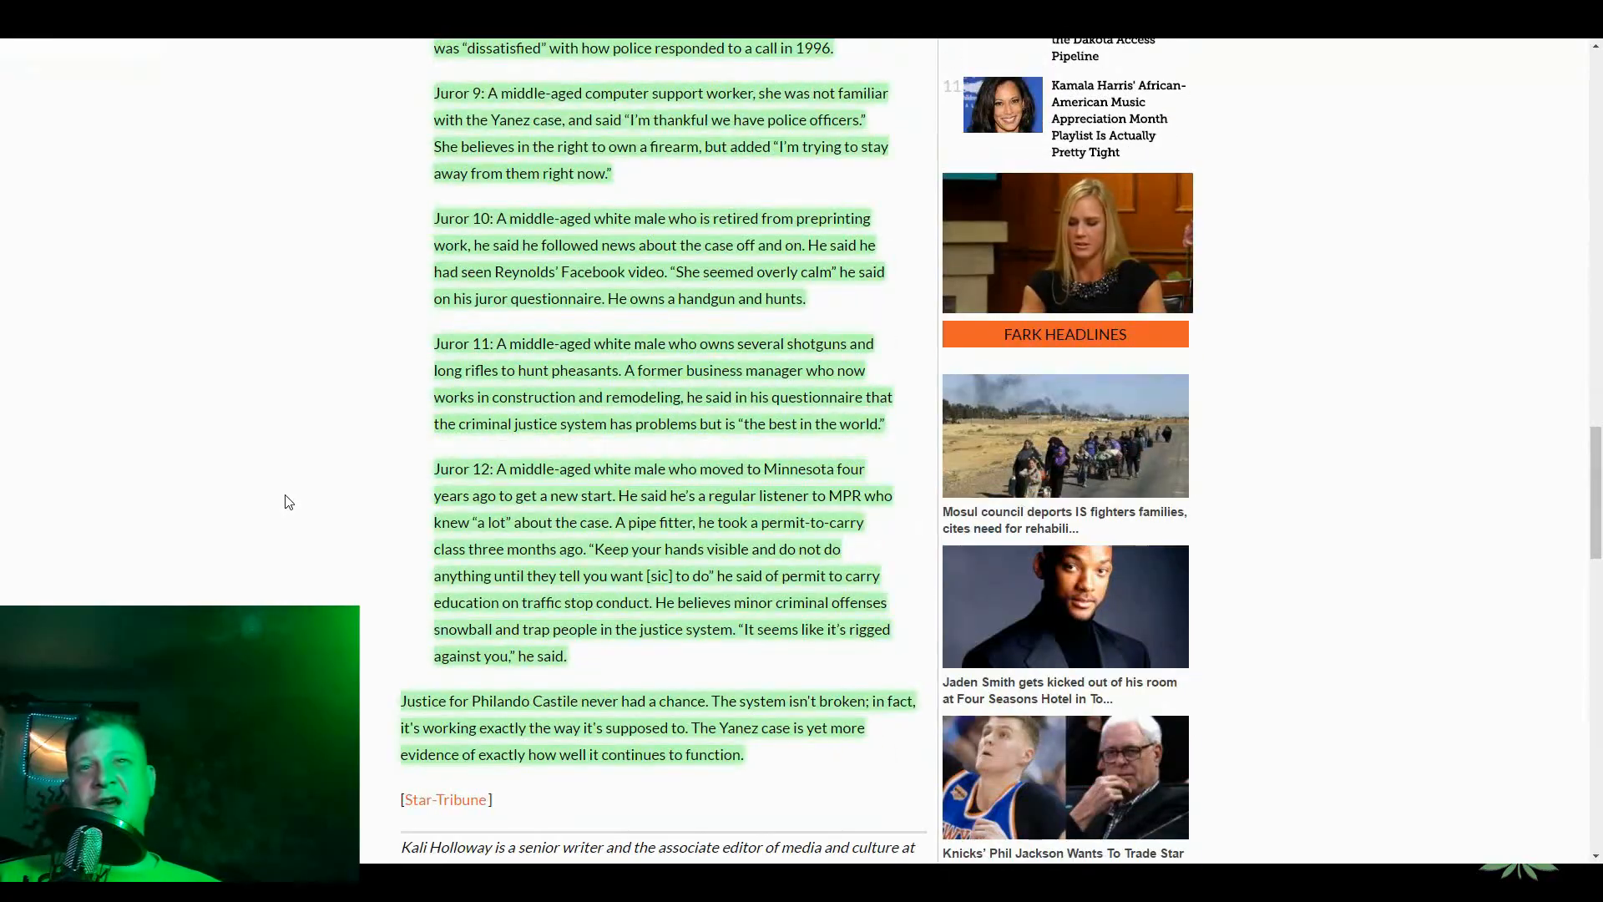
scroll(up, 3)
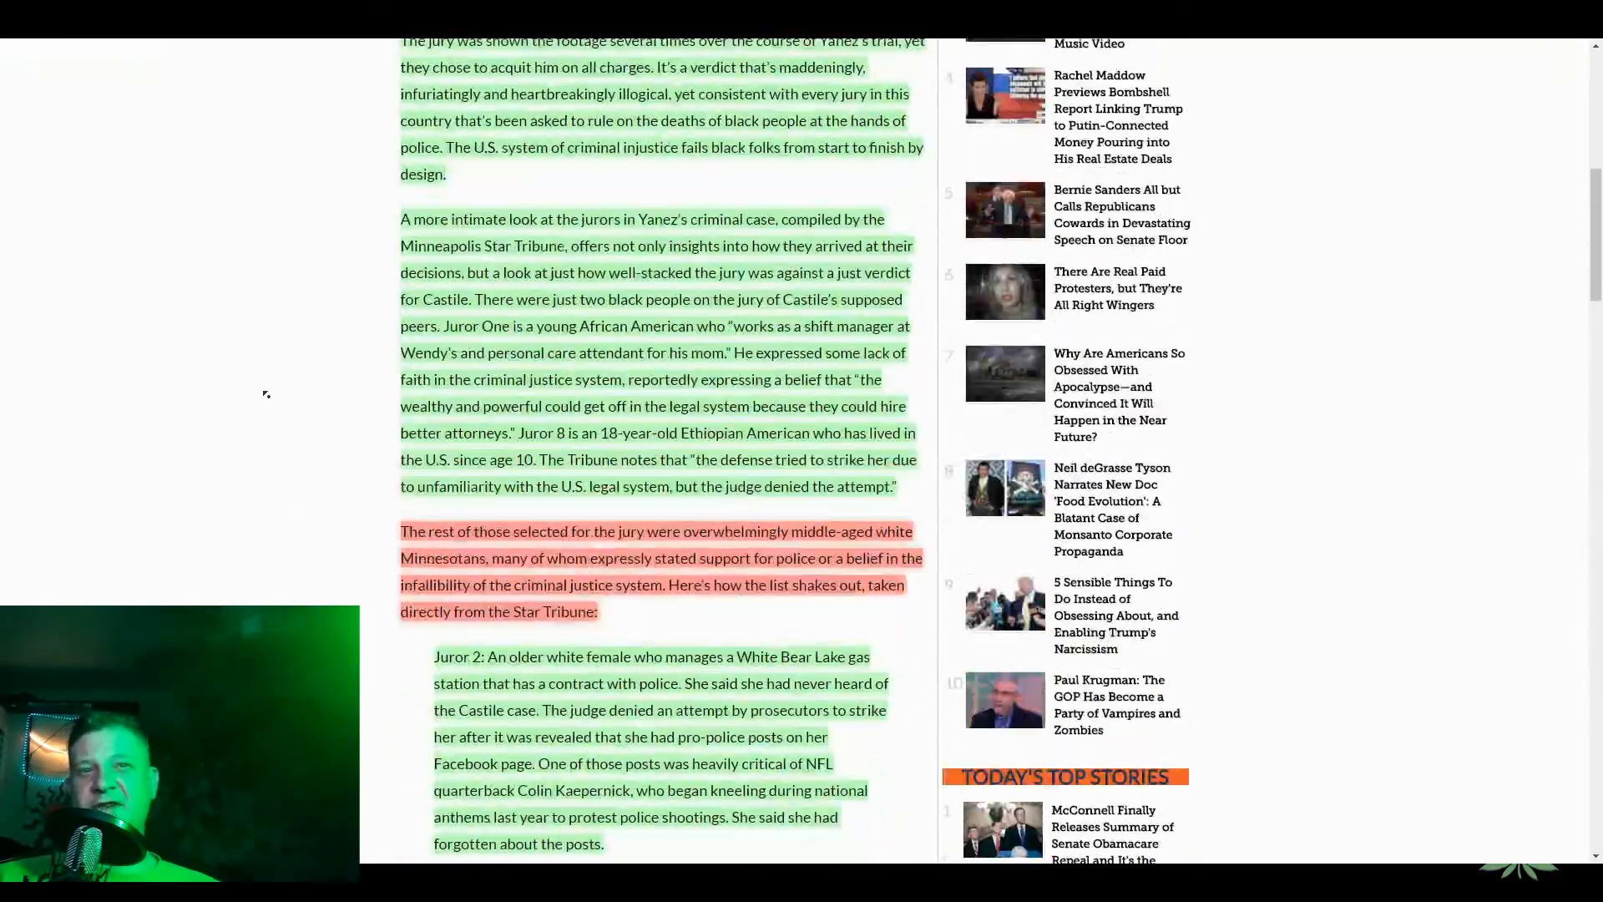
scroll(up, 3)
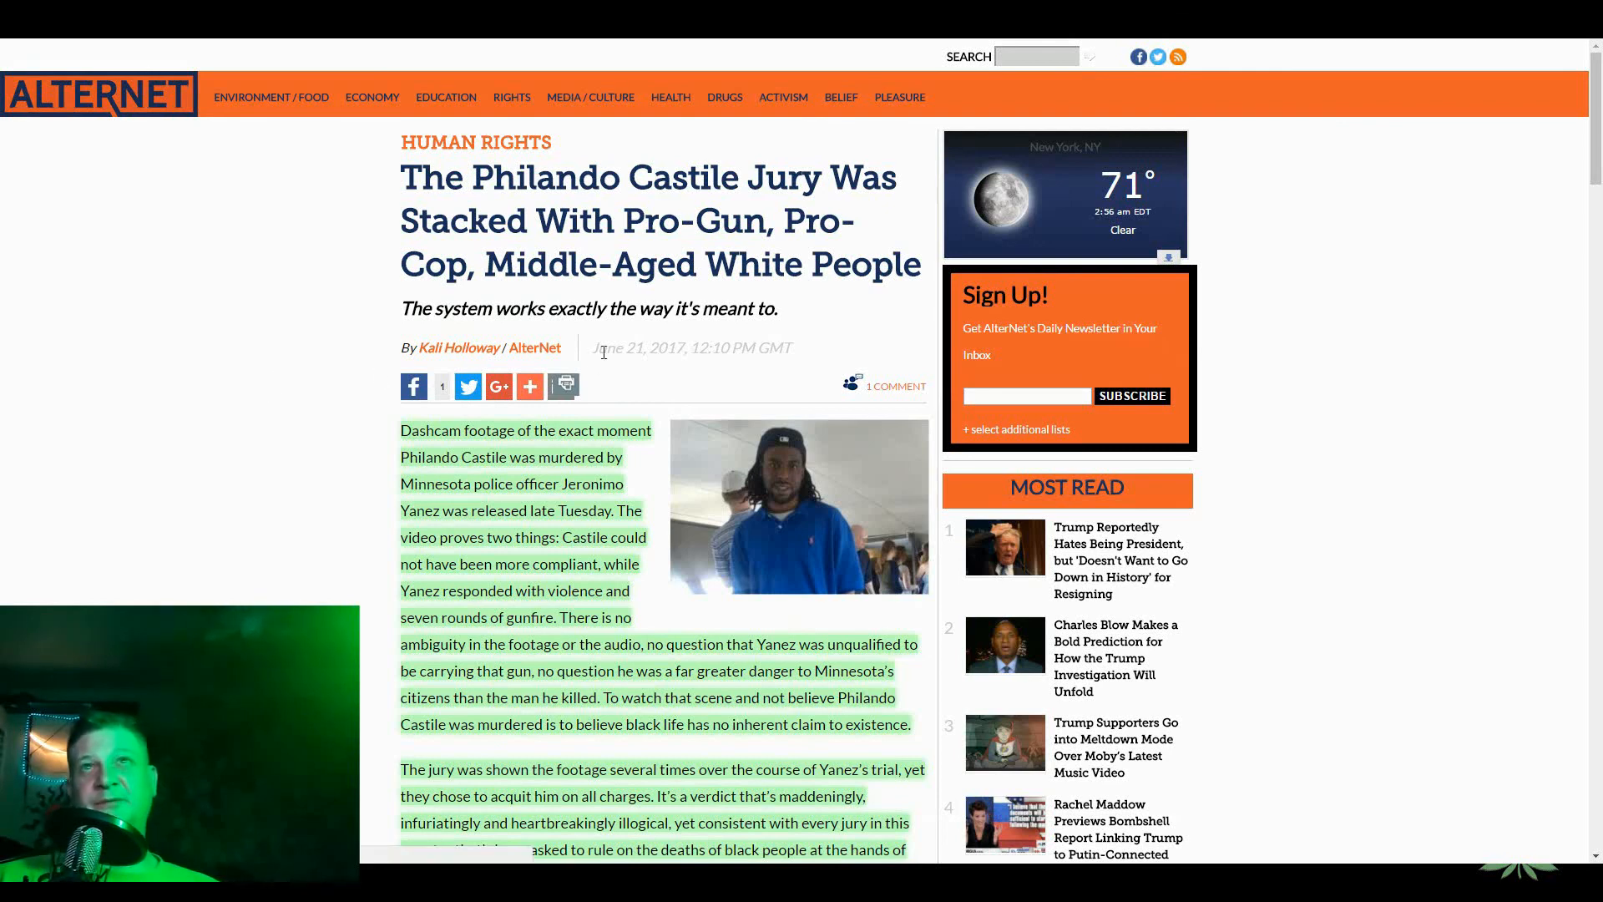
mouse_move(184, 238)
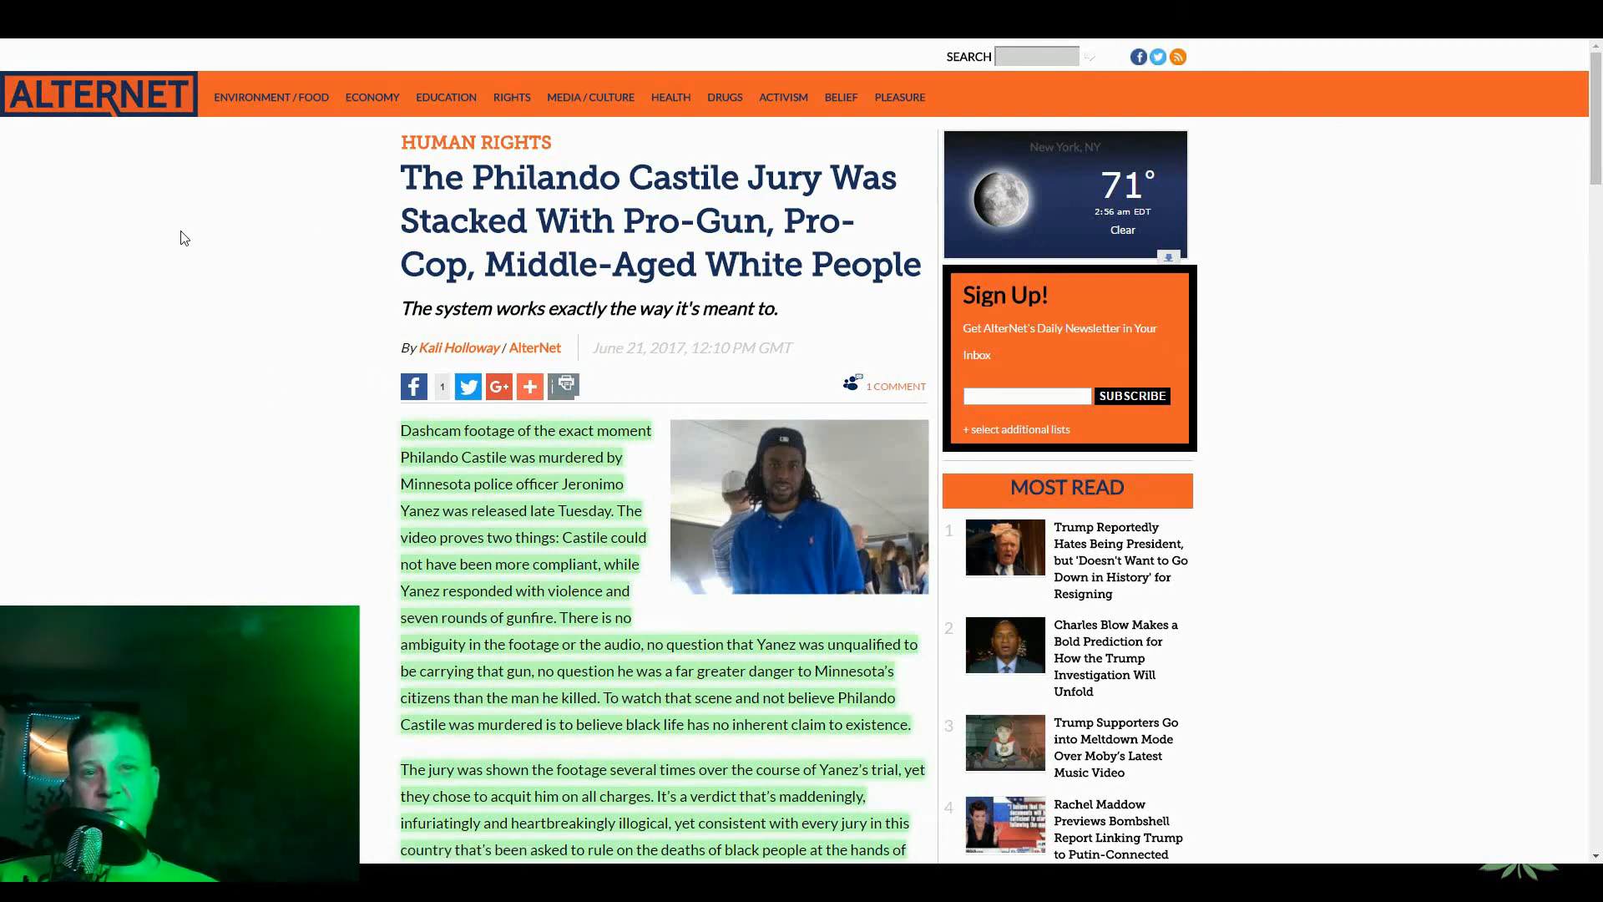
scroll(down, 3)
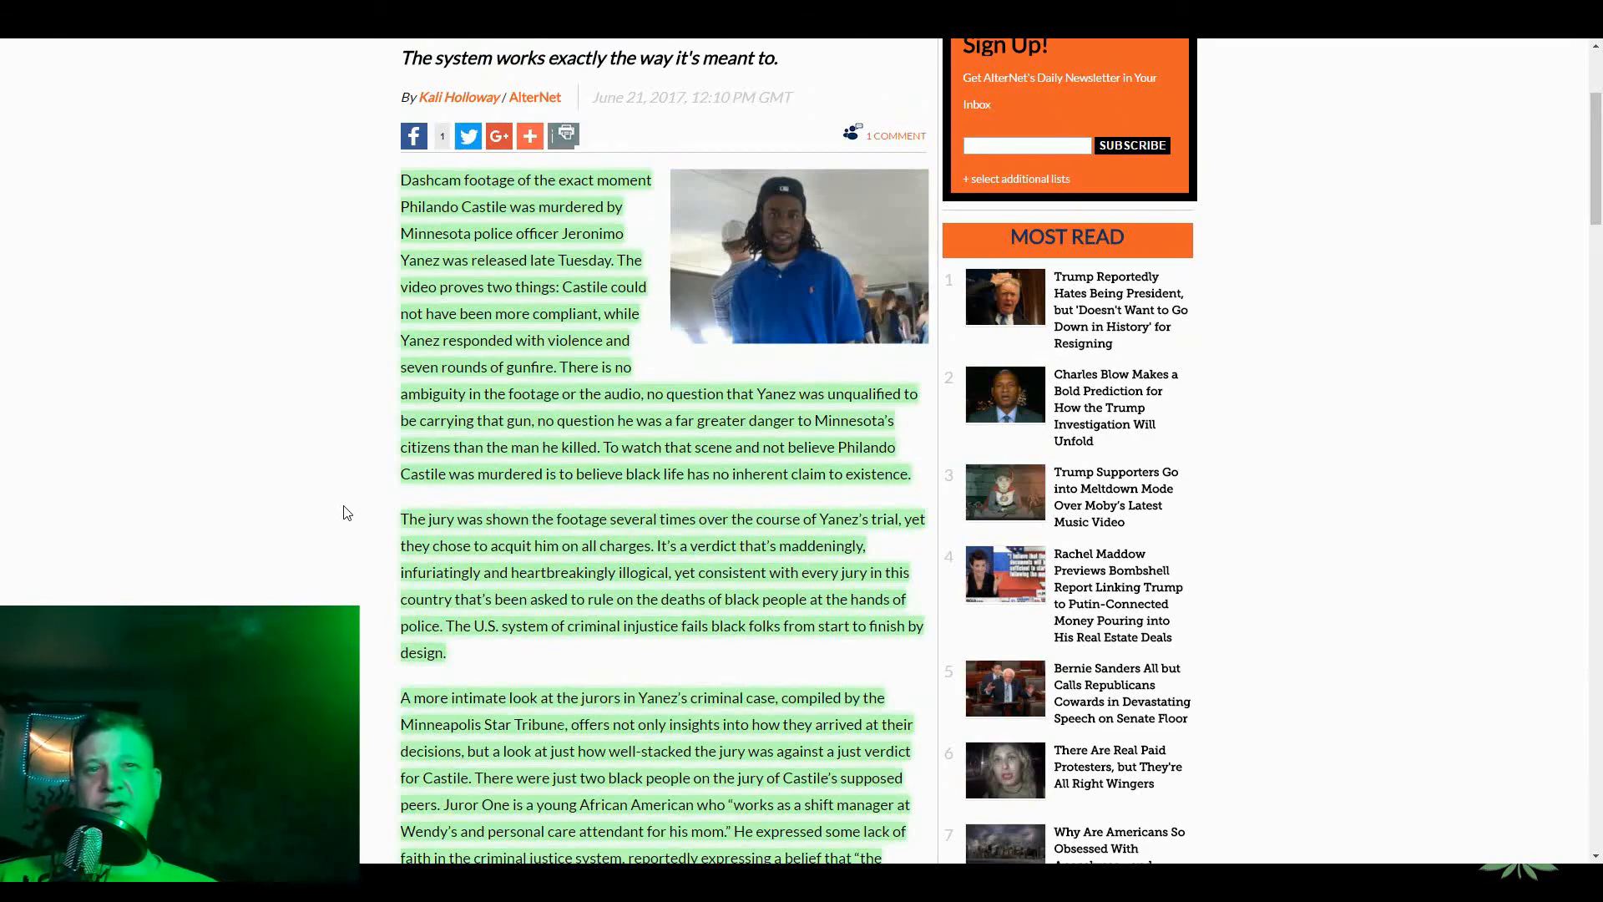
scroll(down, 3)
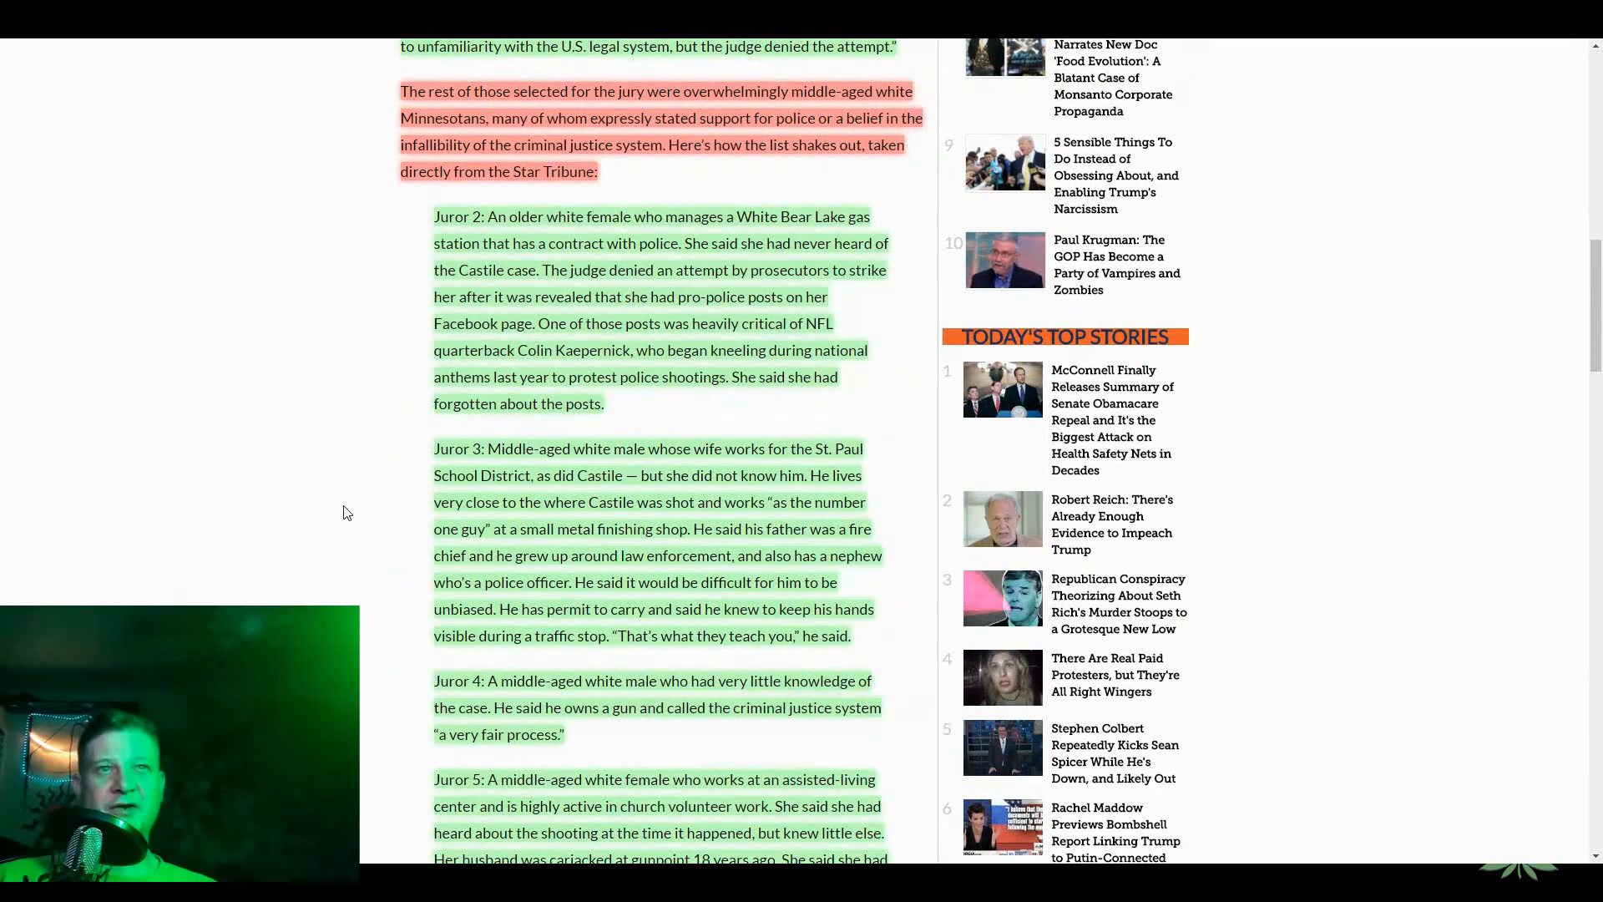
scroll(down, 3)
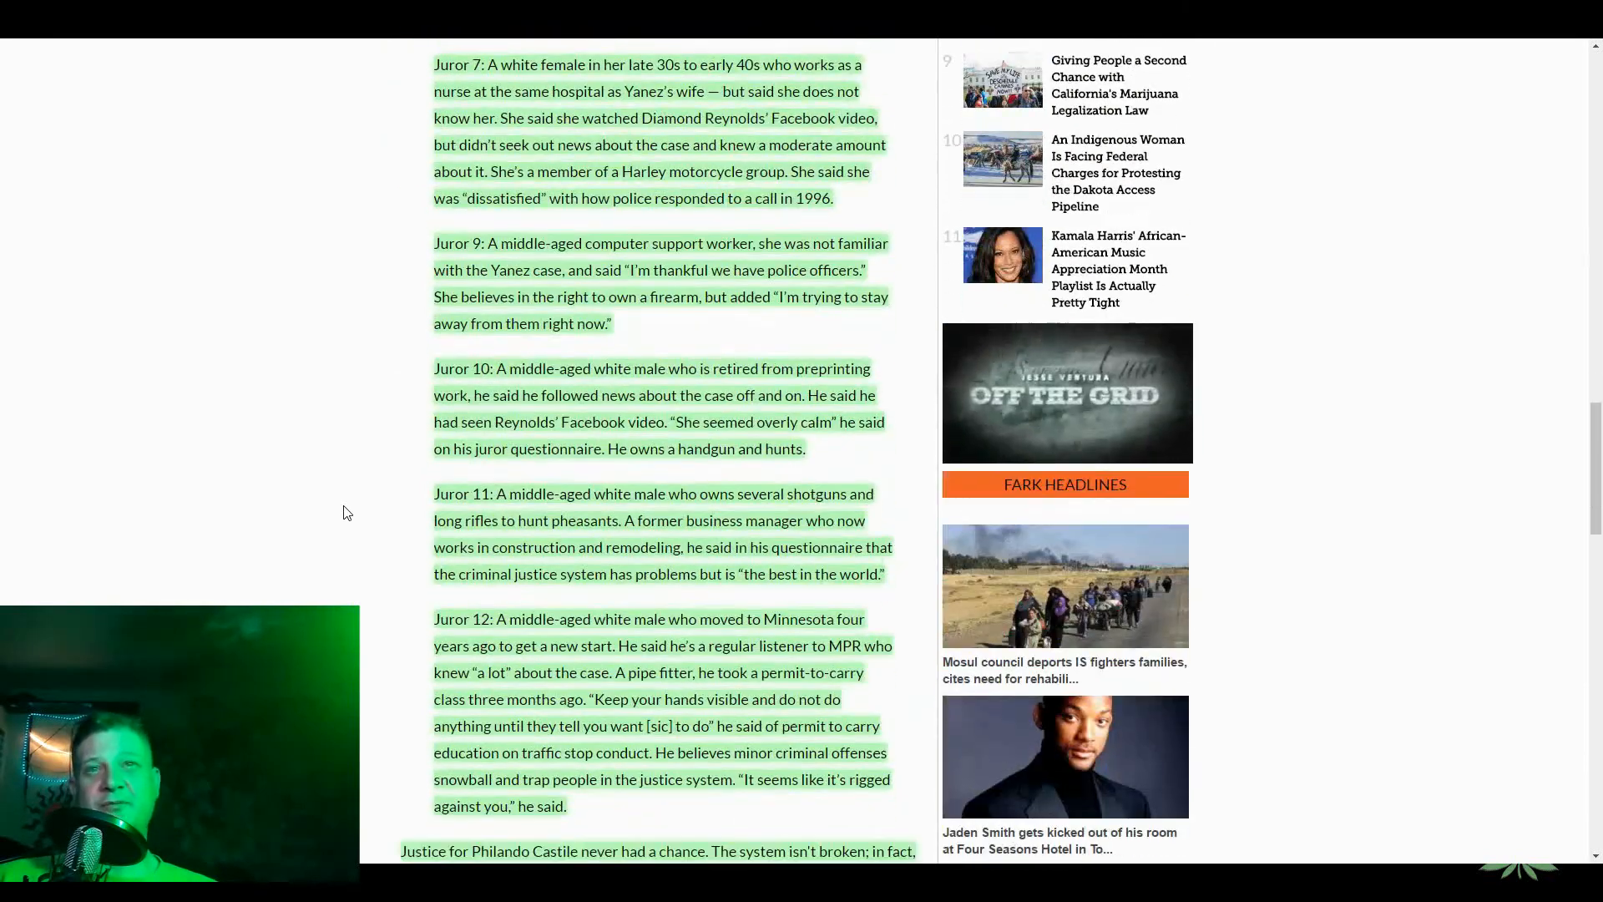
scroll(down, 3)
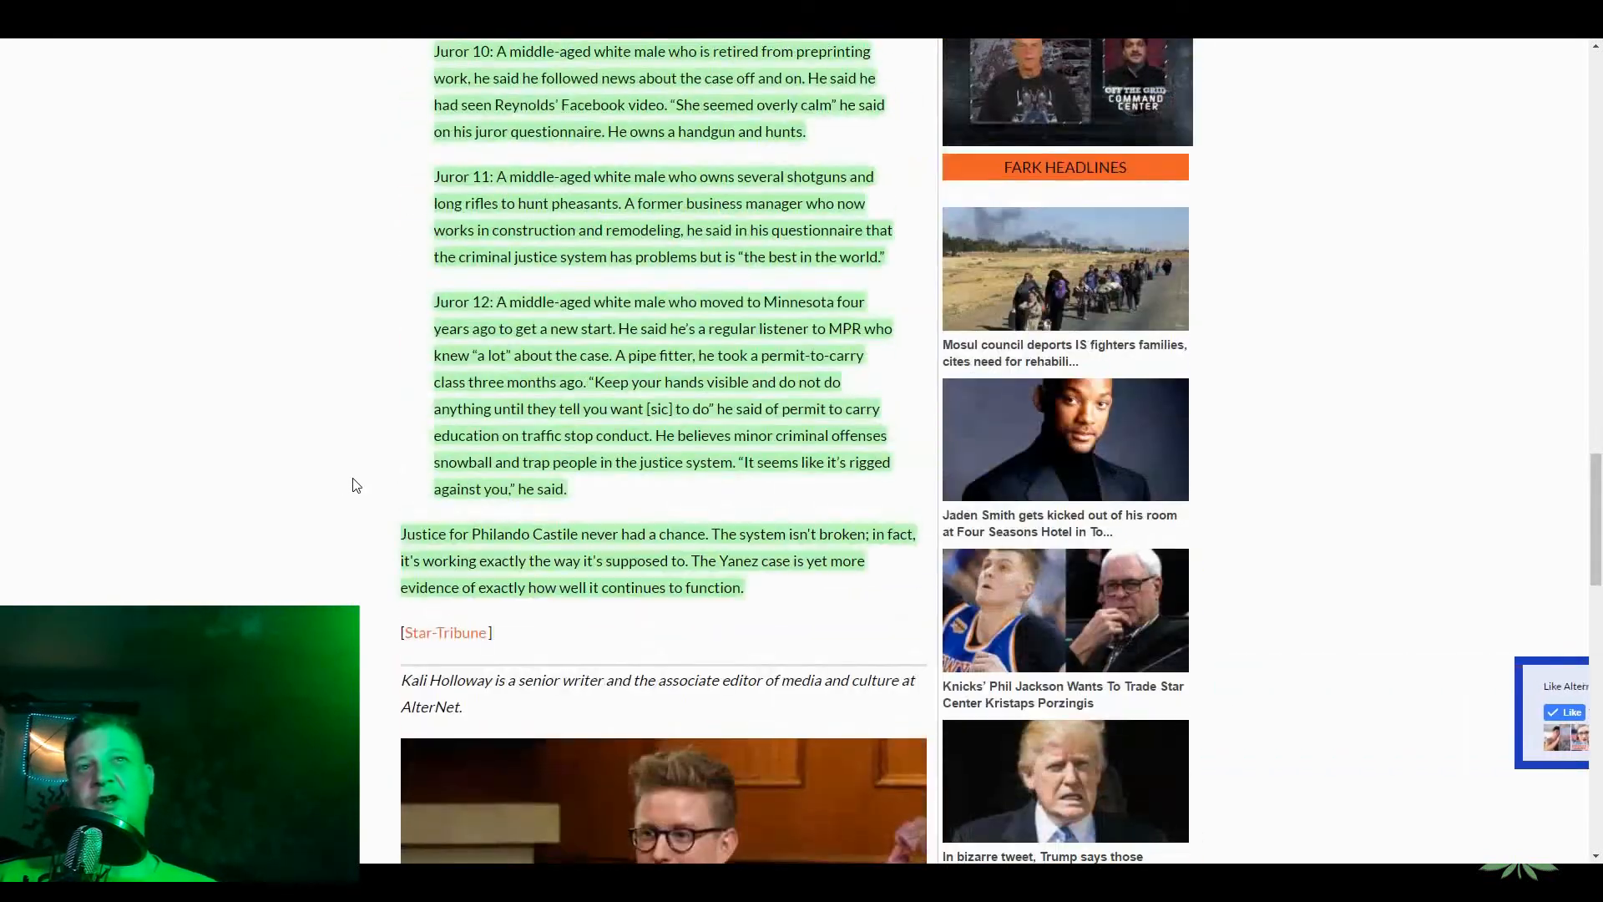
scroll(up, 3)
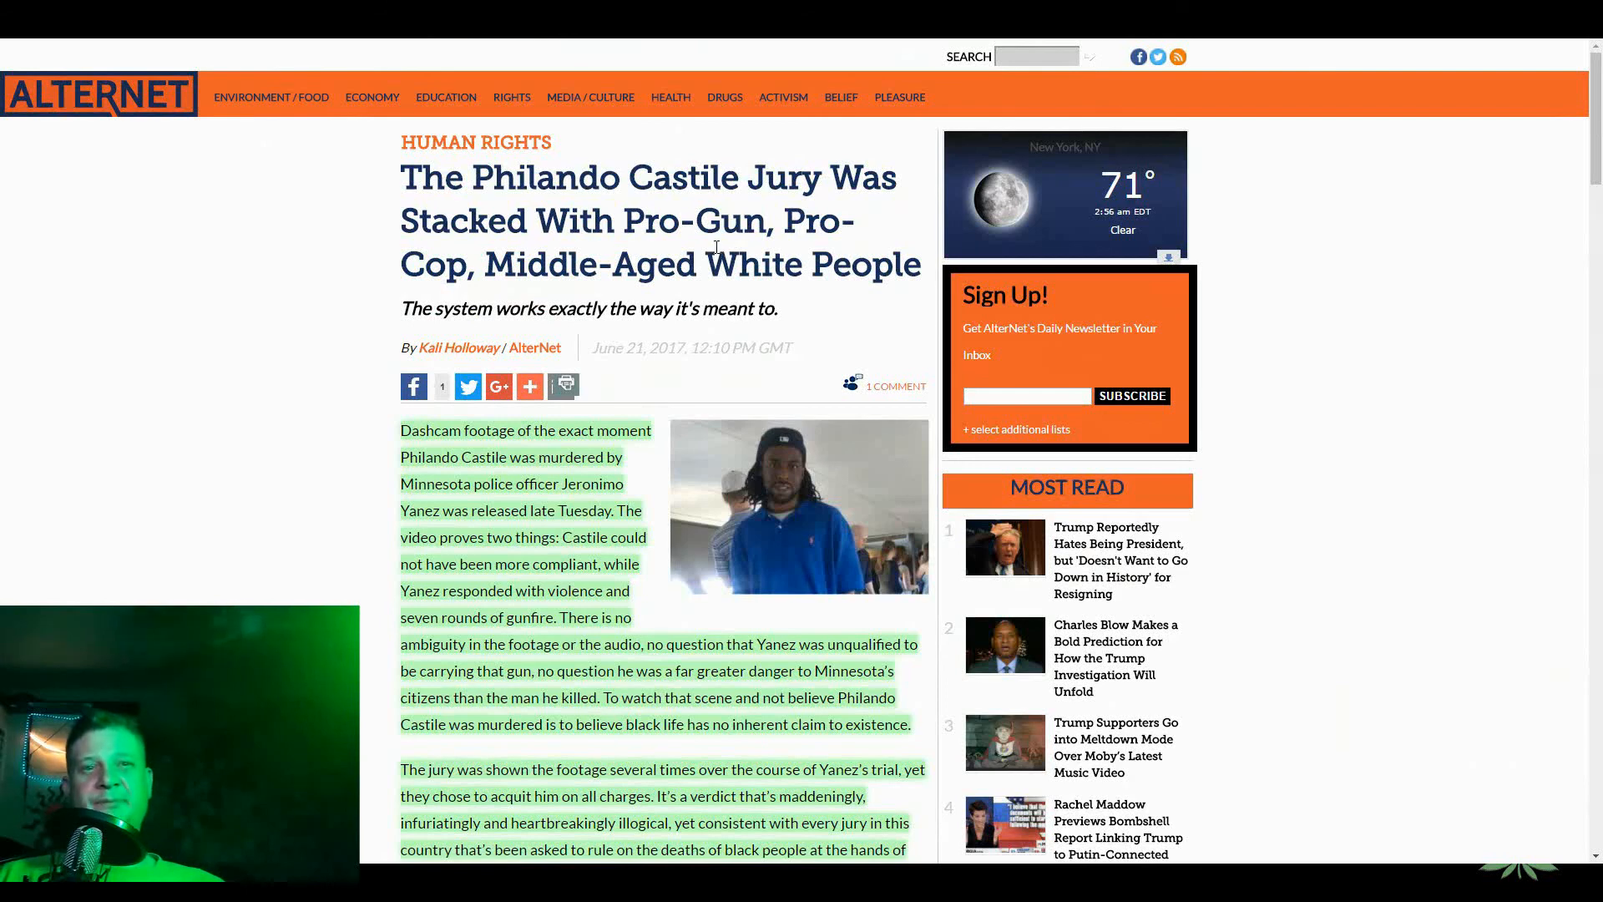
mouse_move(667, 295)
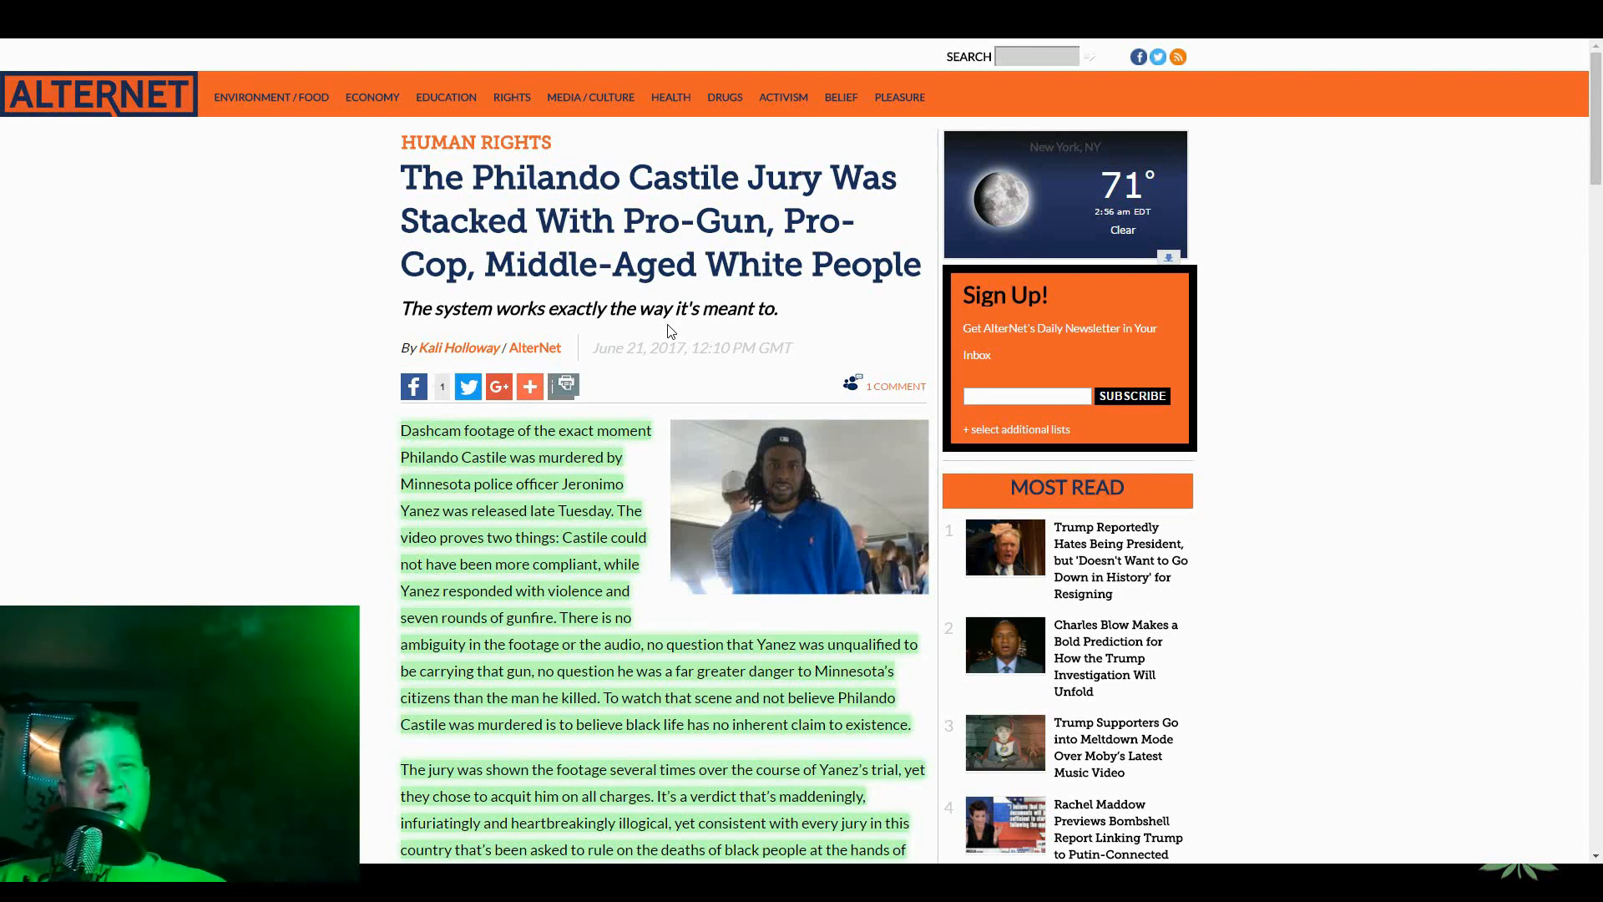
mouse_move(654, 326)
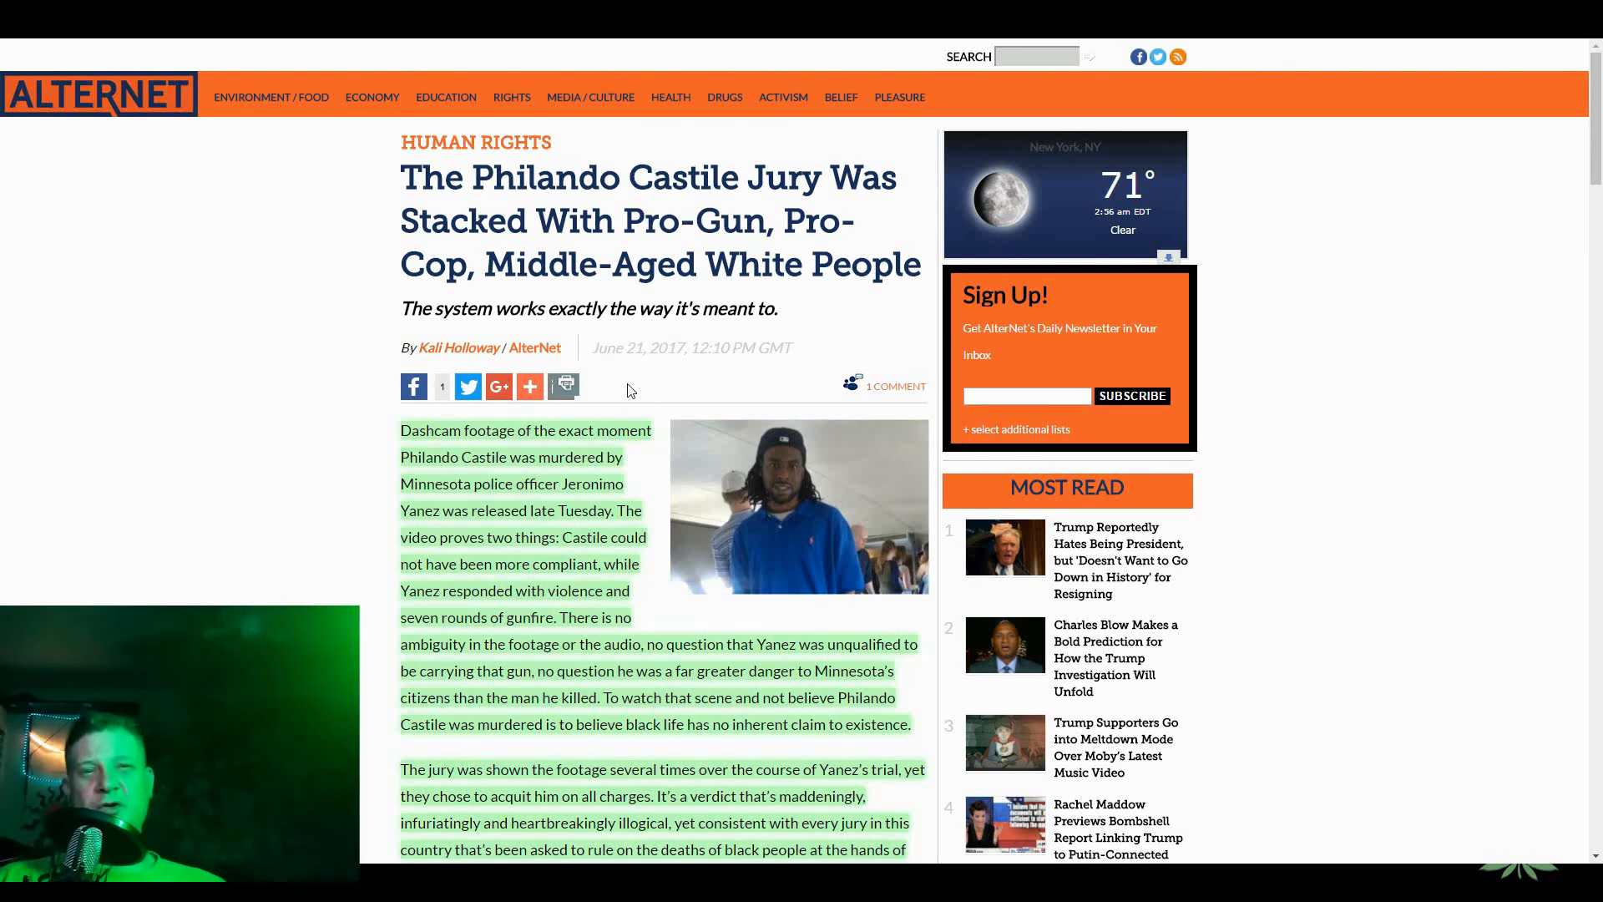
mouse_move(613, 381)
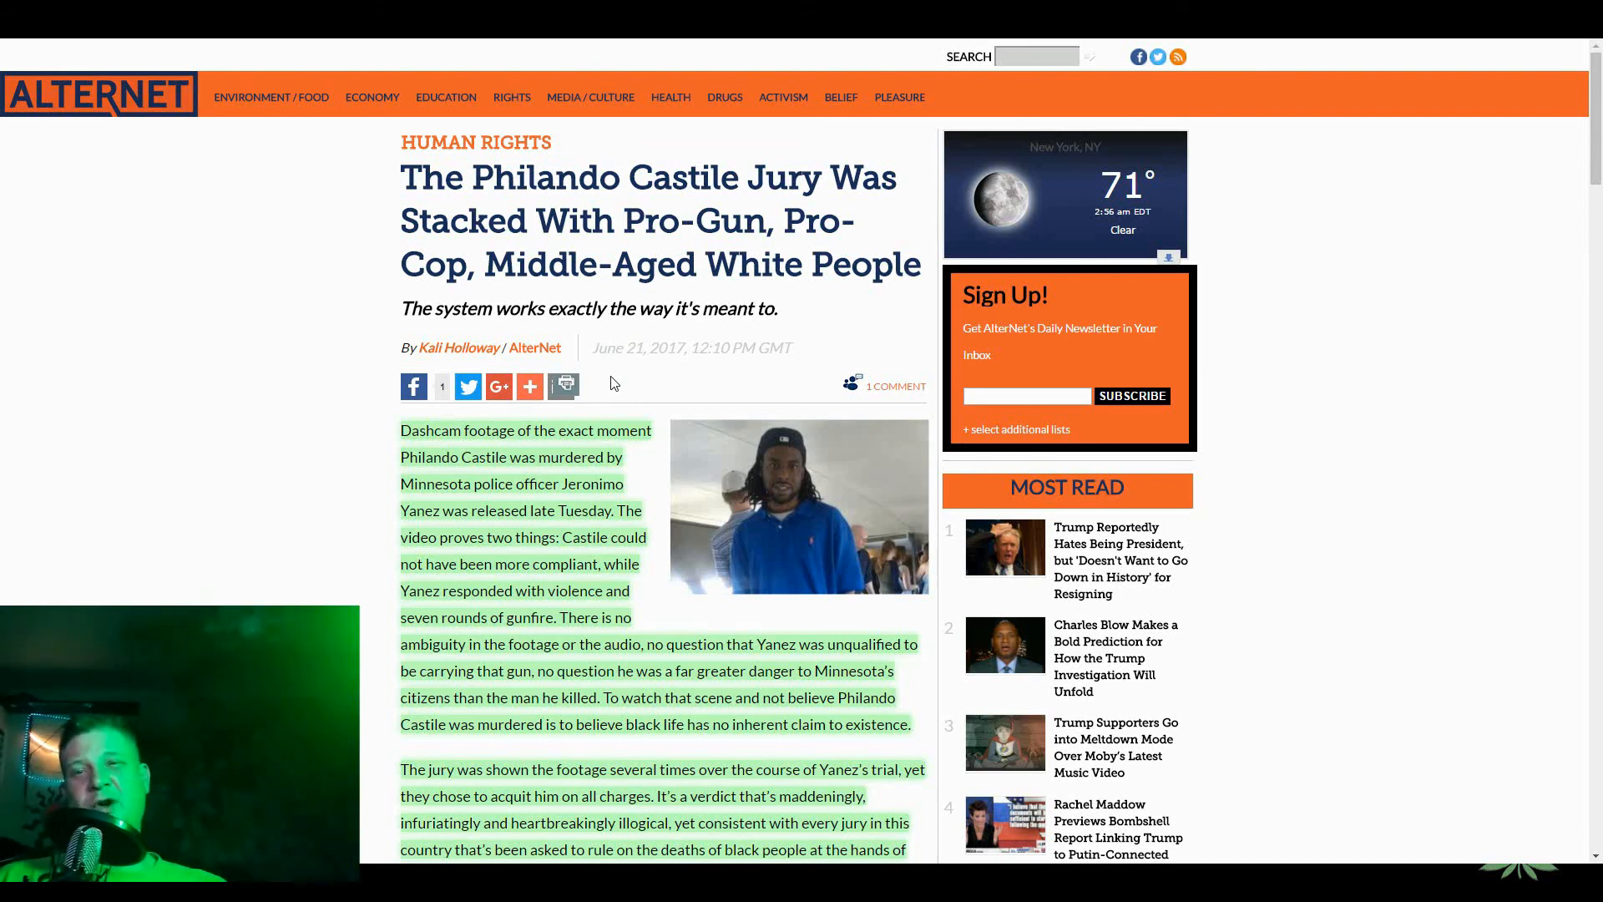
mouse_move(596, 384)
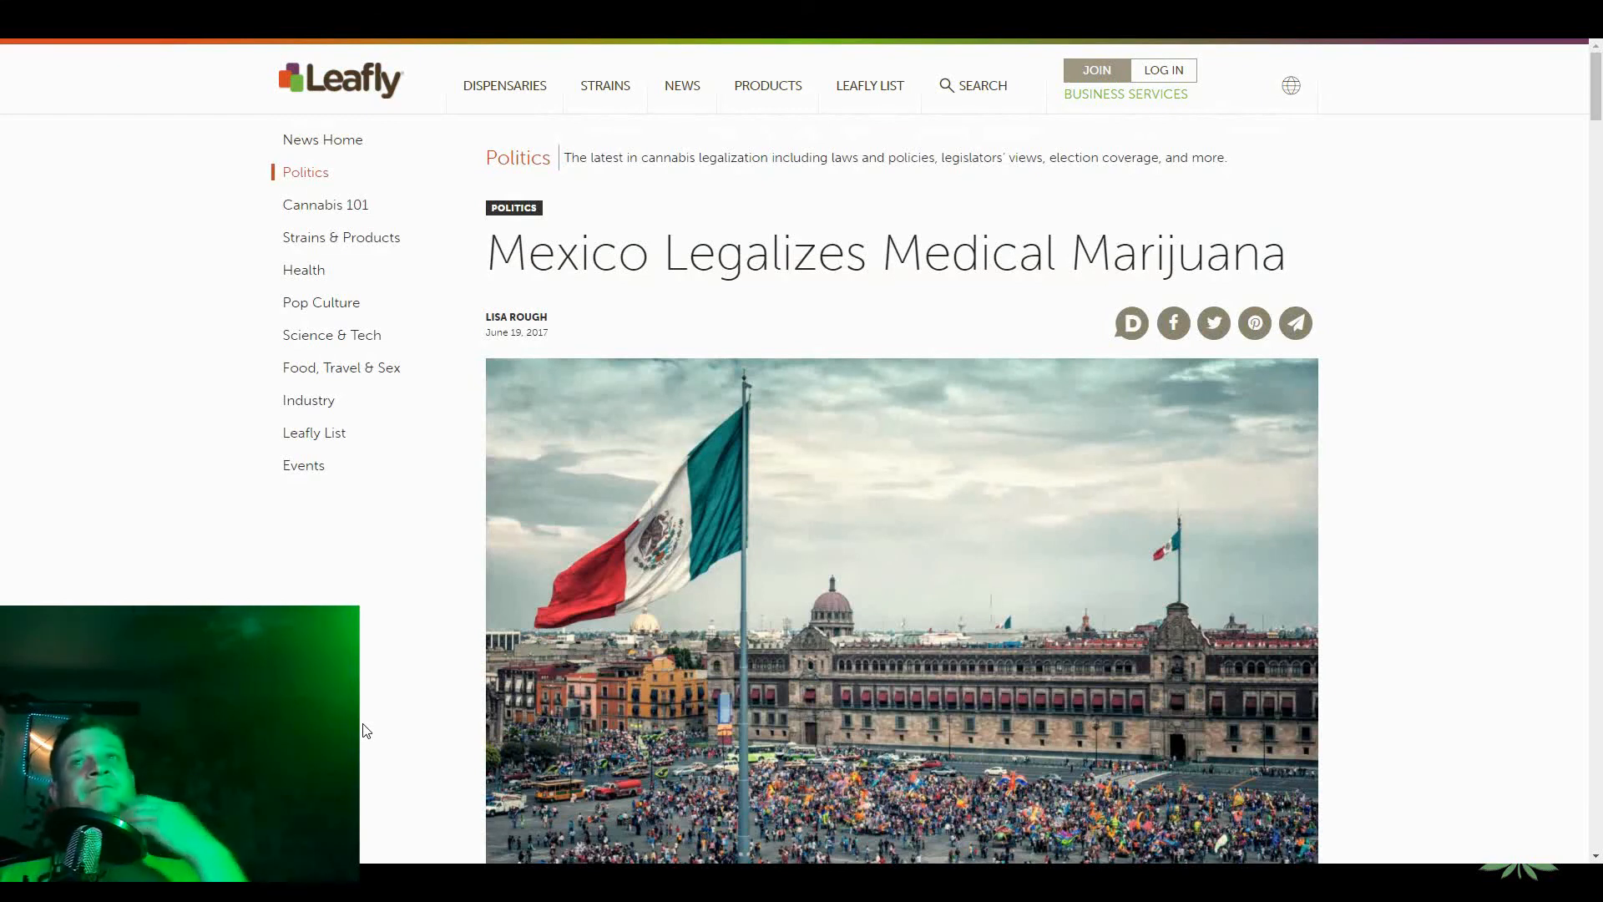
- Scroll the Leafly article past the flag photo to Peña Nieto's decree and UN prohibition remarks
scroll(down, 3)
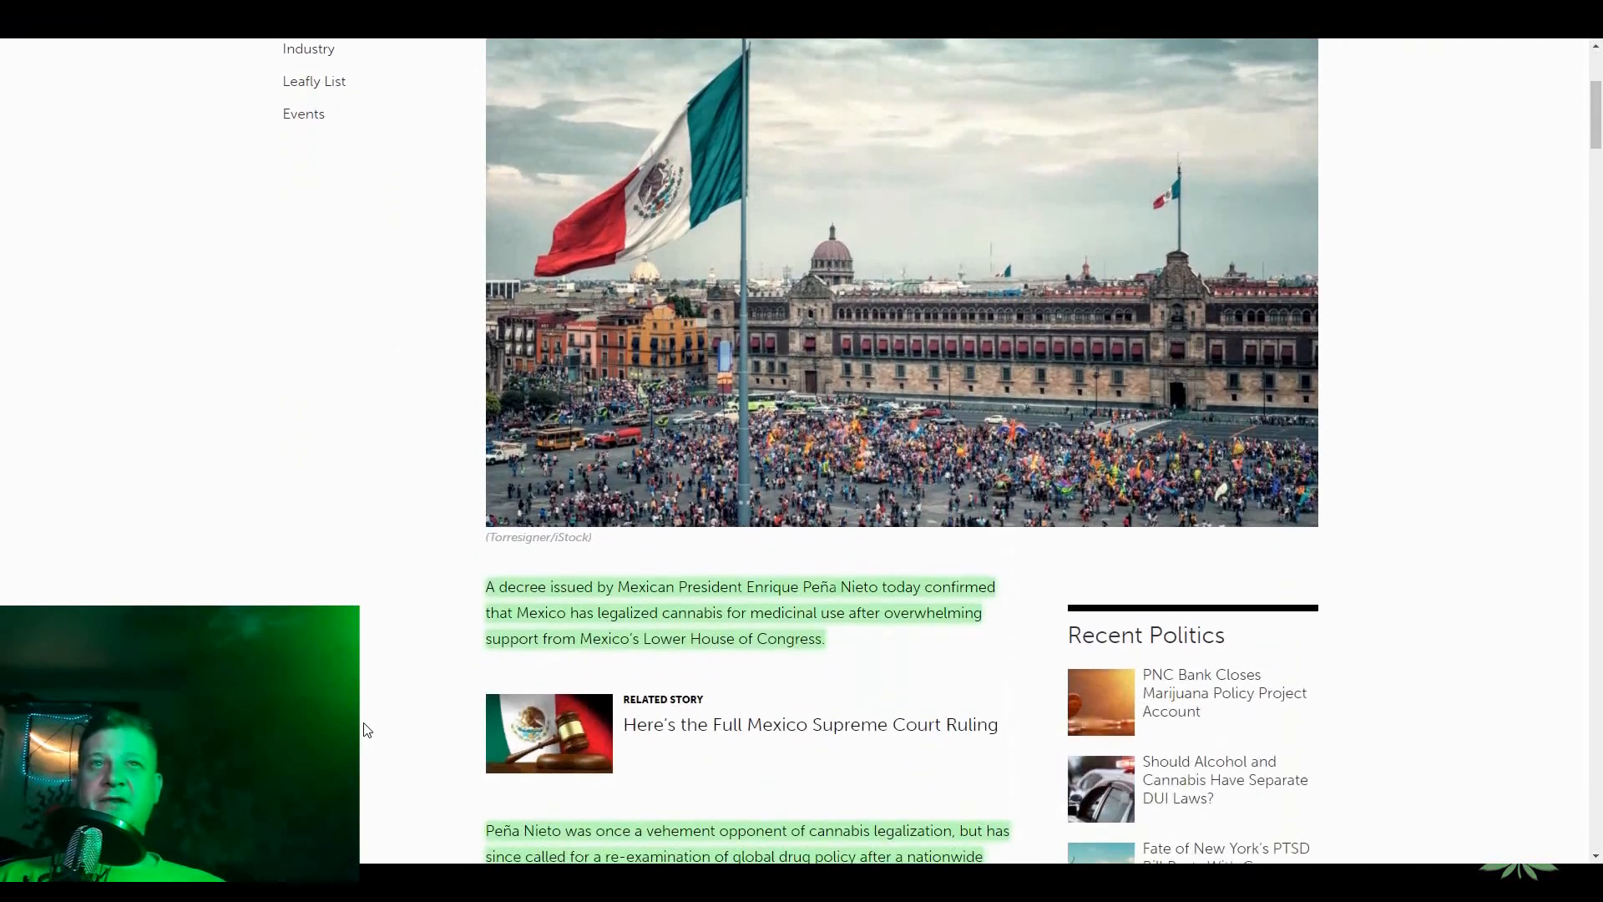
scroll(down, 3)
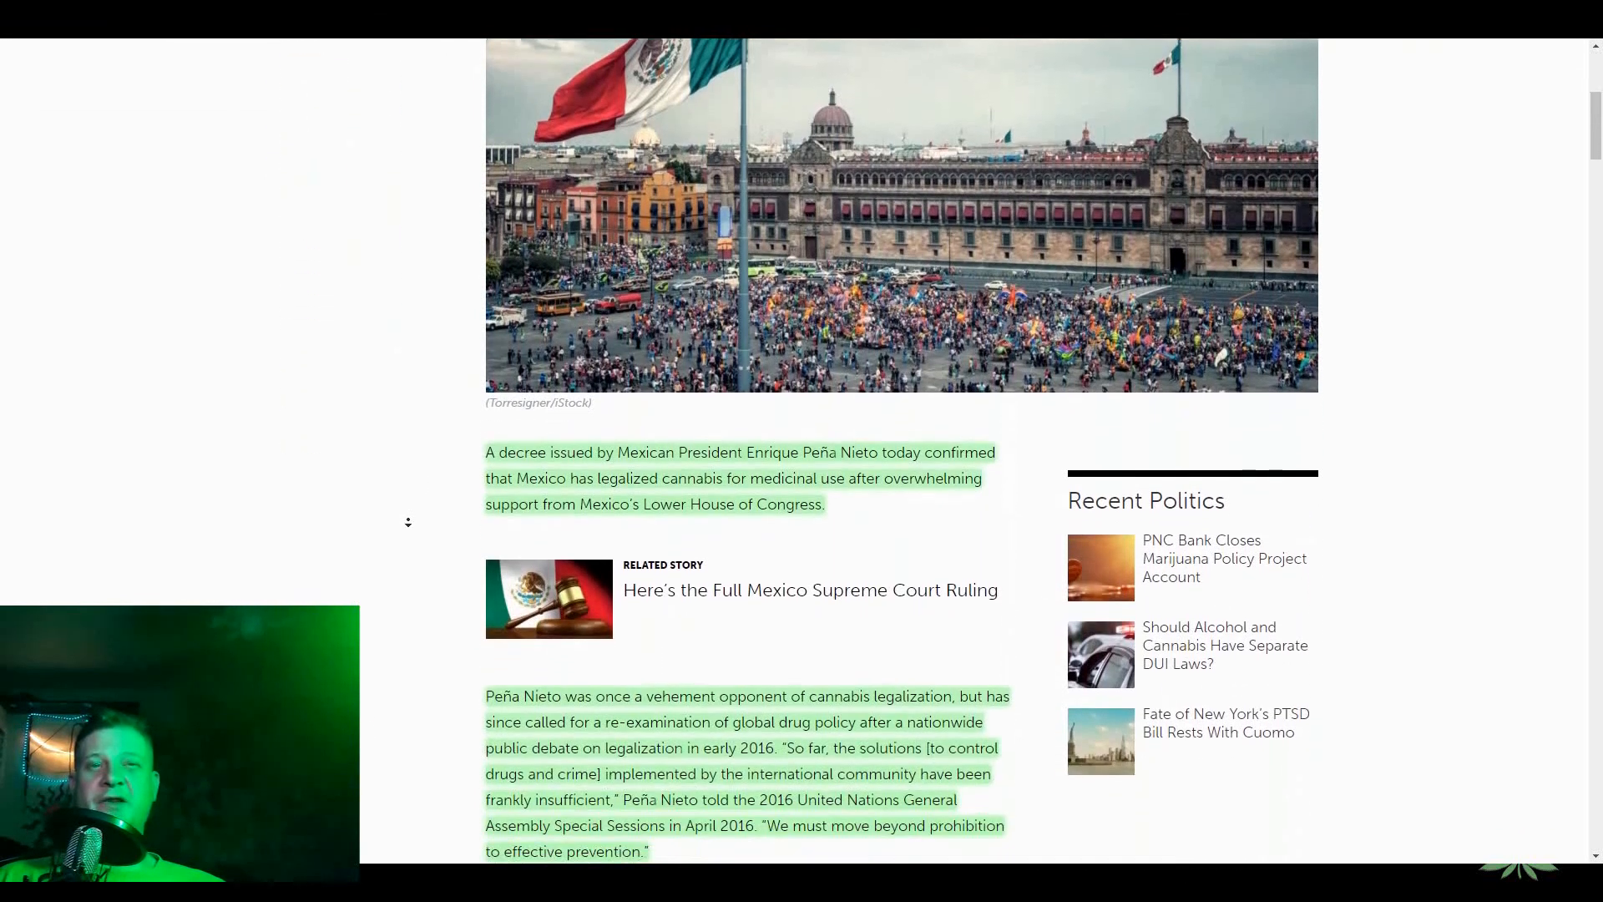
scroll(down, 3)
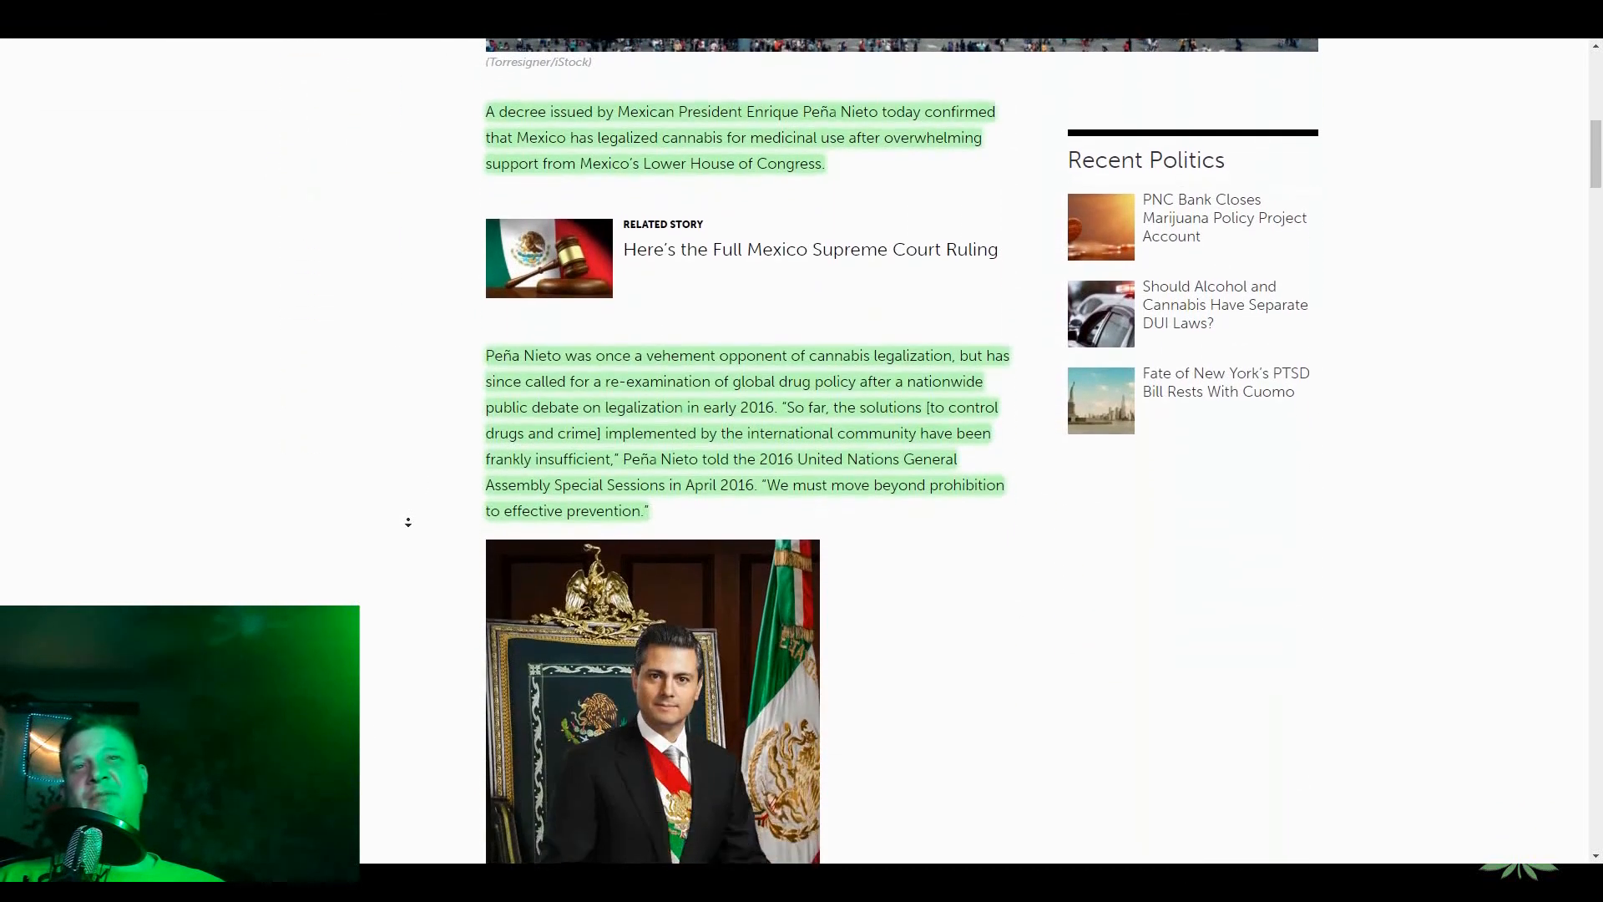
scroll(down, 3)
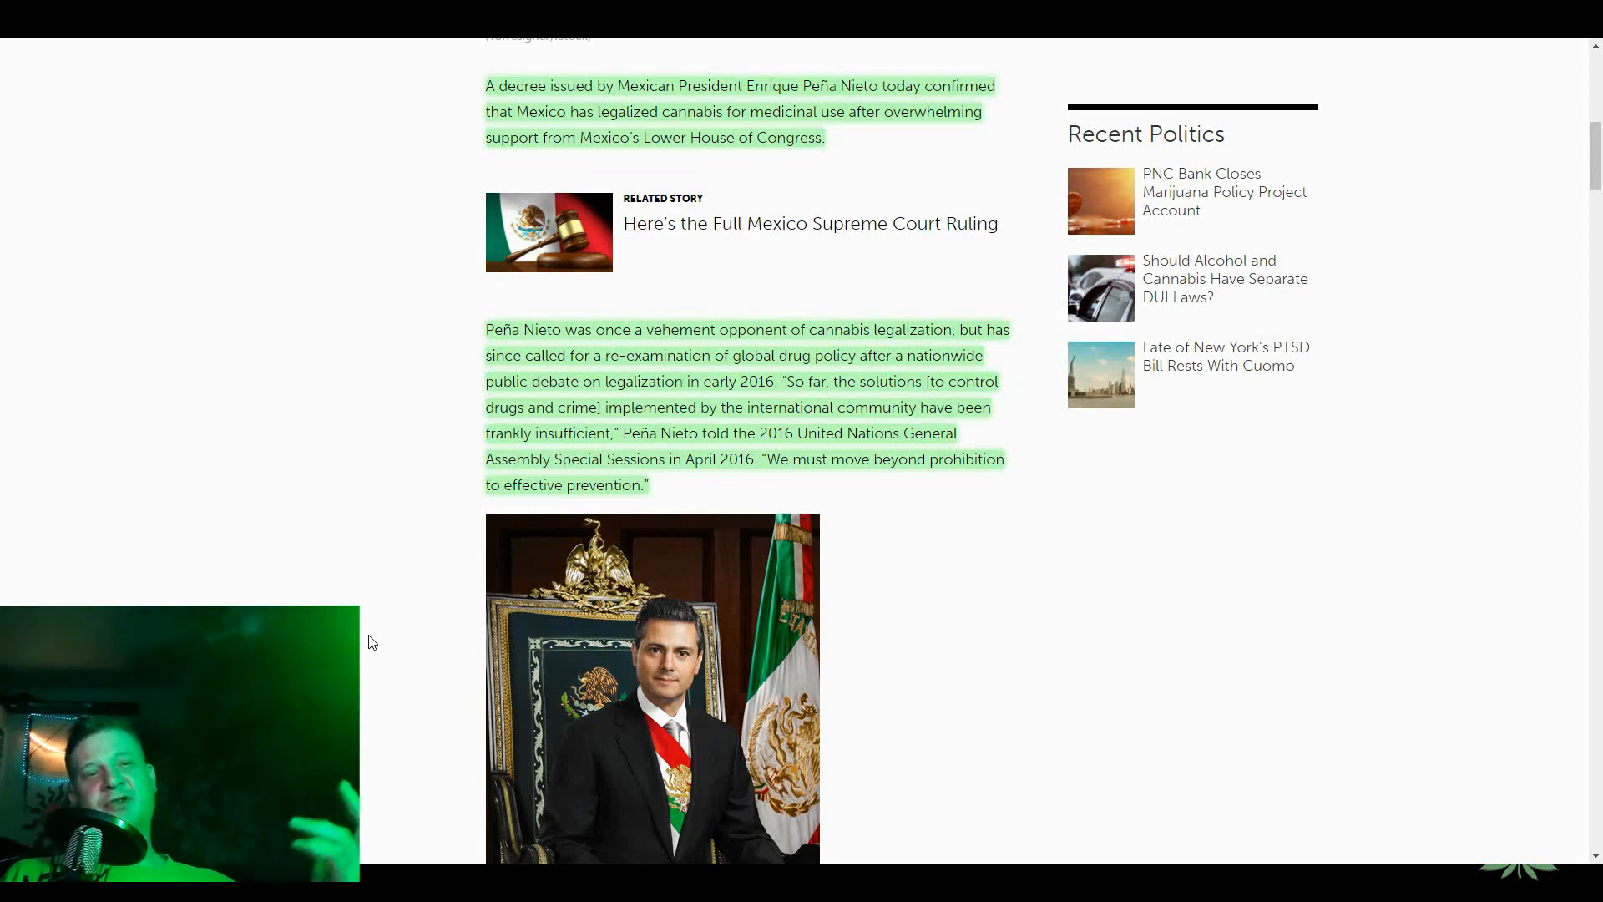
mouse_move(418, 642)
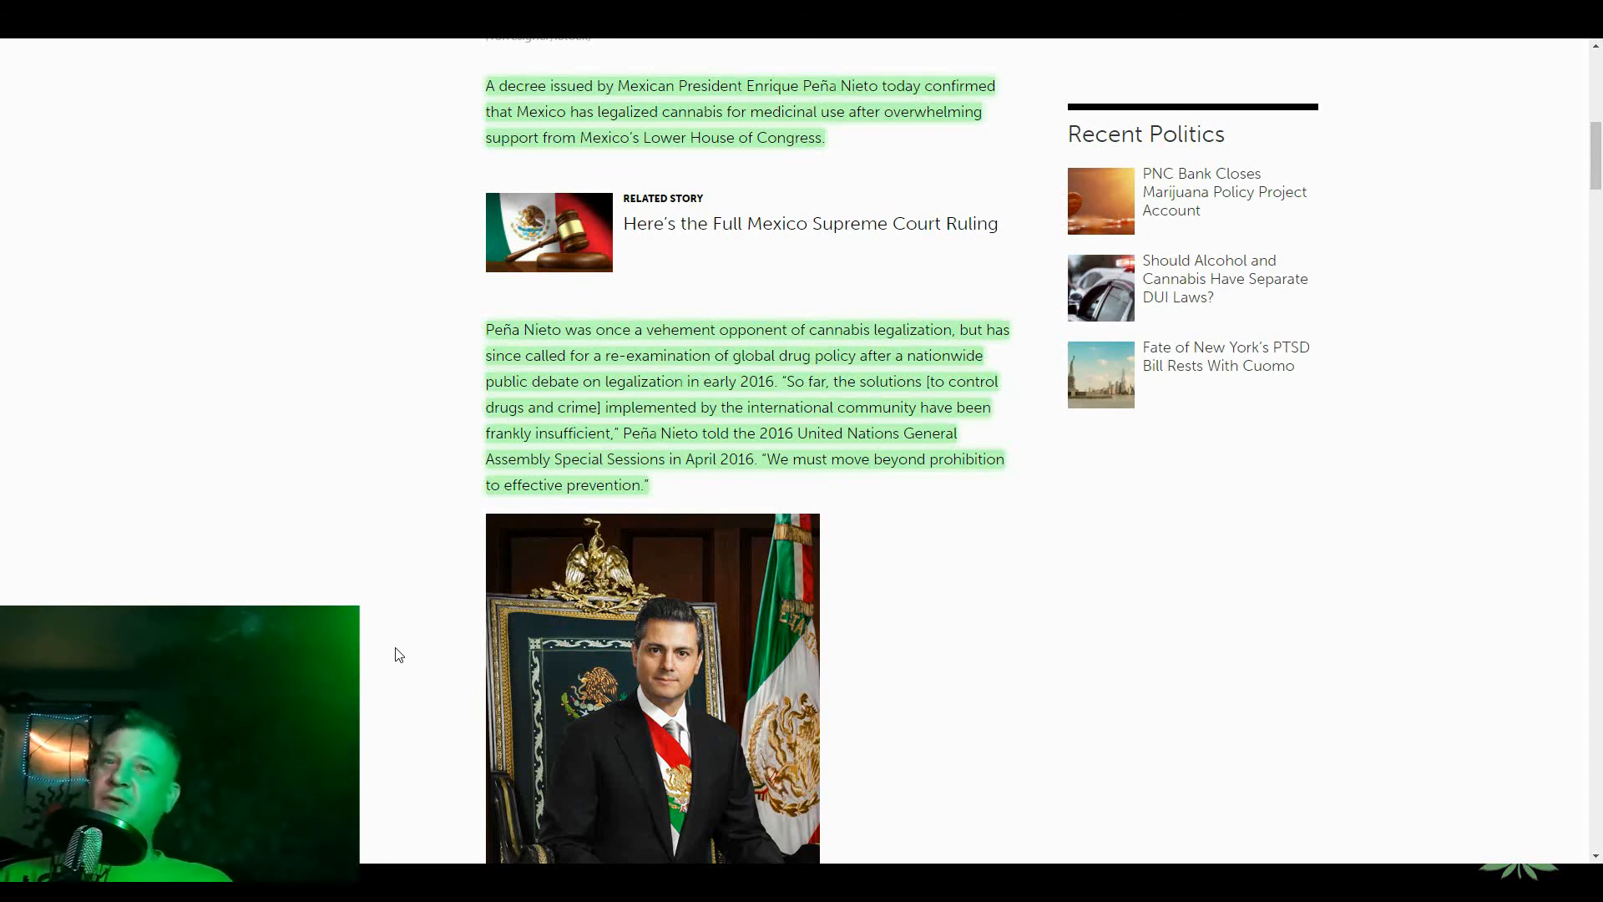
mouse_move(442, 696)
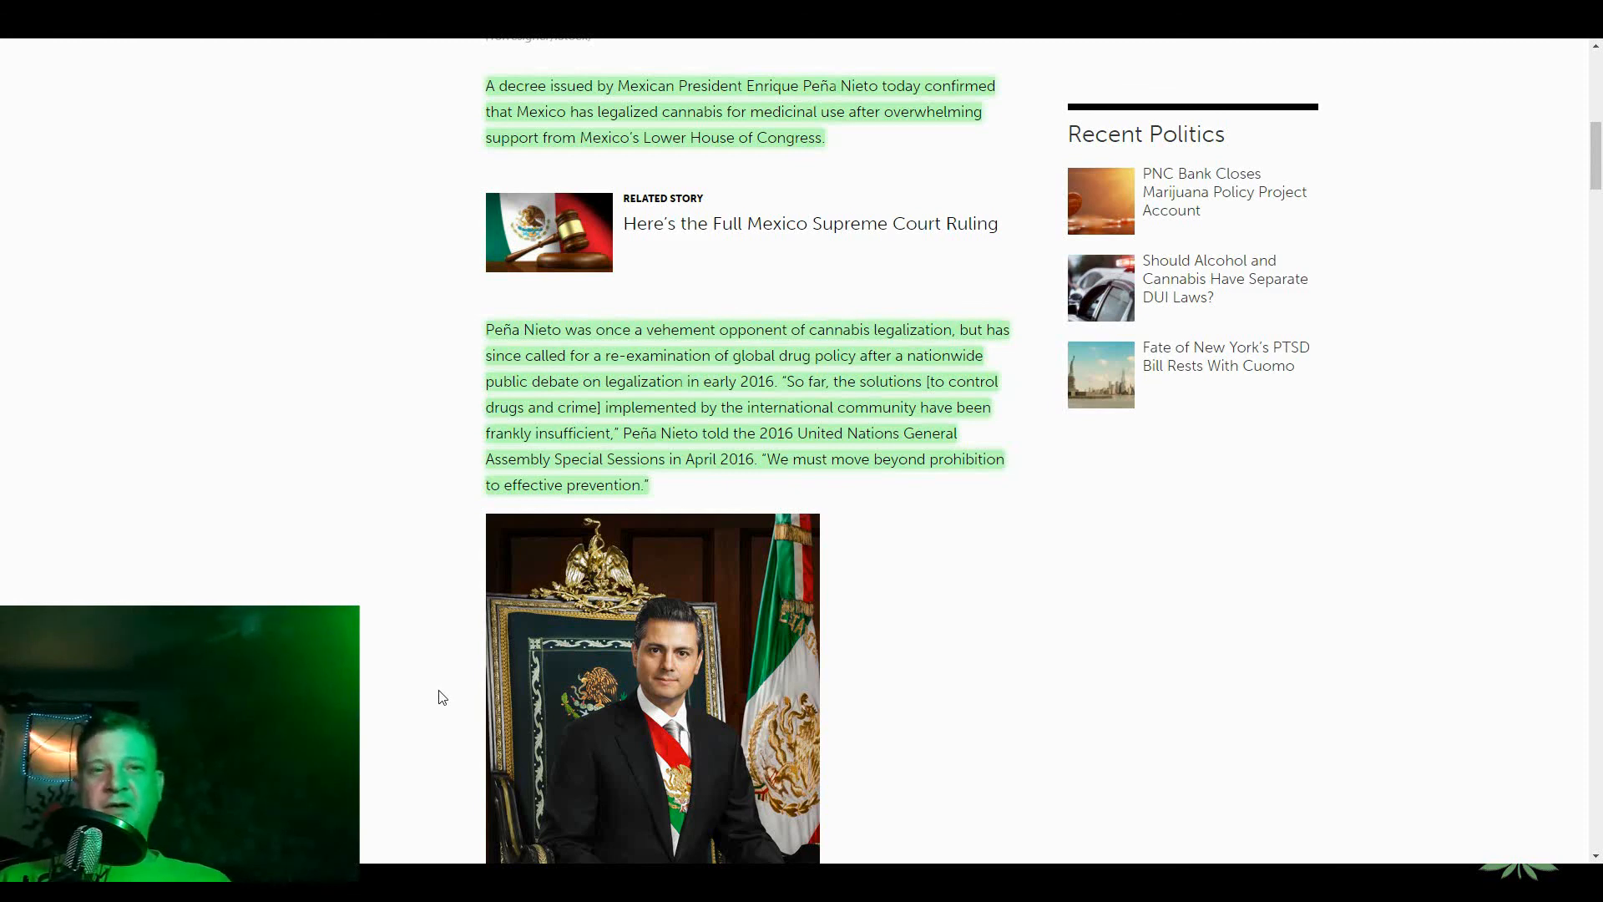
mouse_move(428, 703)
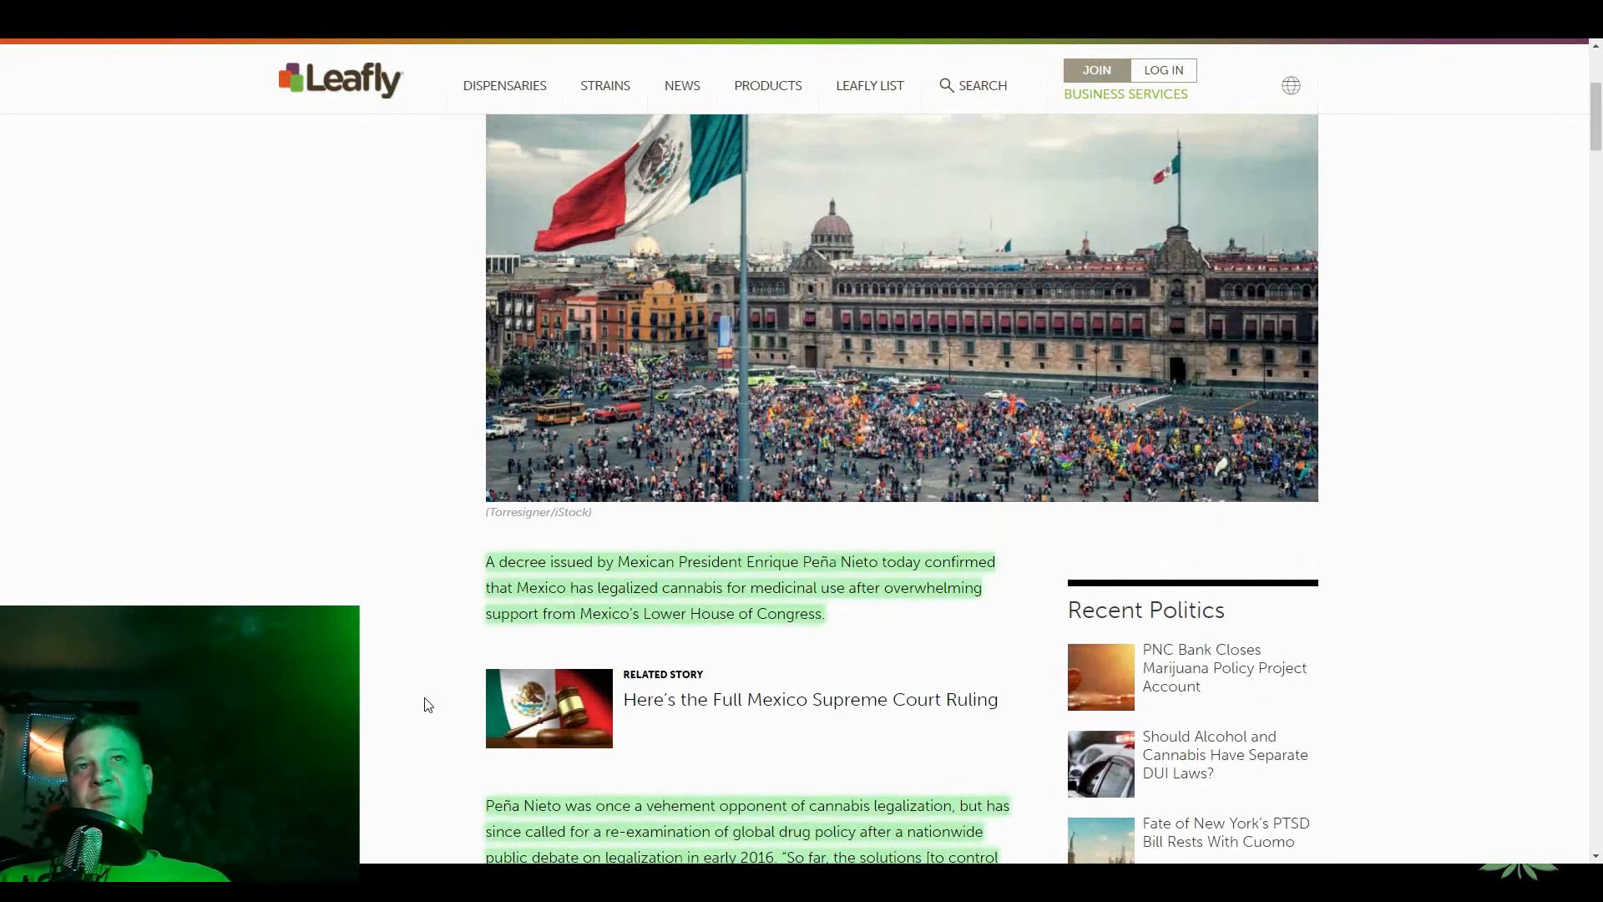
- Scroll up to the Leafly headline, then back down to the decree paragraph and Peña Nieto's quote
scroll(up, 3)
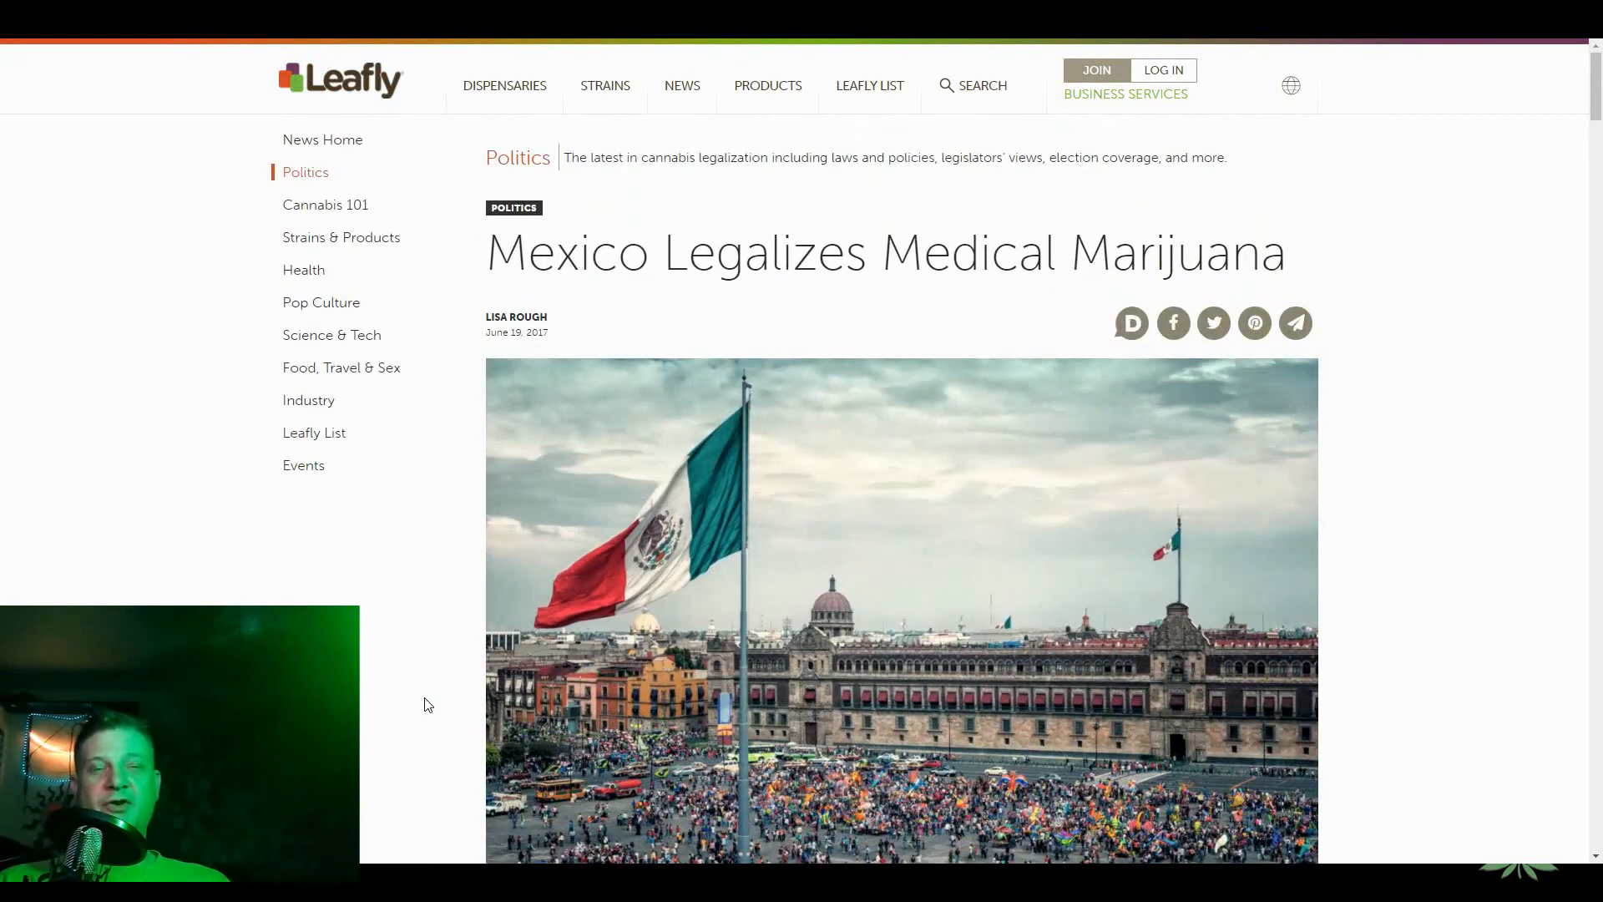
scroll(down, 3)
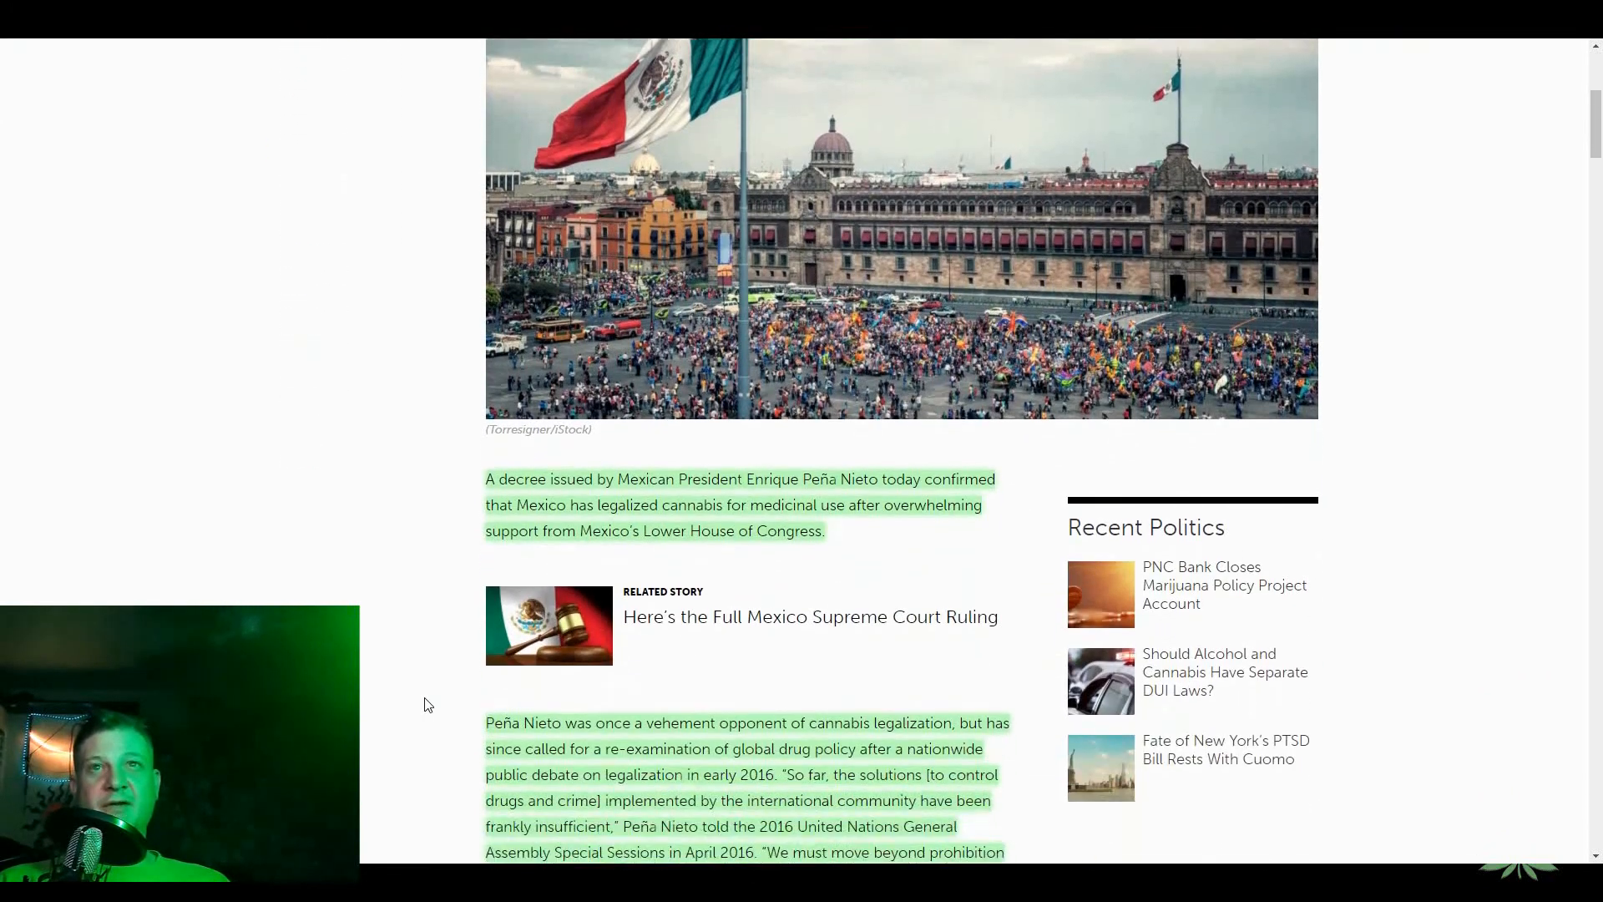
scroll(down, 3)
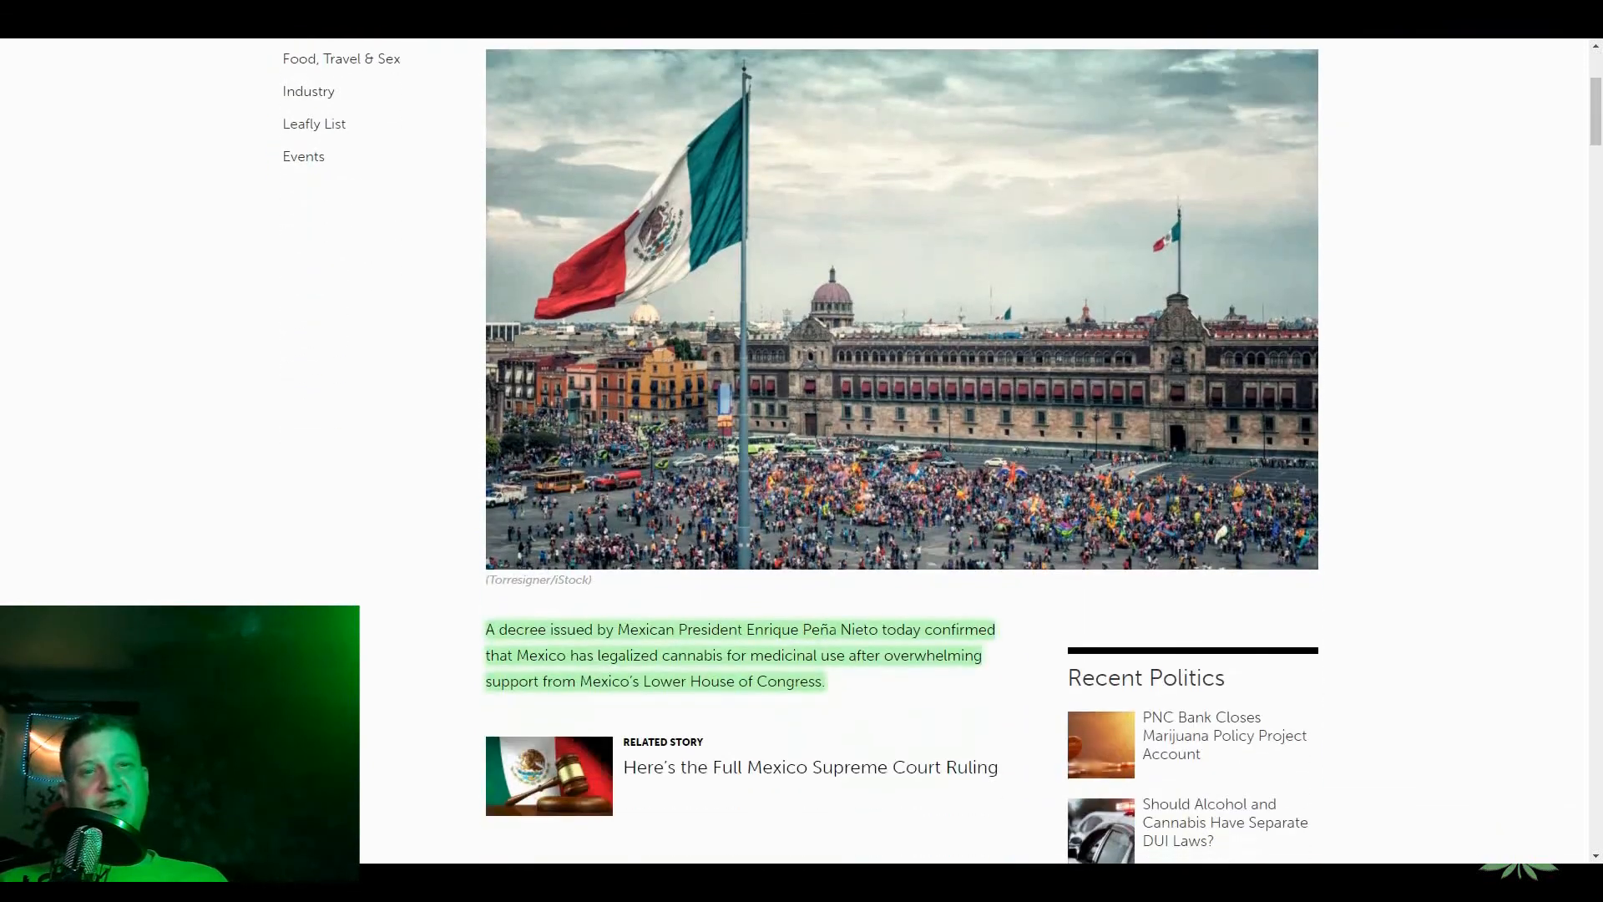
scroll(down, 3)
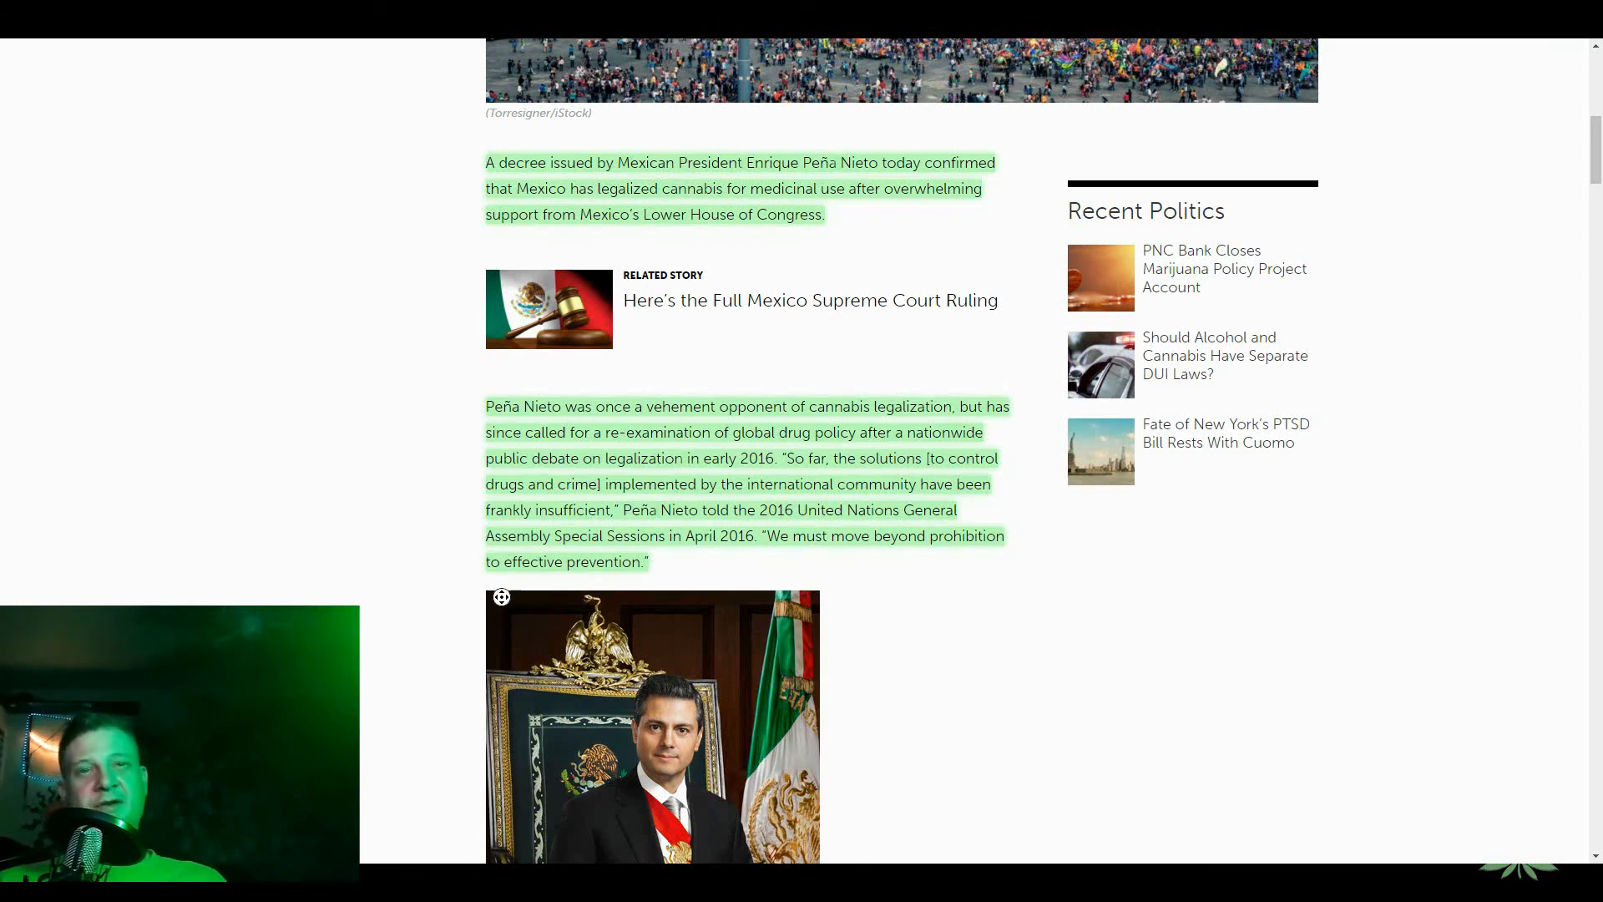
- Select the 'Peña Nieto was once a vehement opponent…' paragraph so it is read aloud
scroll(down, 3)
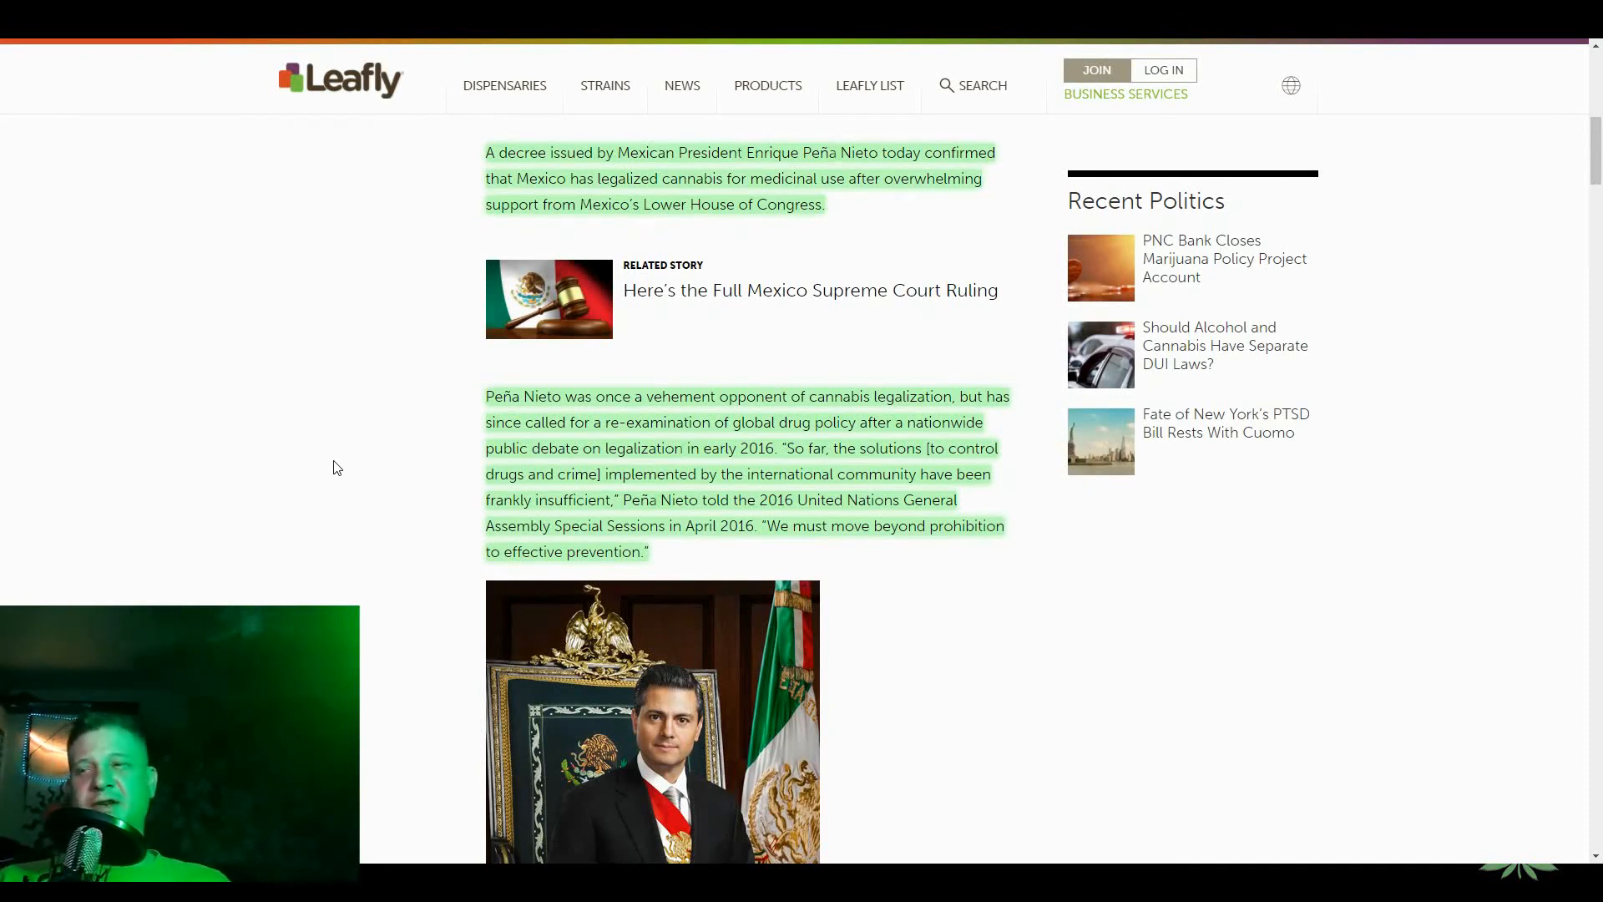
mouse_move(372, 349)
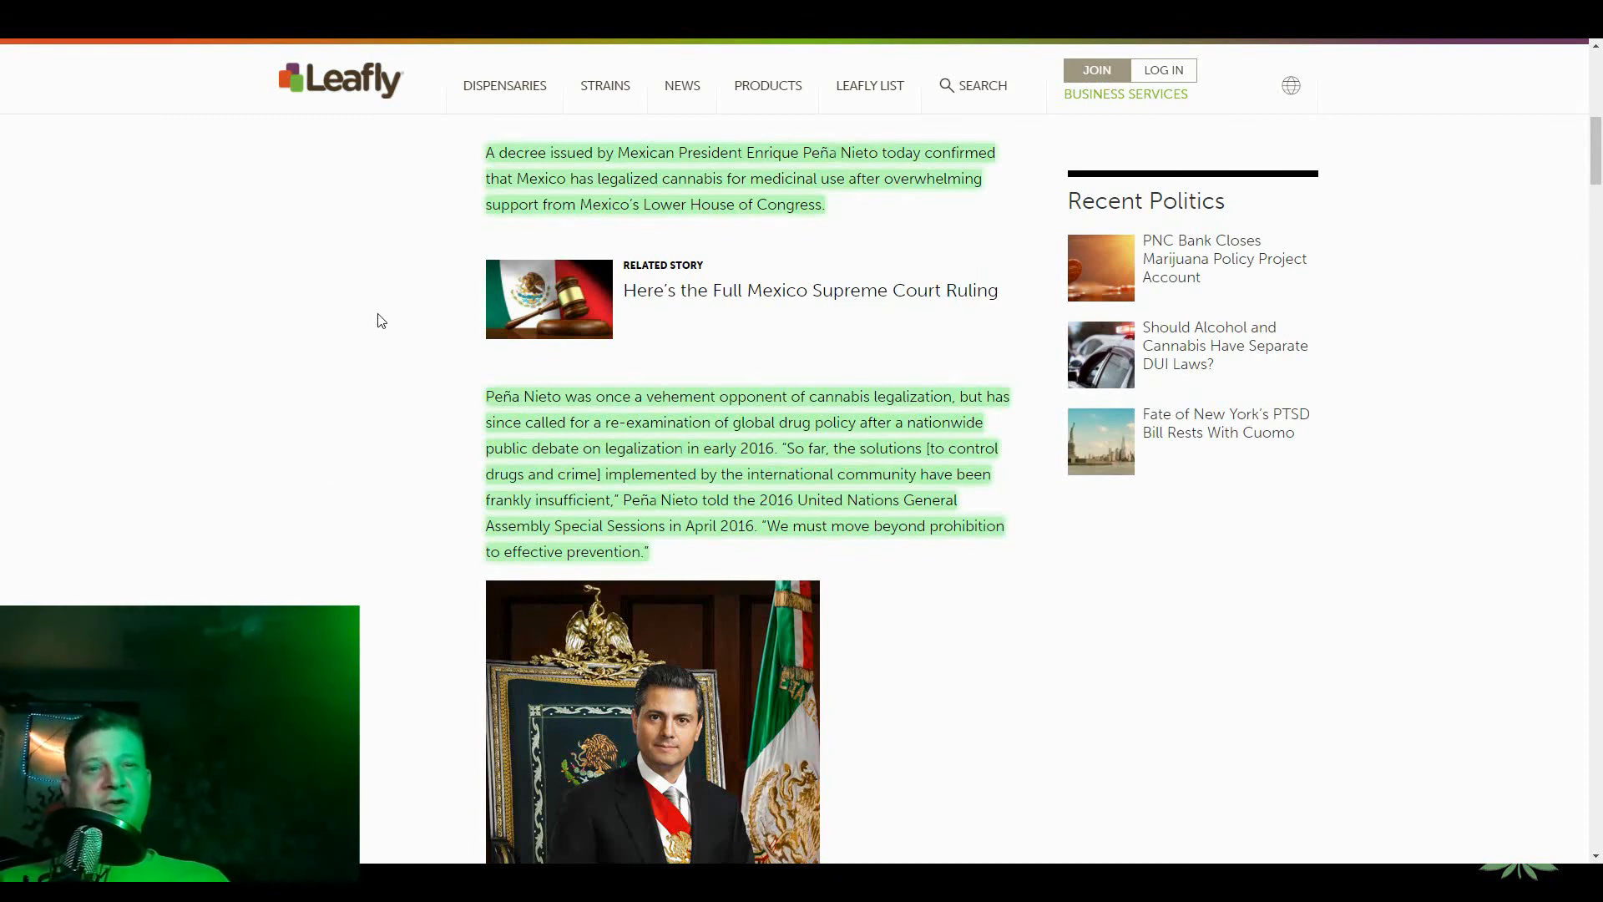
mouse_move(381, 299)
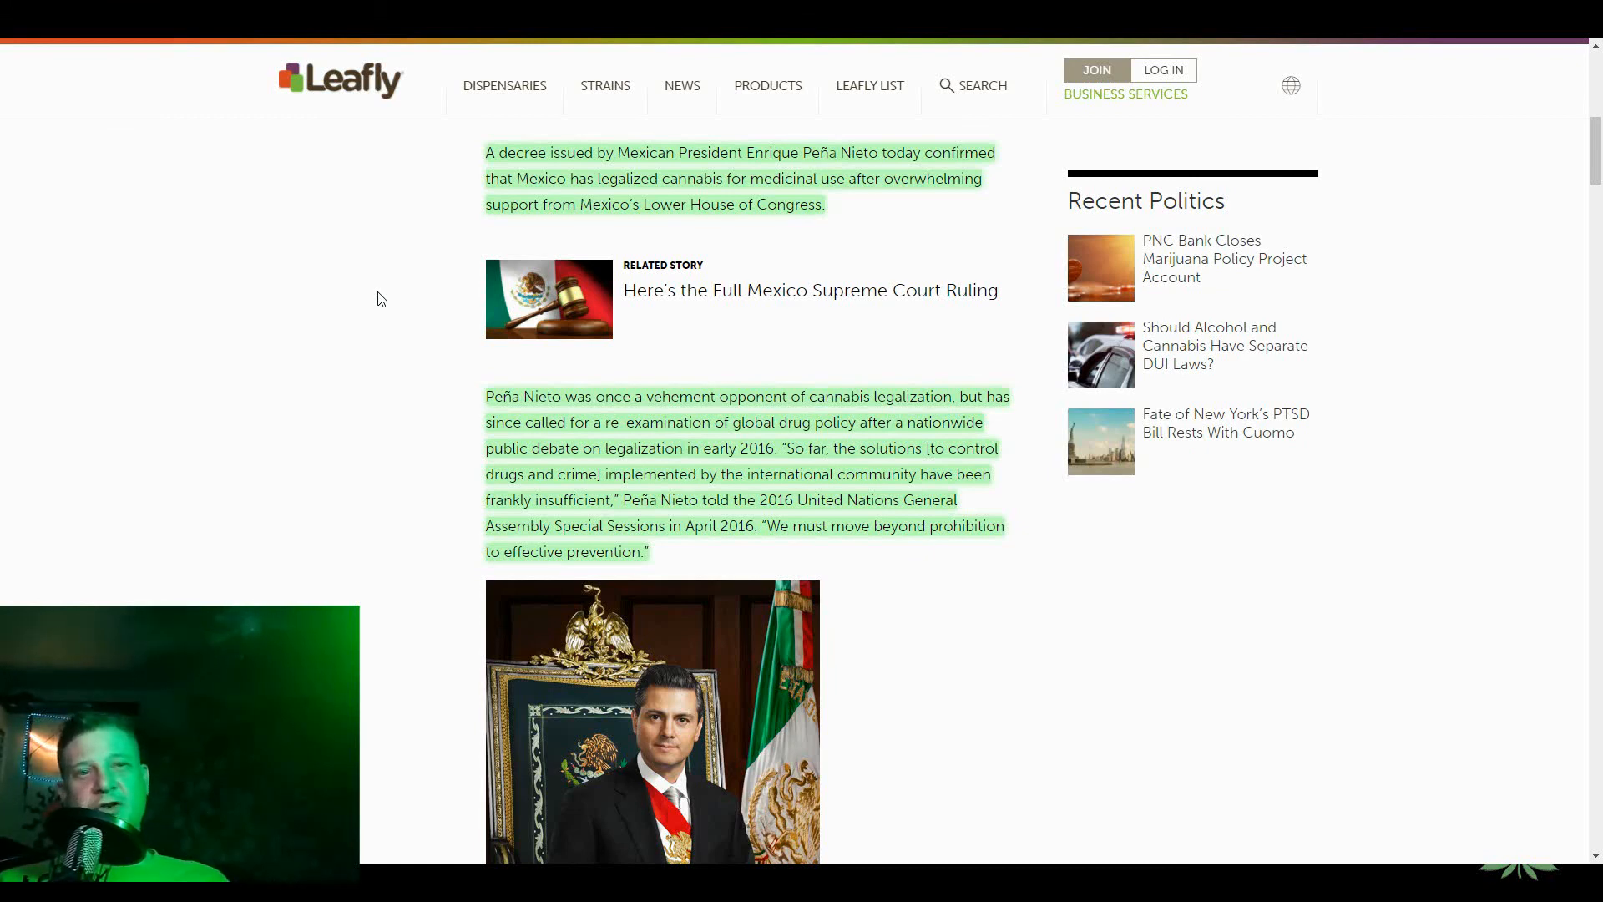
mouse_move(391, 294)
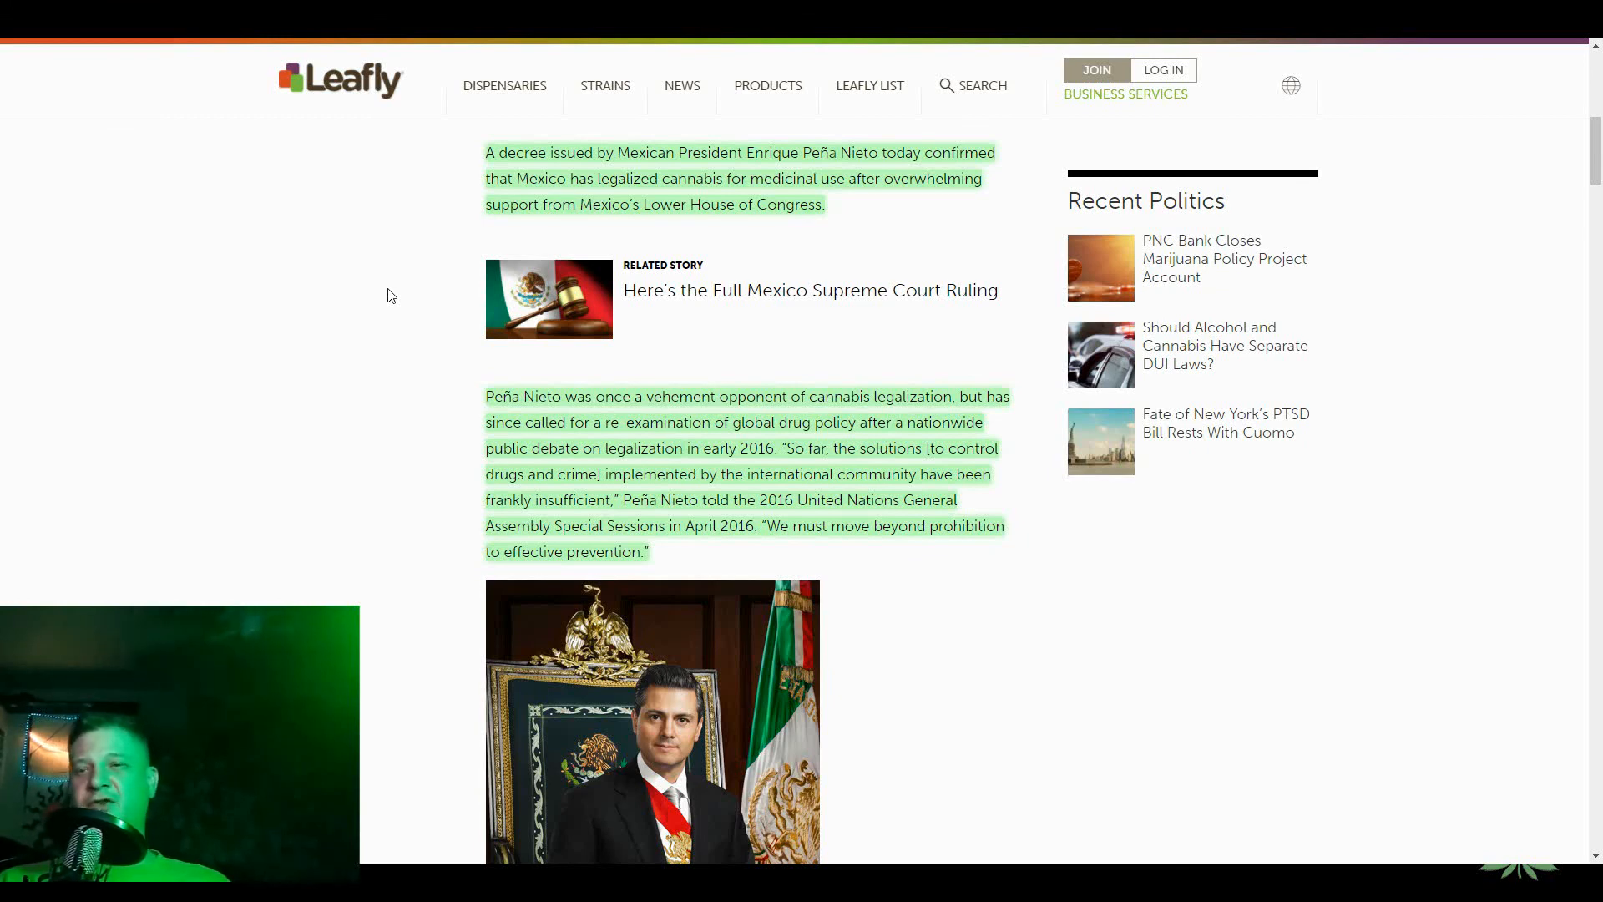
mouse_move(438, 273)
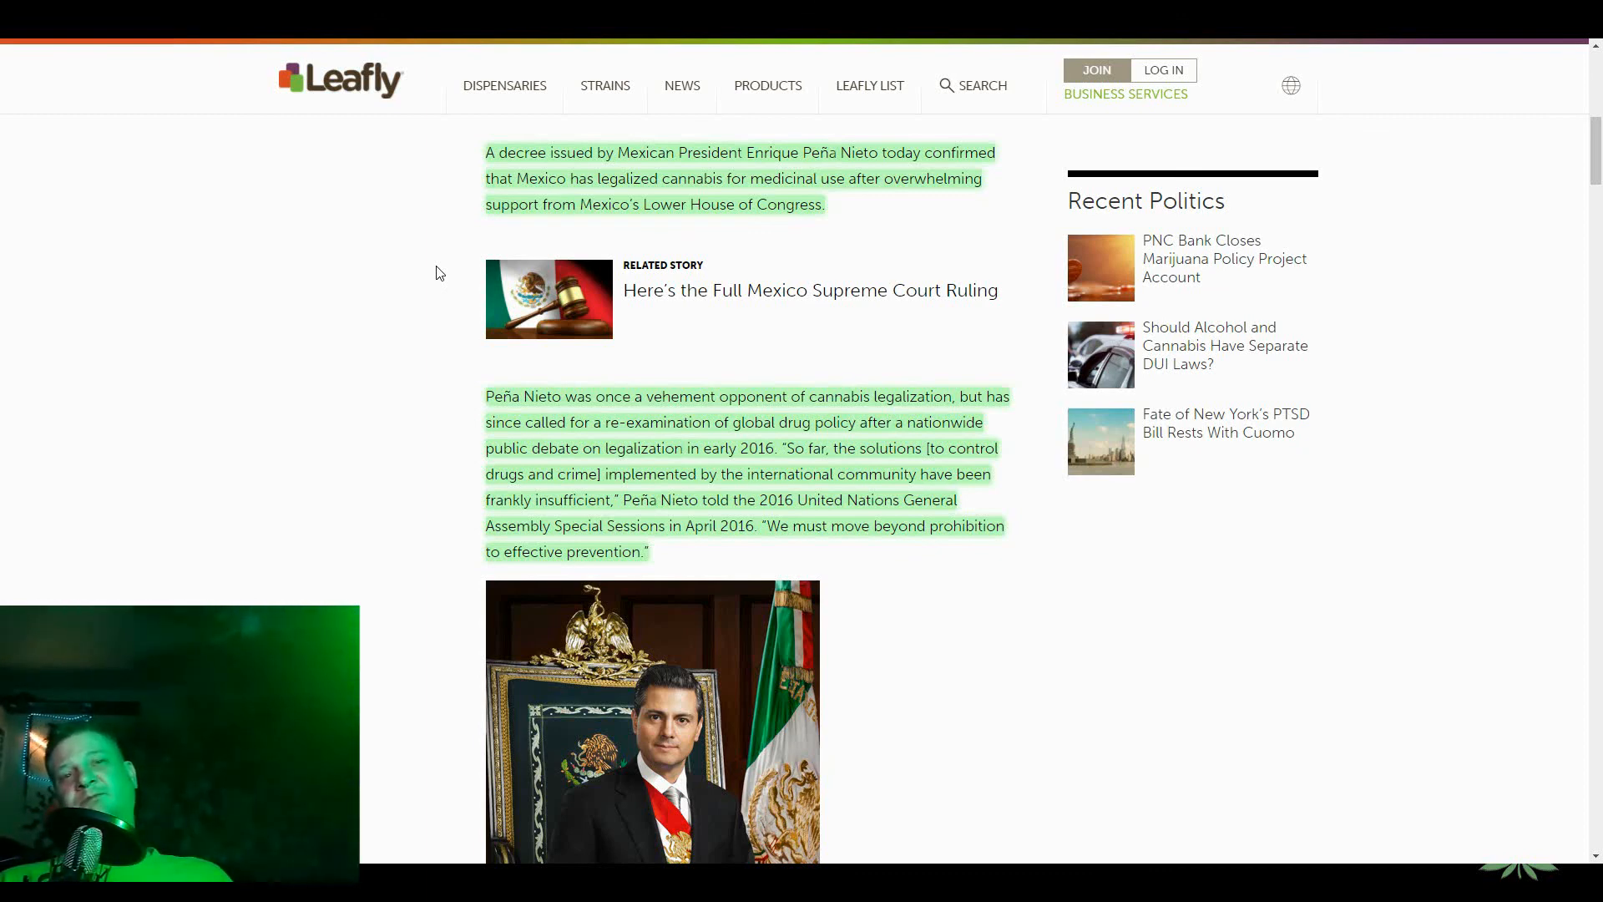
mouse_move(436, 295)
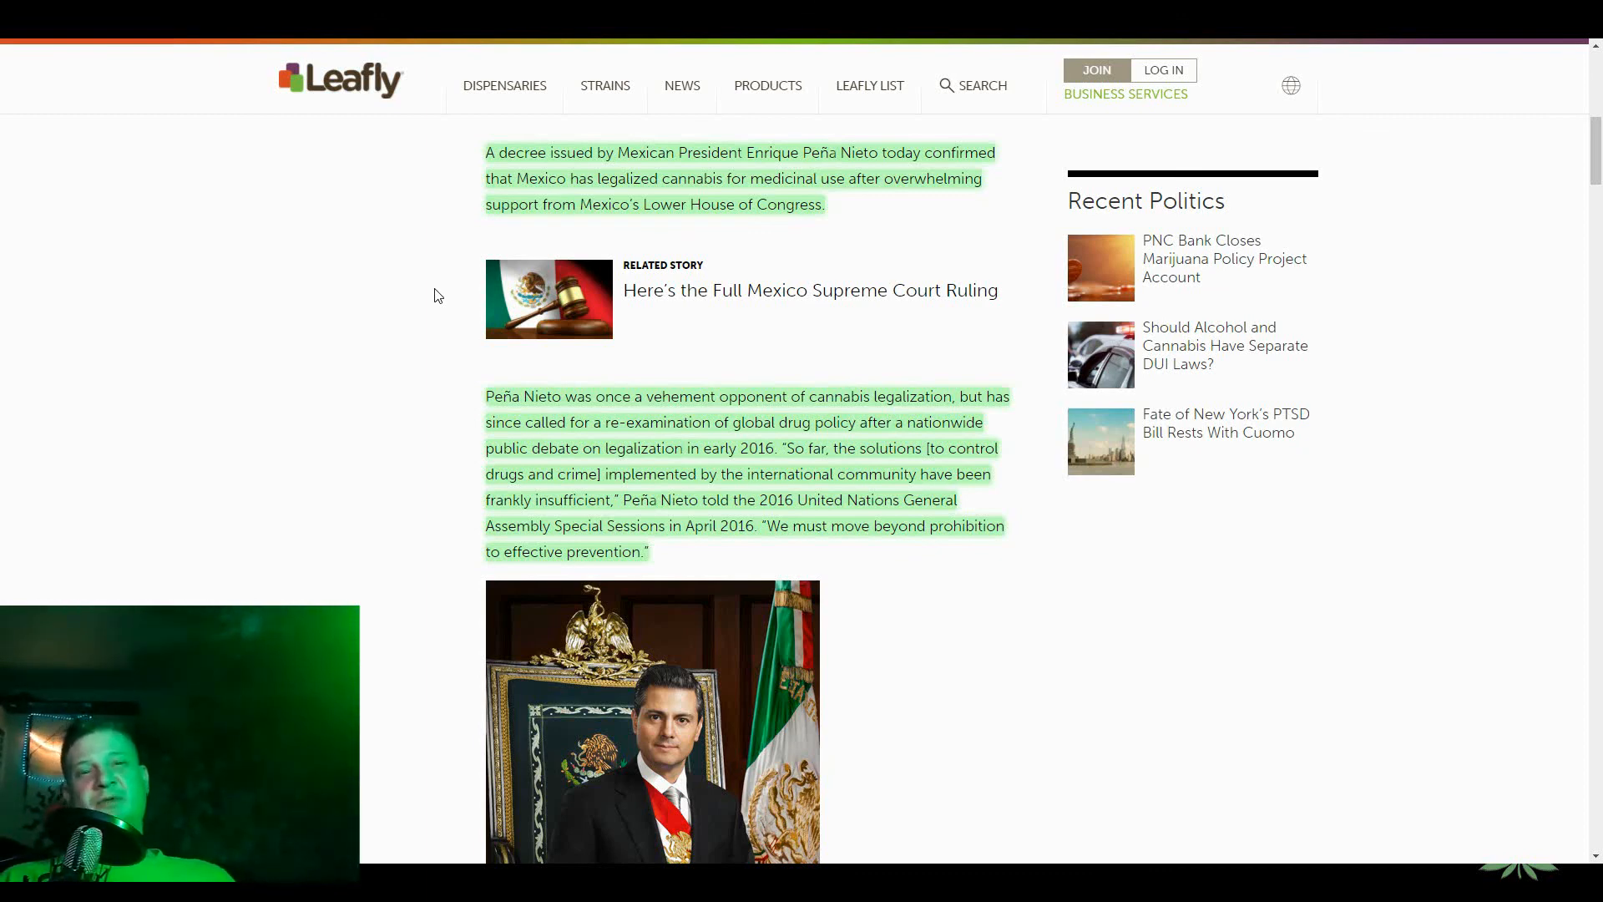
scroll(up, 3)
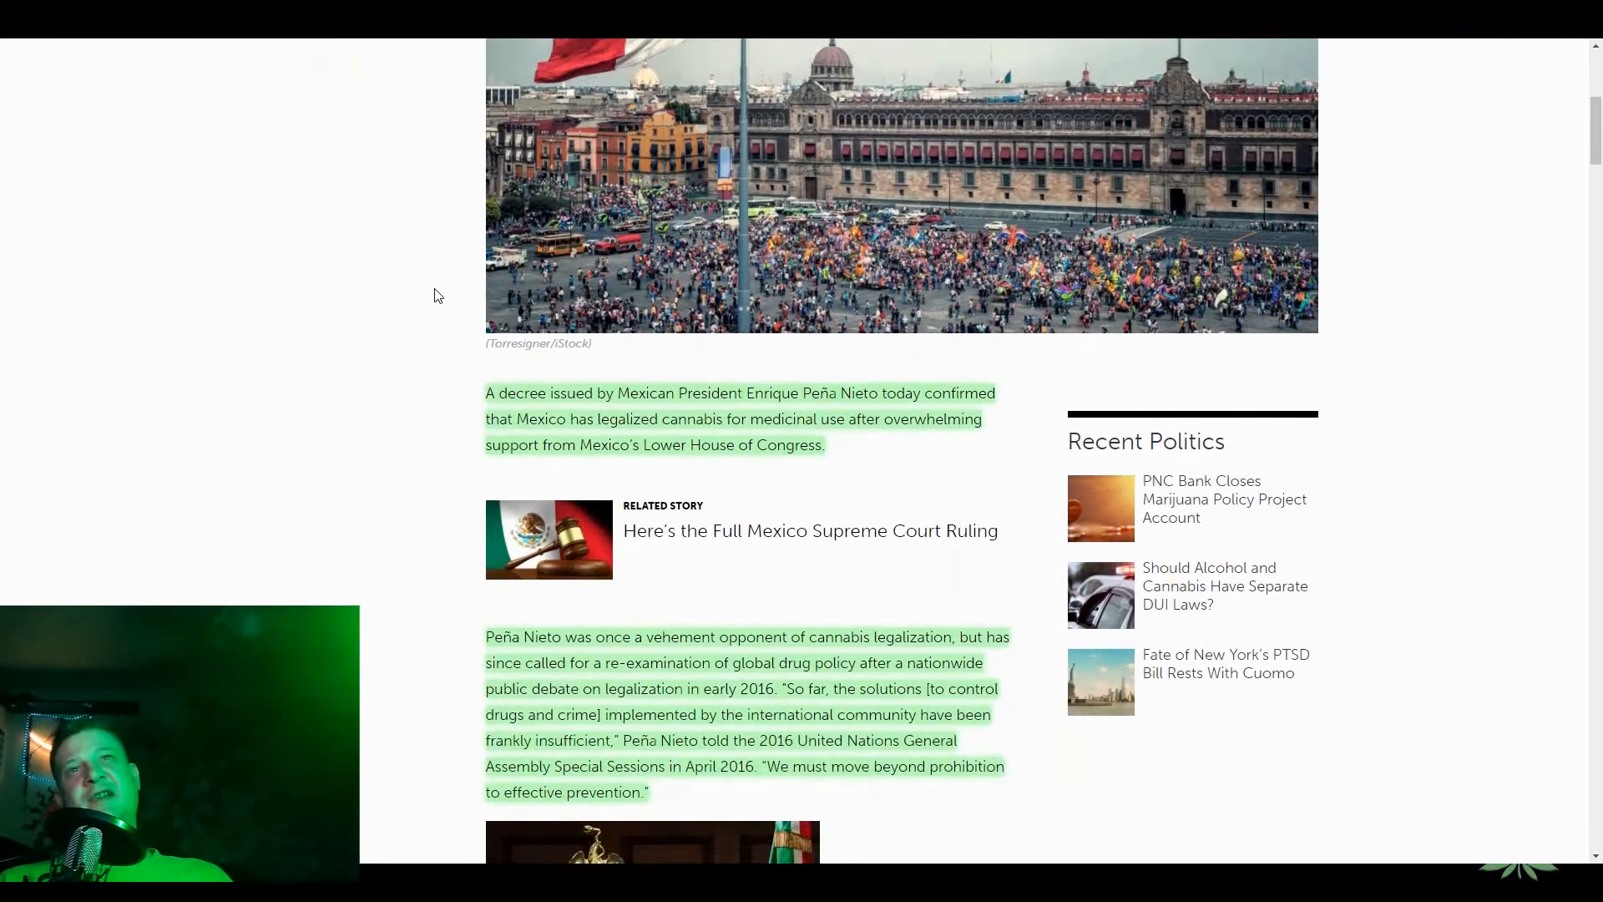
scroll(down, 3)
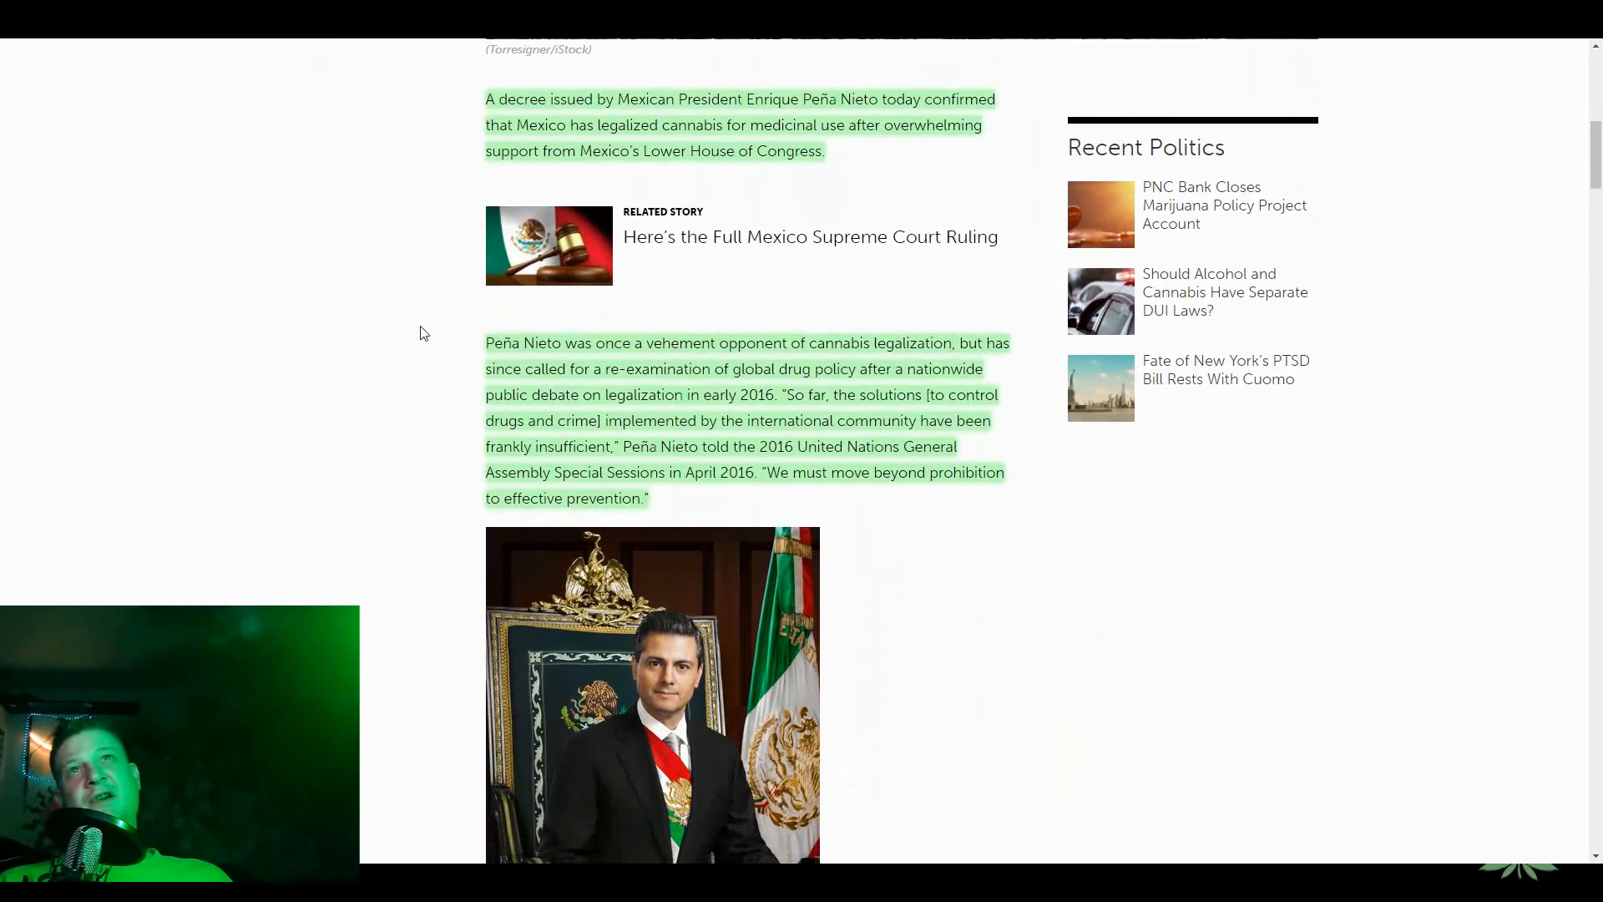
scroll(down, 3)
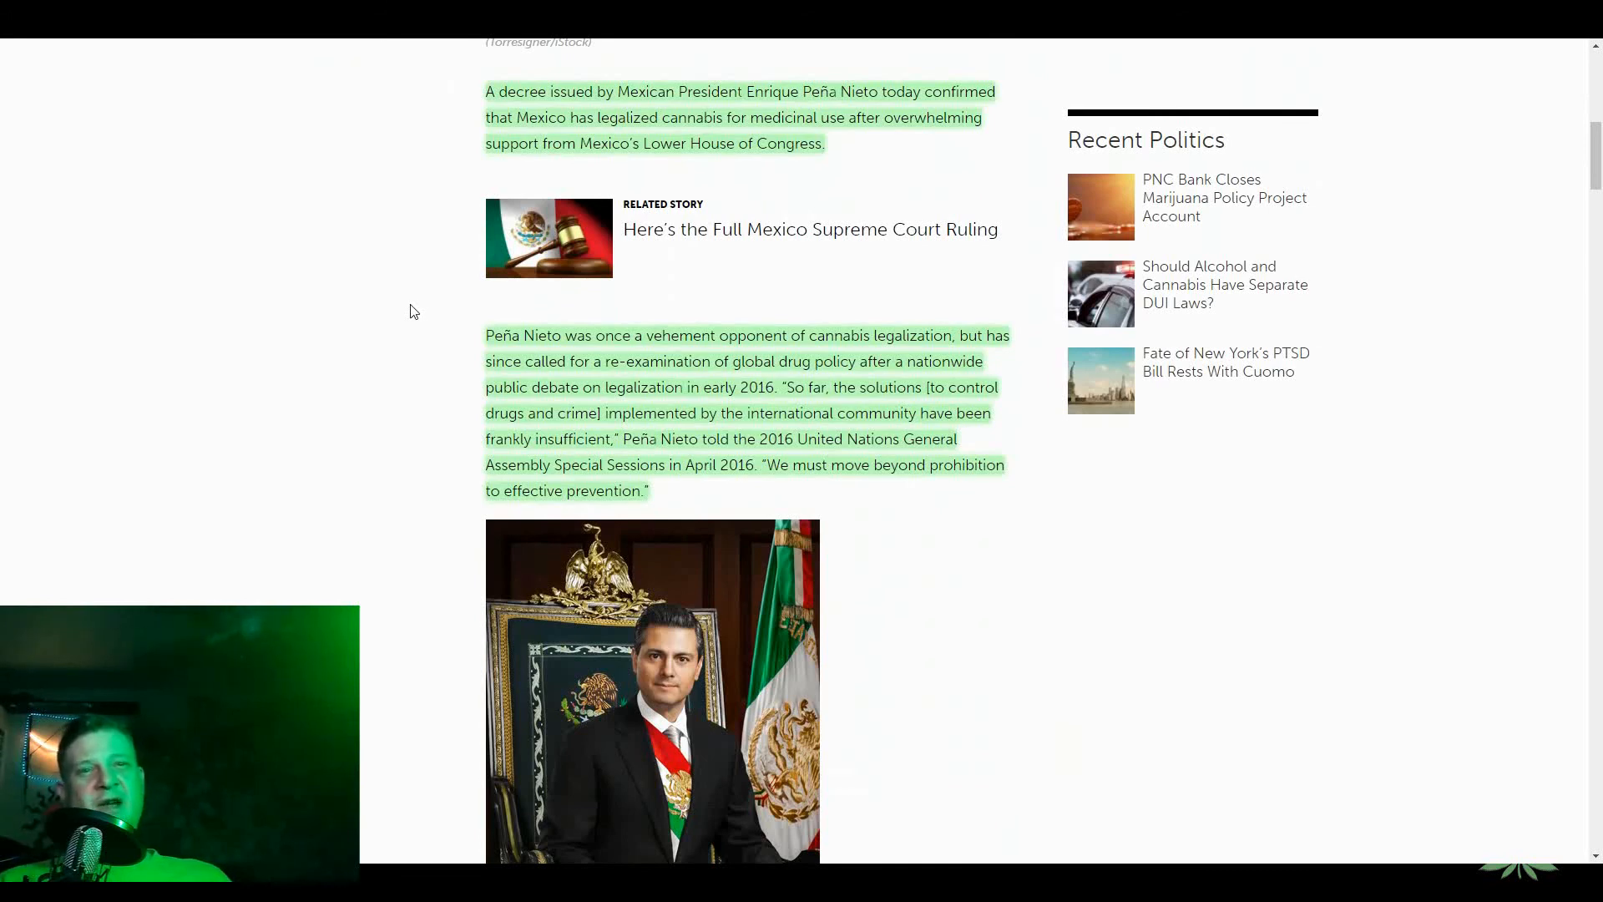
mouse_move(460, 96)
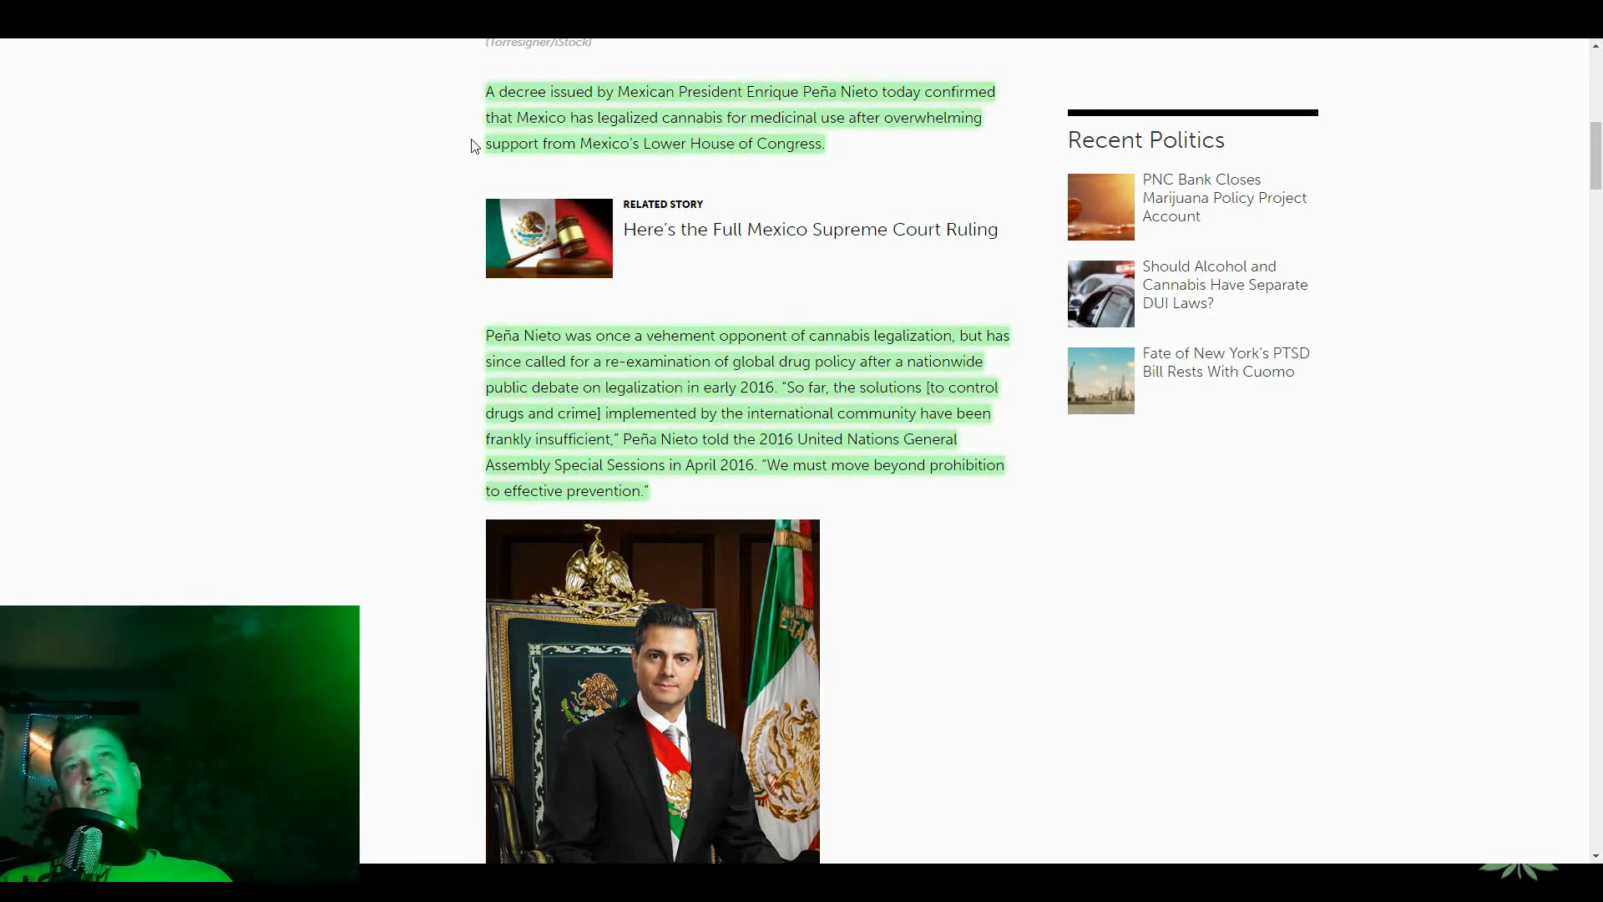
mouse_move(430, 354)
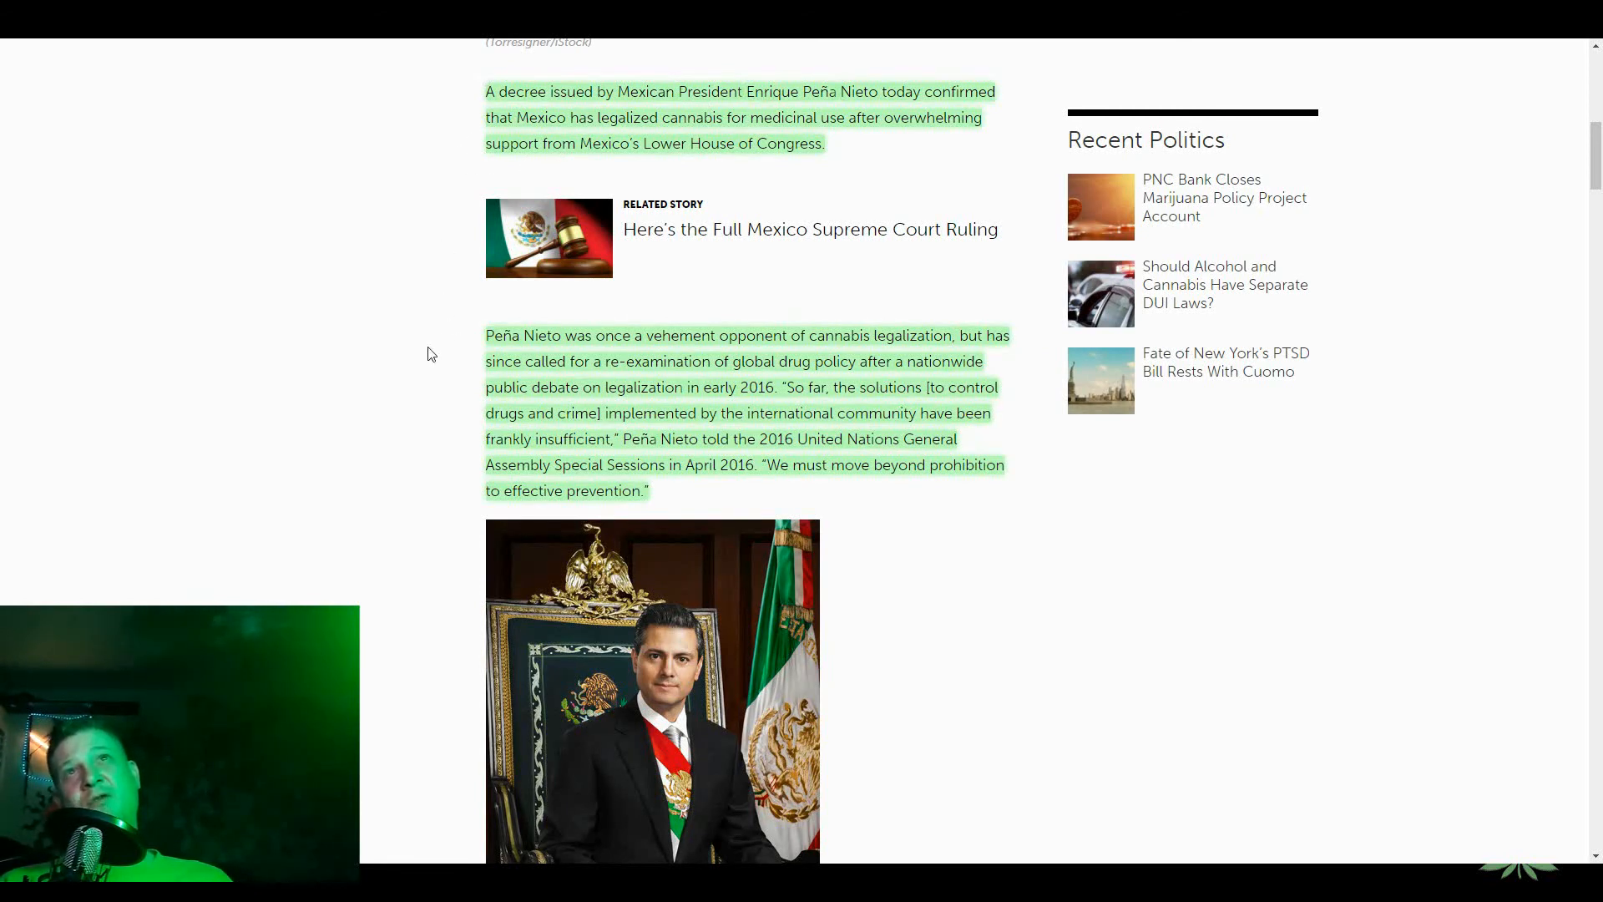
drag(591, 143, 823, 142)
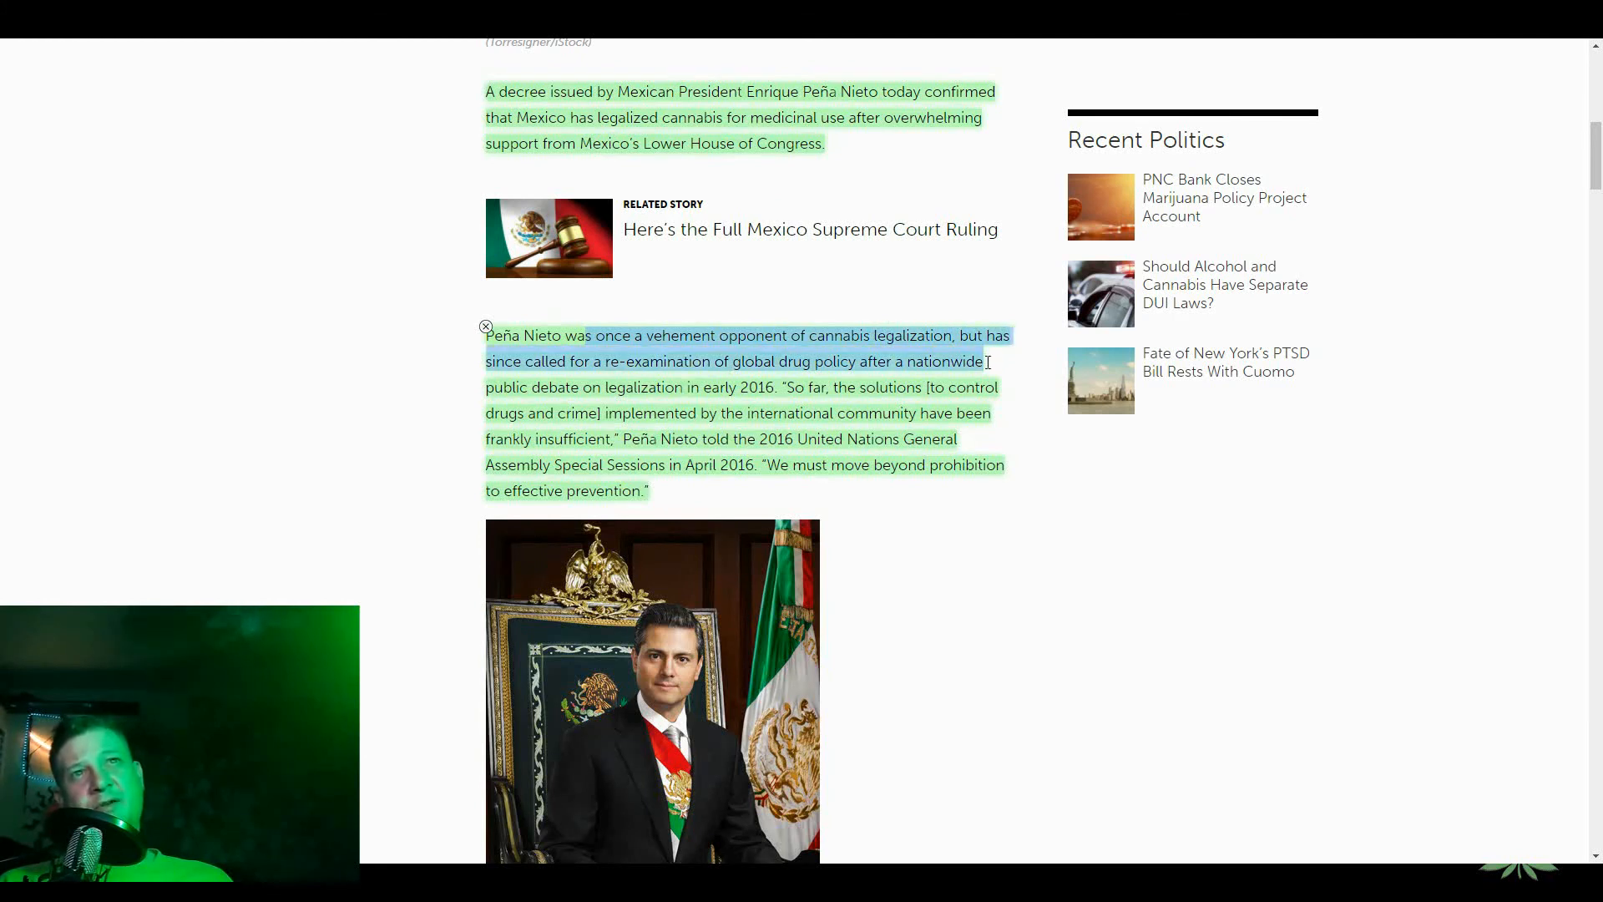
drag(984, 362, 1010, 383)
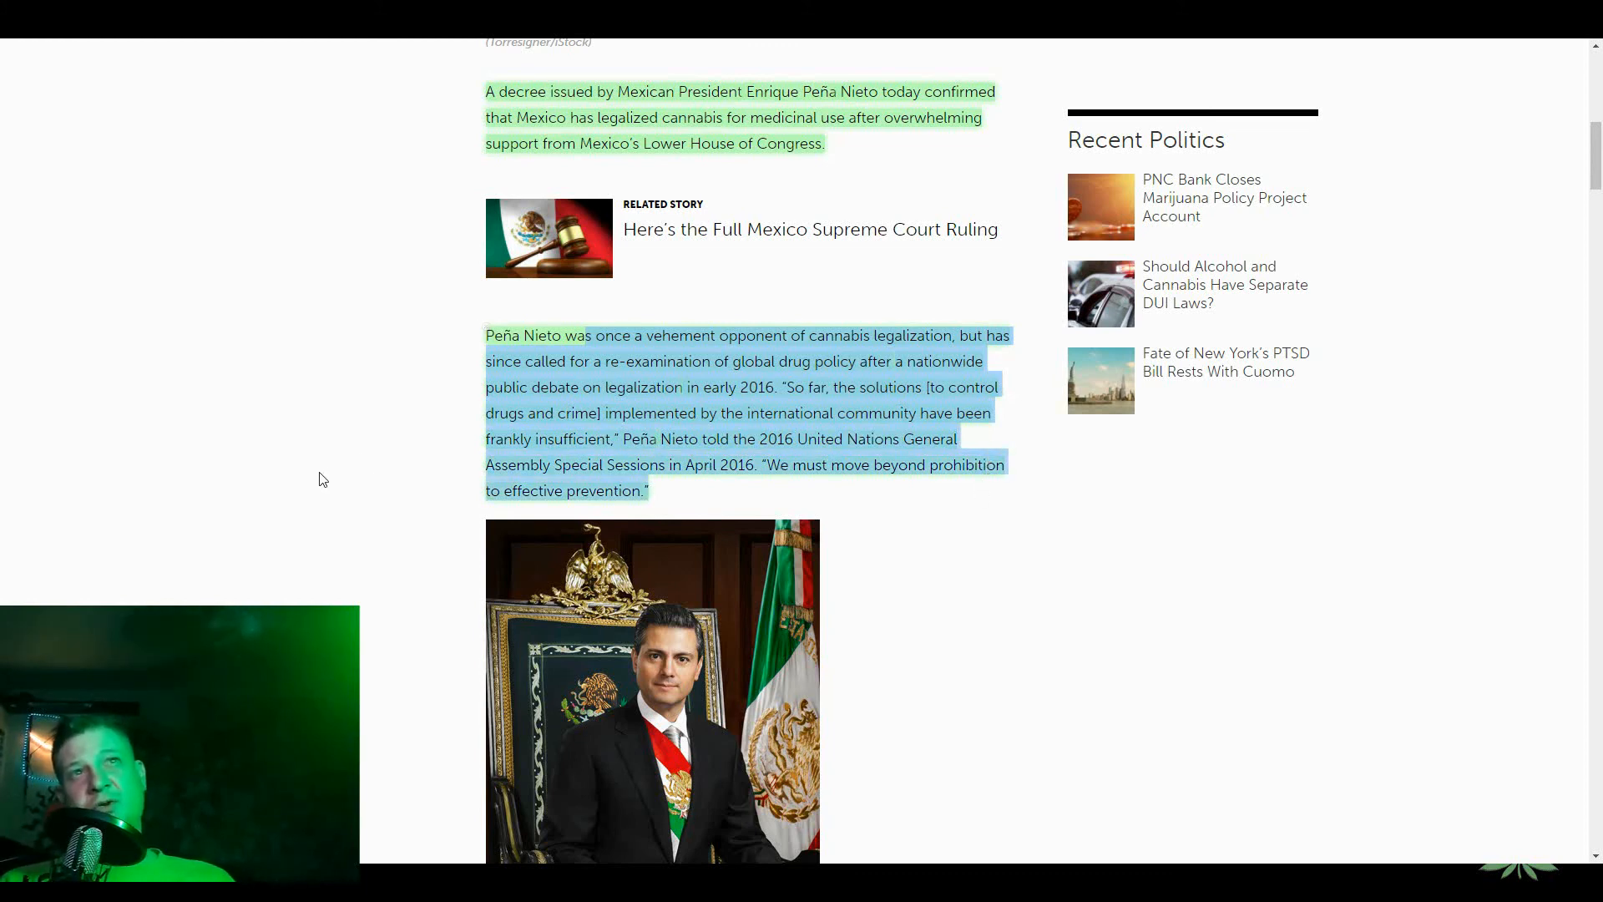
mouse_move(1029, 551)
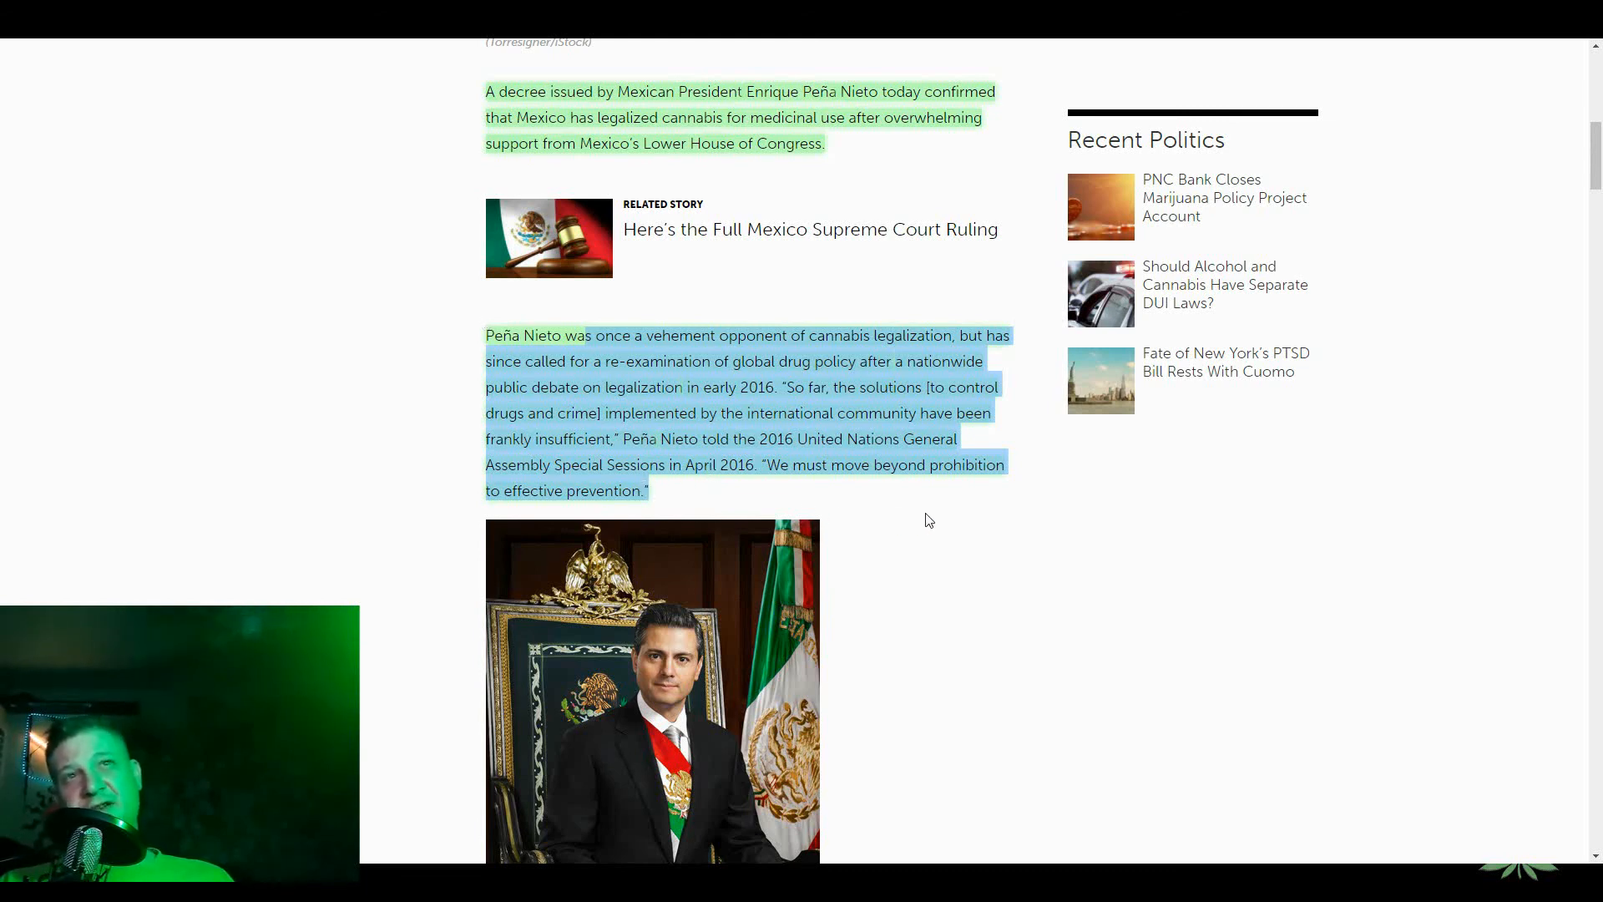
mouse_move(916, 518)
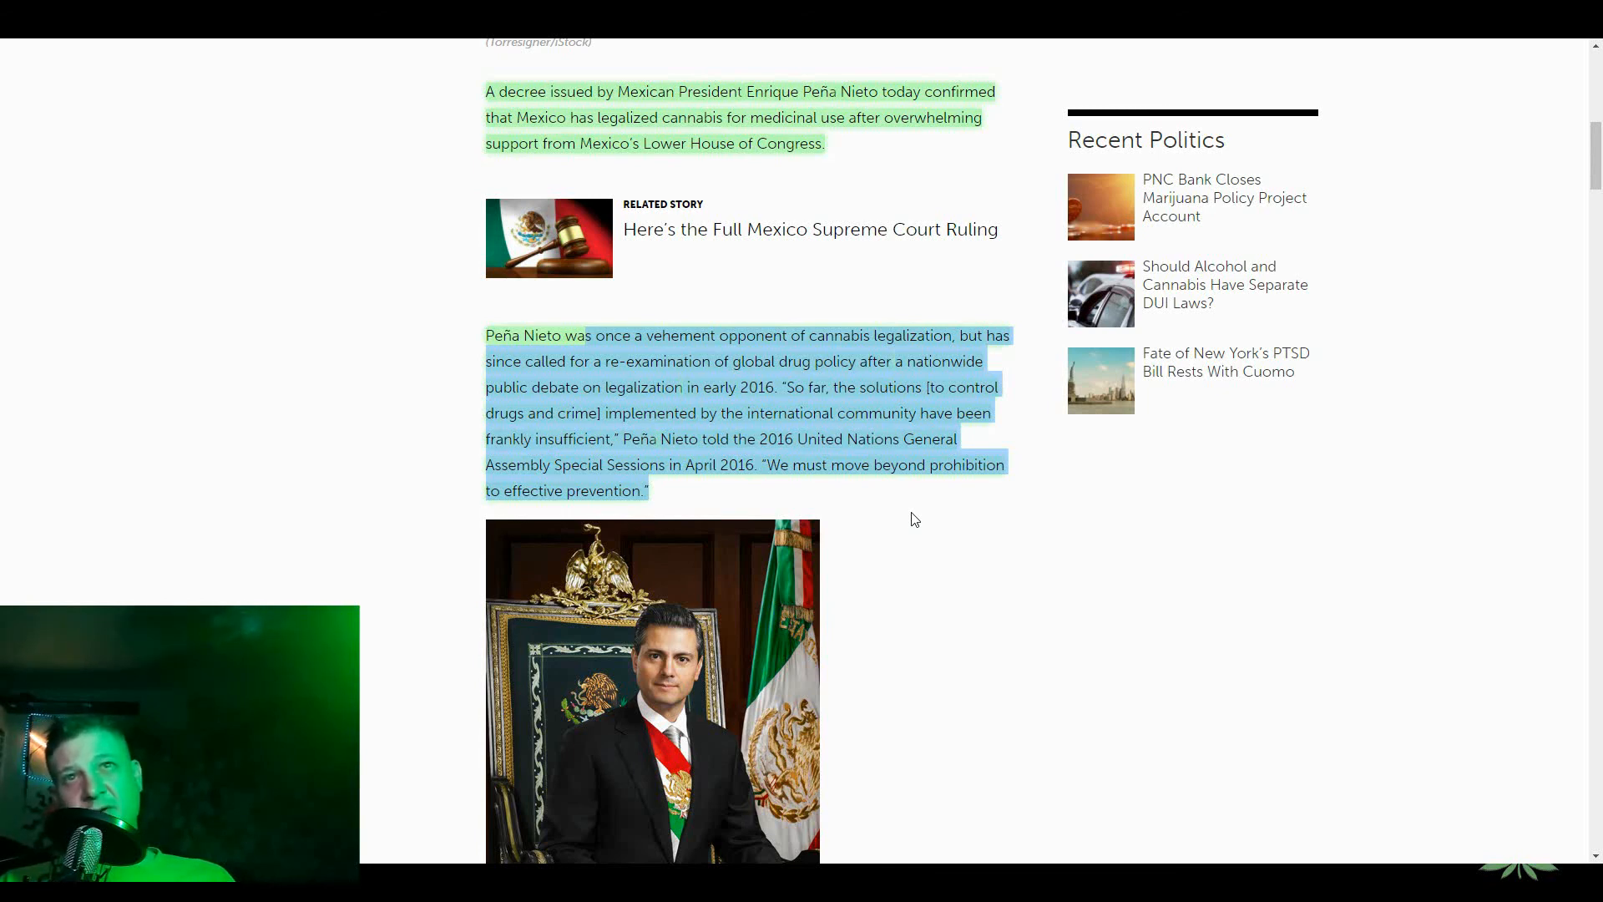
scroll(down, 3)
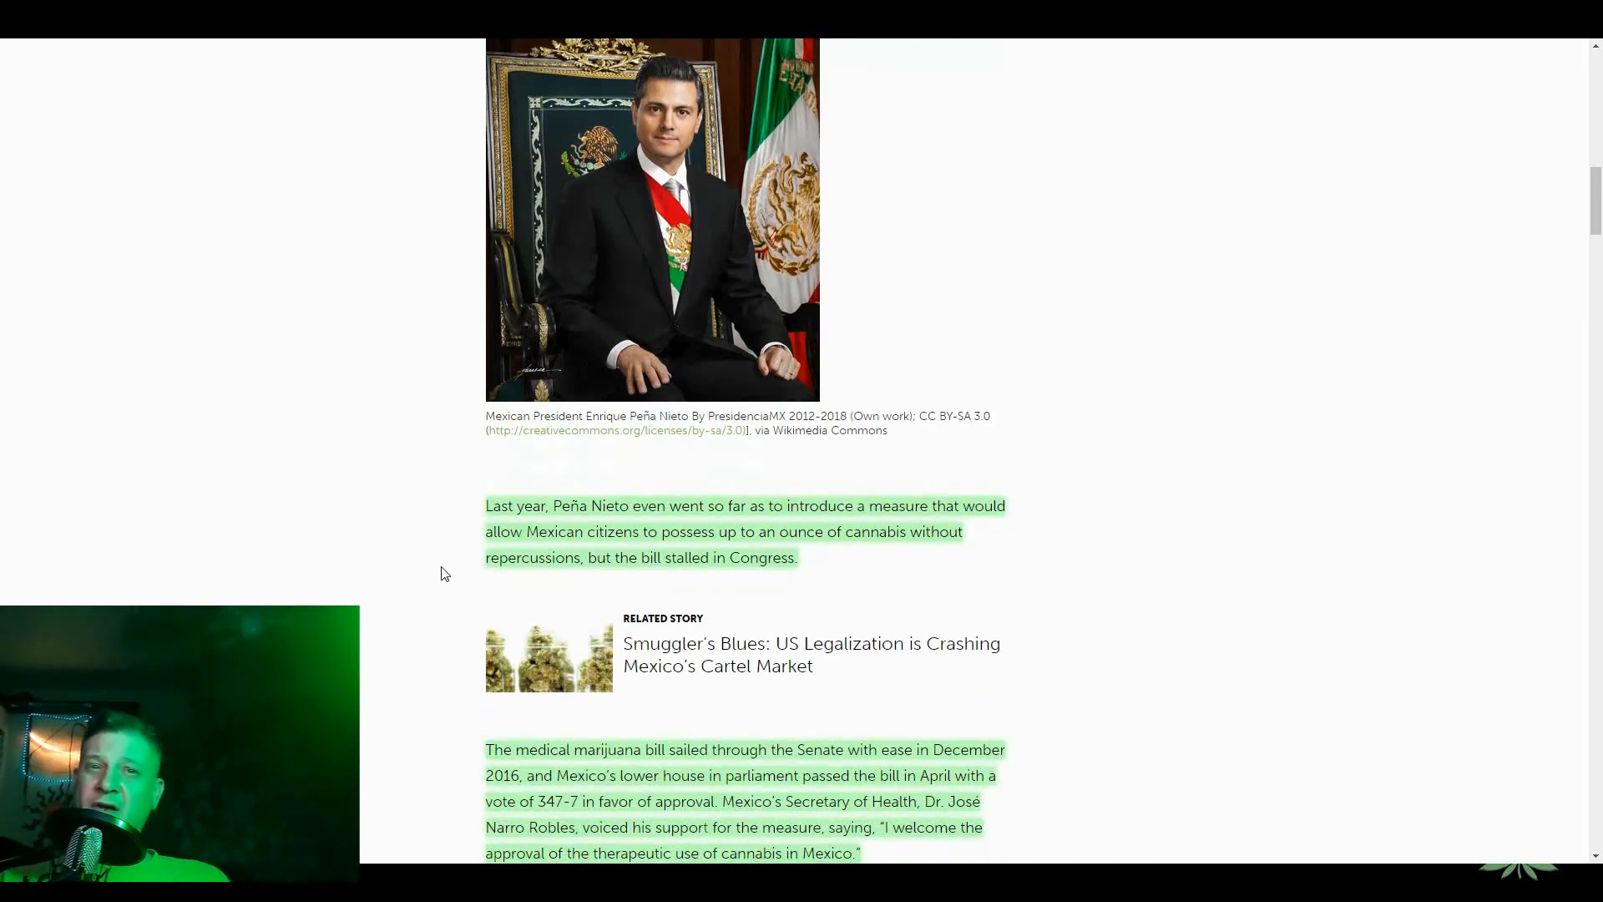
- Scroll past the Peña Nieto portrait to the 'Last year, Peña Nieto even went so far…' paragraph
scroll(up, 3)
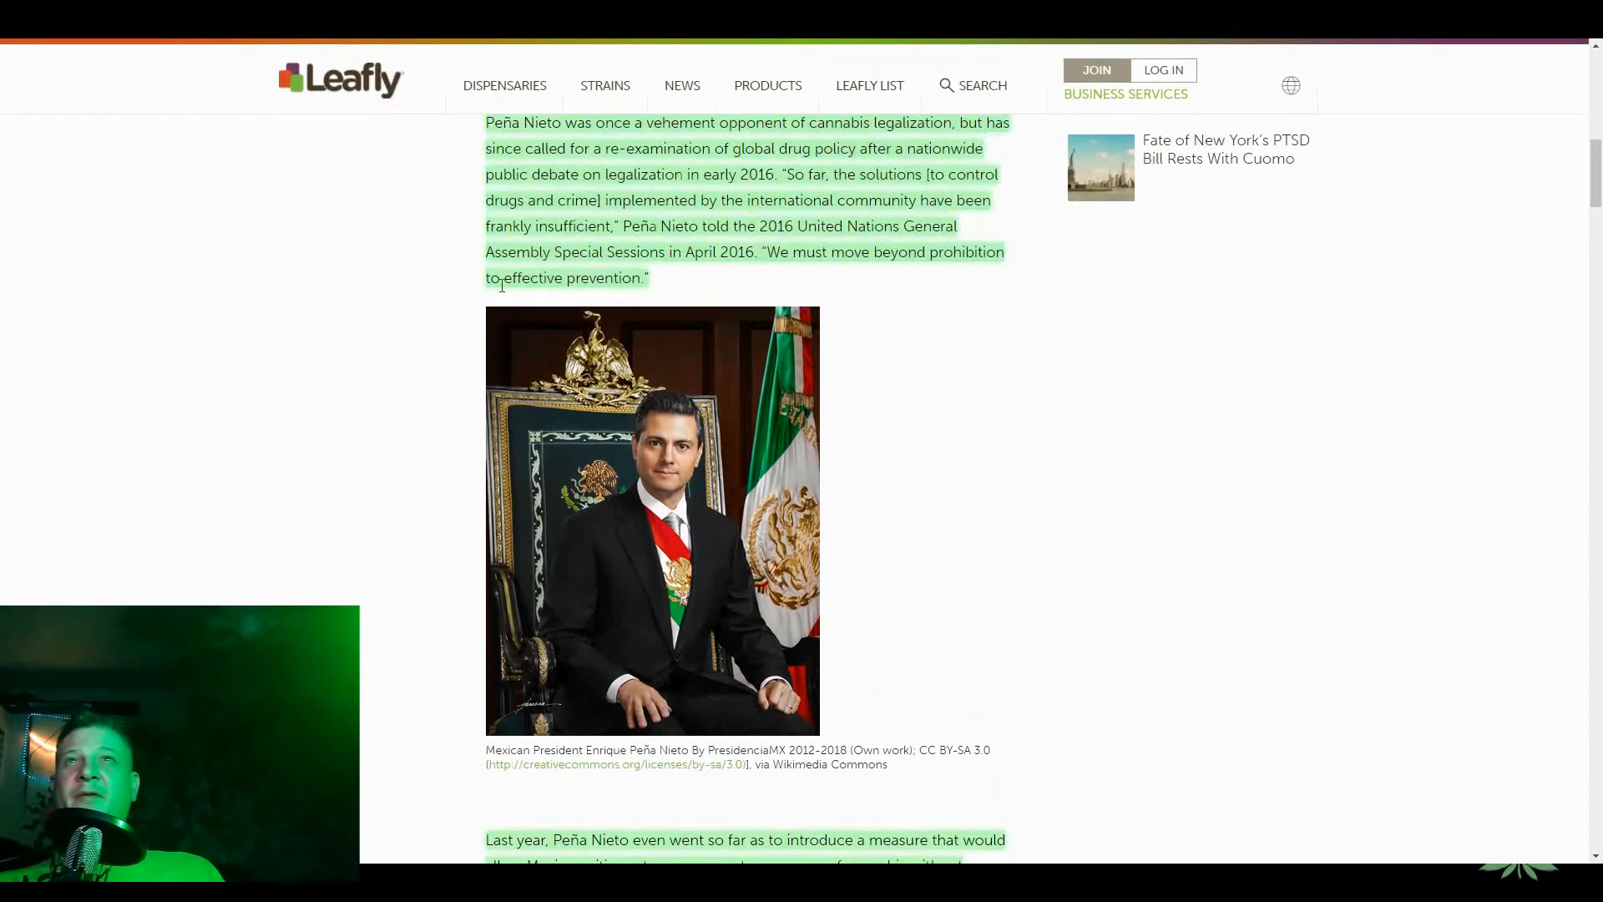
scroll(down, 3)
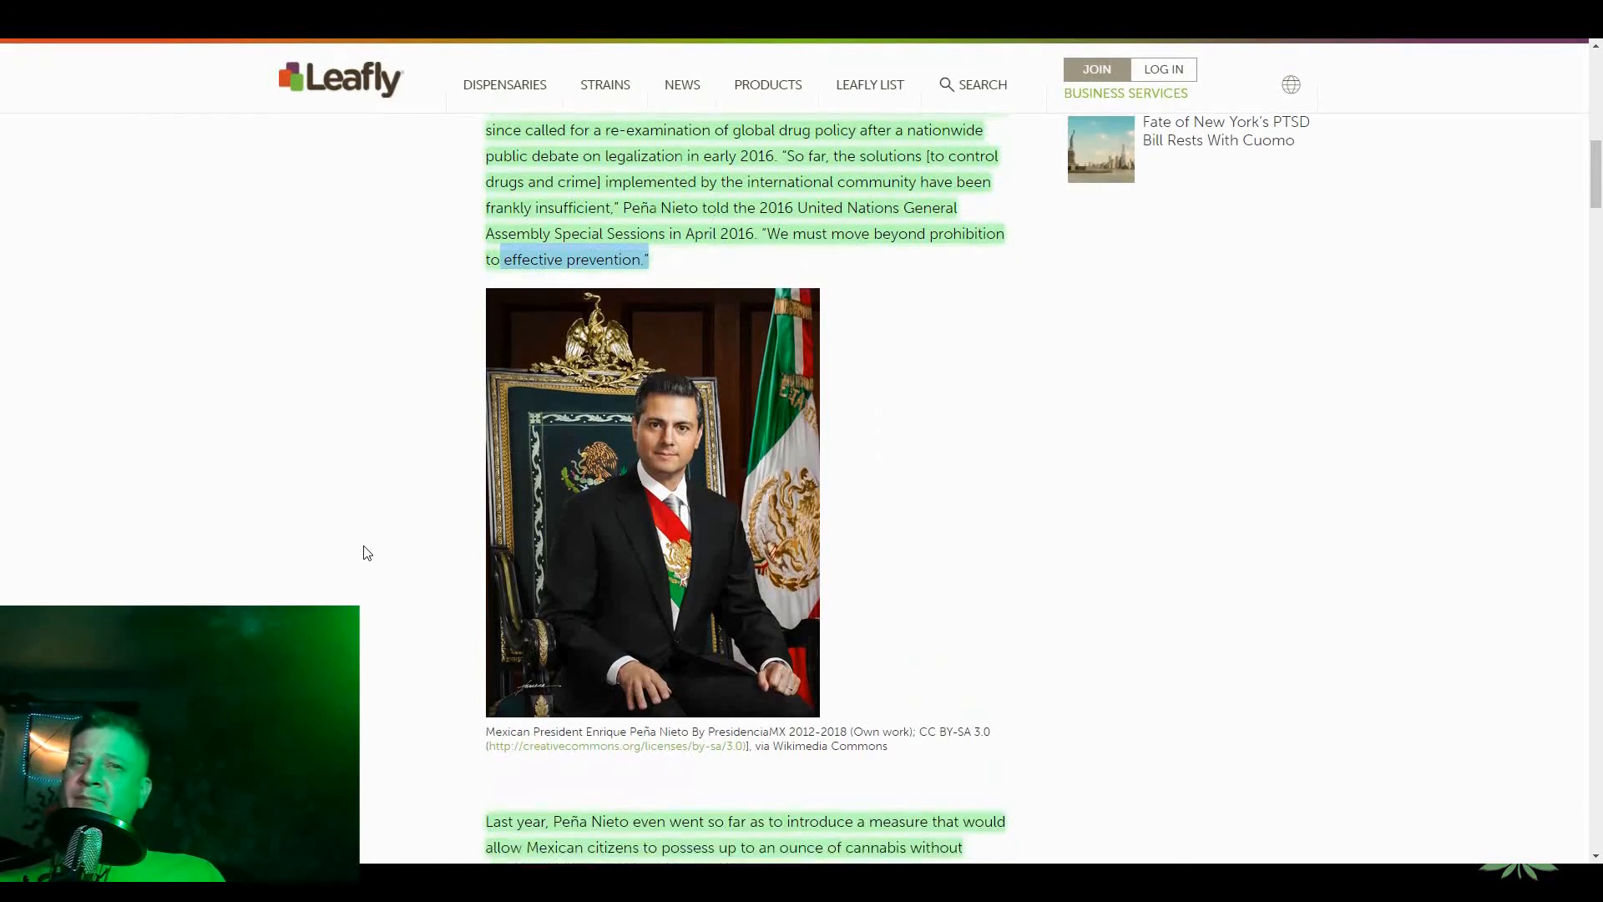
scroll(down, 3)
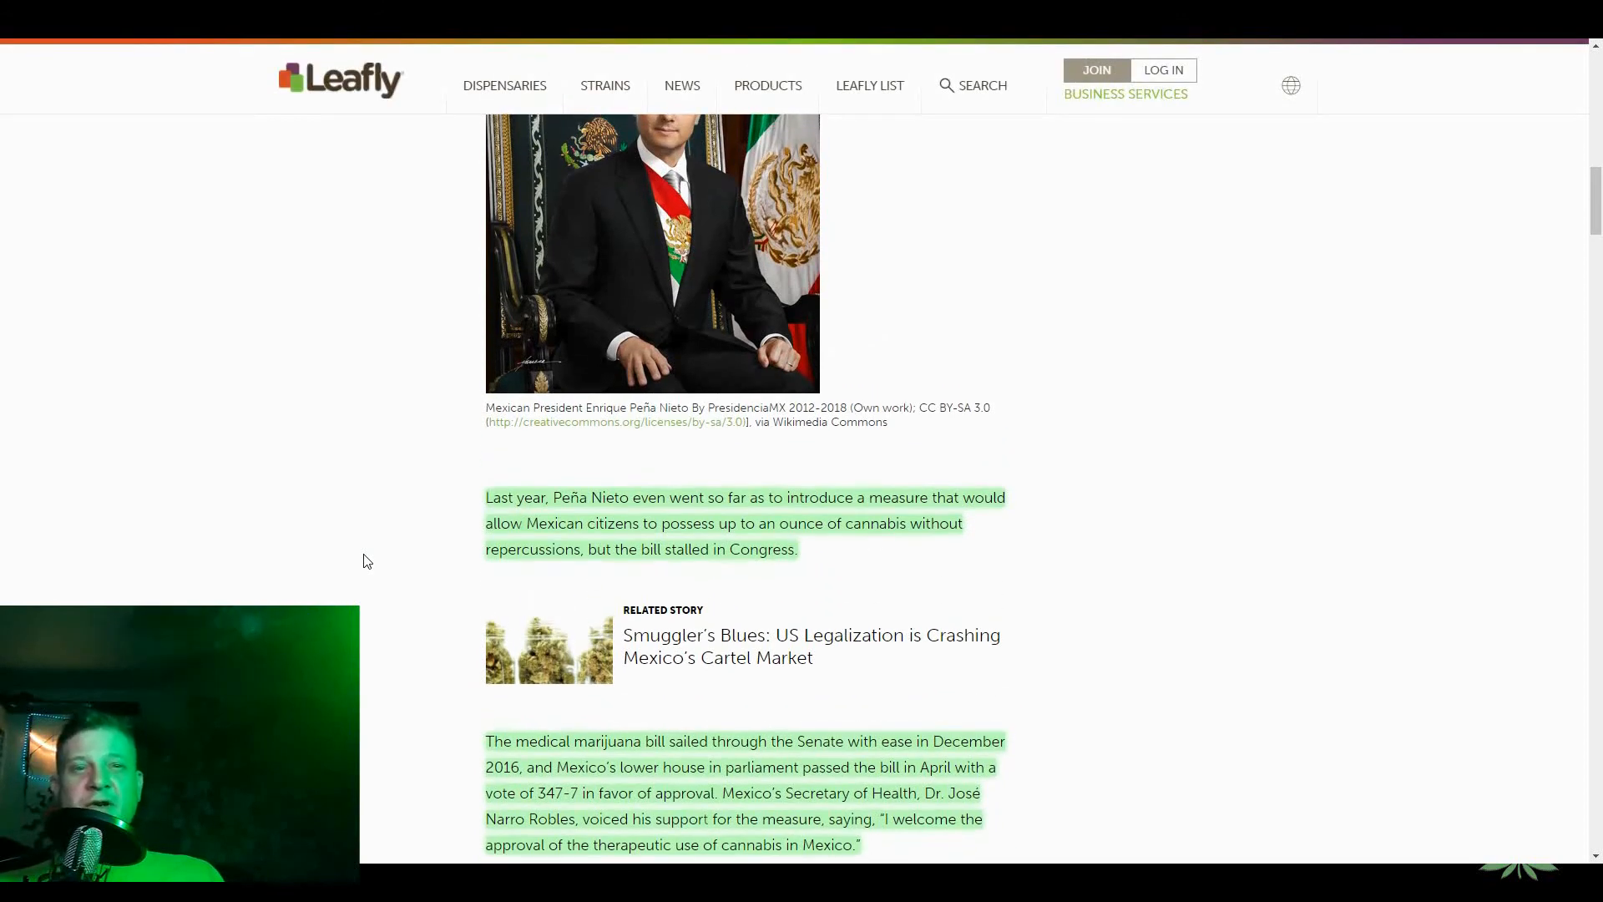
mouse_move(388, 545)
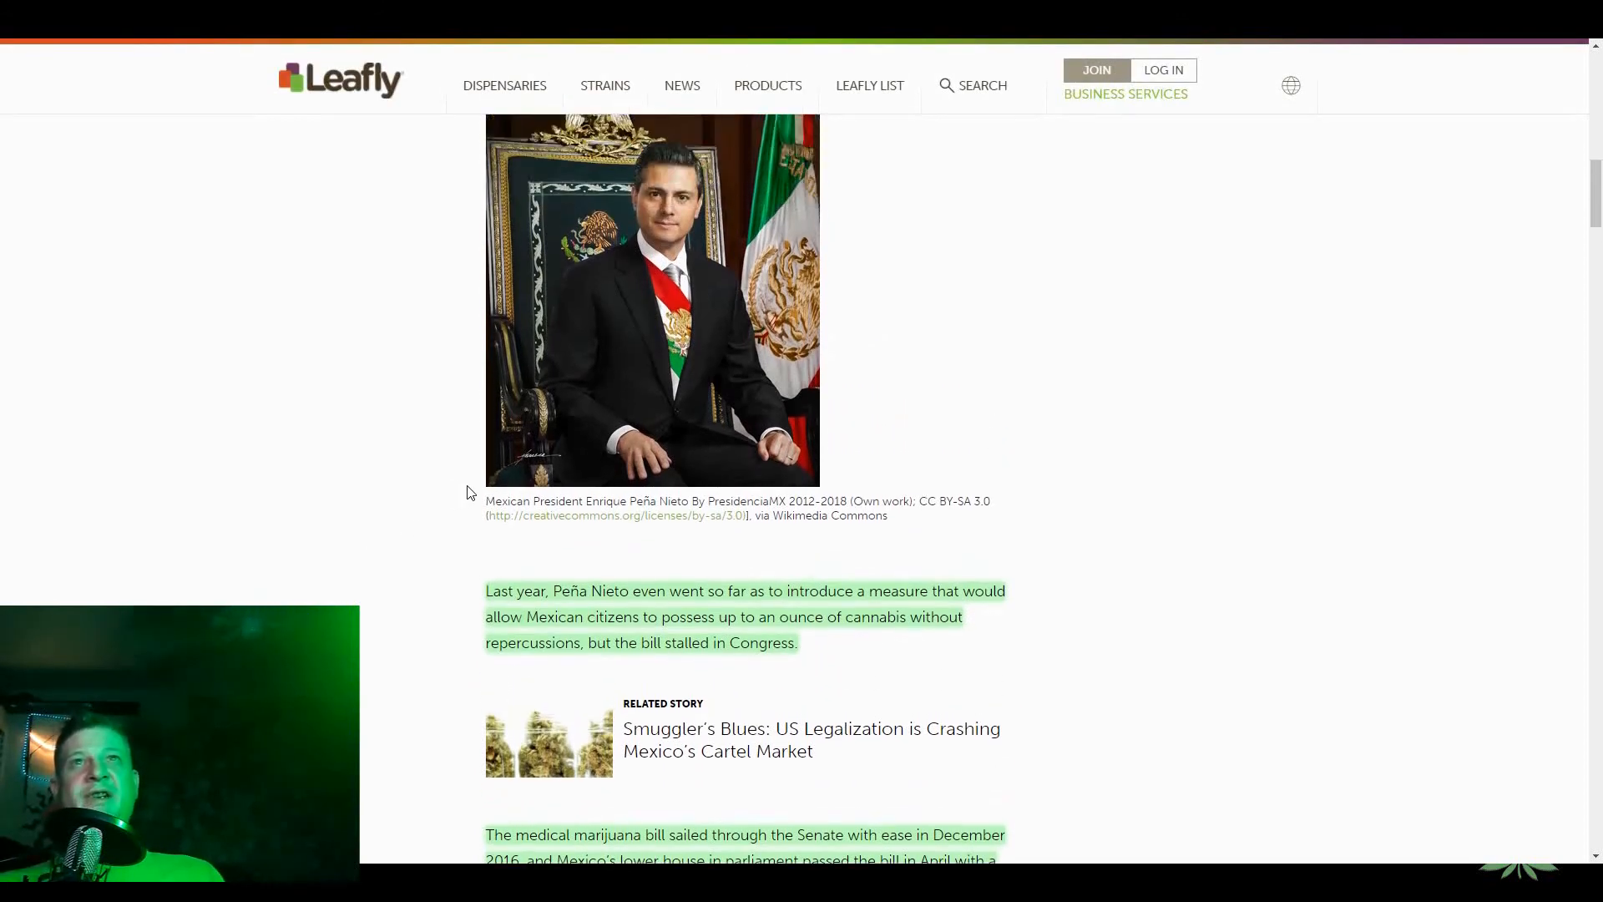
scroll(down, 3)
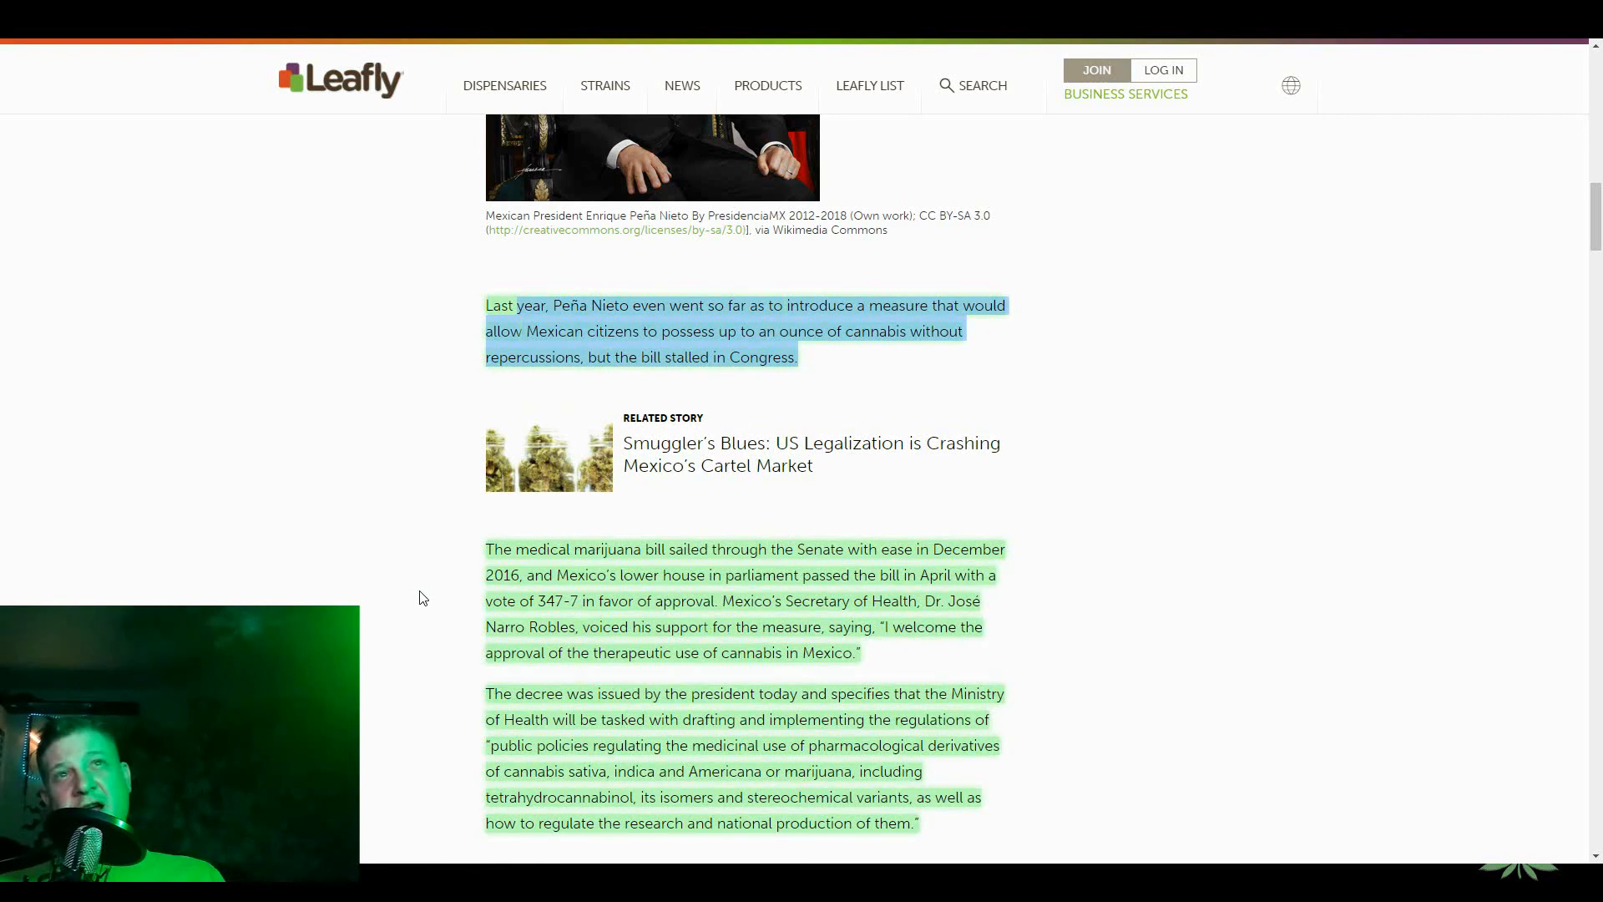
scroll(down, 3)
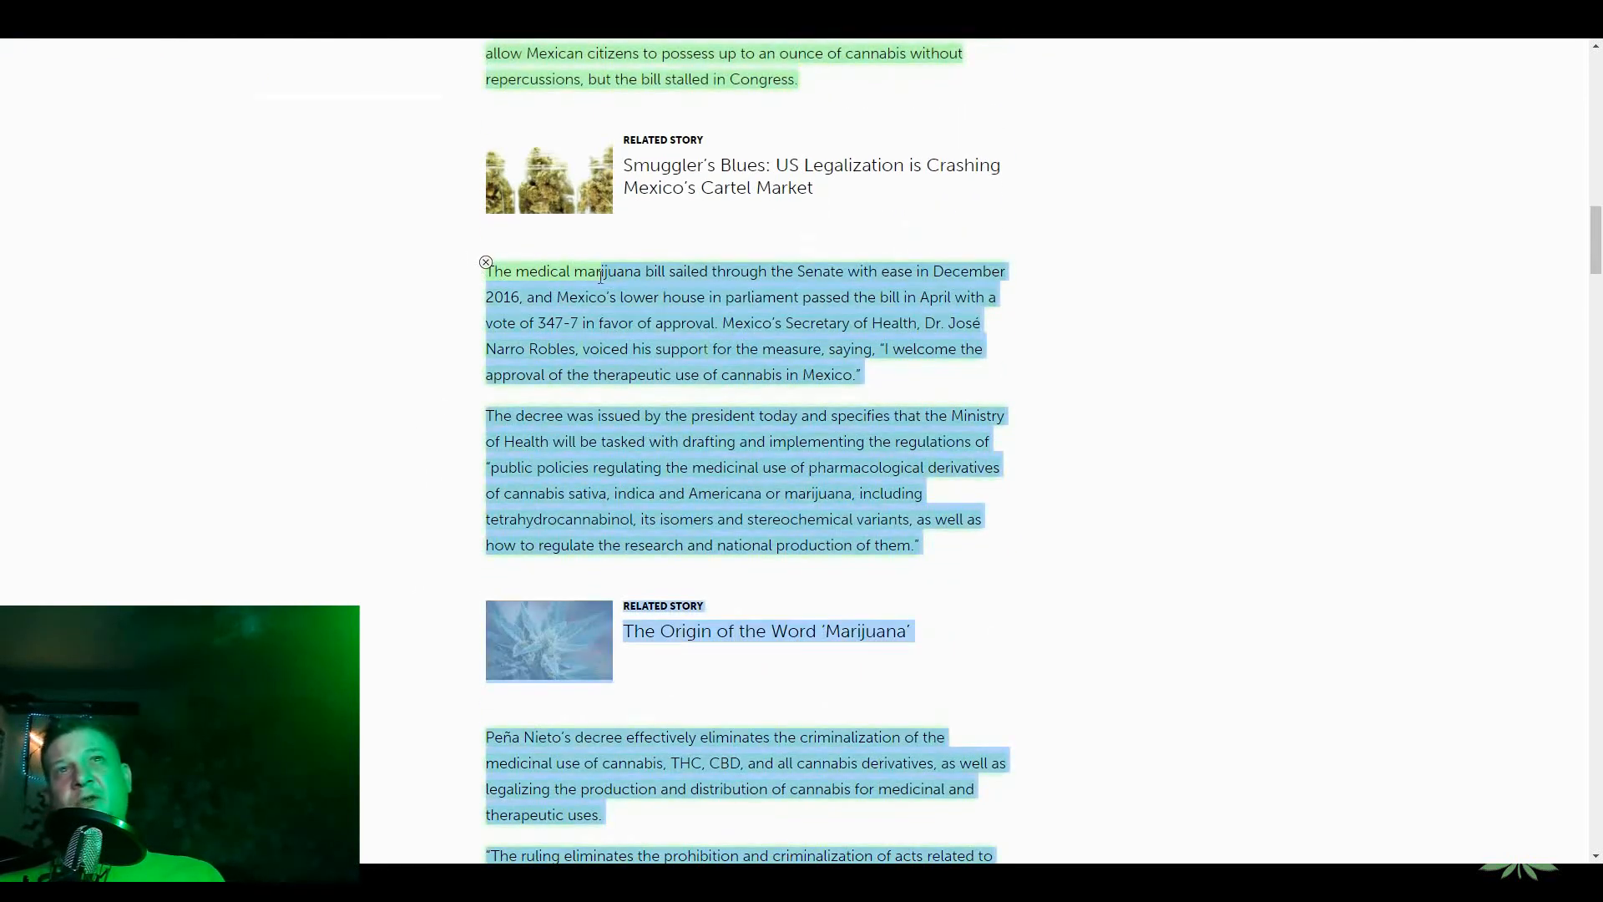
mouse_move(1023, 320)
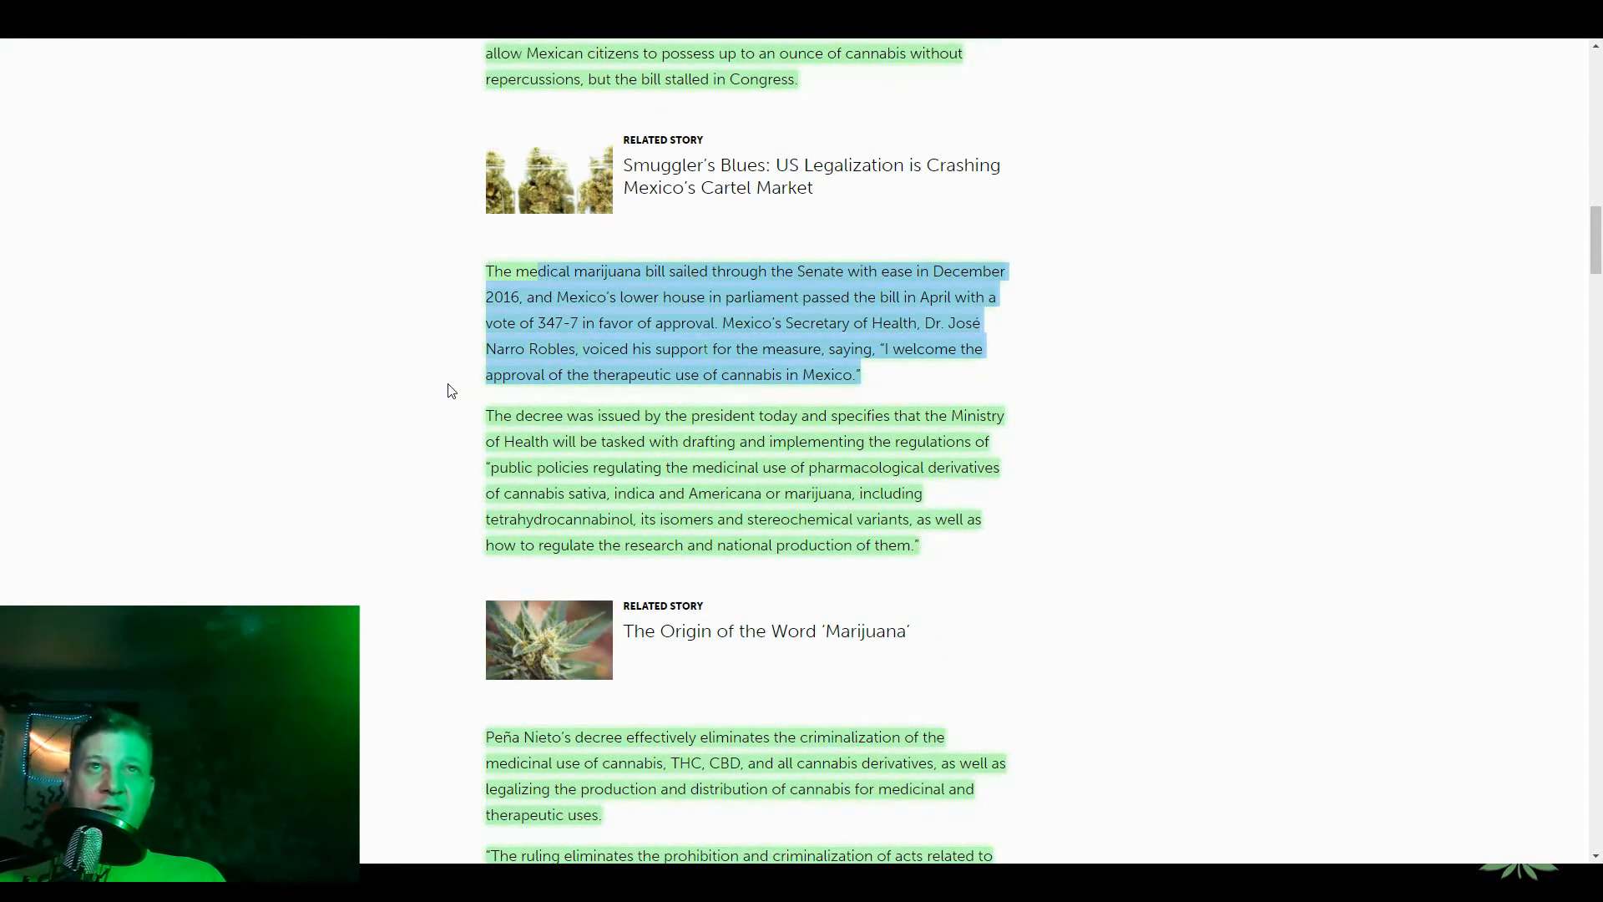
mouse_move(447, 395)
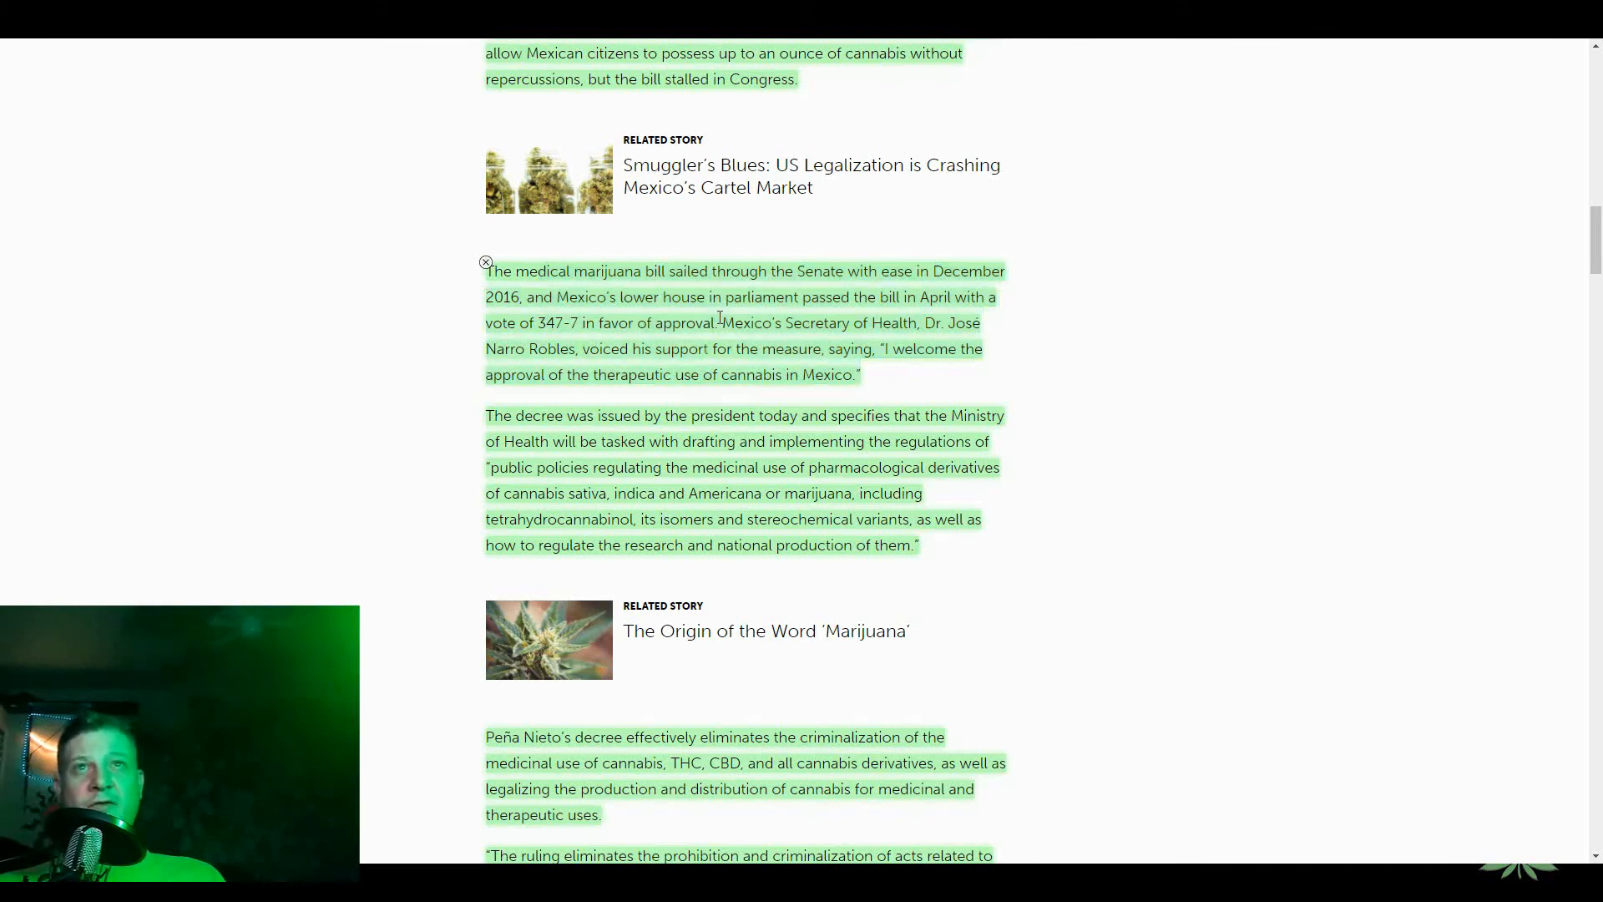
- Select the Secretary of Health's quote to be read aloud through the Ministry of Health decree paragraph
drag(721, 322, 905, 381)
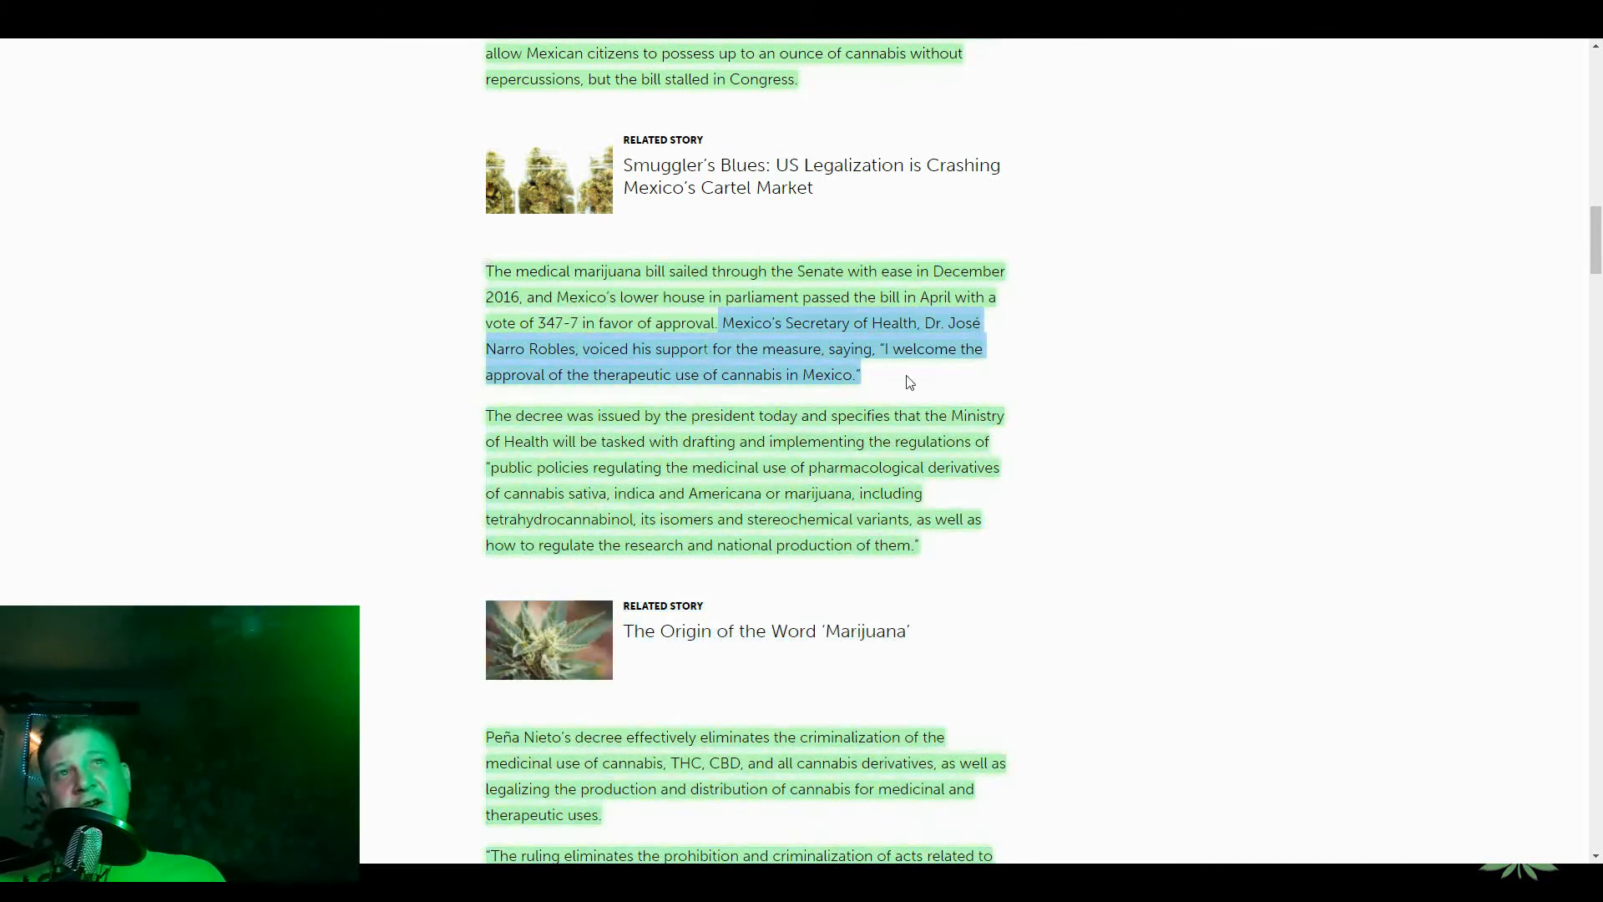
mouse_move(453, 411)
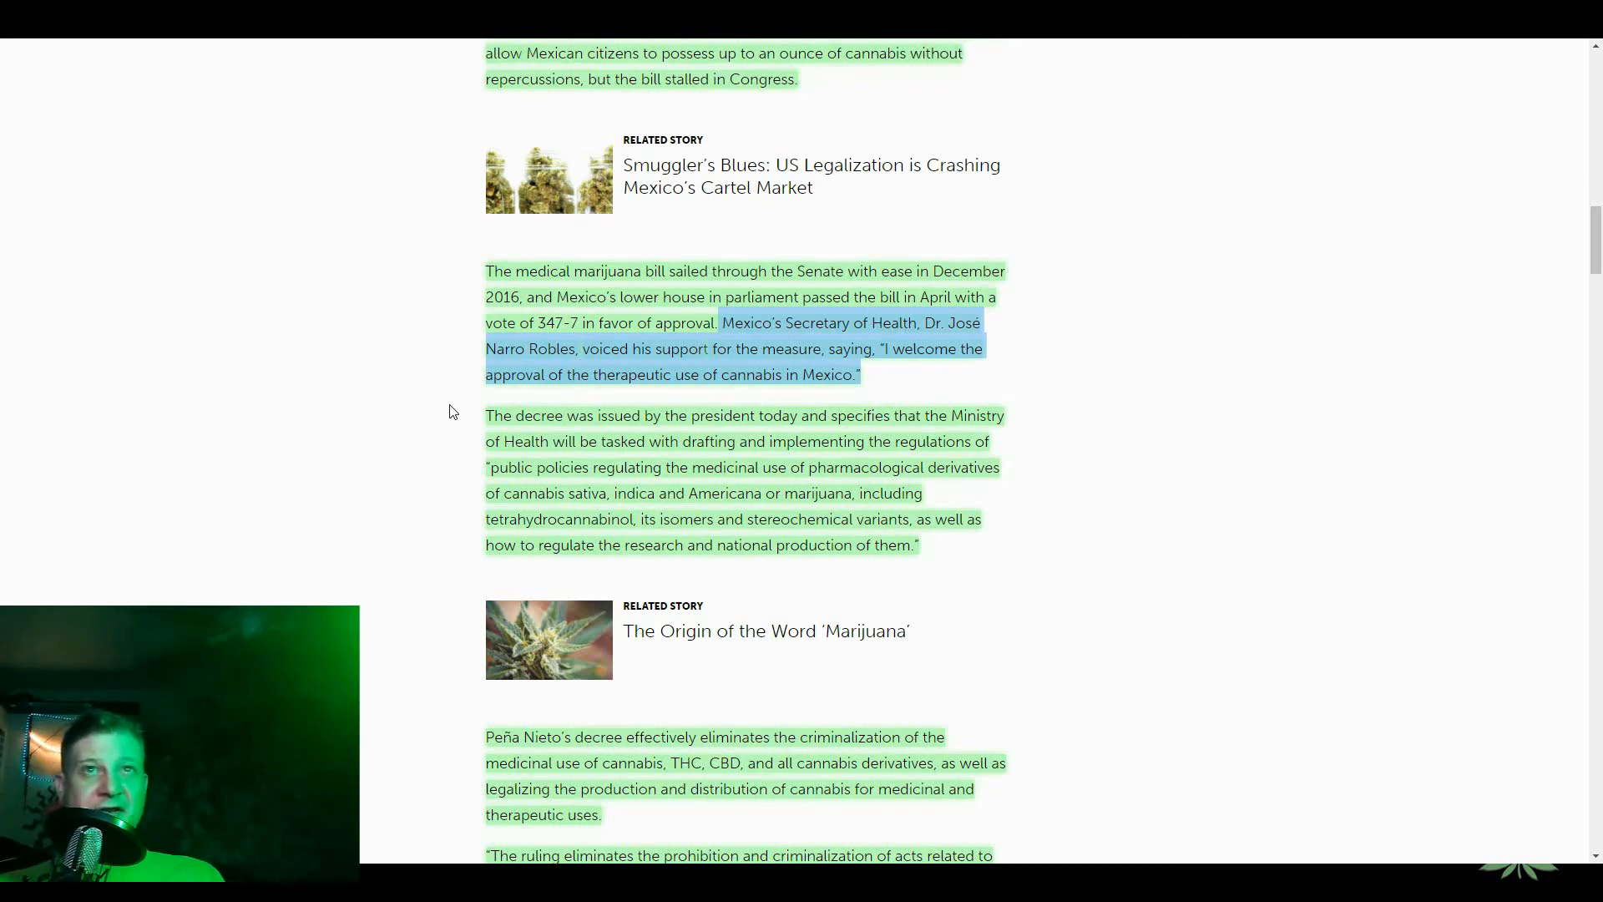
mouse_move(441, 439)
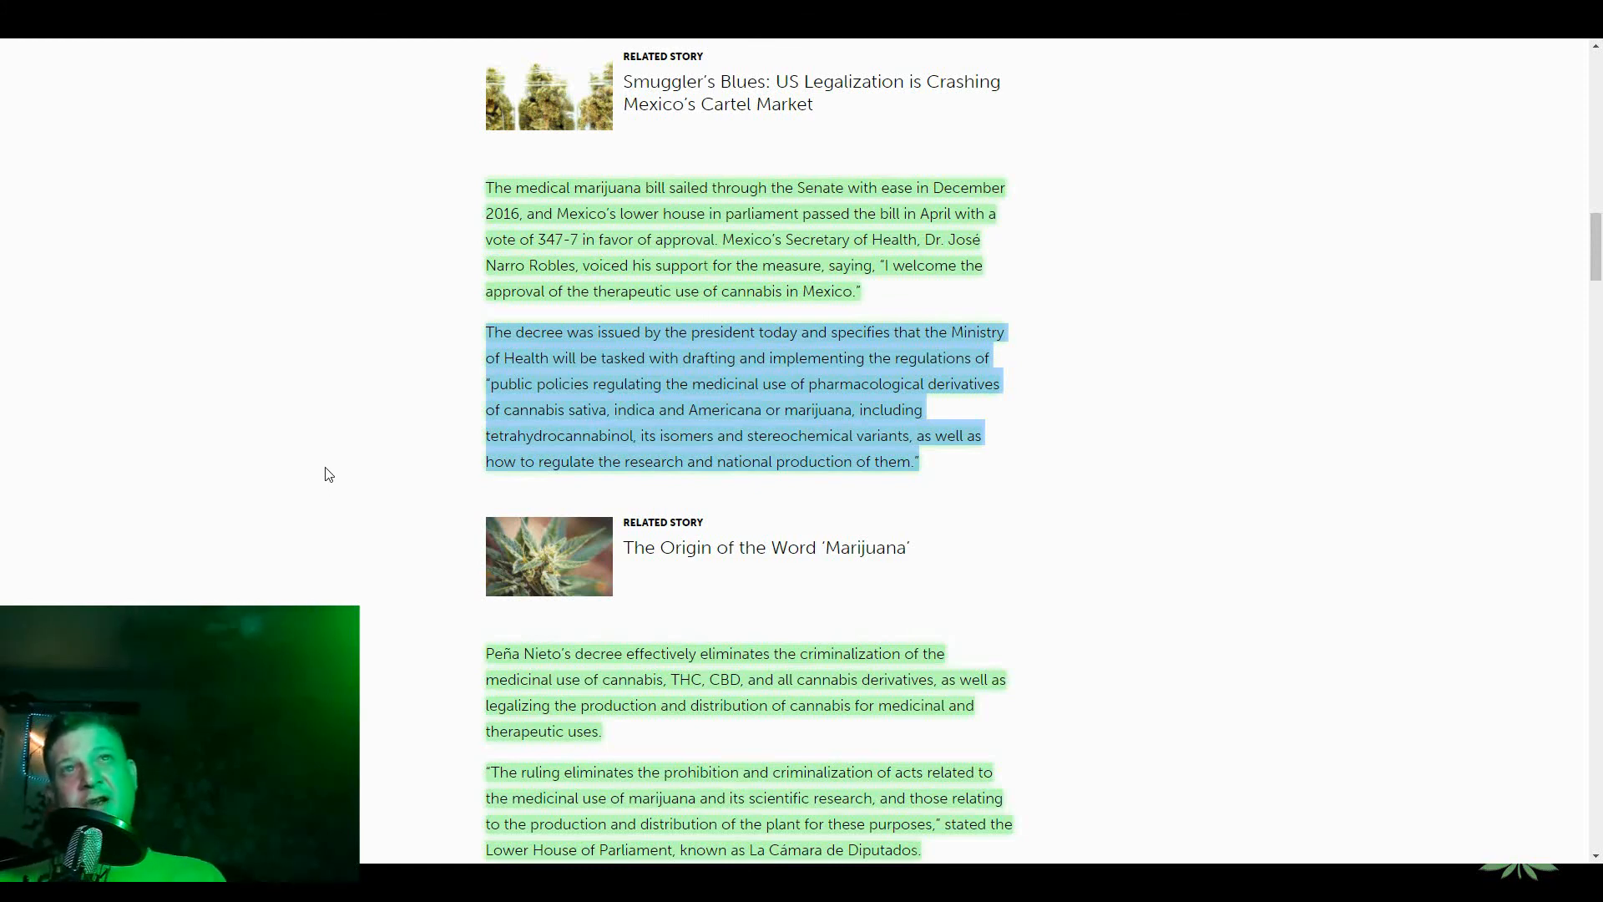
mouse_move(320, 459)
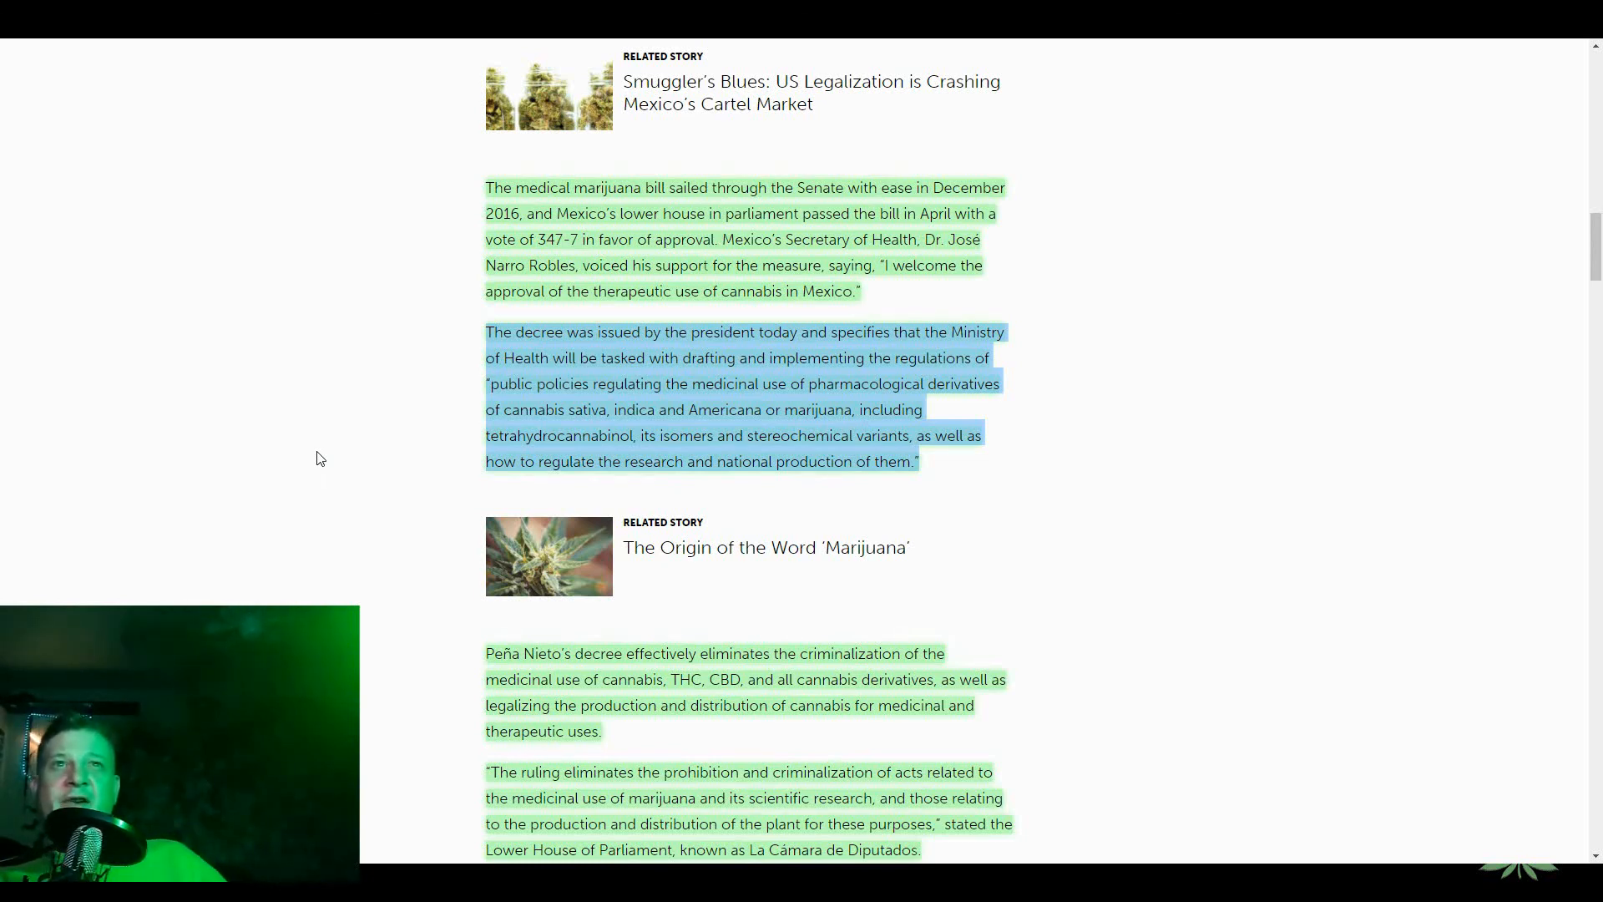
mouse_move(302, 457)
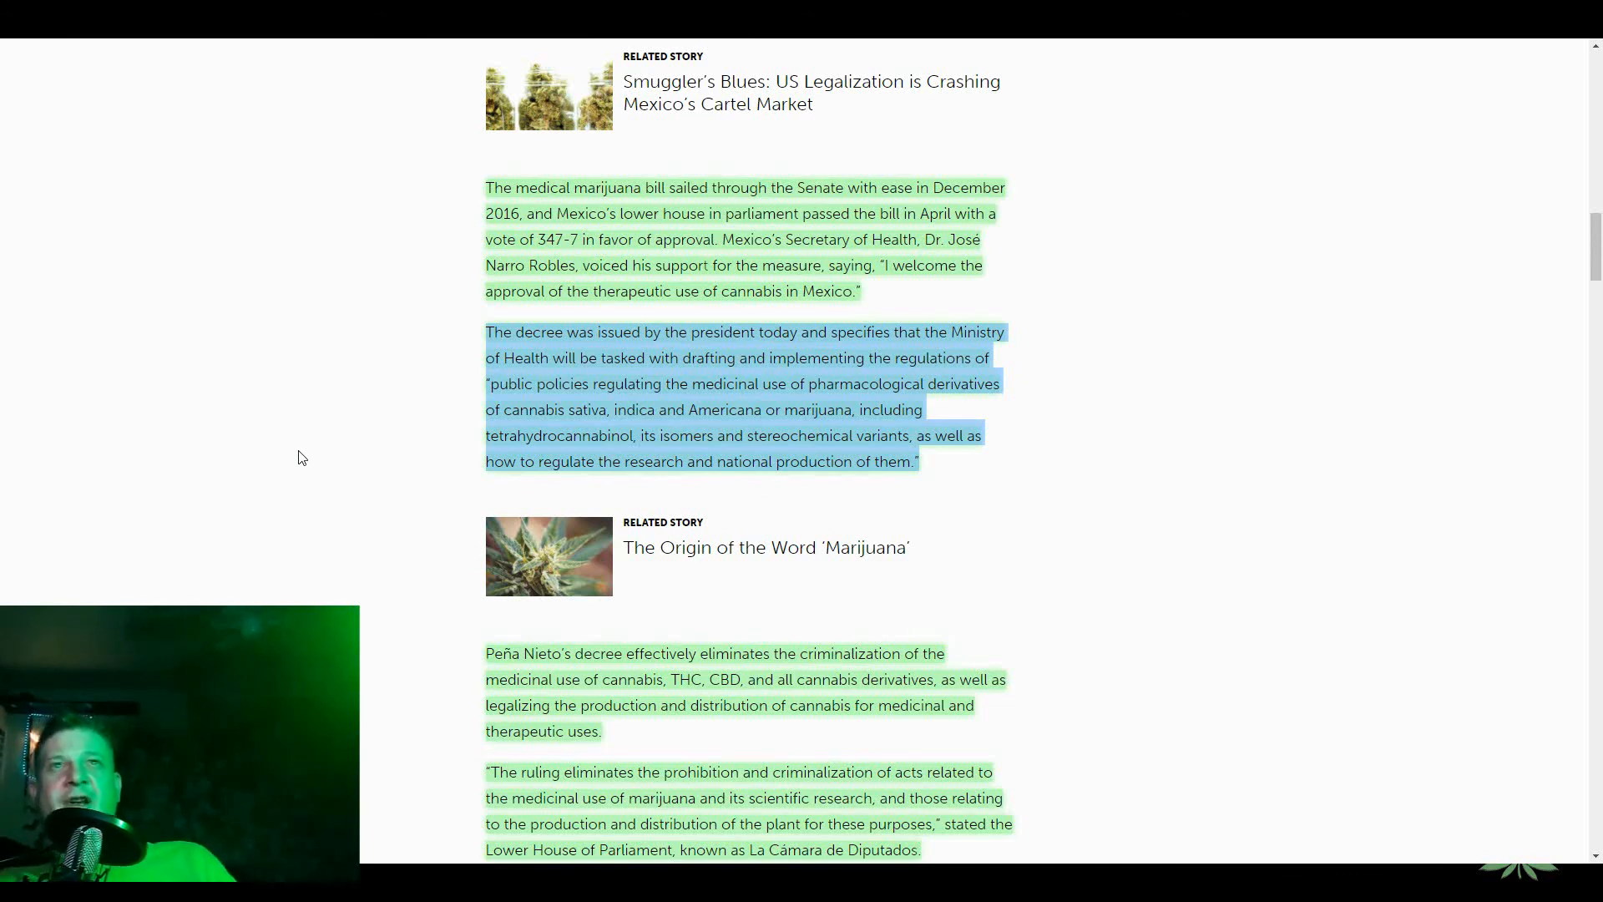
mouse_move(392, 438)
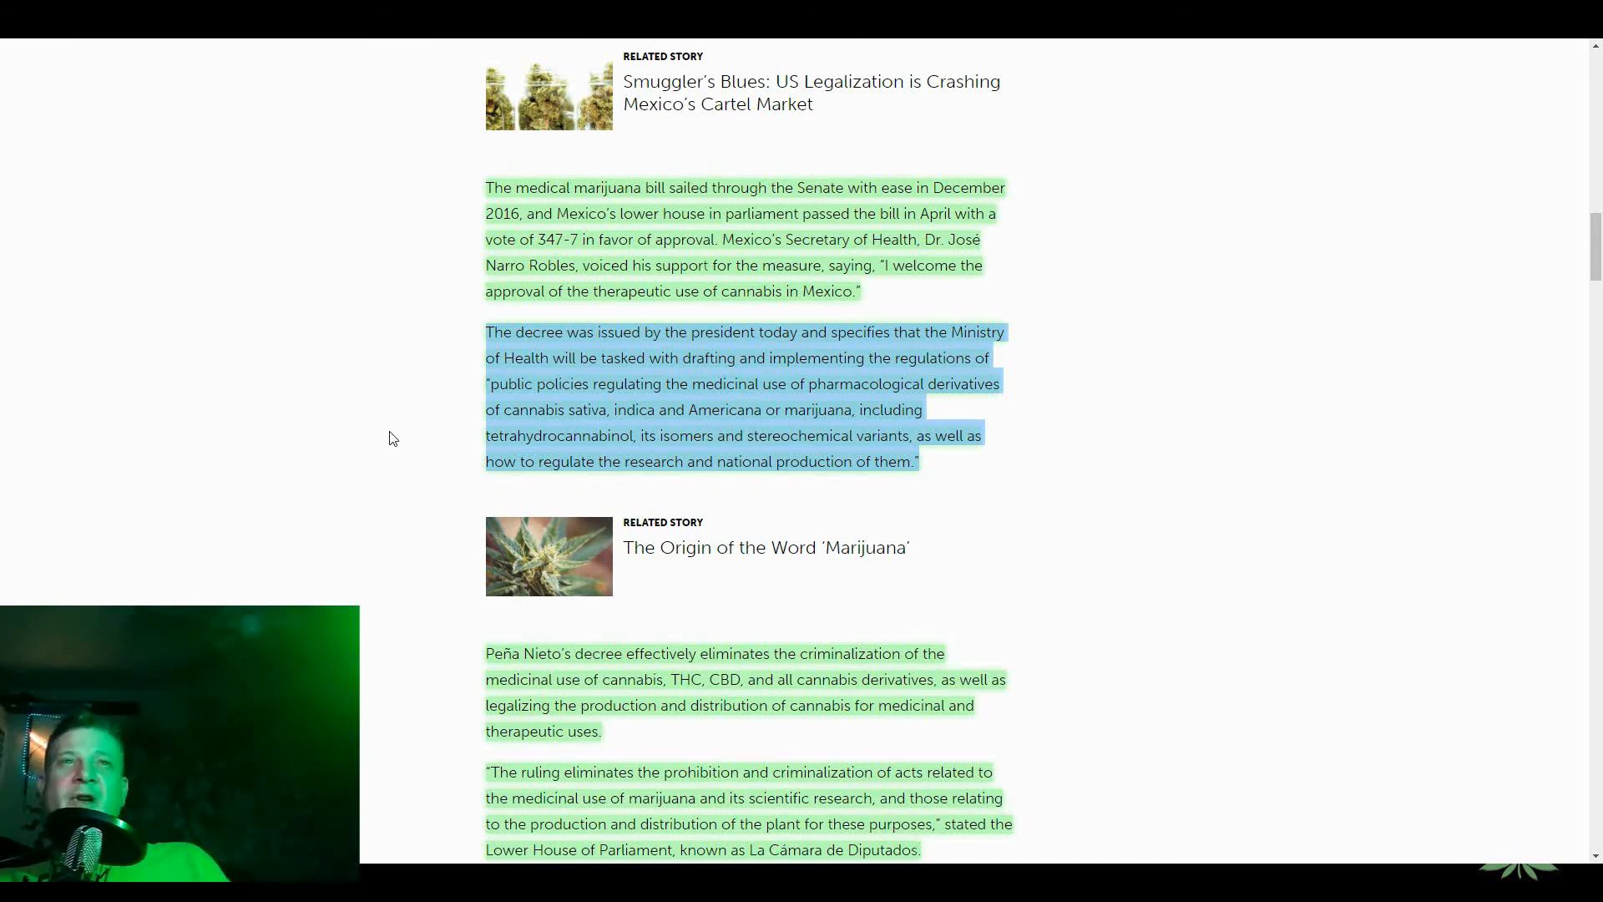
scroll(down, 3)
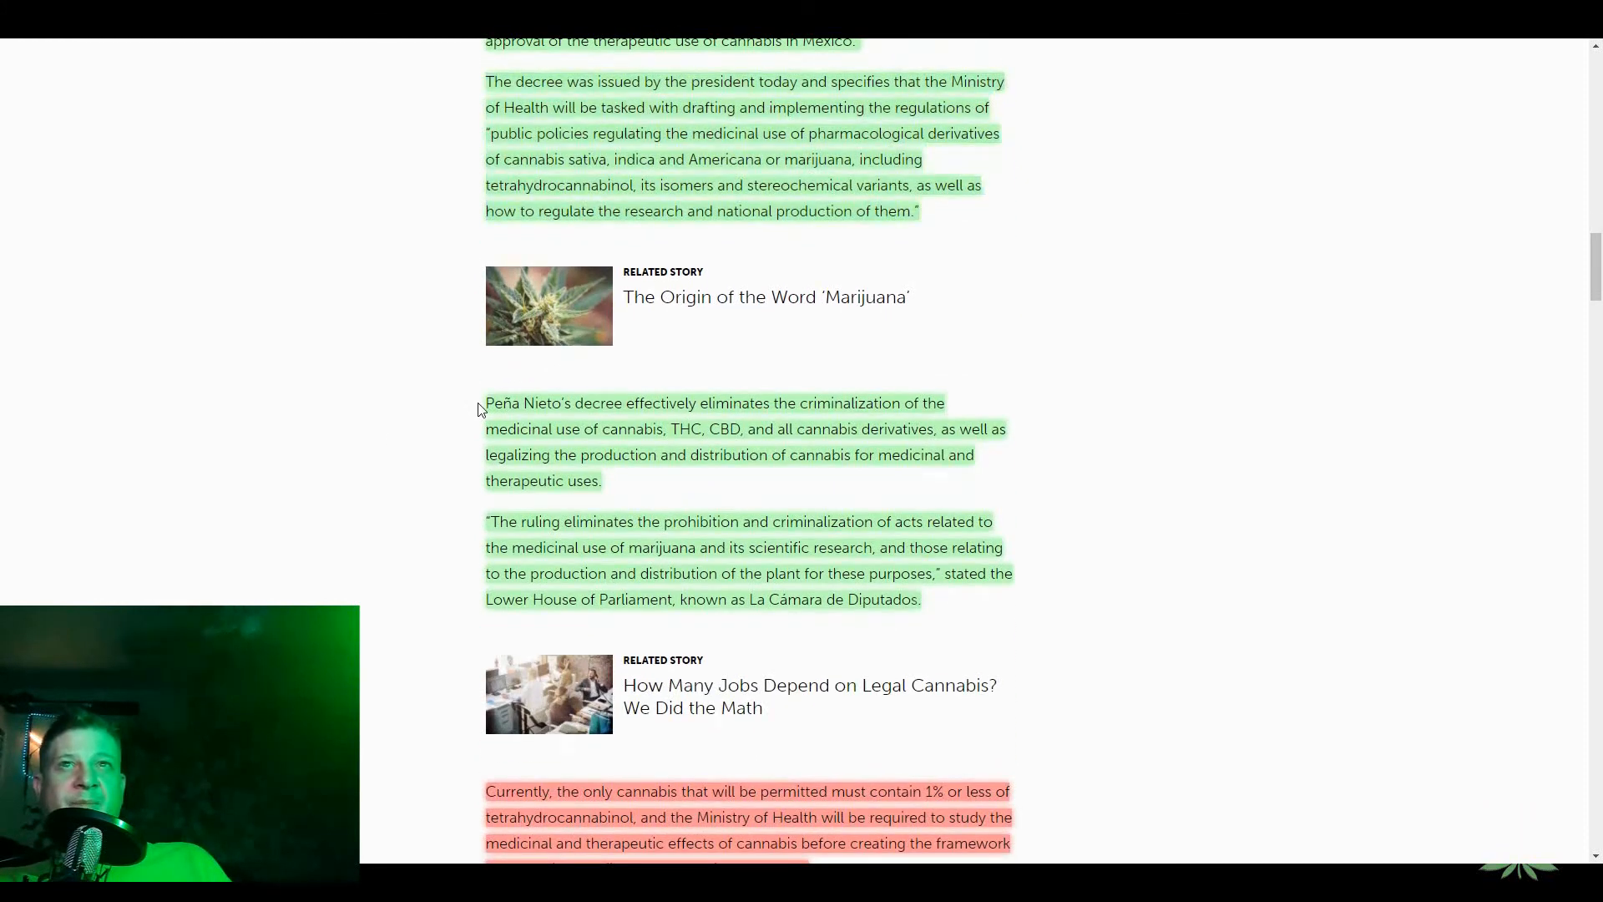
- Read aloud the decriminalization paragraph, then the 1% THC limit and hurdles paragraphs up to the byline
drag(487, 402, 698, 402)
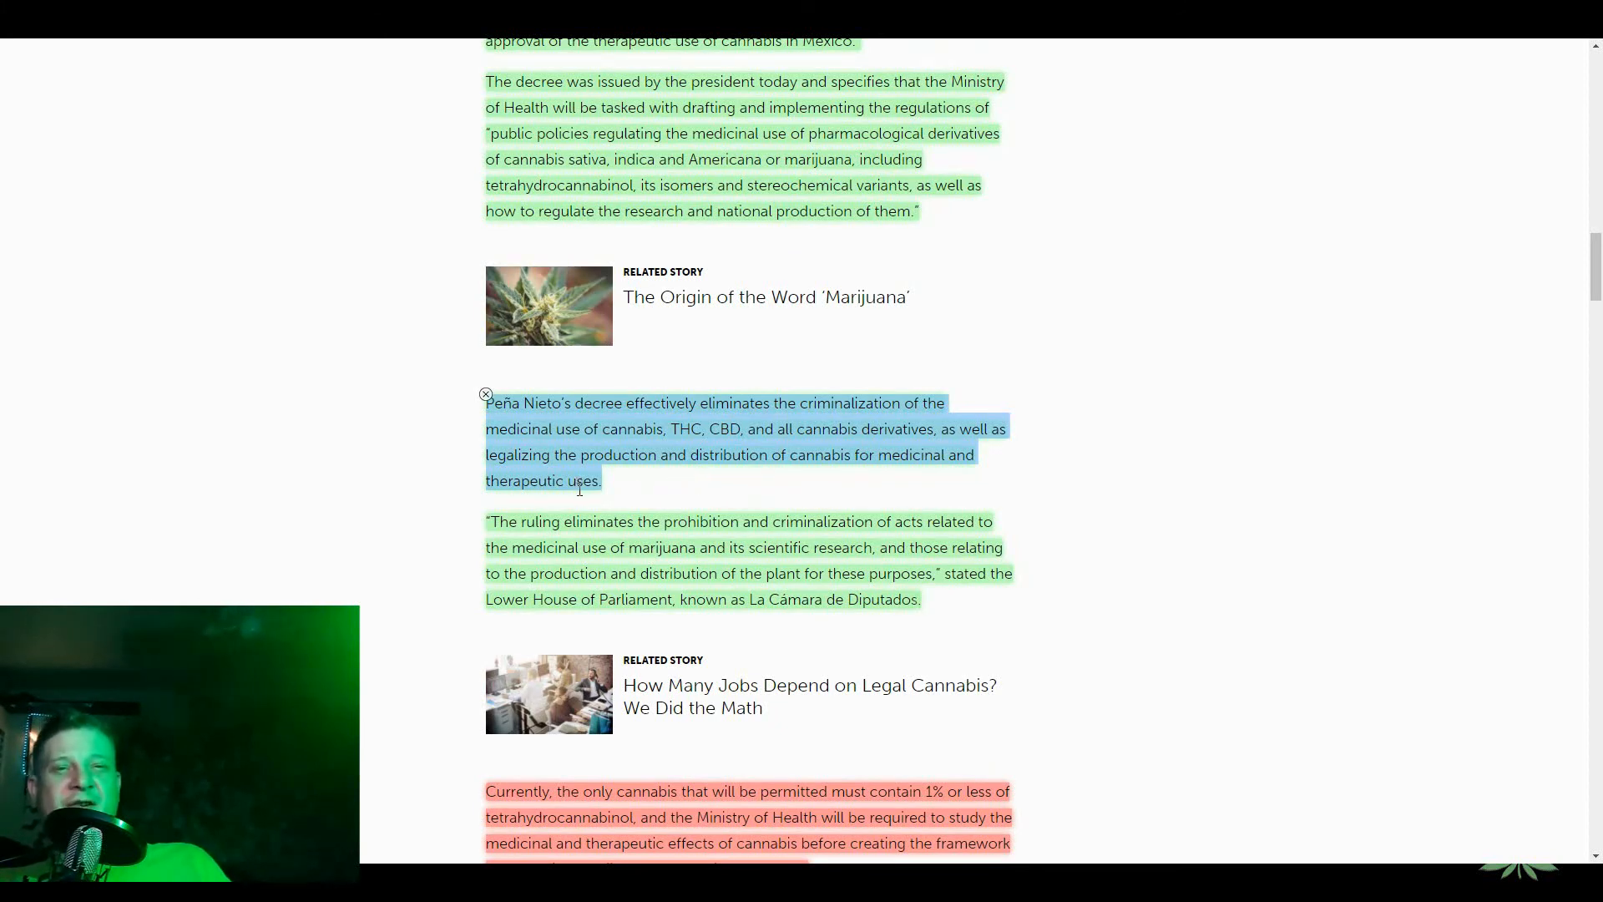
mouse_move(629, 492)
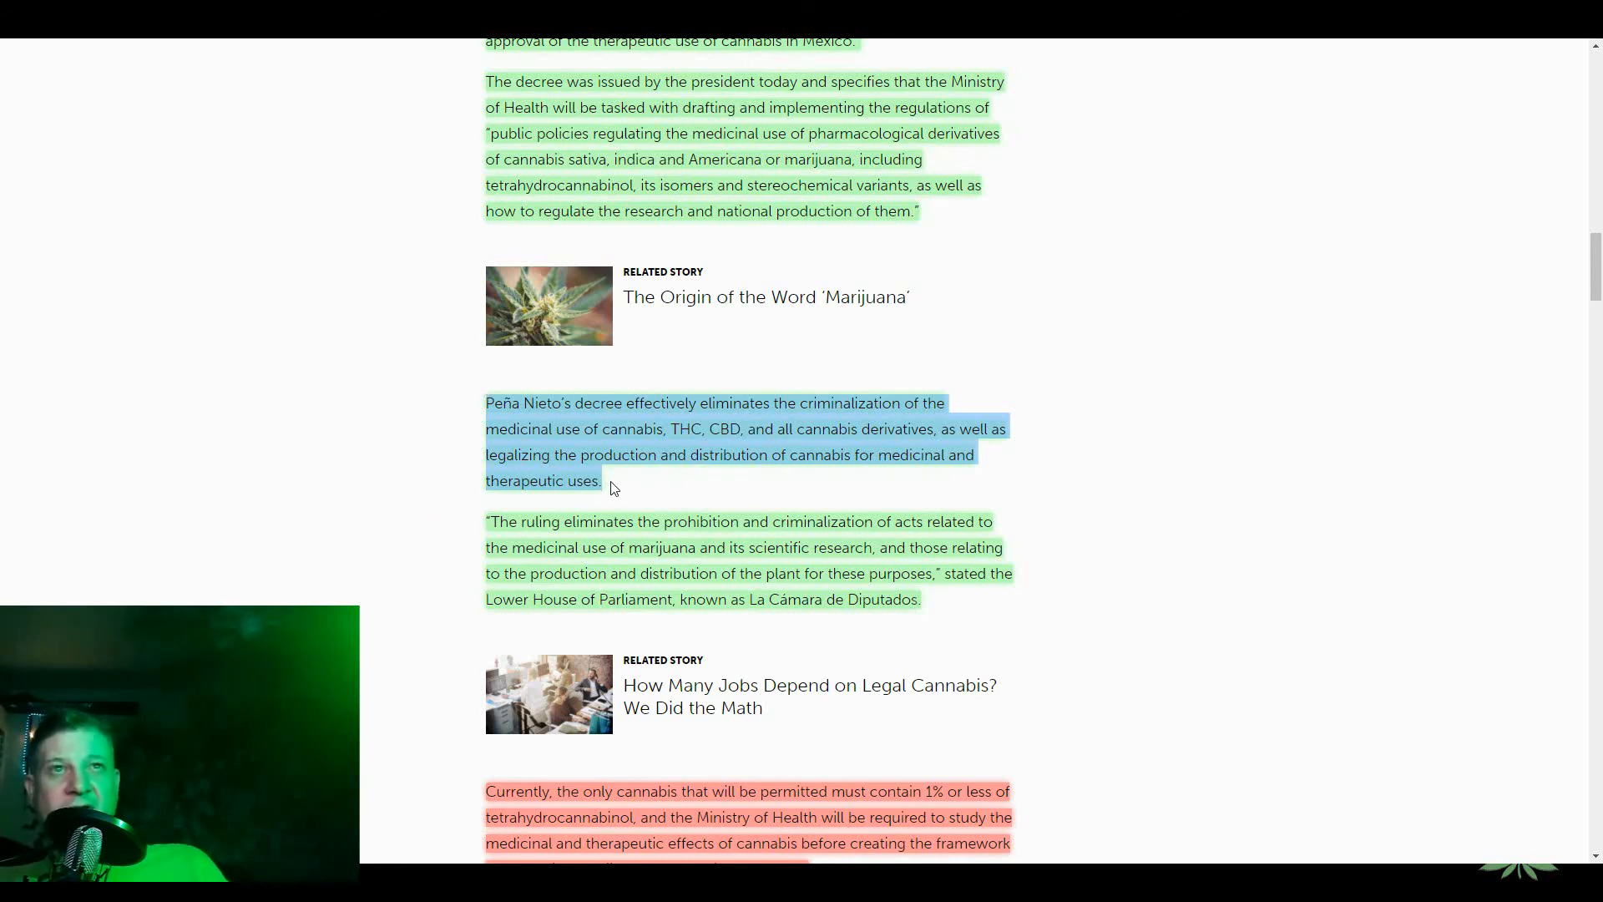
mouse_move(420, 527)
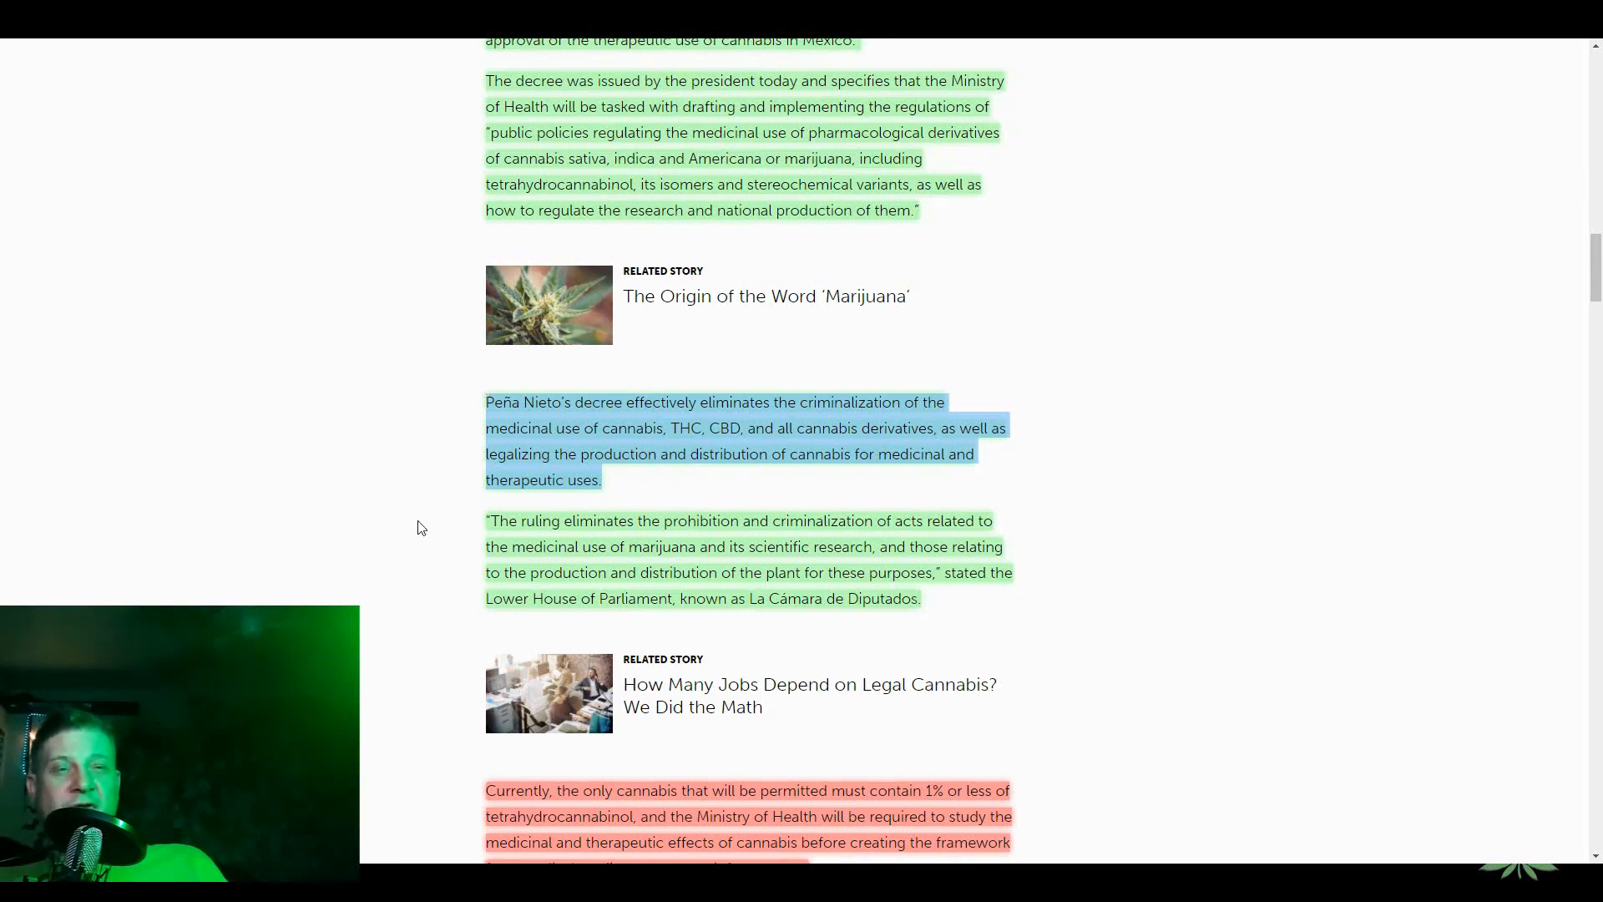
scroll(down, 3)
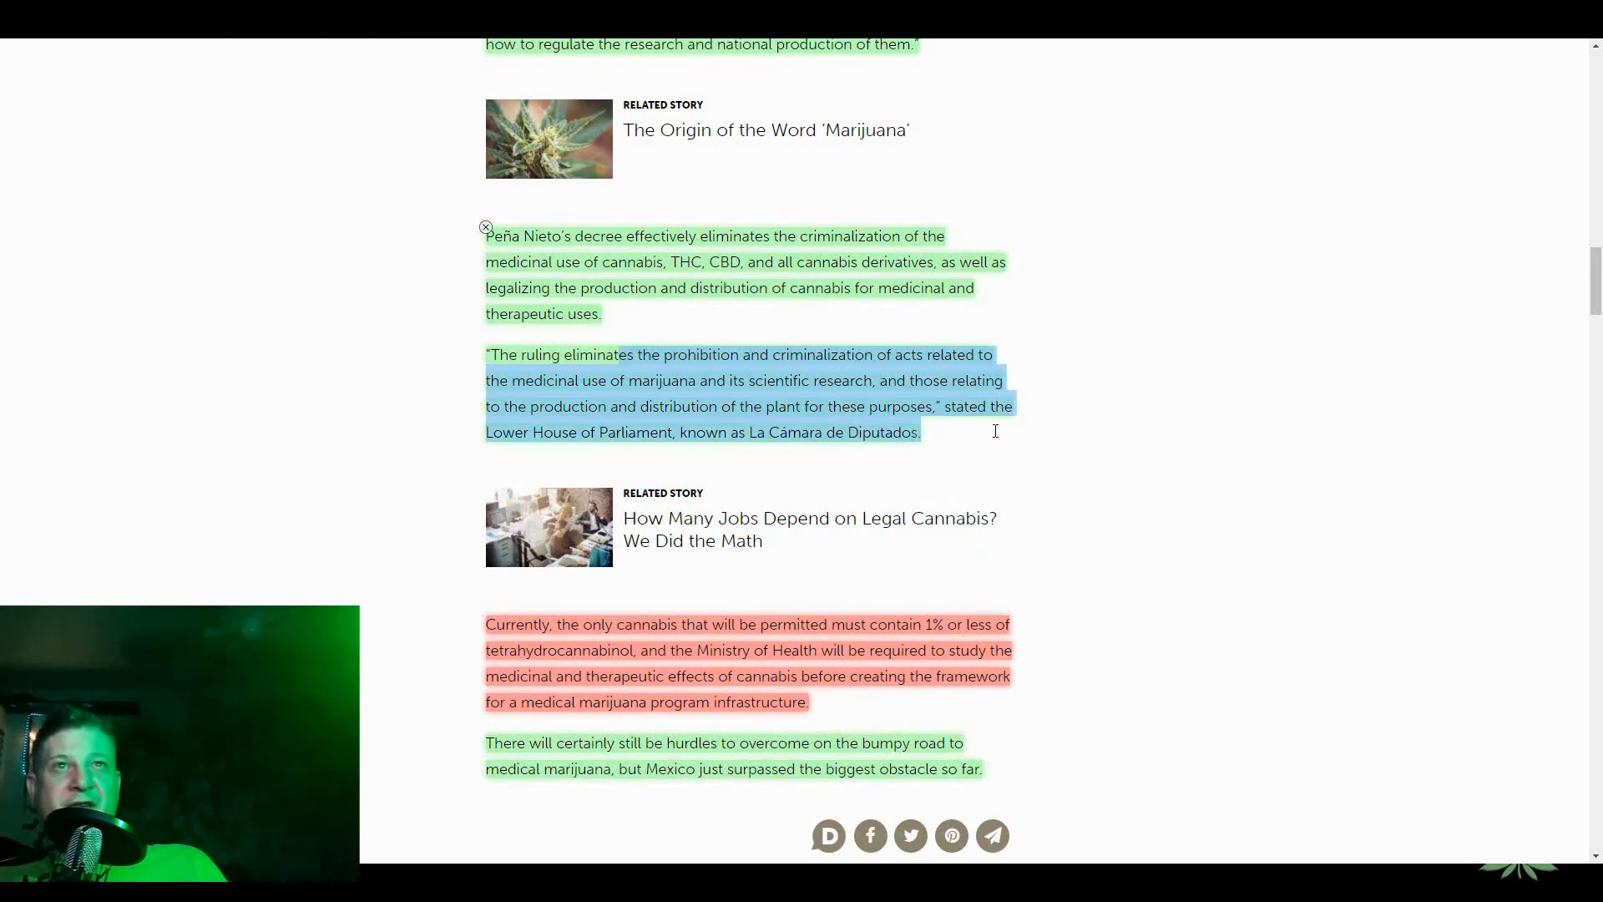
mouse_move(392, 513)
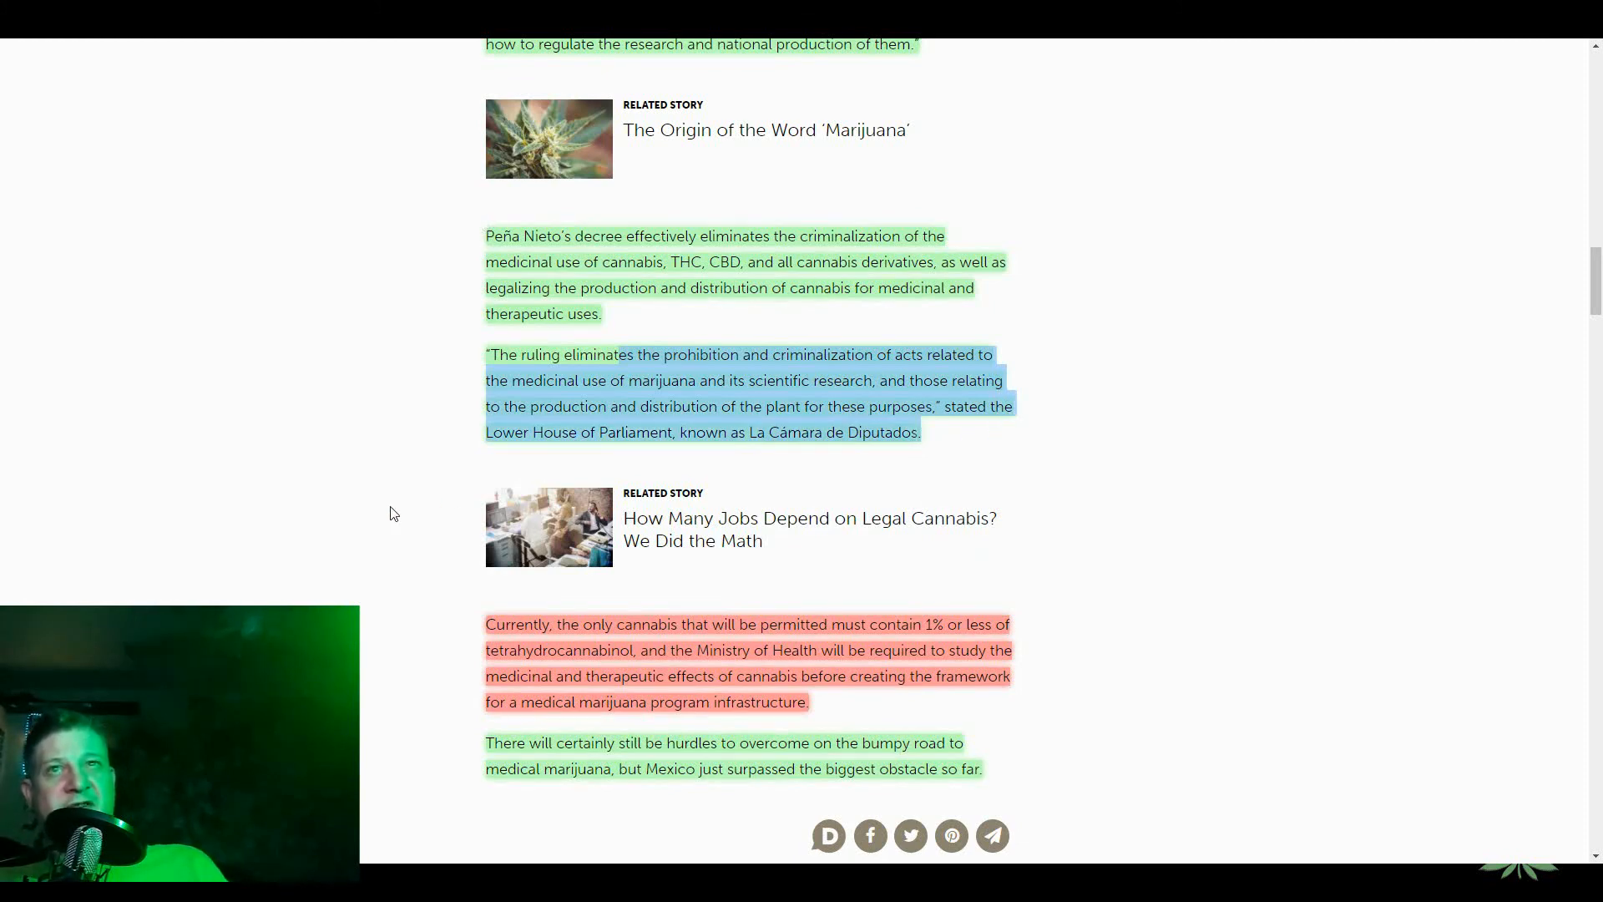
scroll(down, 3)
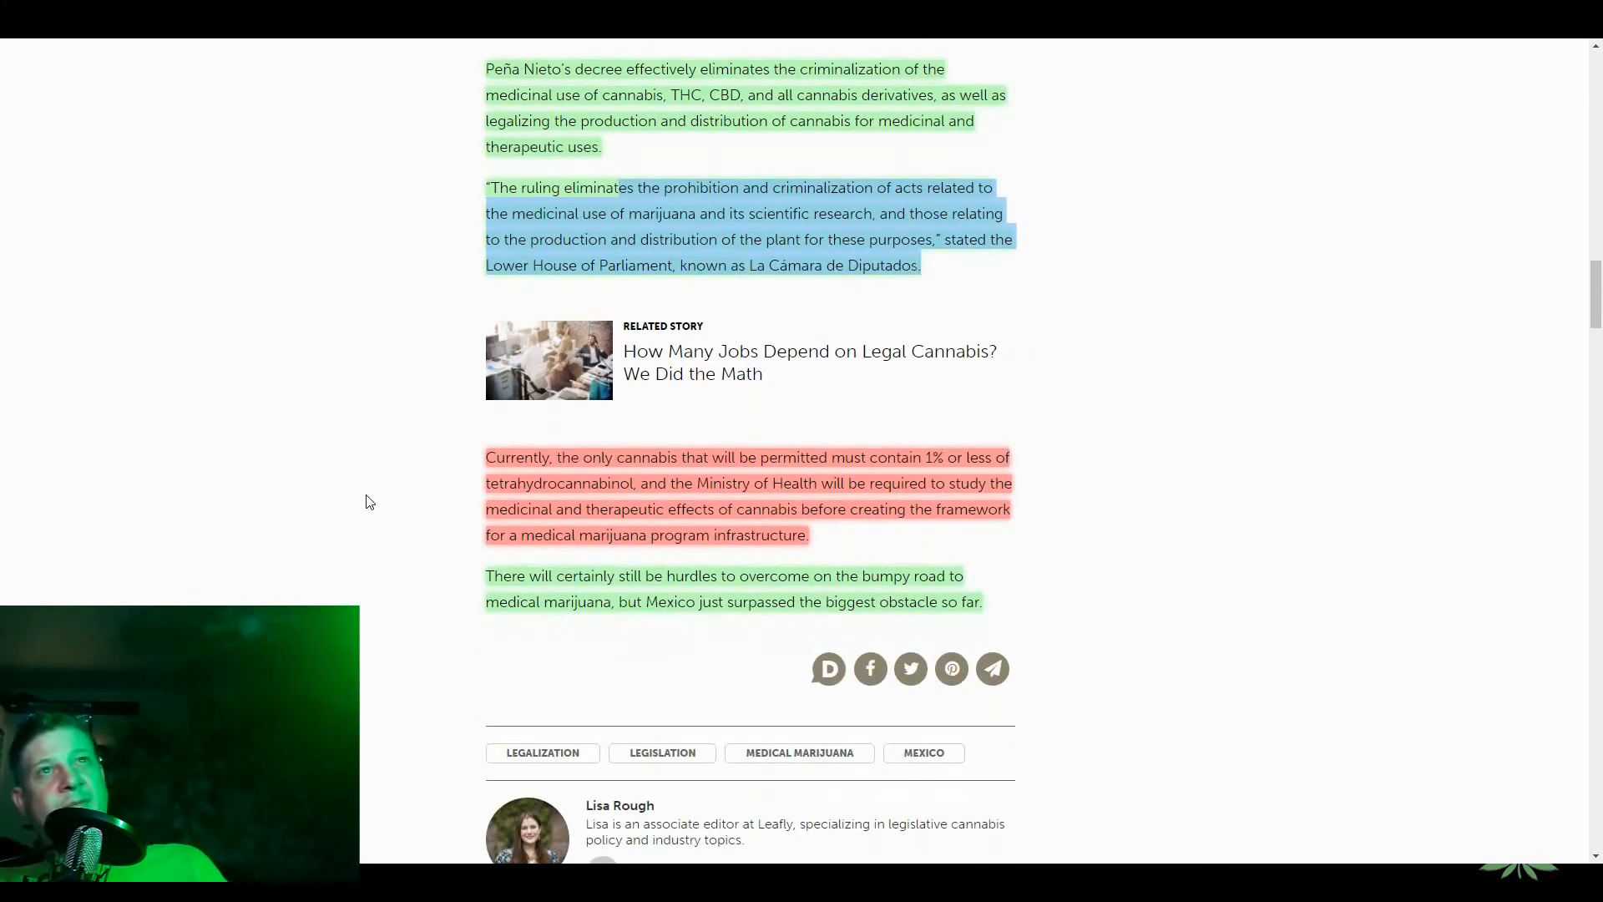
mouse_move(355, 482)
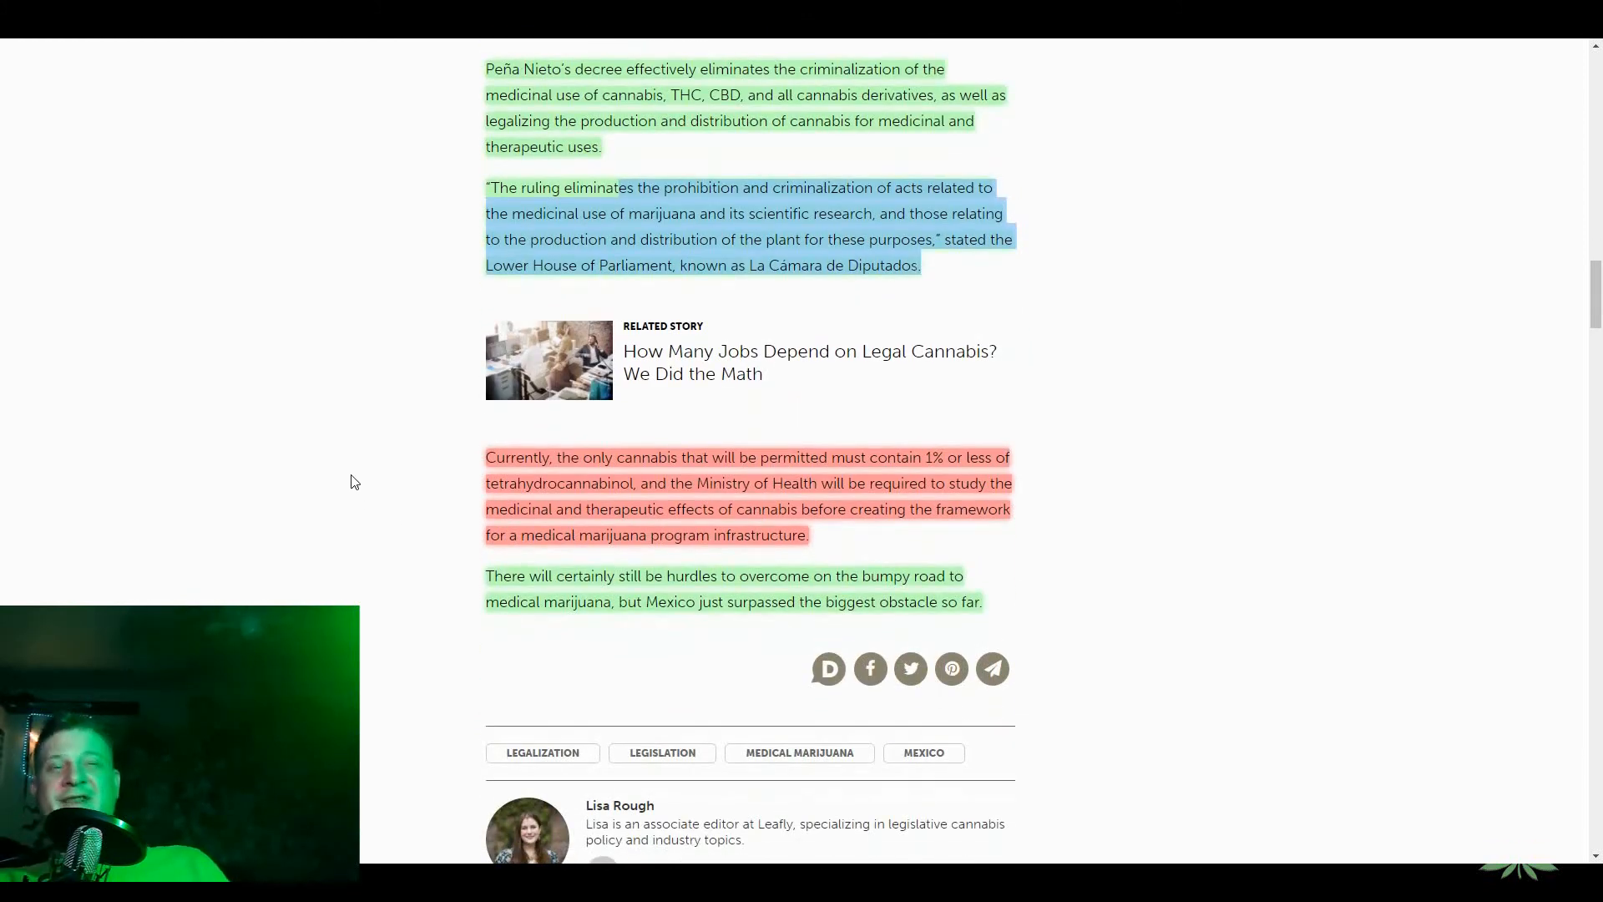
mouse_move(456, 484)
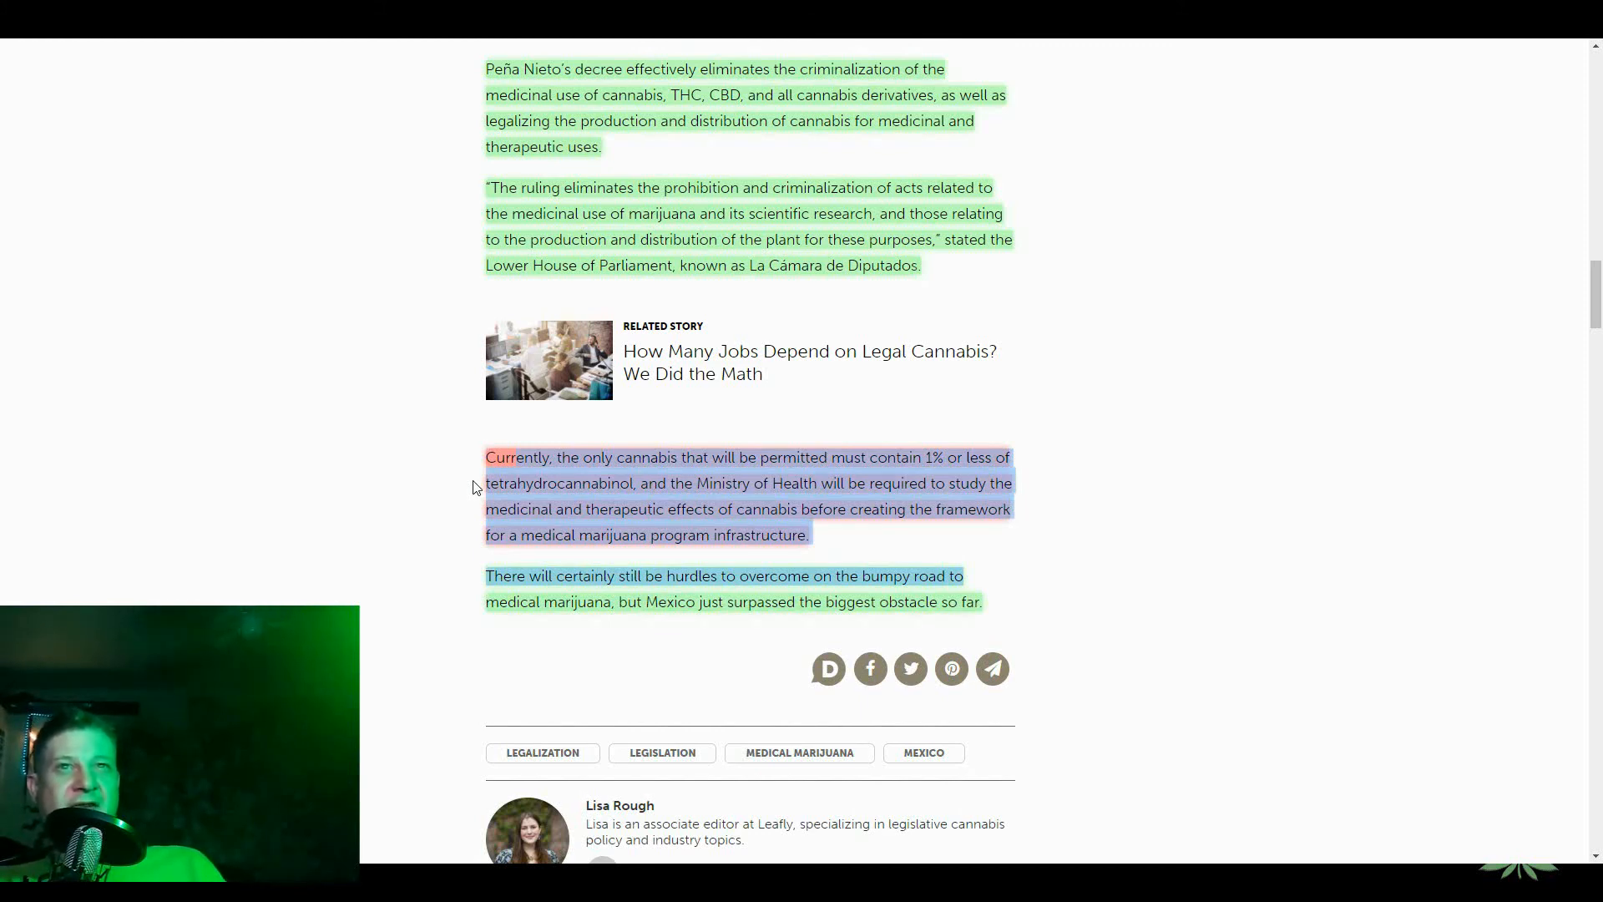
mouse_move(457, 519)
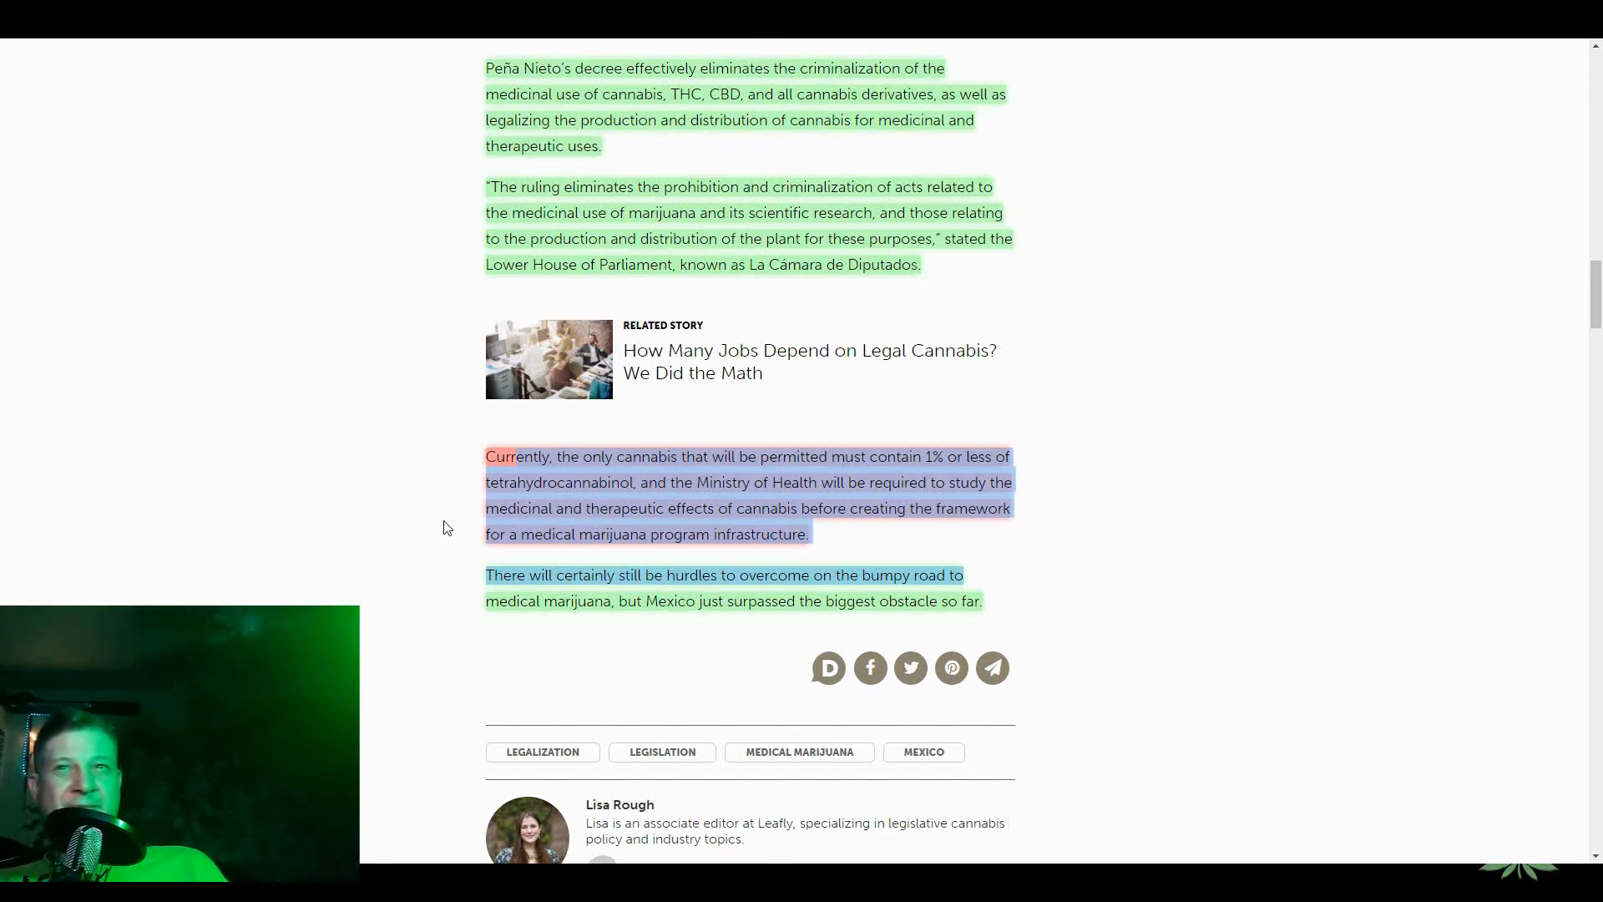
scroll(down, 3)
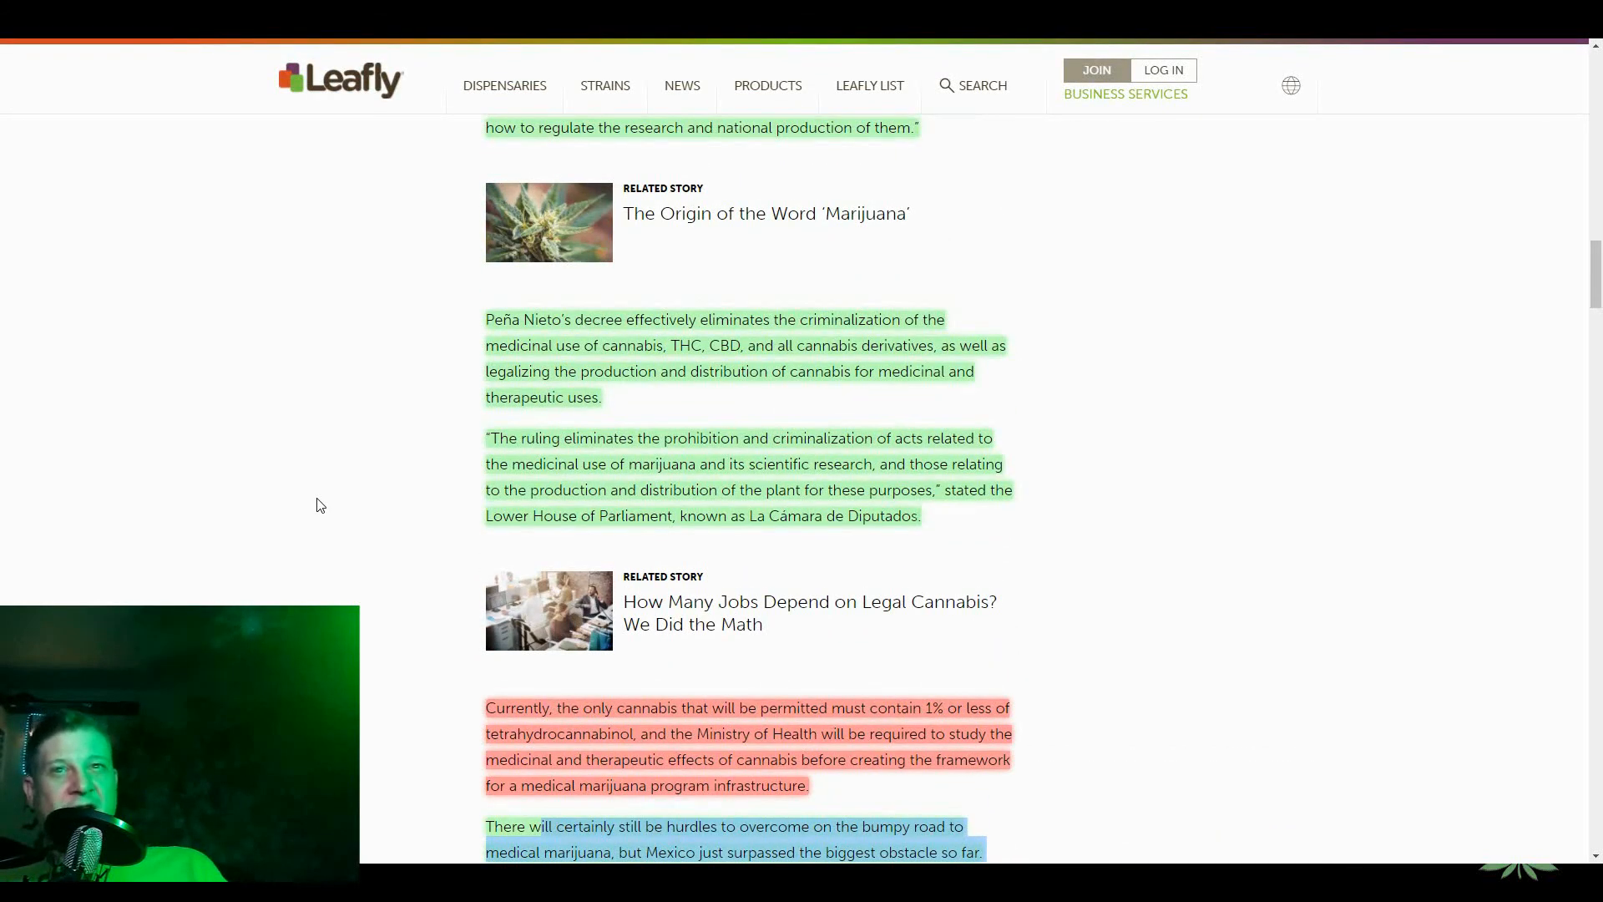
- Scroll through the Disqus section's 67 reader comments and back to the Peña Nieto portrait section
scroll(down, 3)
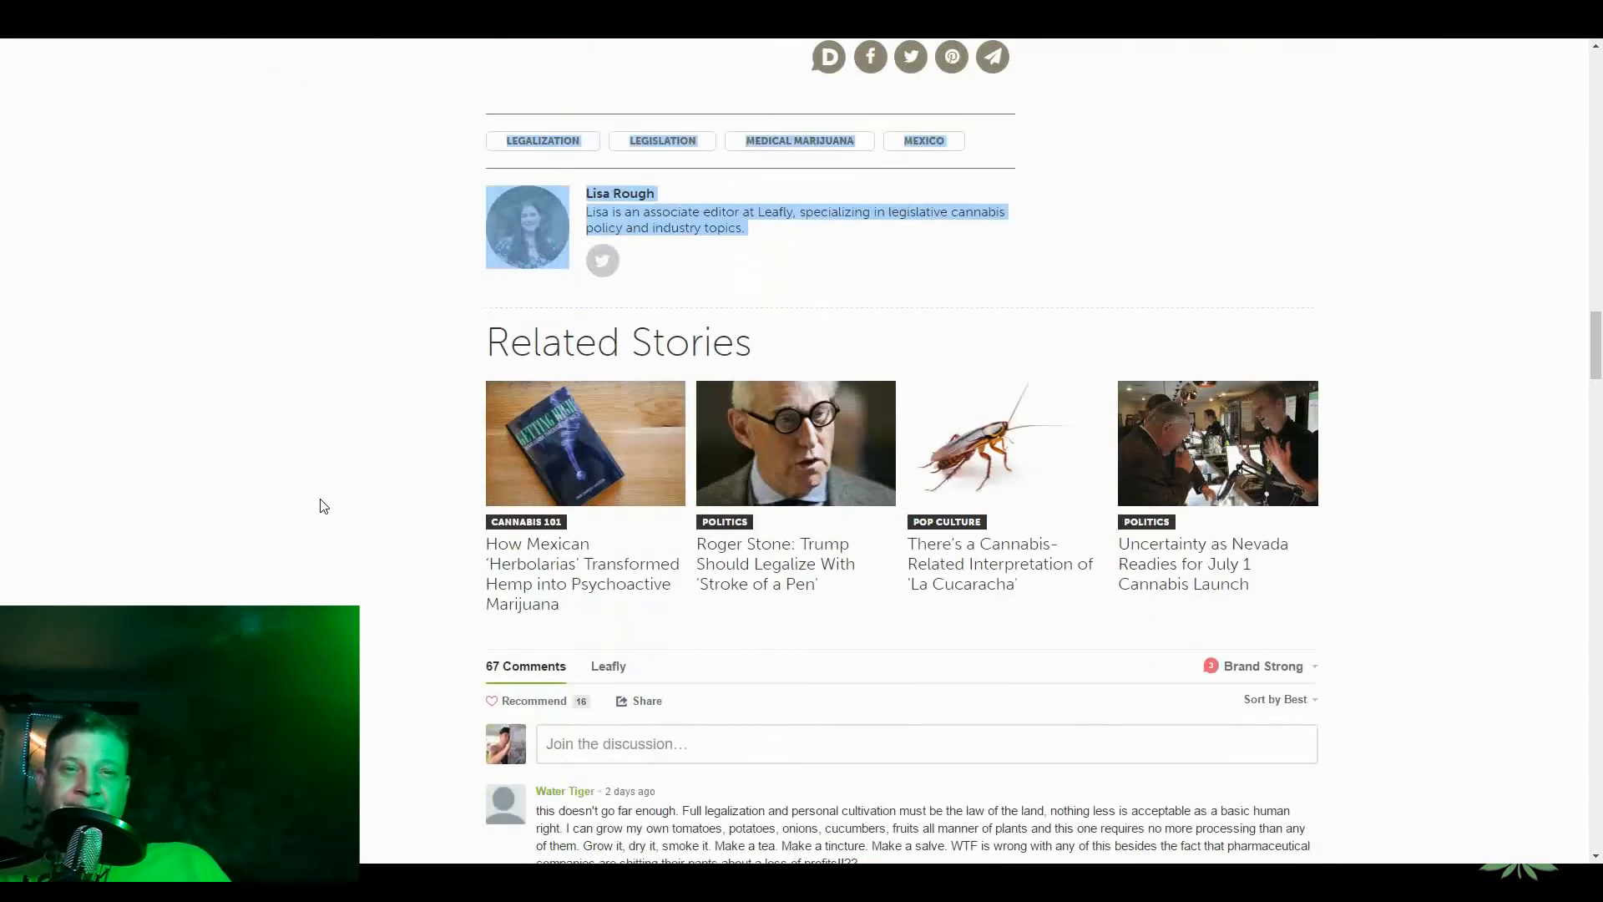
scroll(down, 3)
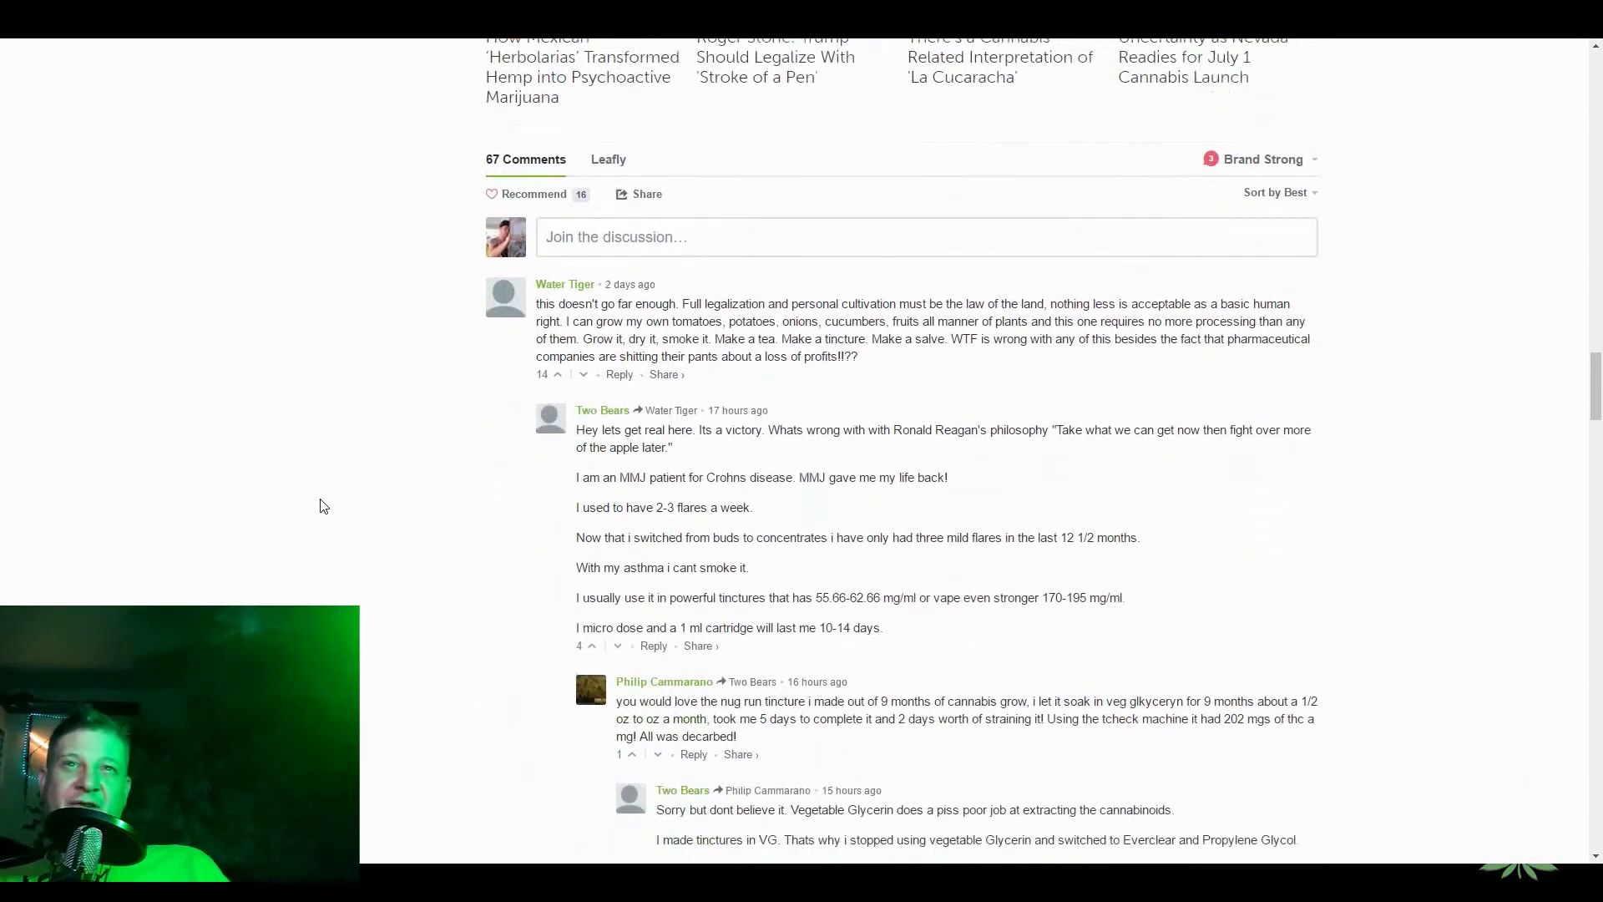
scroll(down, 3)
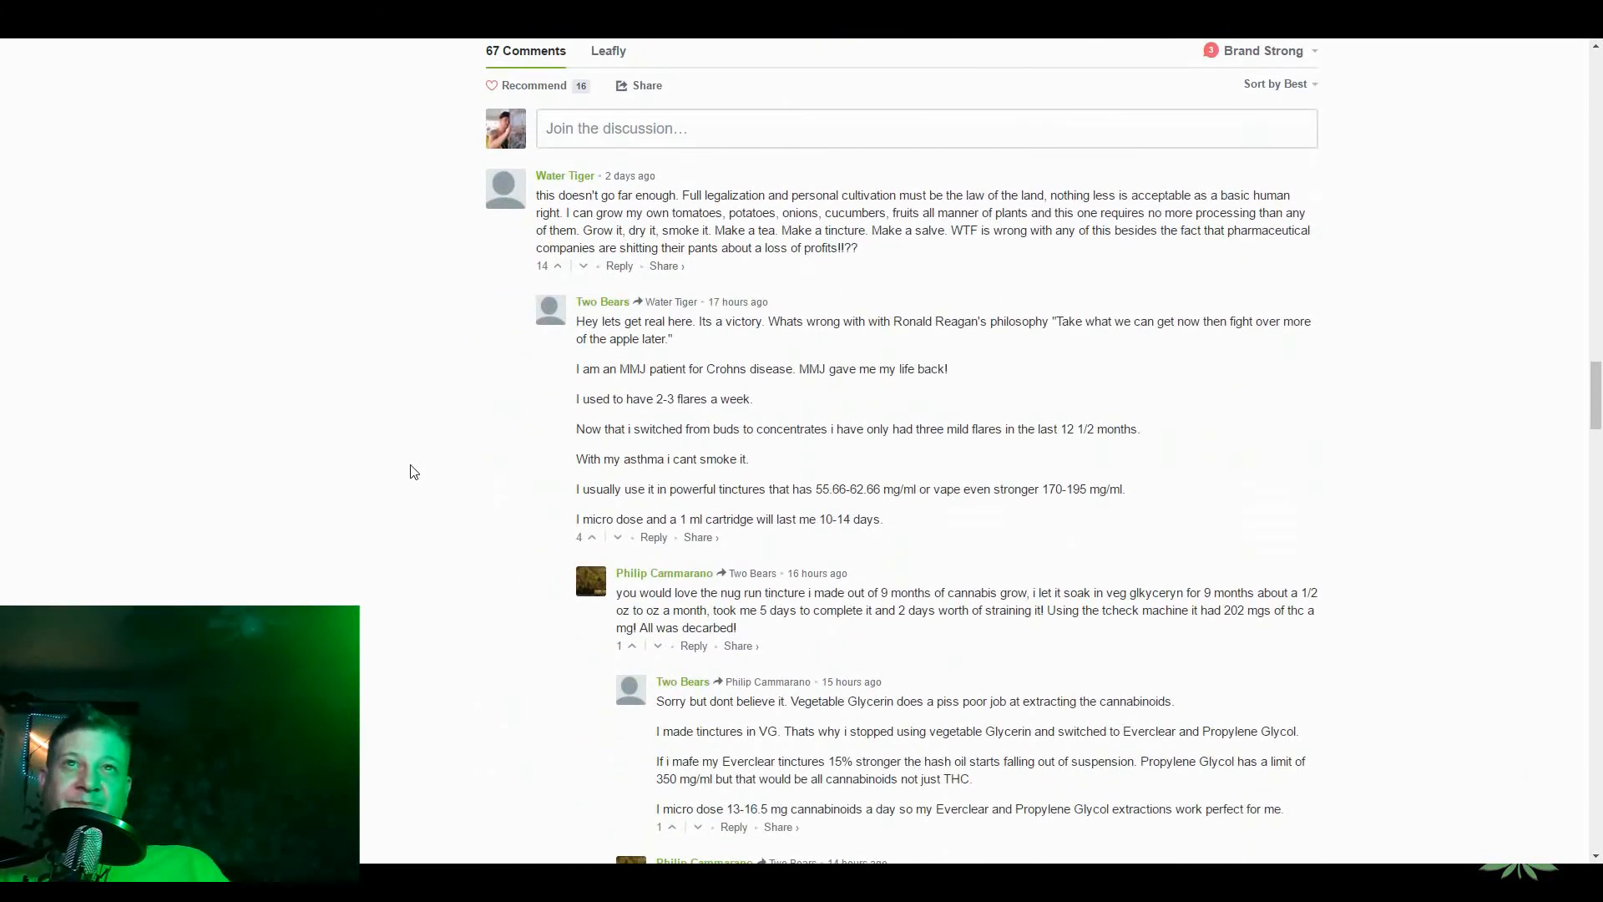
scroll(down, 3)
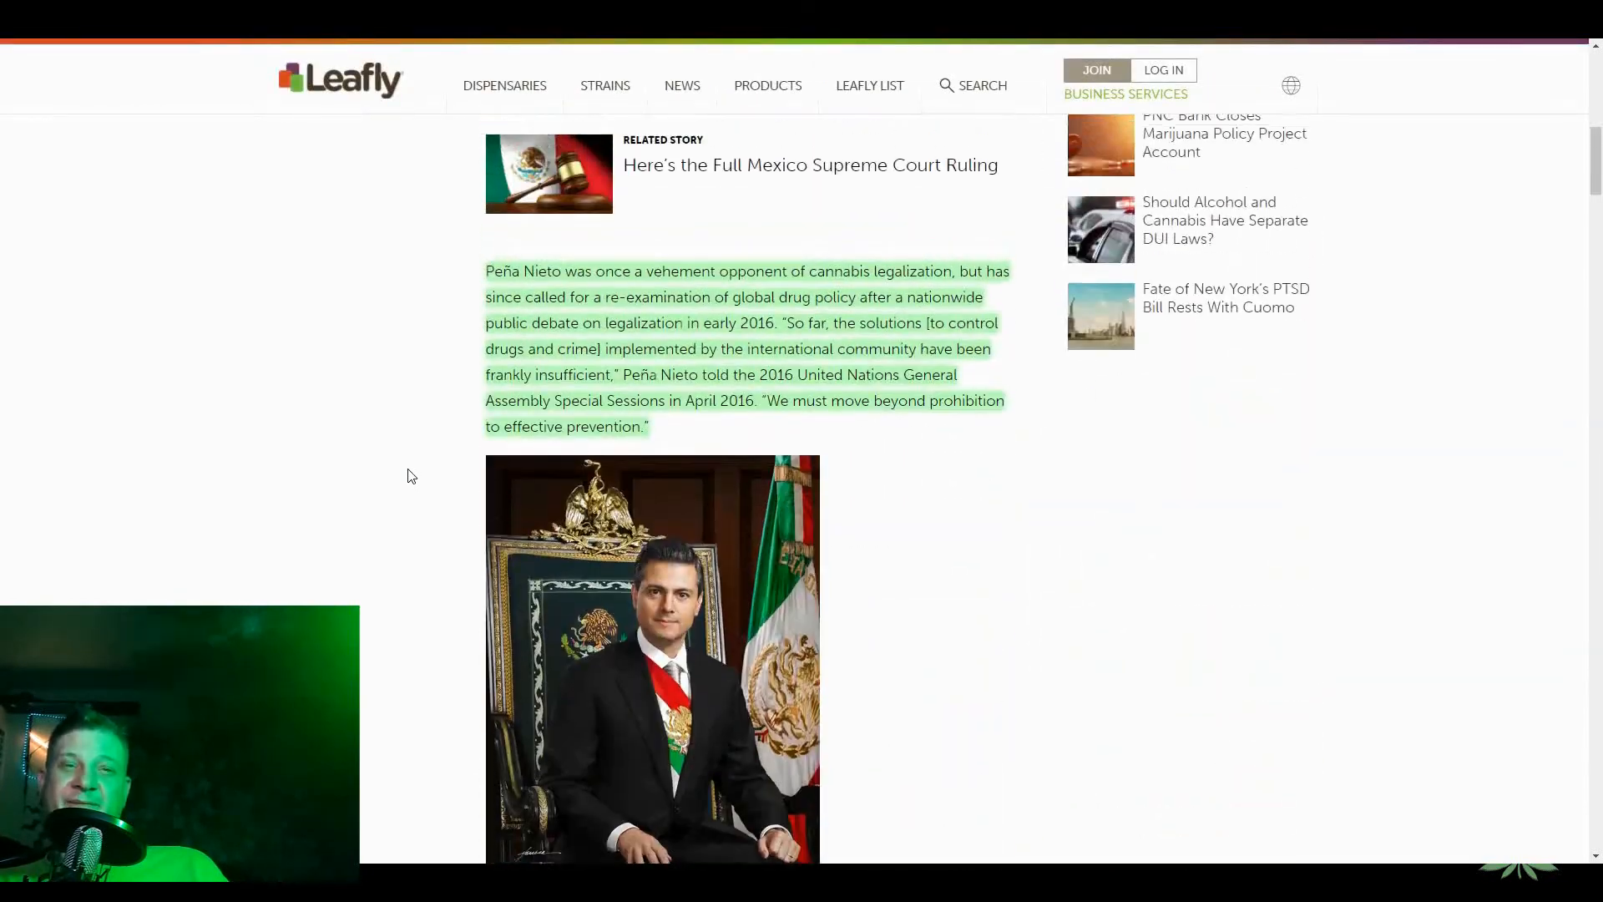
- Scroll back up to the 'Mexico Legalizes Medical Marijuana' headline and flag photo
scroll(down, 3)
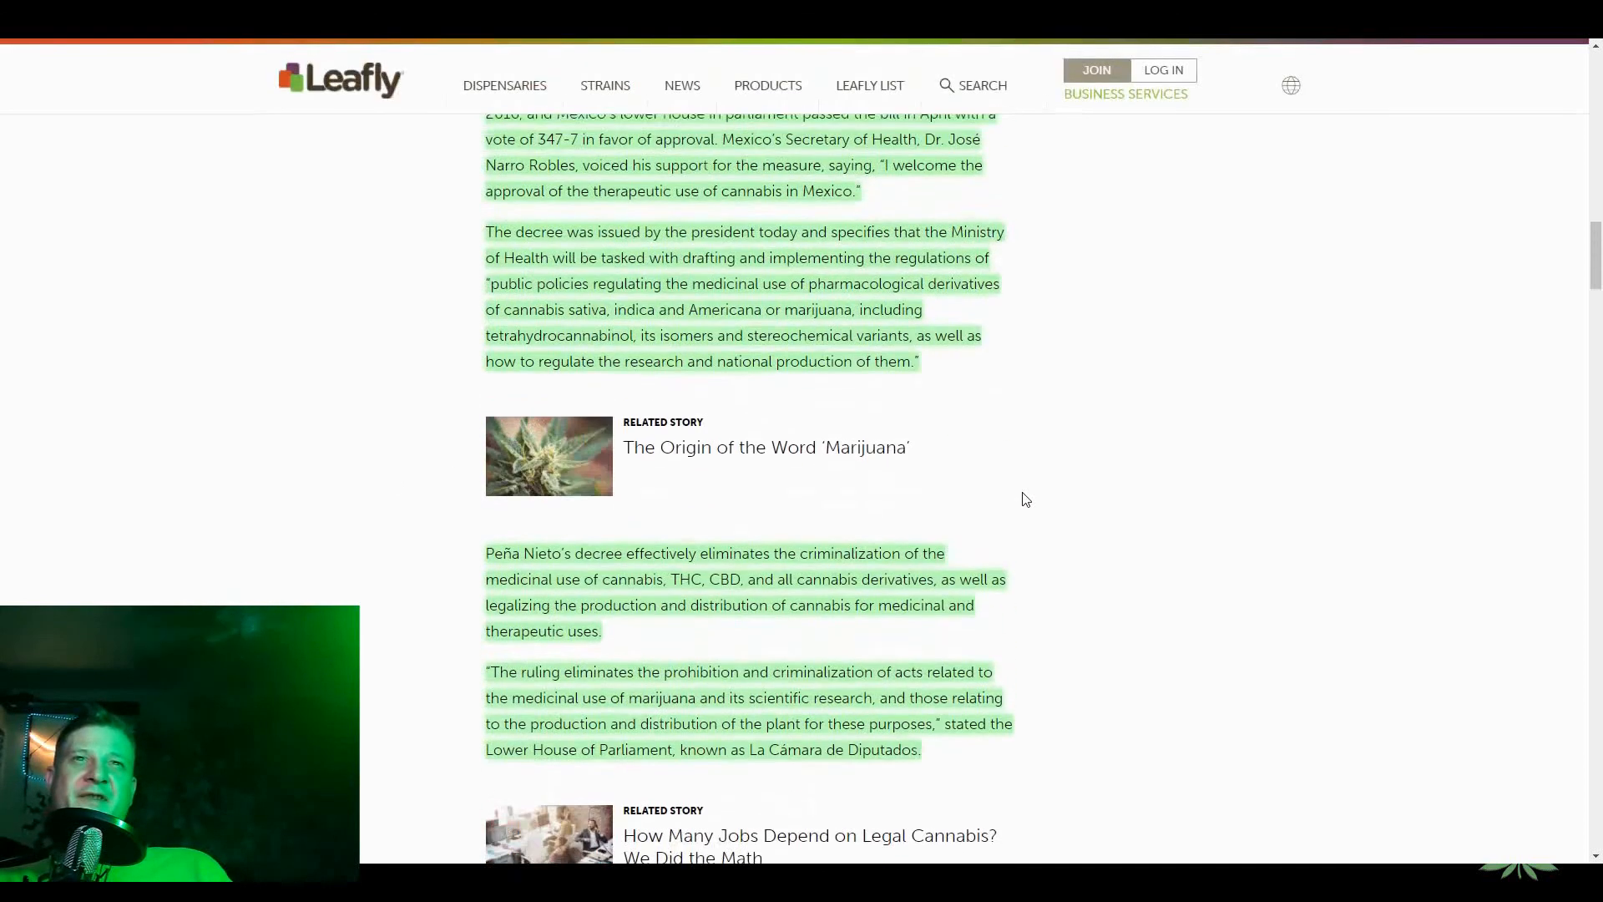
scroll(down, 3)
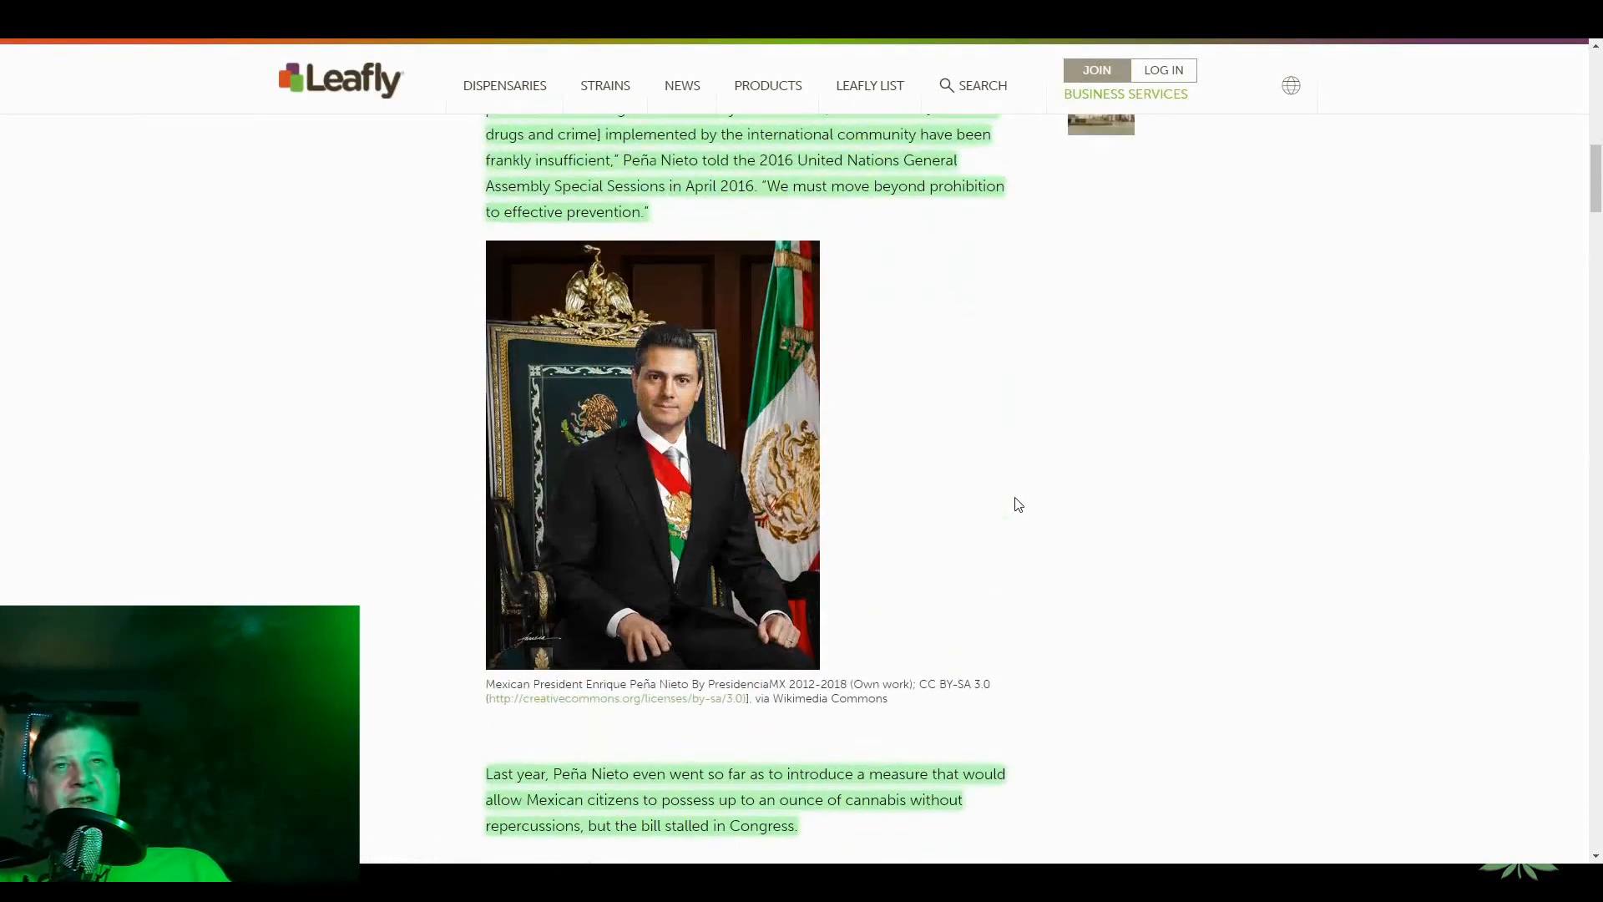
scroll(up, 3)
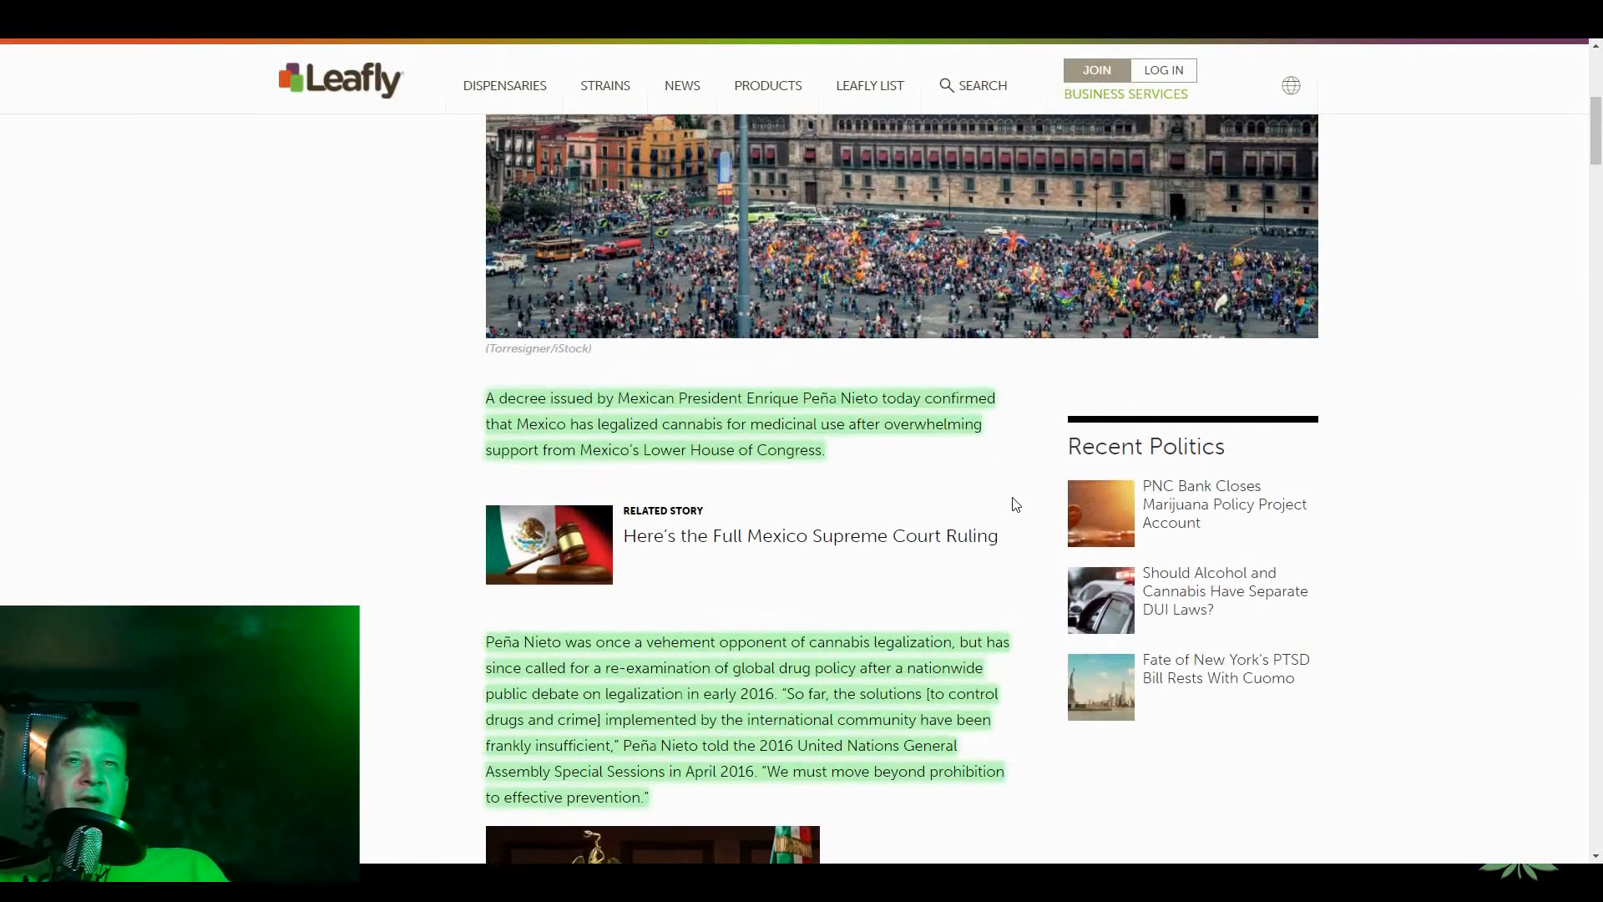
scroll(down, 3)
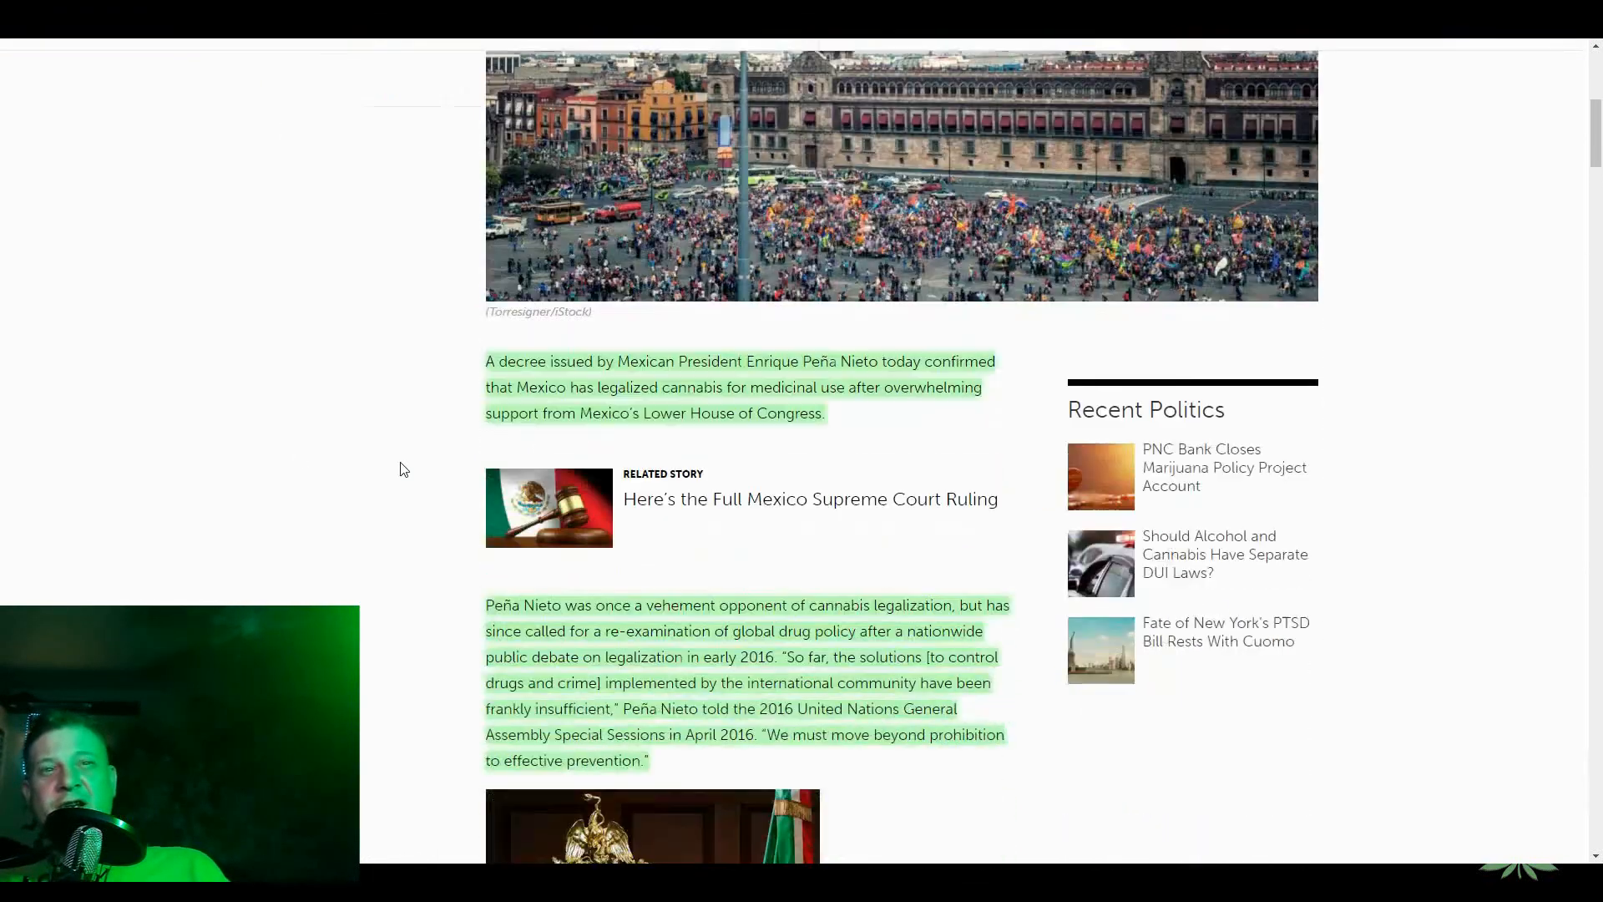
scroll(down, 3)
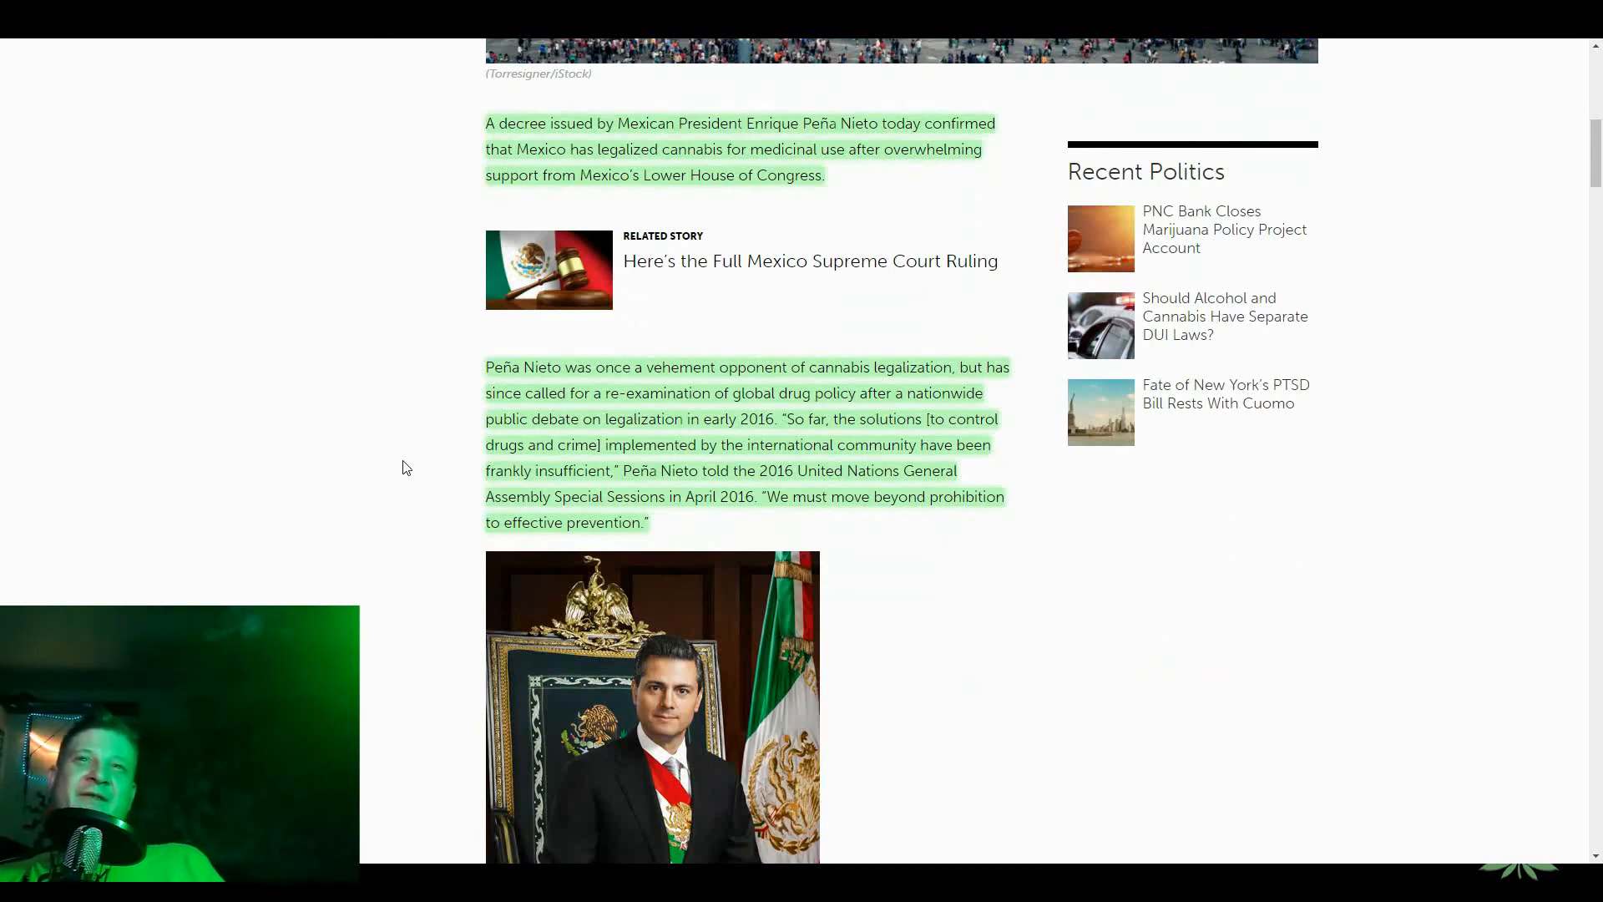
scroll(down, 3)
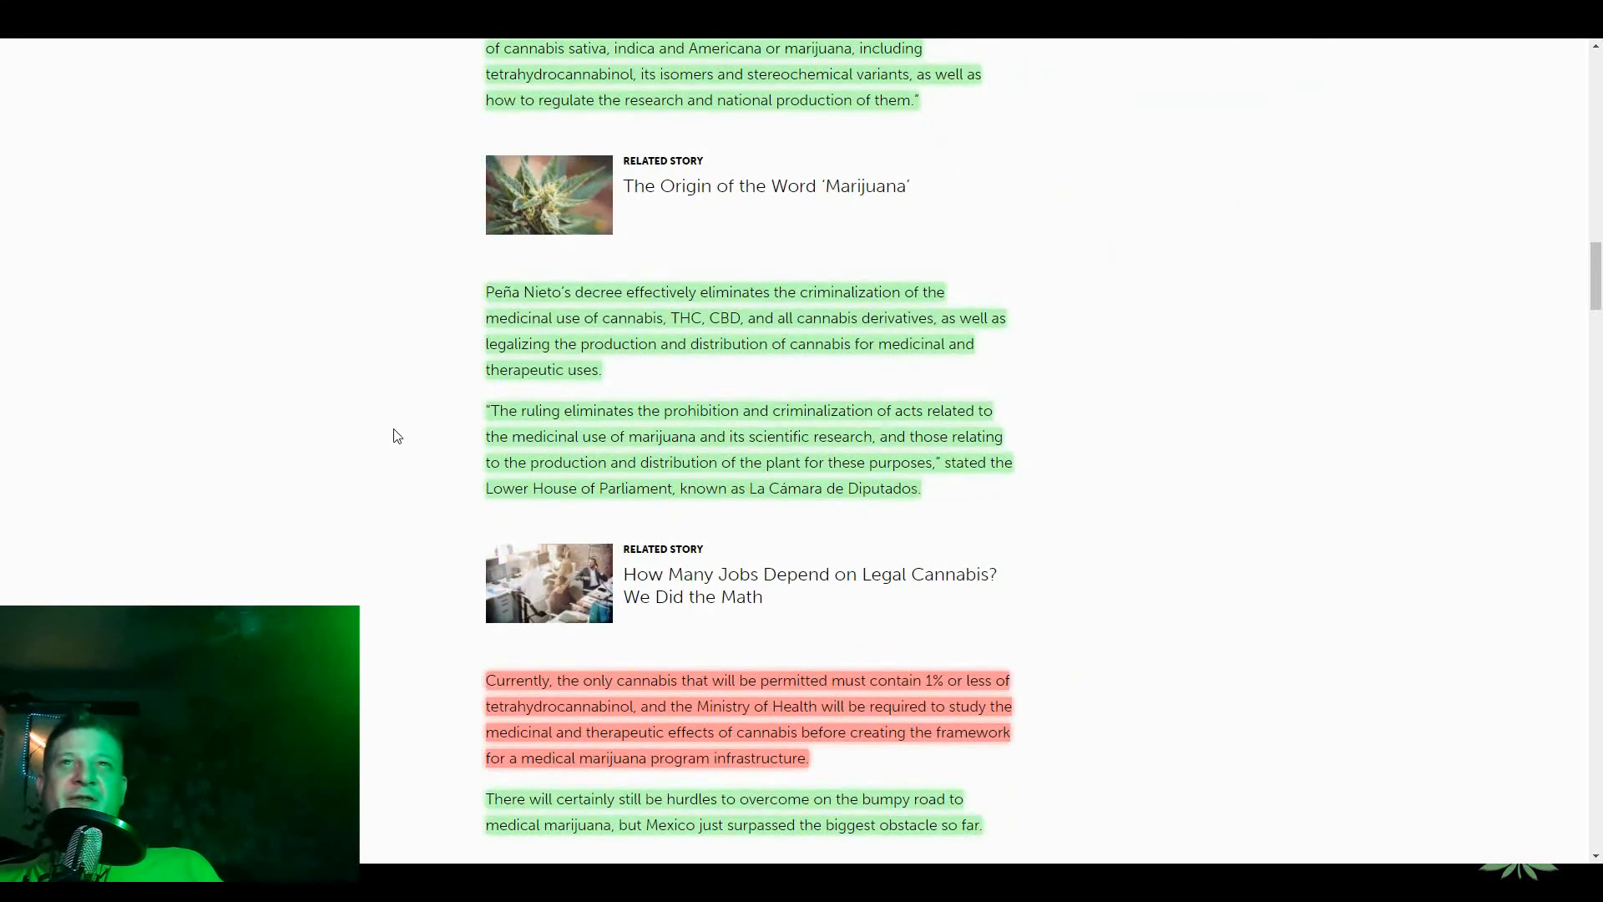
scroll(down, 3)
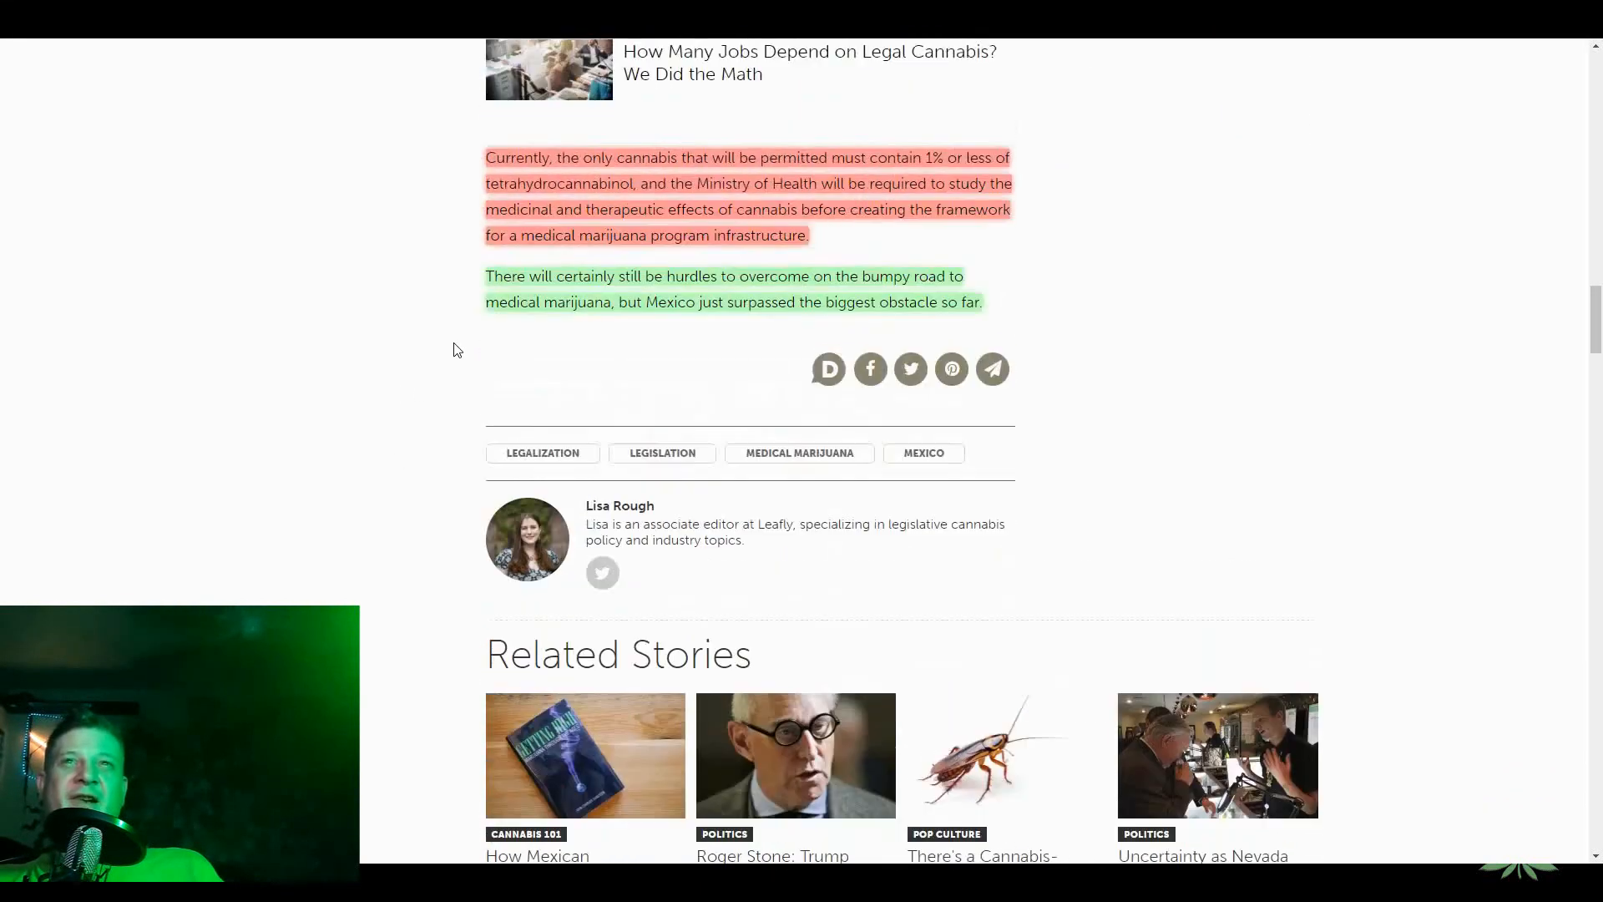
scroll(up, 3)
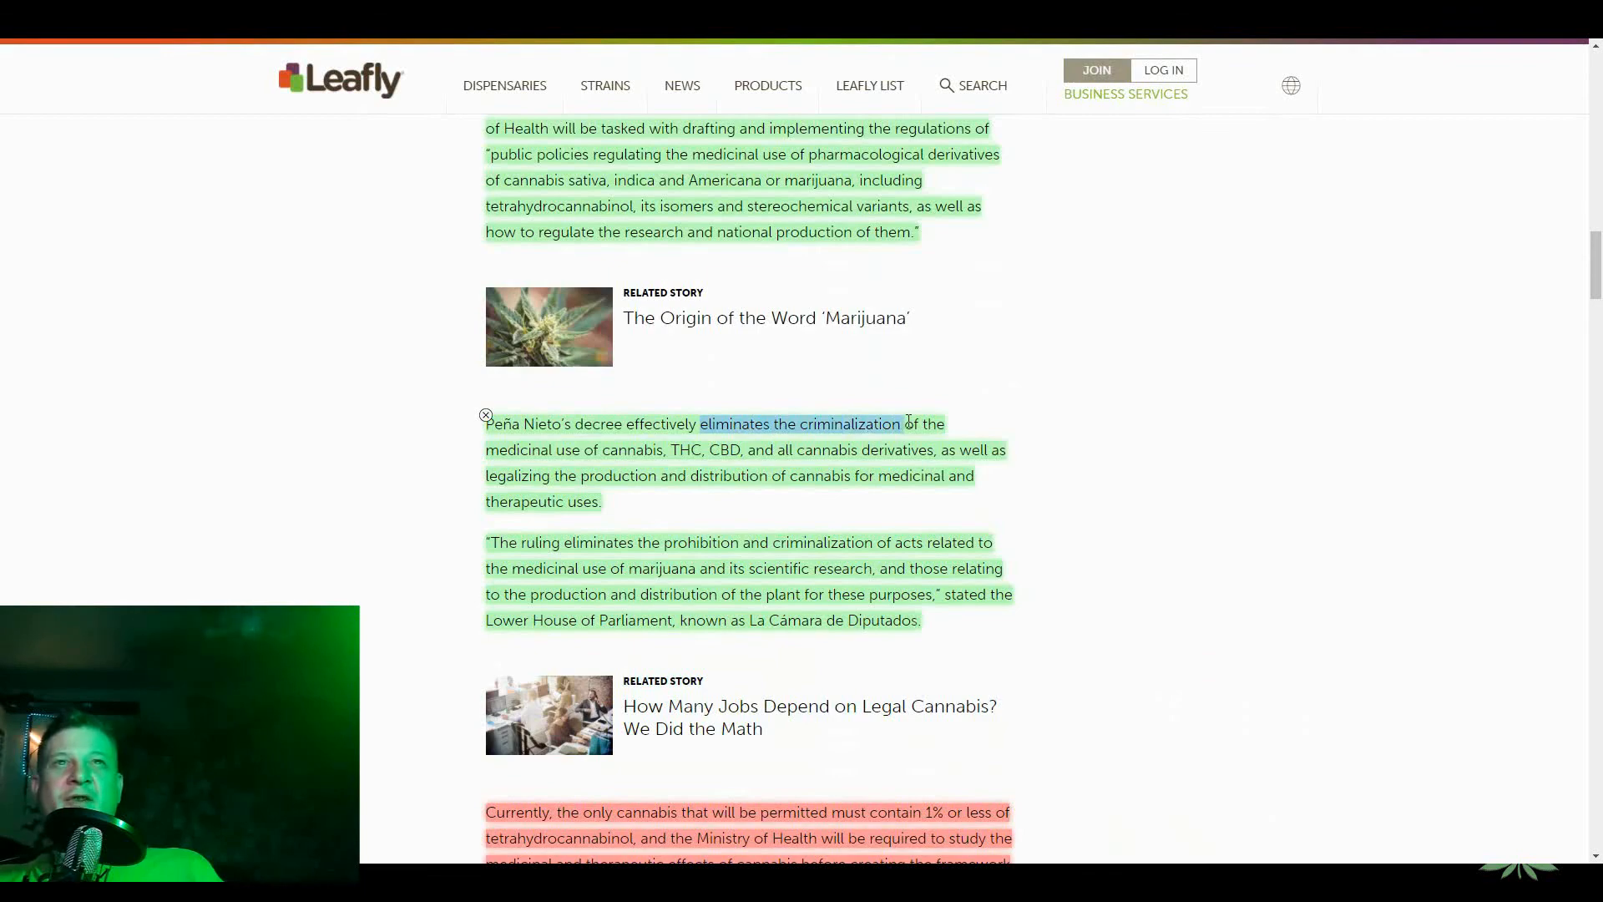
scroll(down, 3)
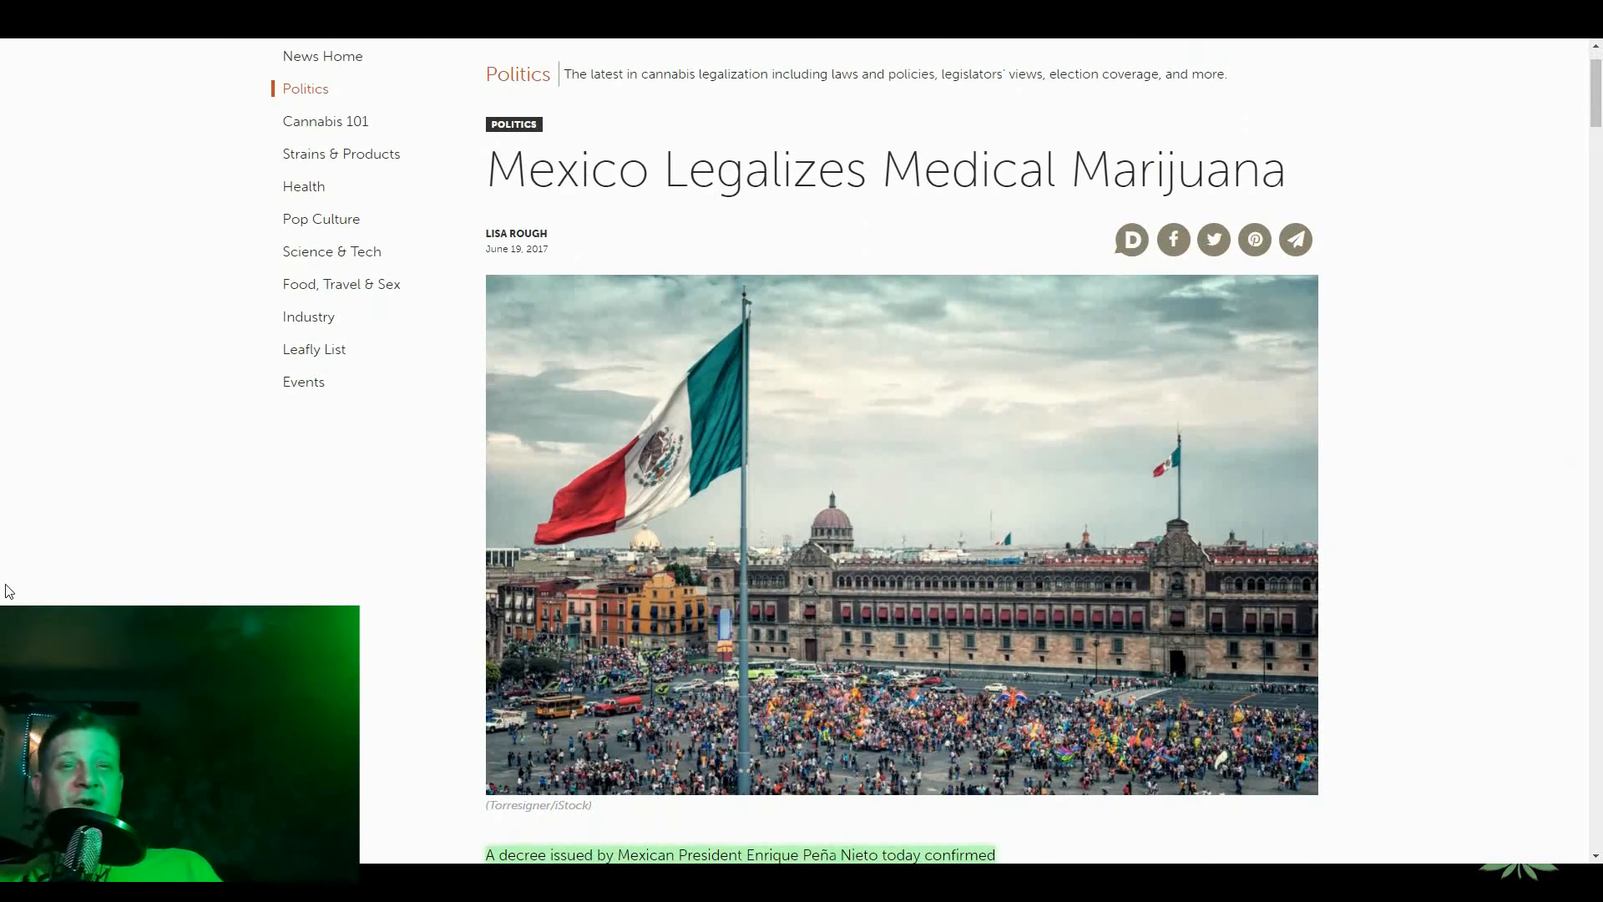
scroll(down, 3)
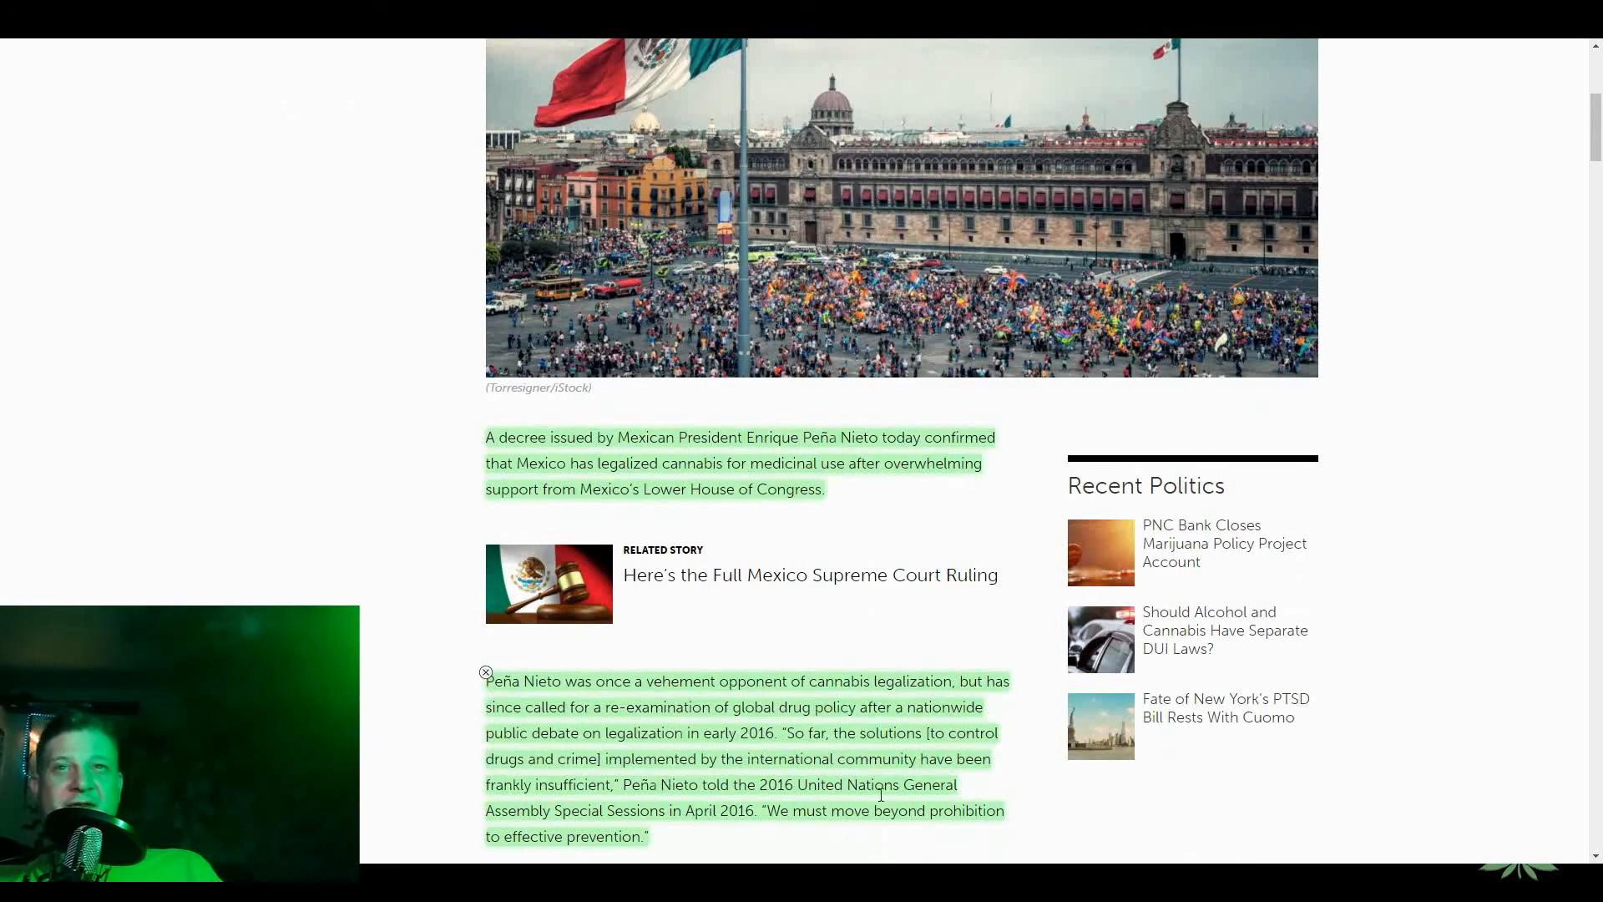
scroll(down, 3)
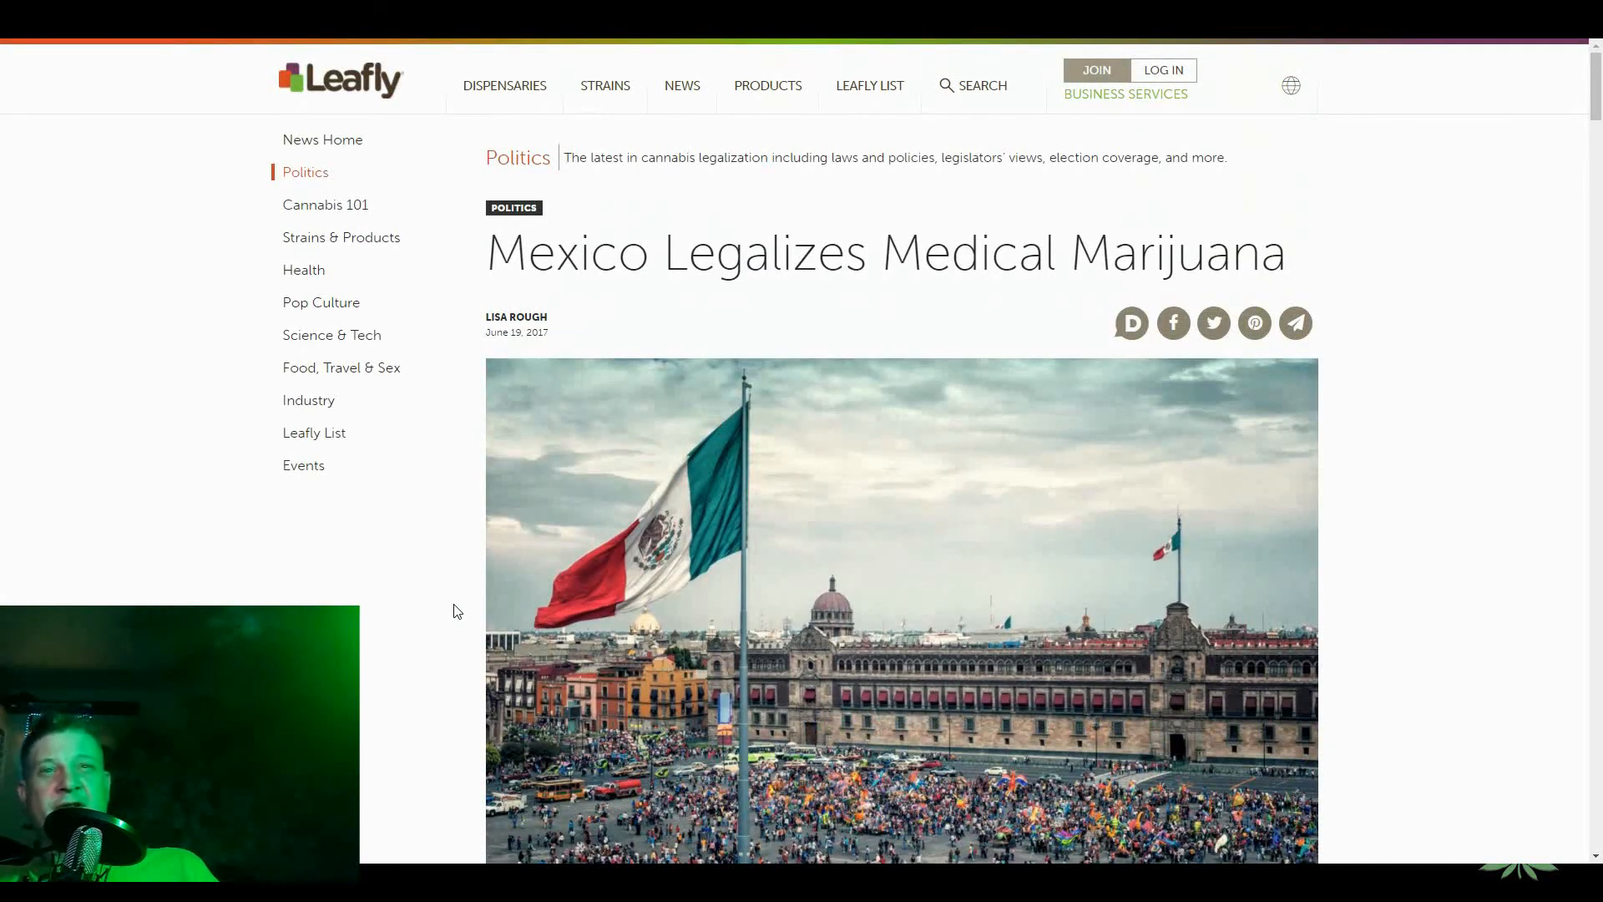
mouse_move(815, 71)
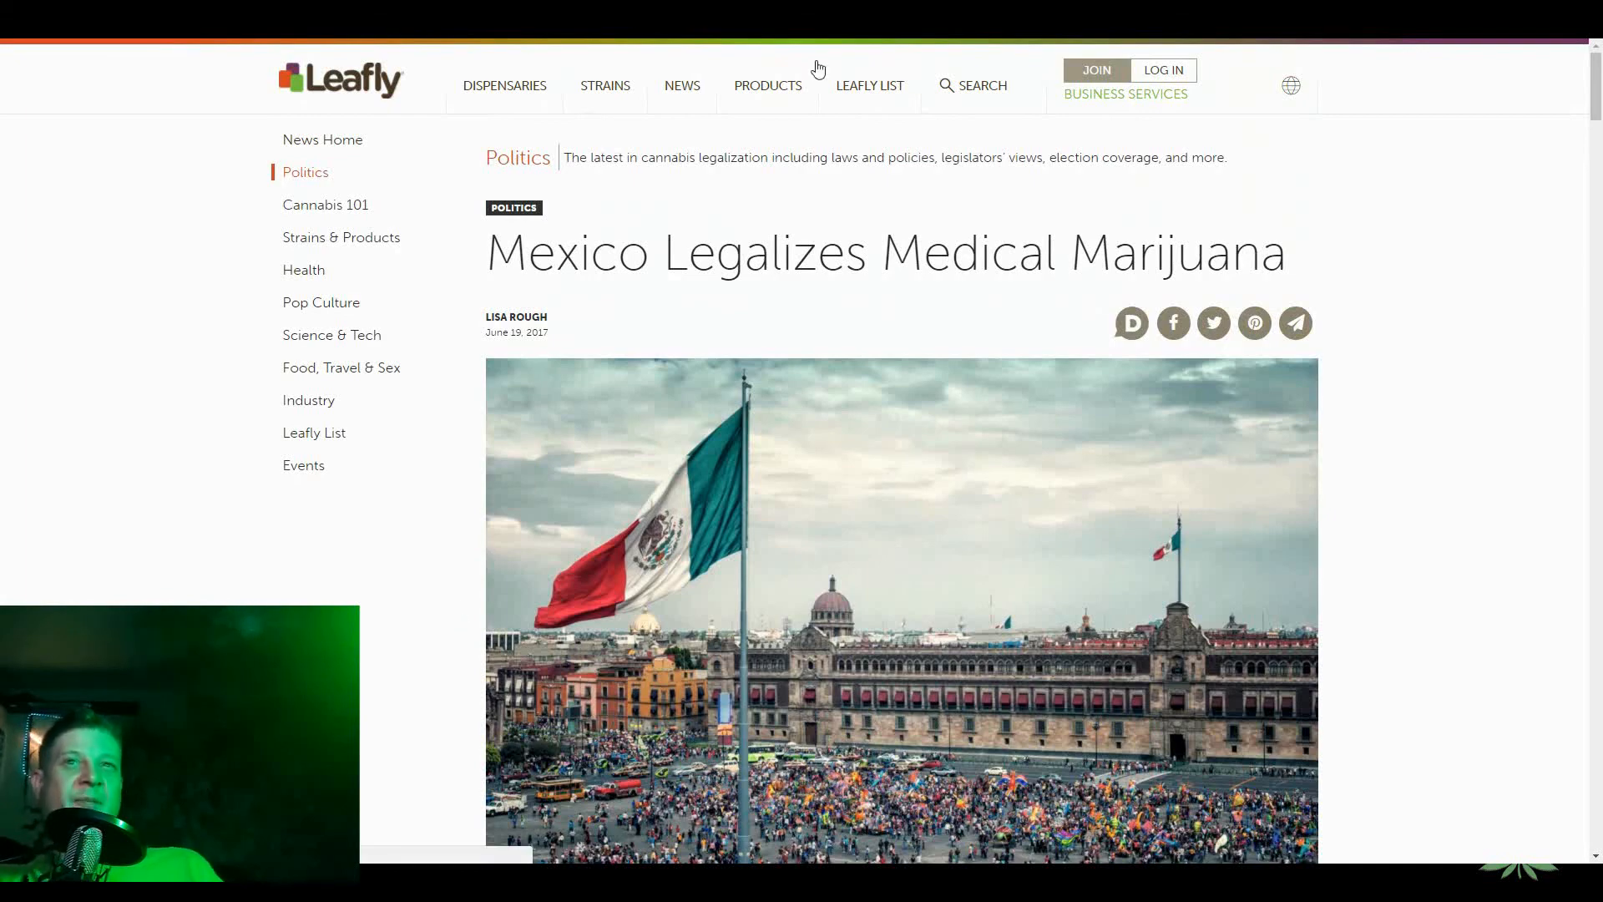